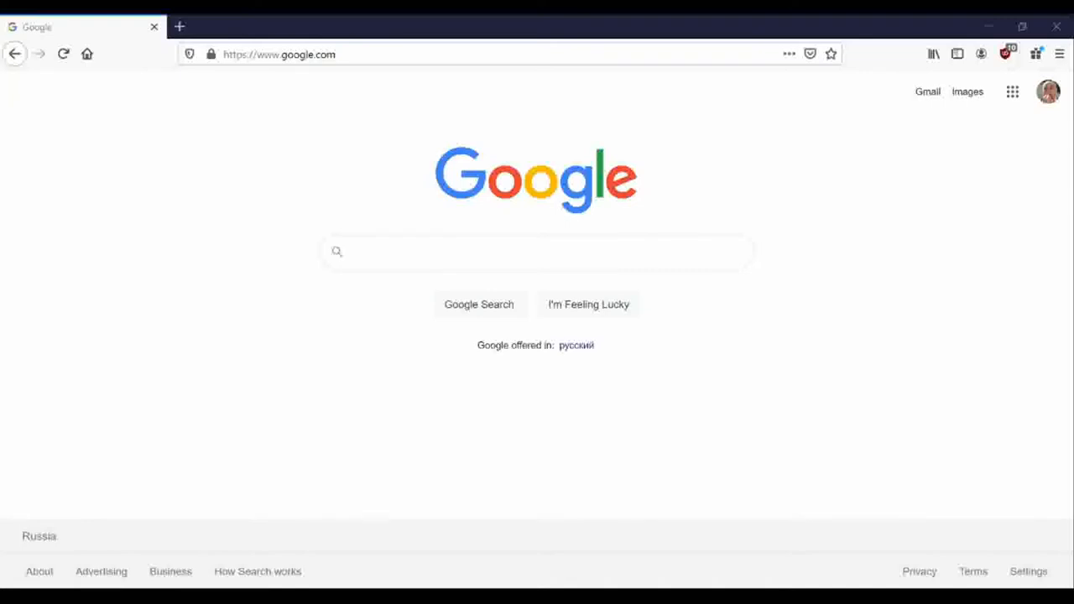
# Search Google for 'sketchup make' using the suggestion list.
pyautogui.click(535, 252)
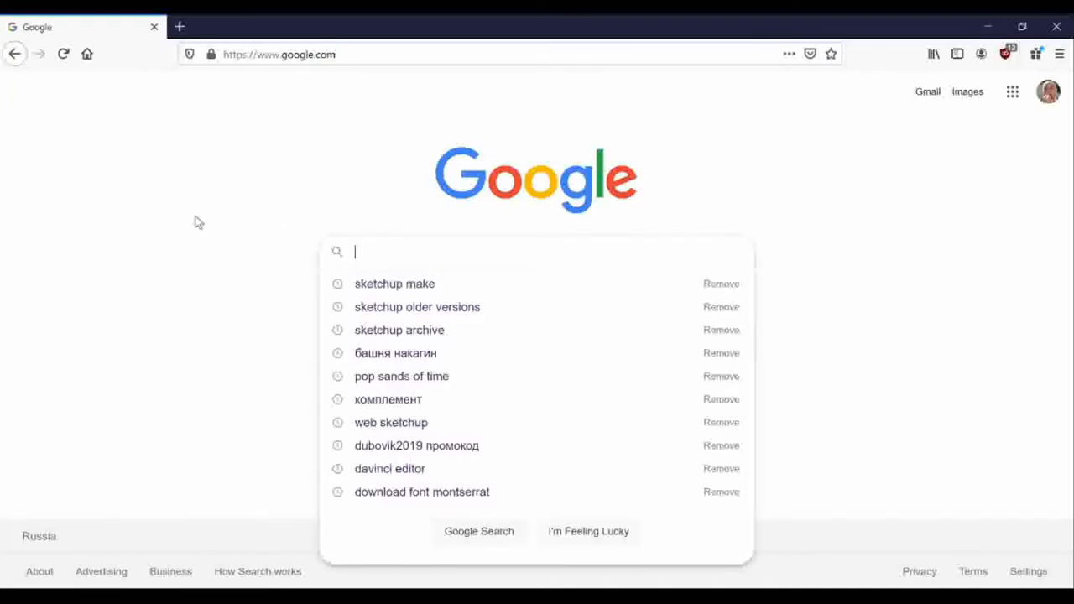
pyautogui.moveTo(365, 284)
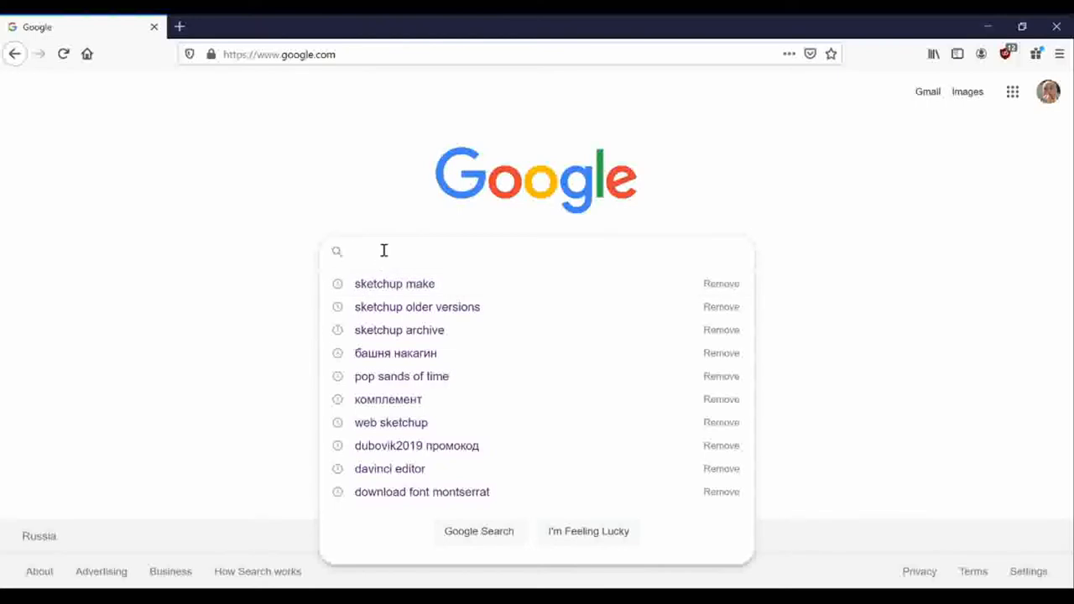
pyautogui.write('sketchu')
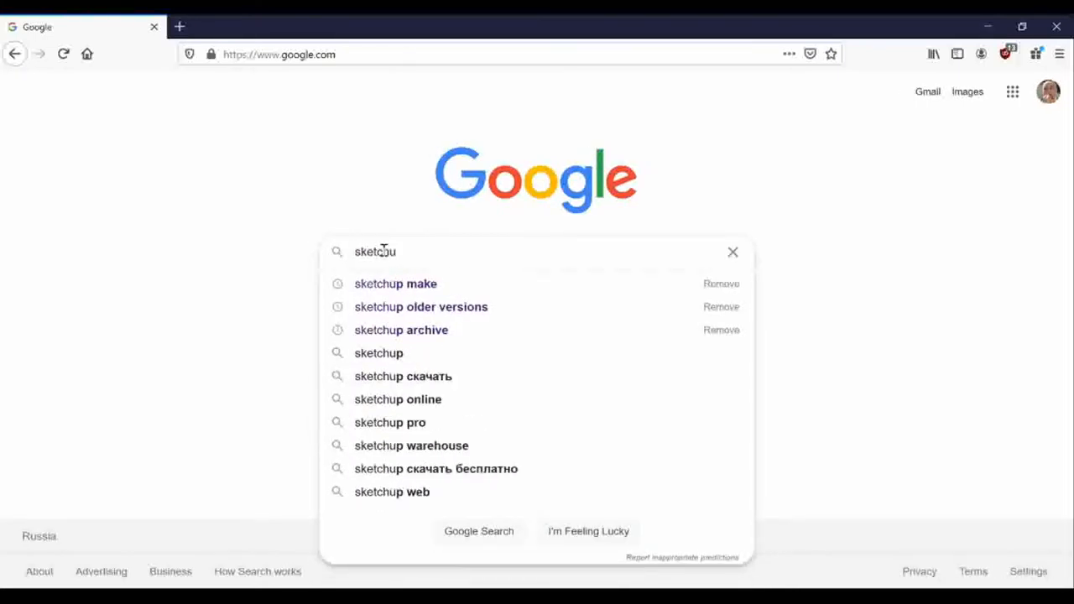
pyautogui.click(396, 284)
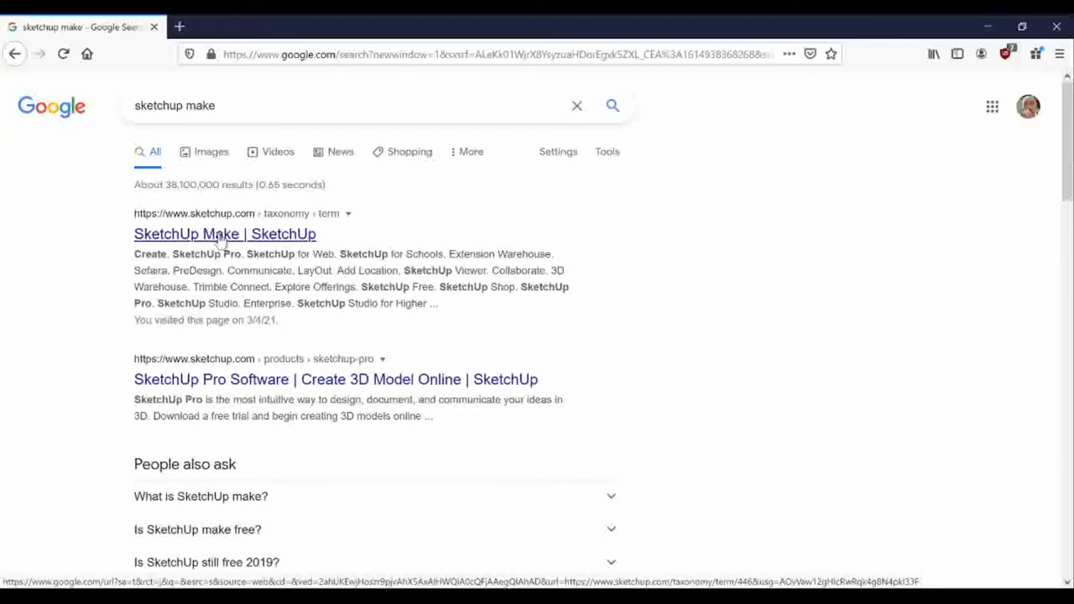
# Reach the SketchUp Make 2017 - EN download from the sketchup.com result.
pyautogui.click(224, 234)
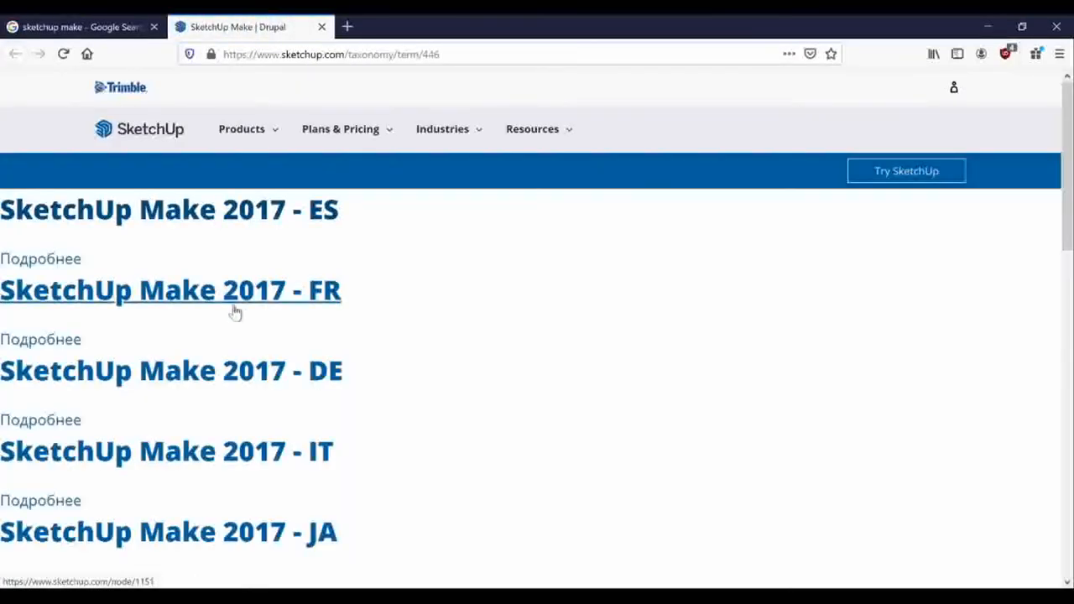
pyautogui.scroll(-3)
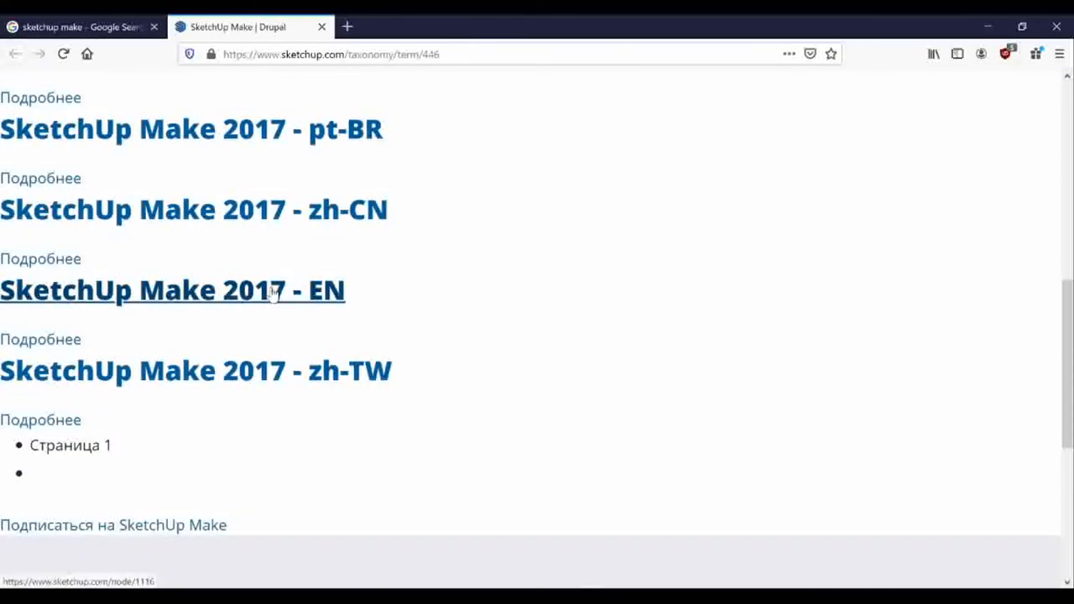
pyautogui.click(171, 289)
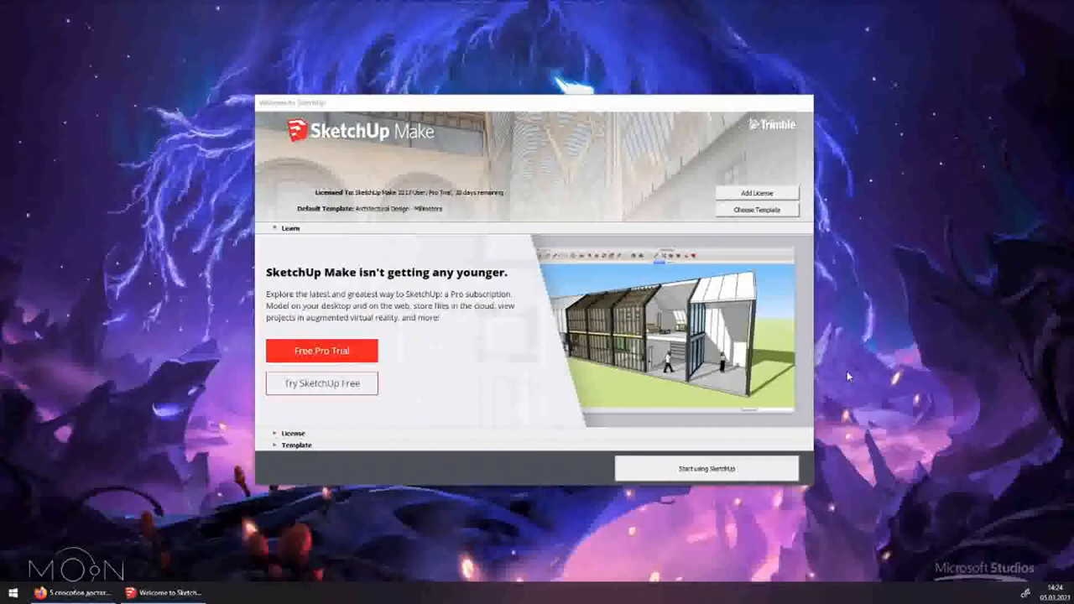
pyautogui.moveTo(661, 467)
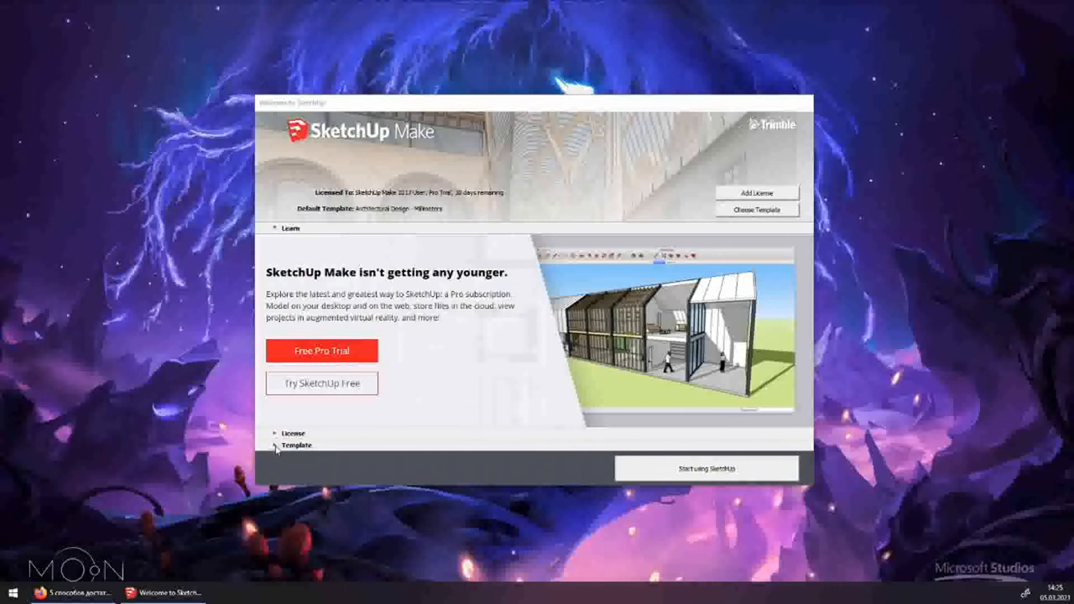
# Choose the Architectural Design – Millimeters template on the welcome screen.
pyautogui.click(295, 446)
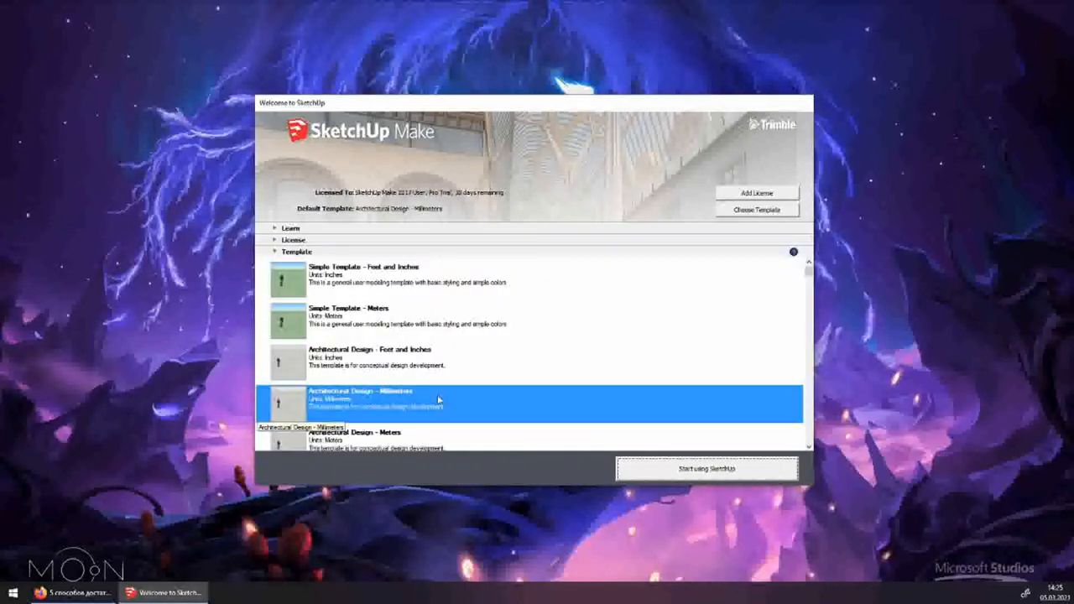
pyautogui.moveTo(376, 403)
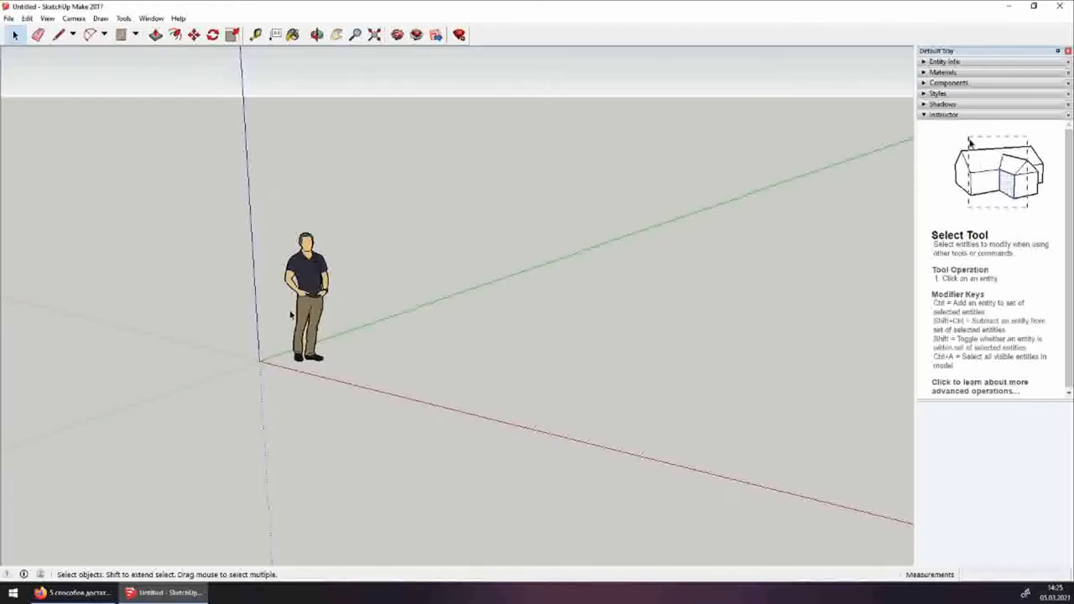
# Delete the default human figure and set the camera to the Top standard view.
pyautogui.click(305, 293)
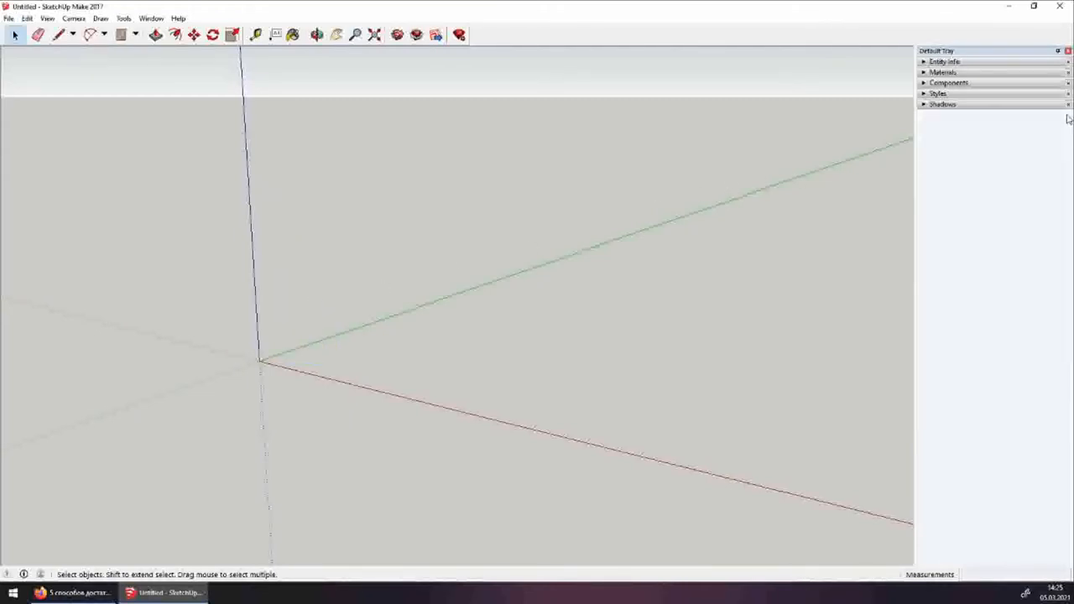
pyautogui.moveTo(505, 322)
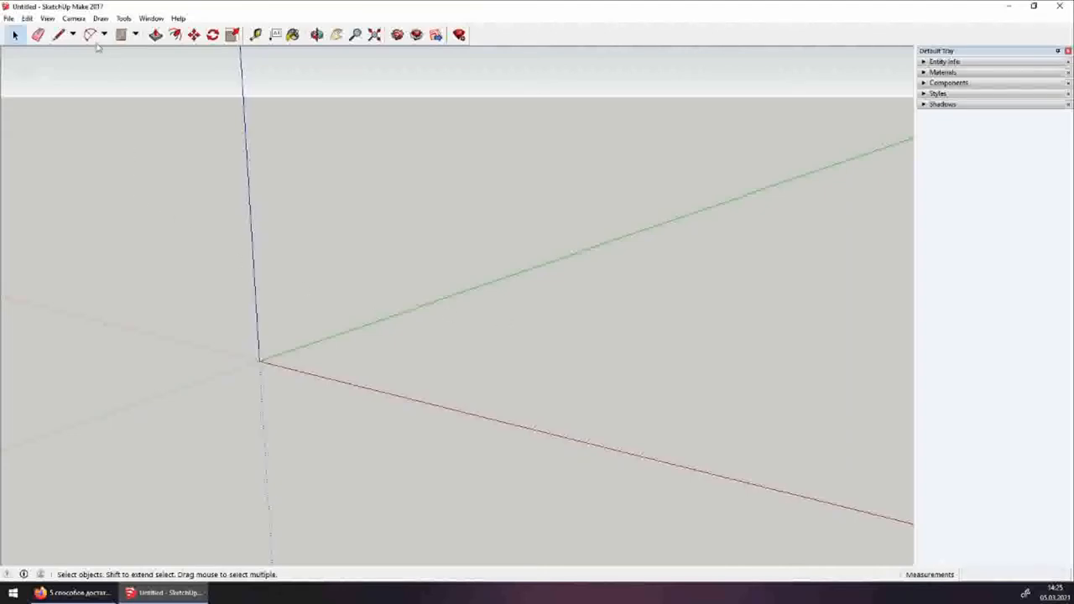
pyautogui.click(74, 16)
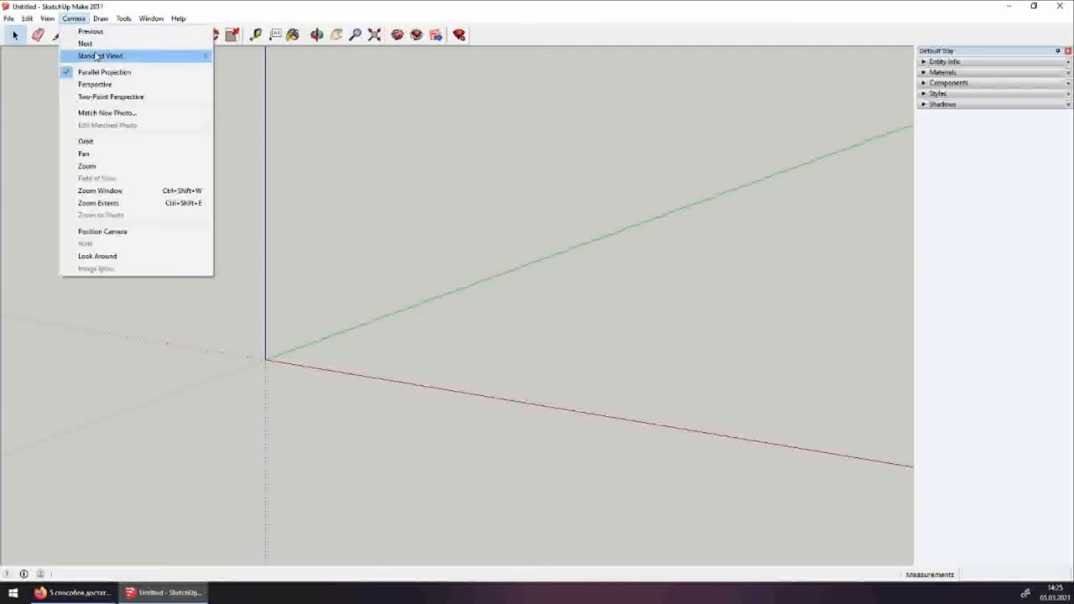
pyautogui.moveTo(101, 55)
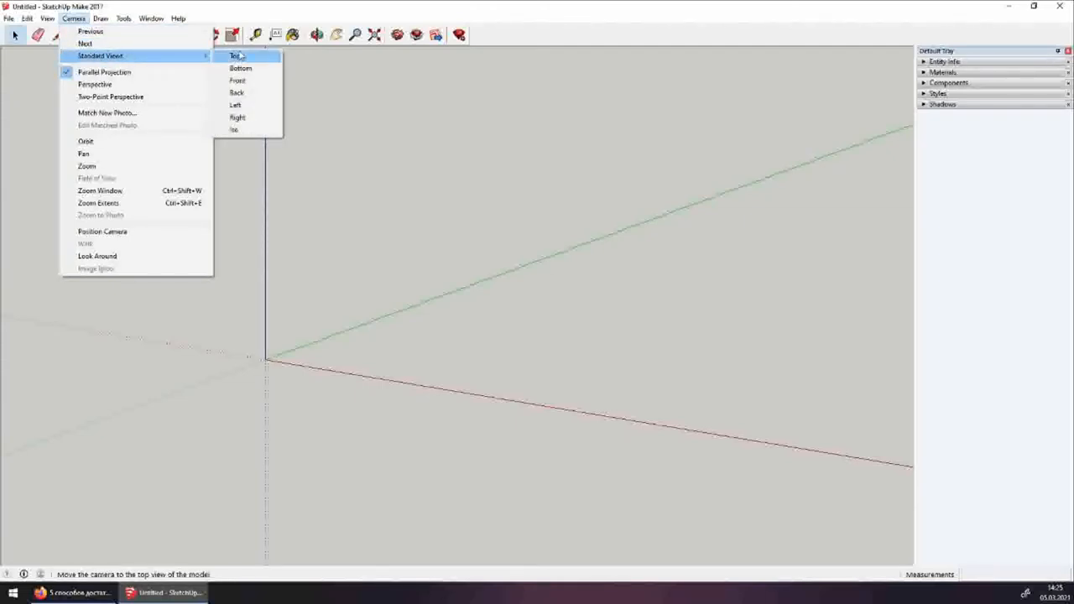
pyautogui.click(235, 55)
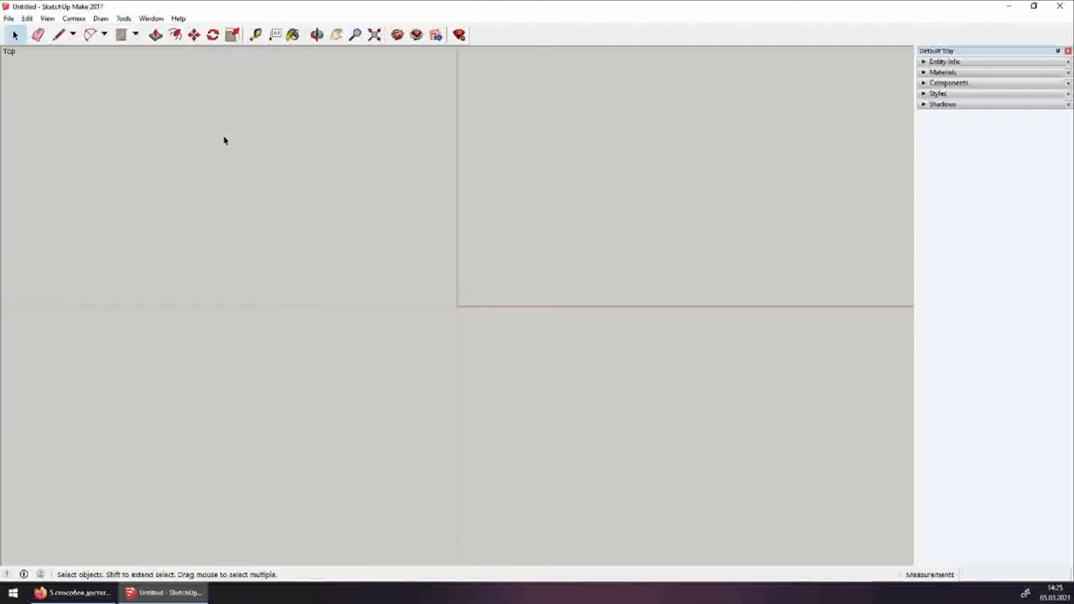
pyautogui.moveTo(361, 398)
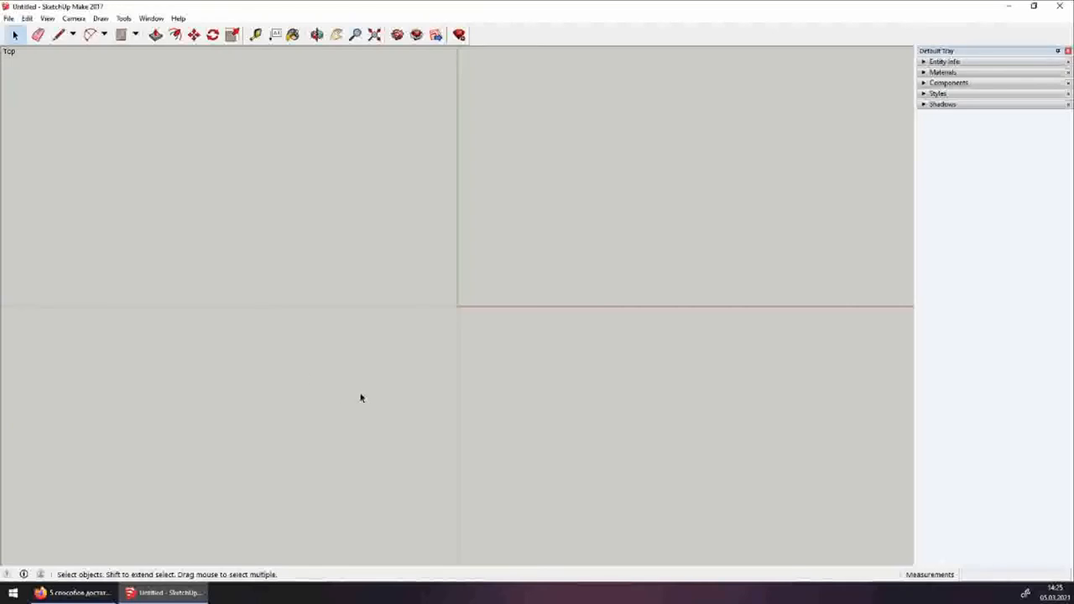
pyautogui.moveTo(648, 235)
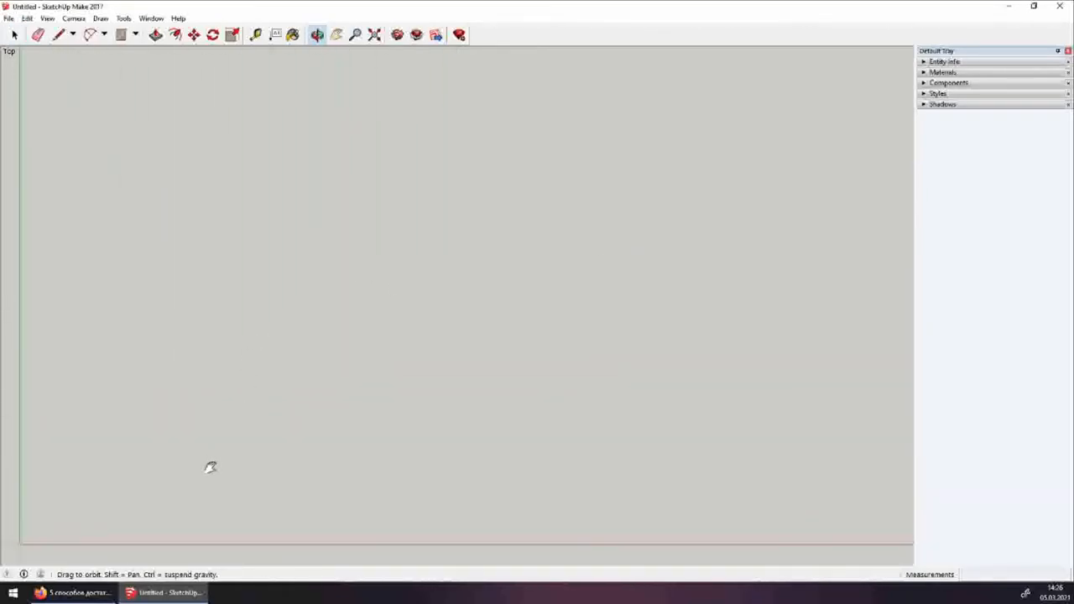
# Search the Components panel's warehouse for 'kadzama' models.
pyautogui.click(13, 33)
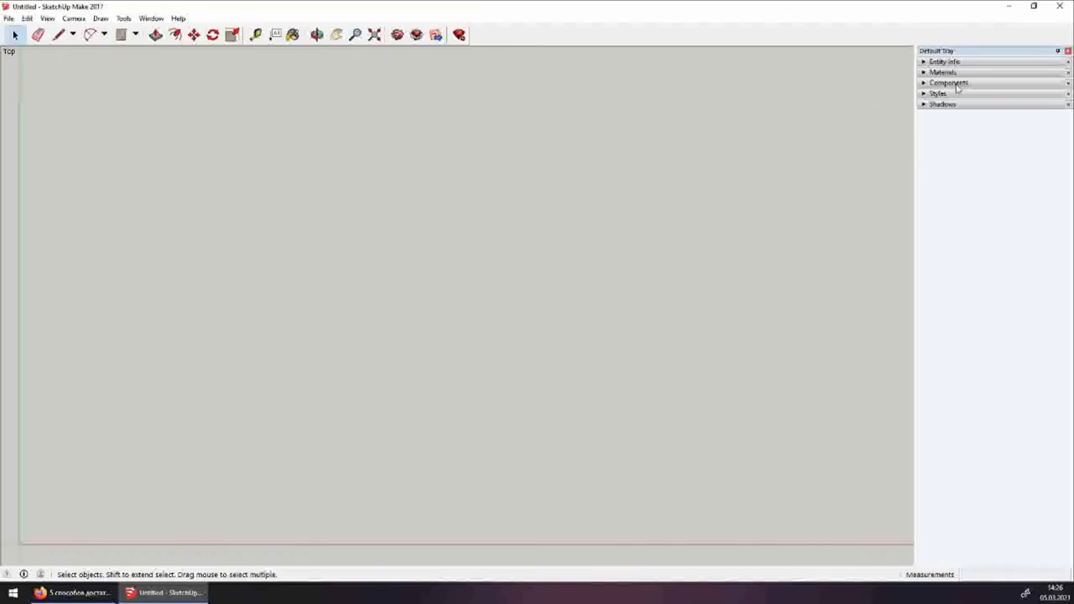
pyautogui.click(949, 82)
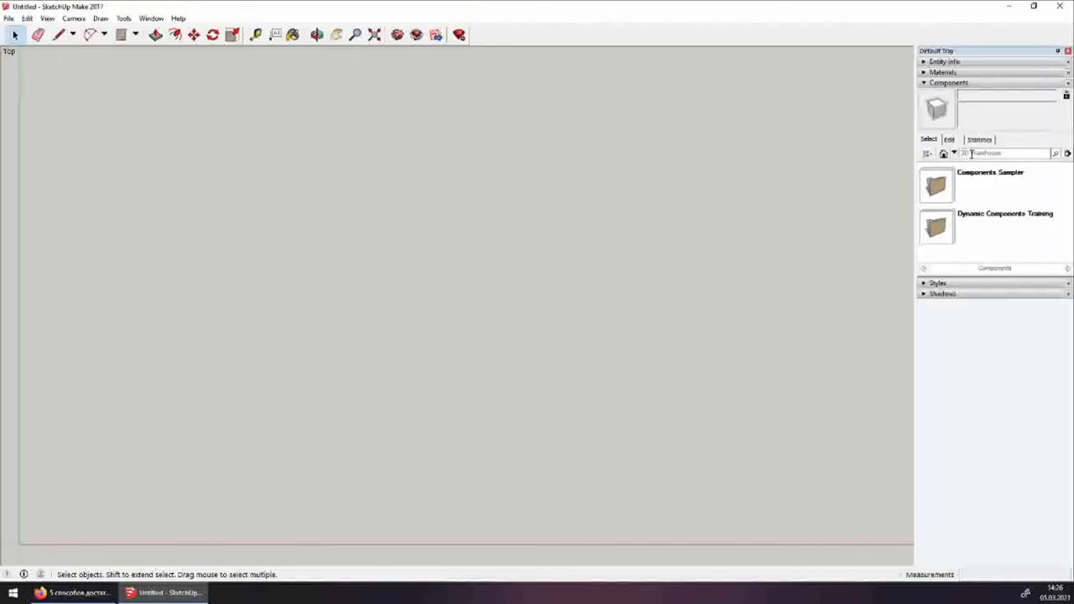
pyautogui.click(1004, 153)
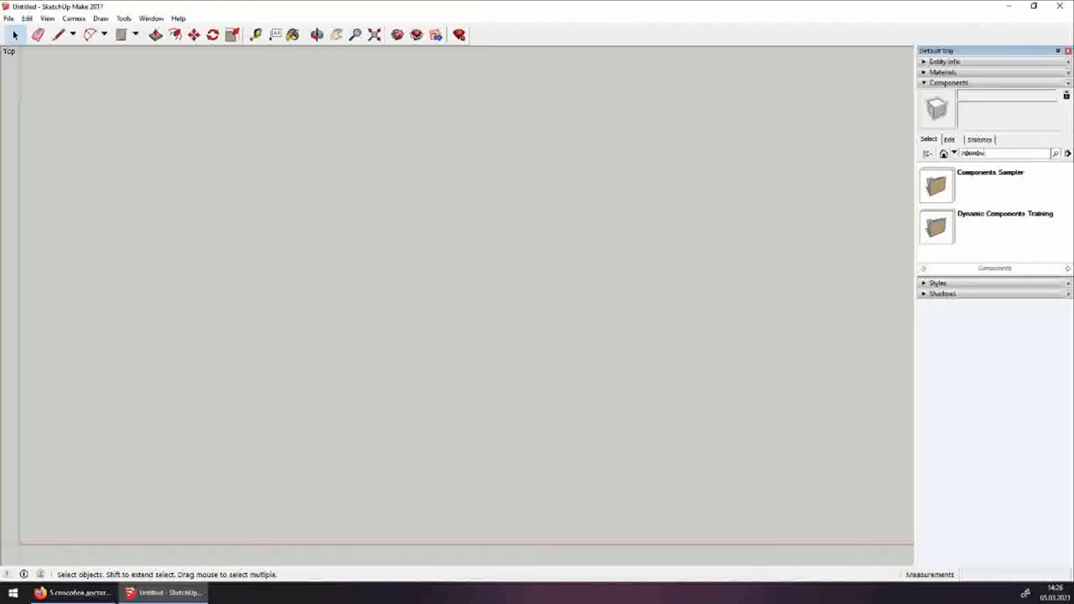
pyautogui.write('kodzama')
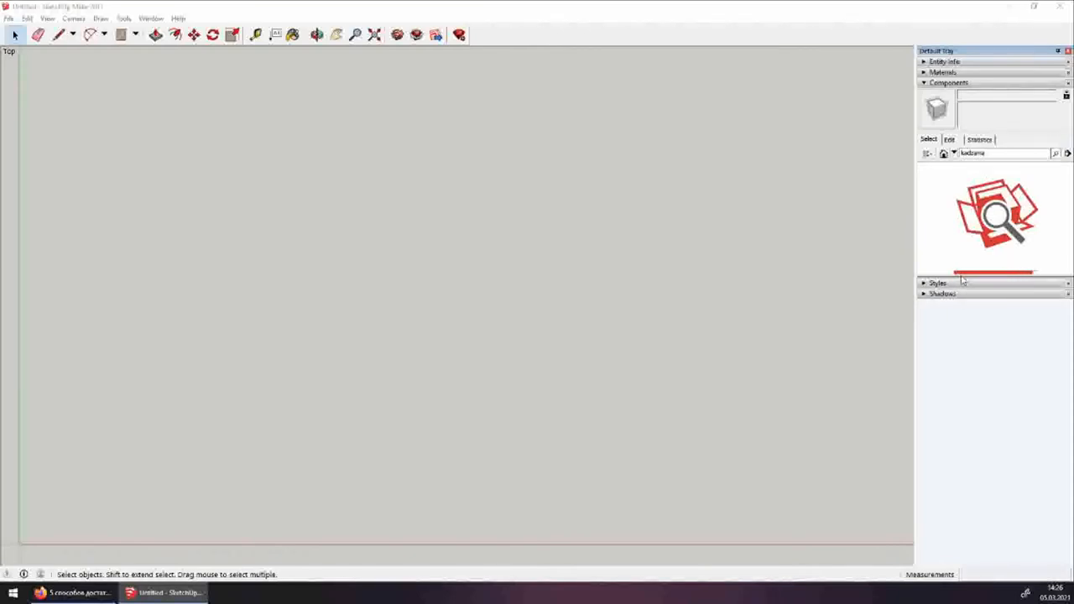
pyautogui.click(1055, 152)
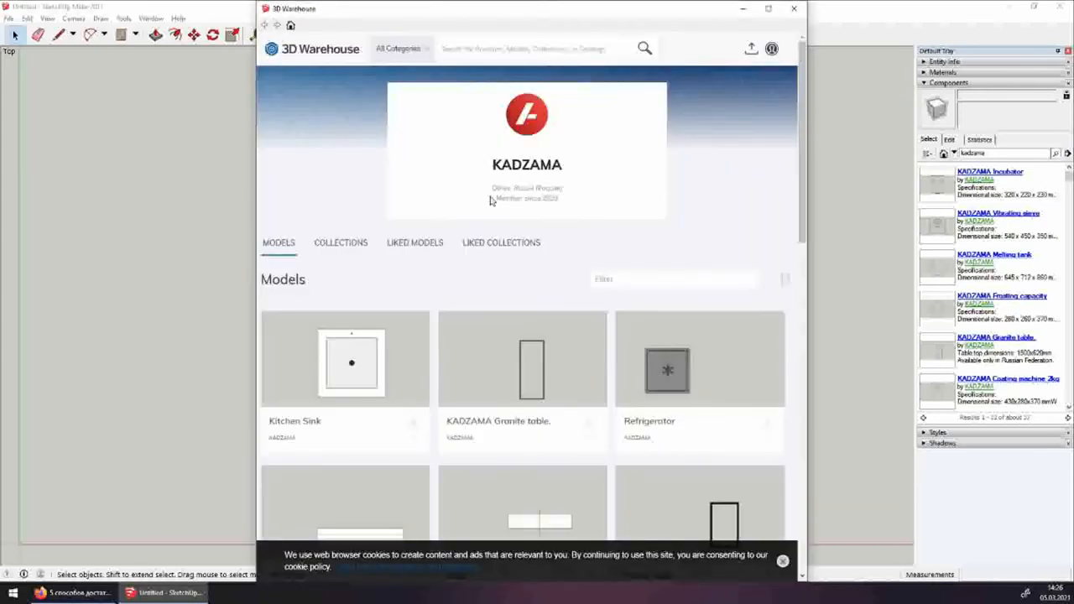
# Start downloading Room walls from KADZAMA's Dynamic architectural components, prompting a sign-in.
pyautogui.click(341, 241)
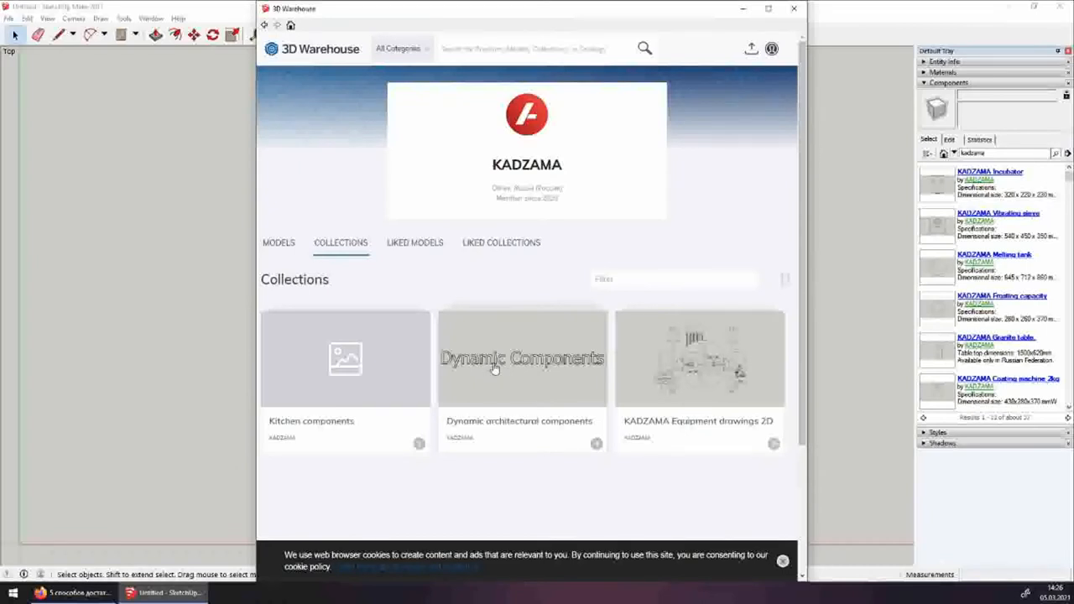
pyautogui.click(522, 359)
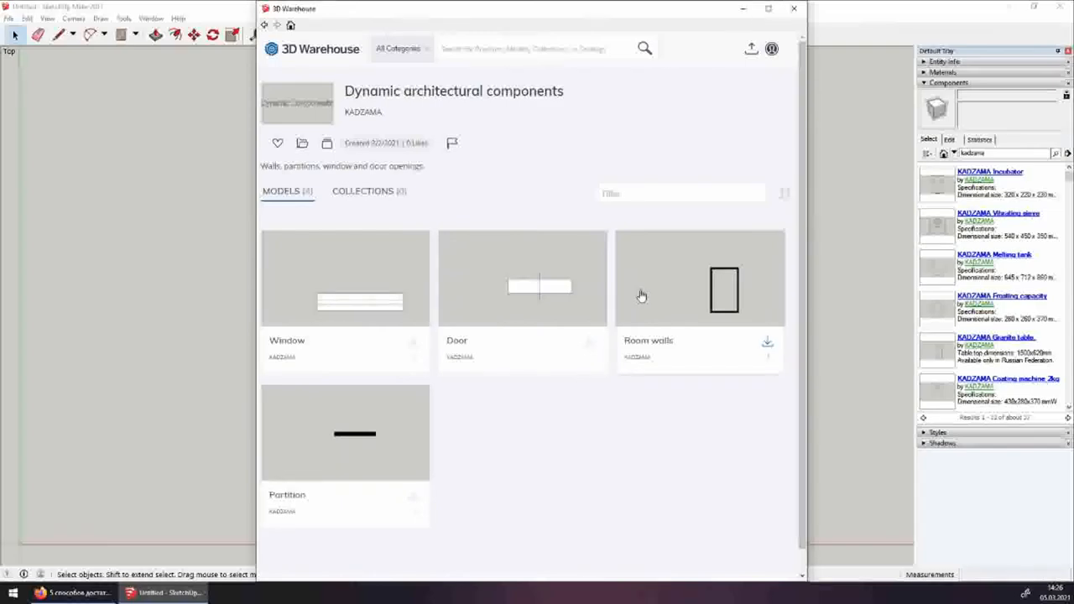
pyautogui.click(700, 278)
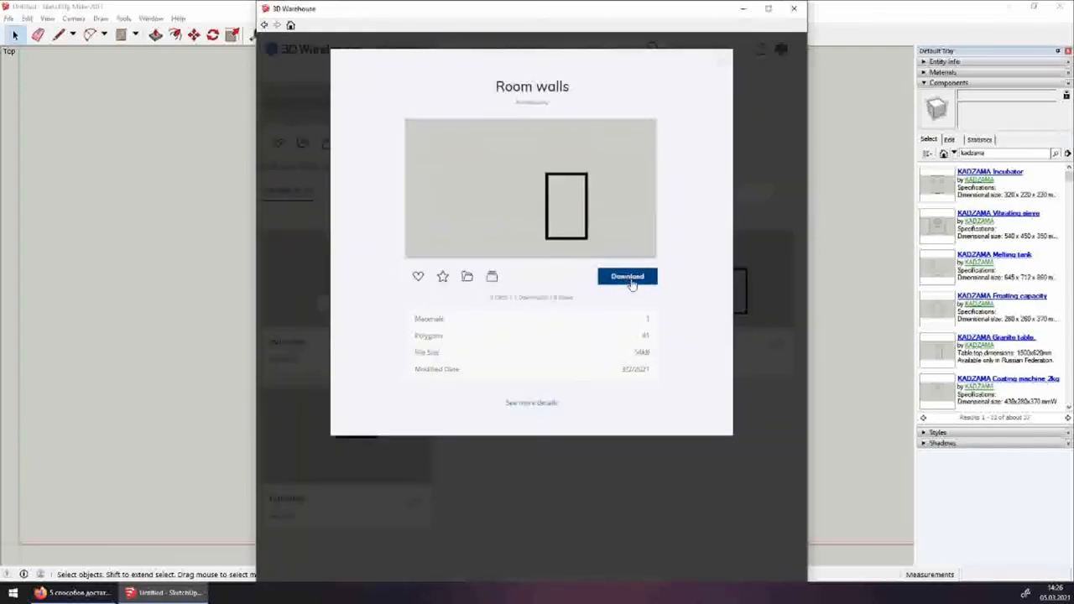
pyautogui.click(627, 275)
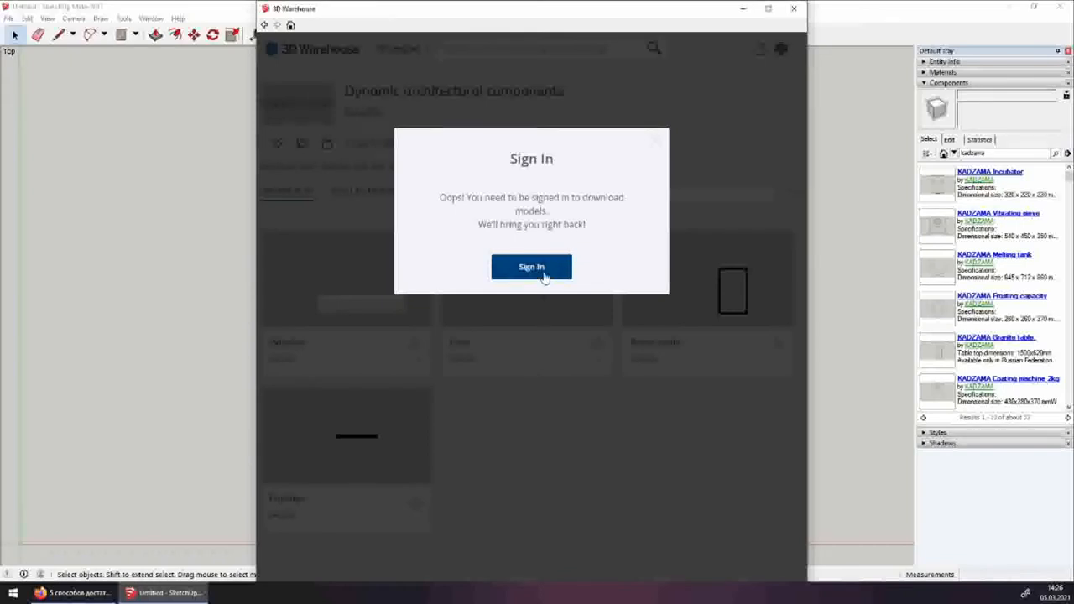
pyautogui.click(530, 265)
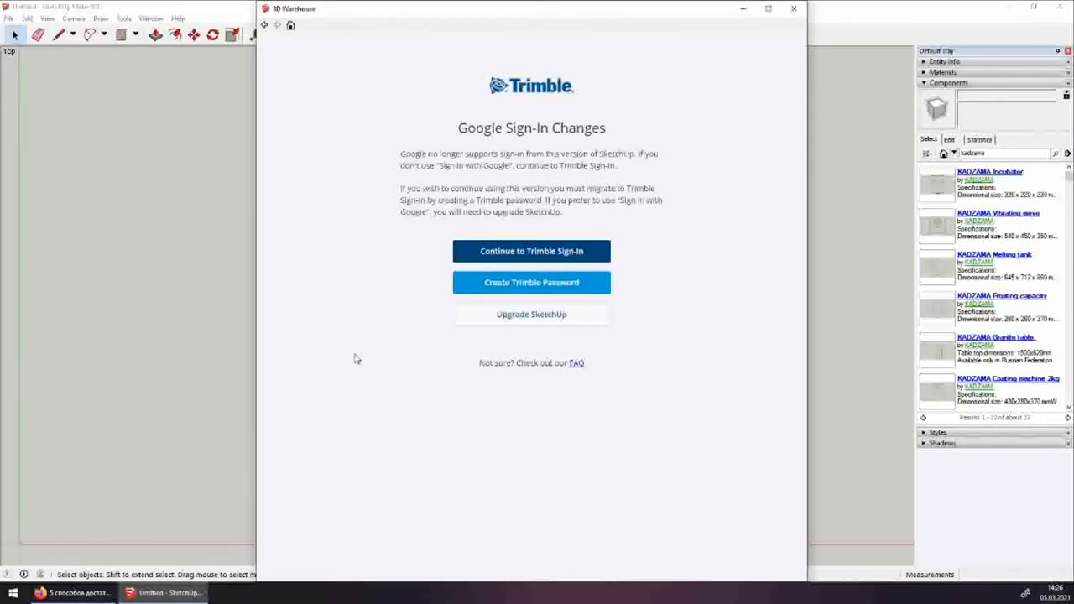
pyautogui.moveTo(567, 309)
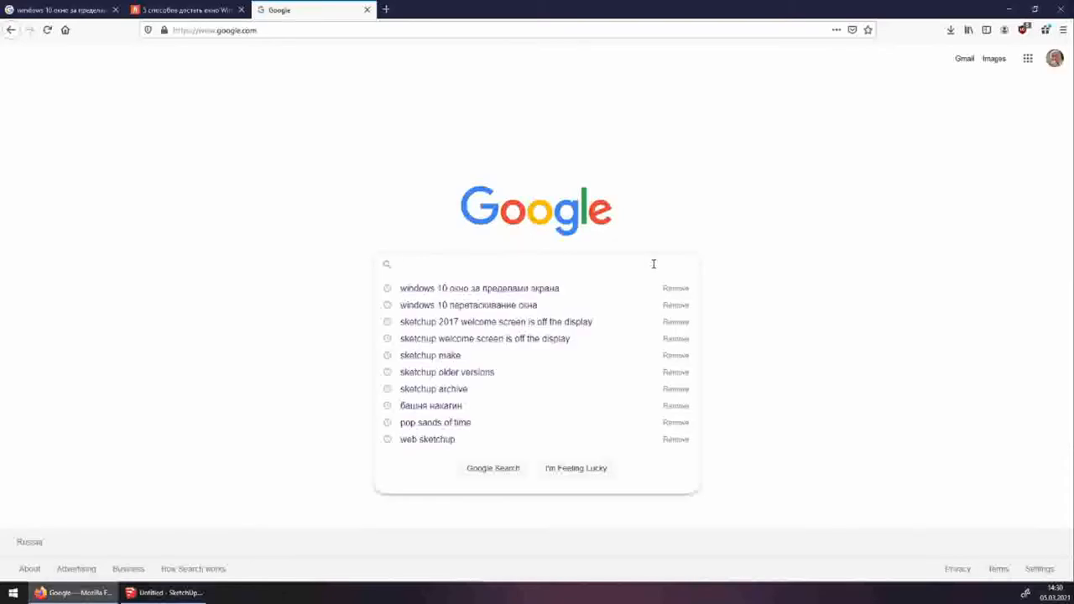
# Find the Trimble sign-in page via a 'login trimble' search.
pyautogui.write('login l')
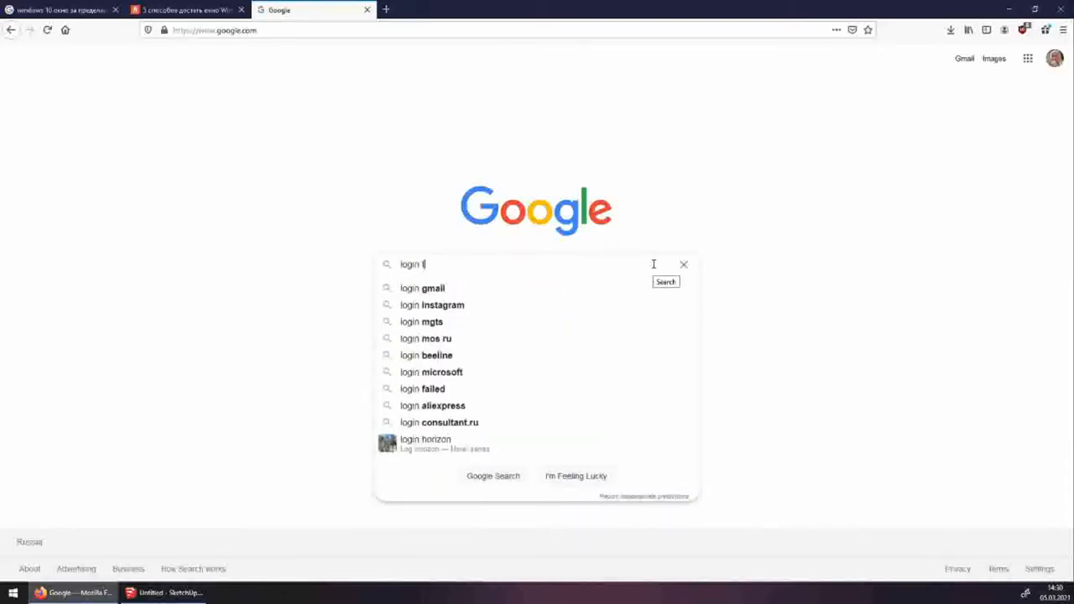
pyautogui.write('rimble')
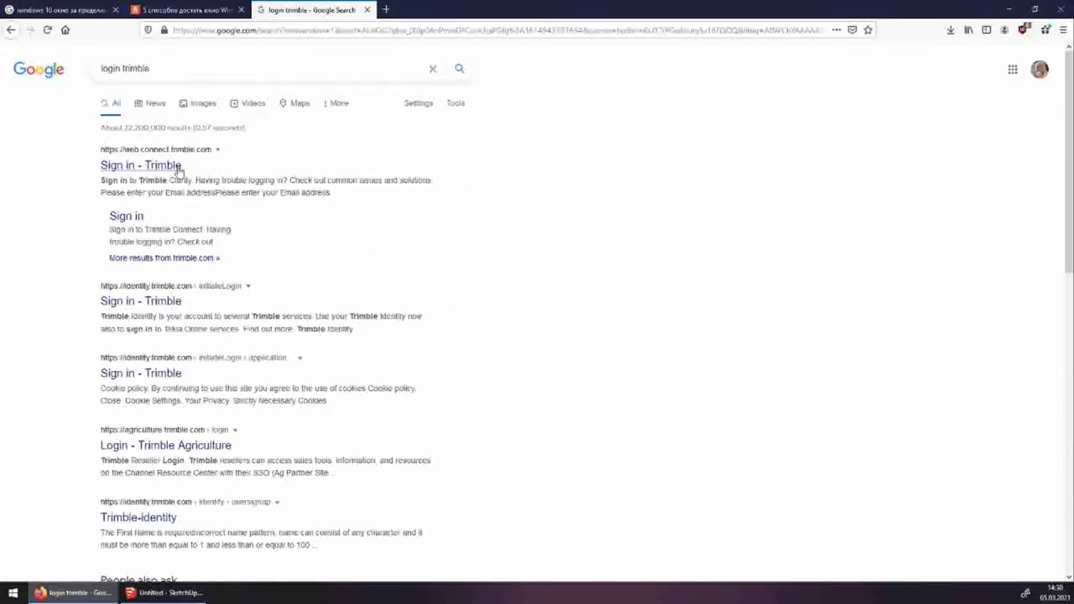
pyautogui.click(141, 164)
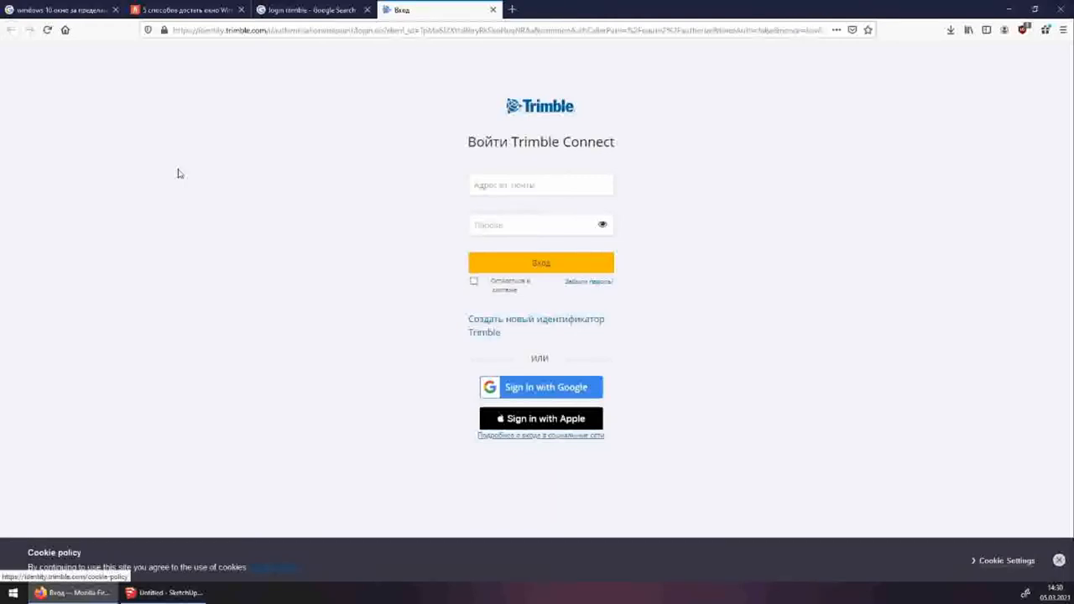
pyautogui.moveTo(403, 345)
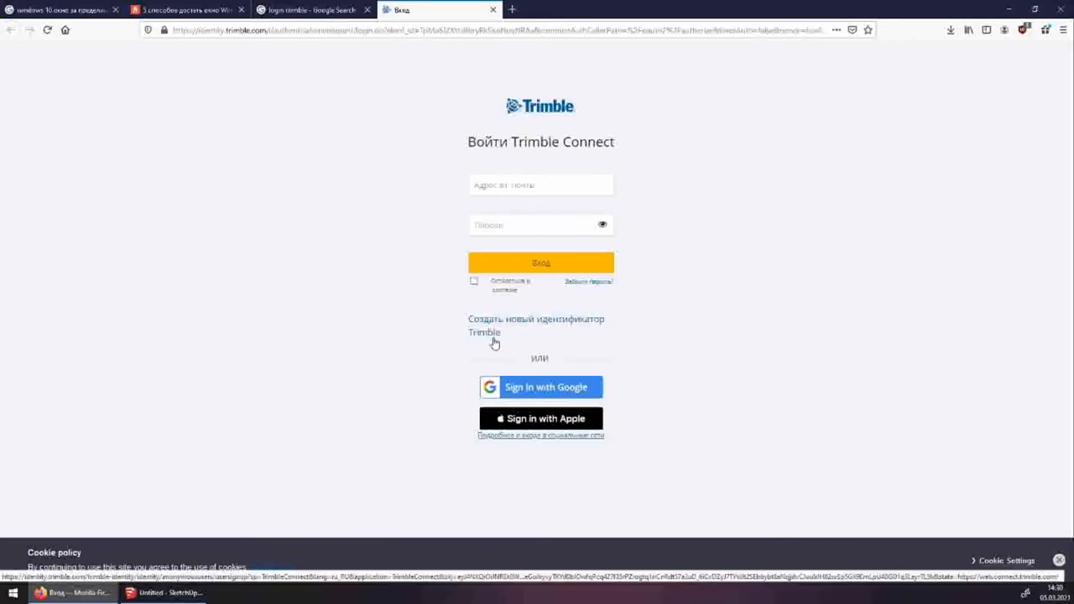
# Begin registering a new Trimble ID on the create-account form.
pyautogui.click(535, 325)
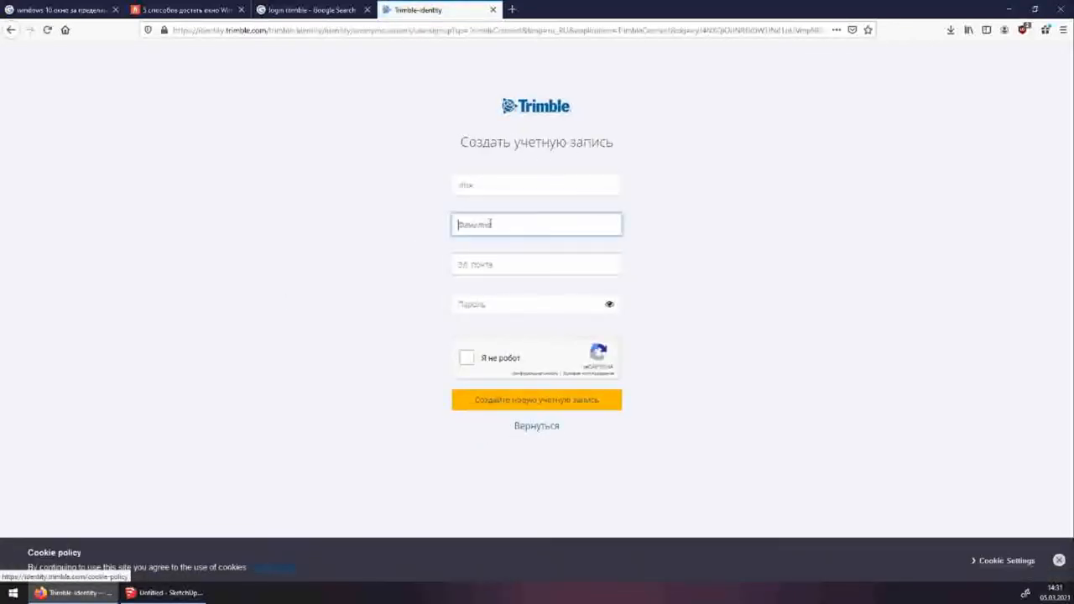
pyautogui.click(537, 185)
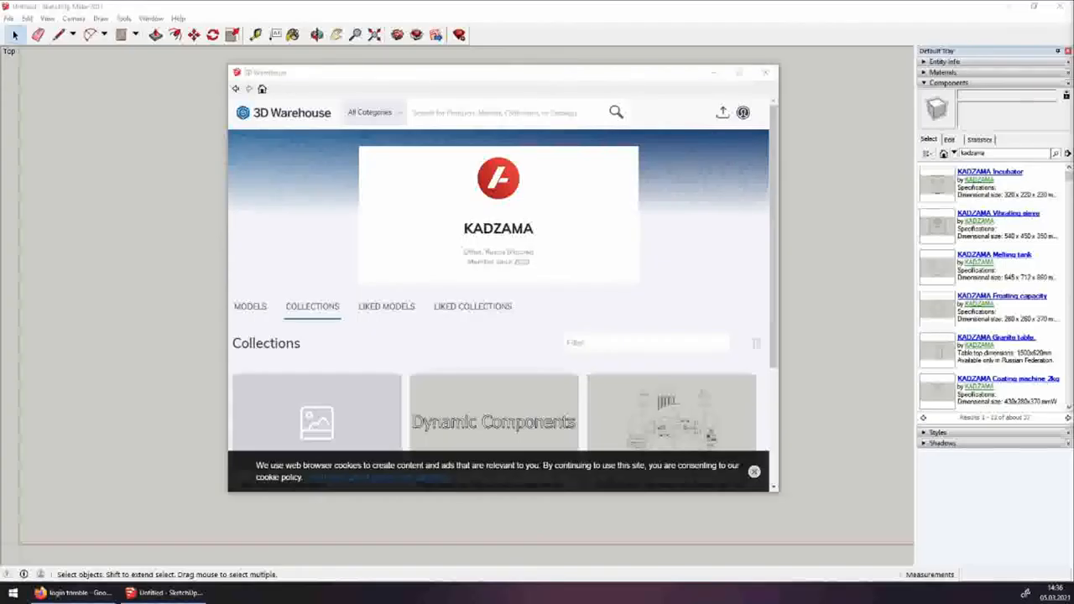
# Retry the Room walls download and proceed to the Trimble sign-in.
pyautogui.scroll(-3)
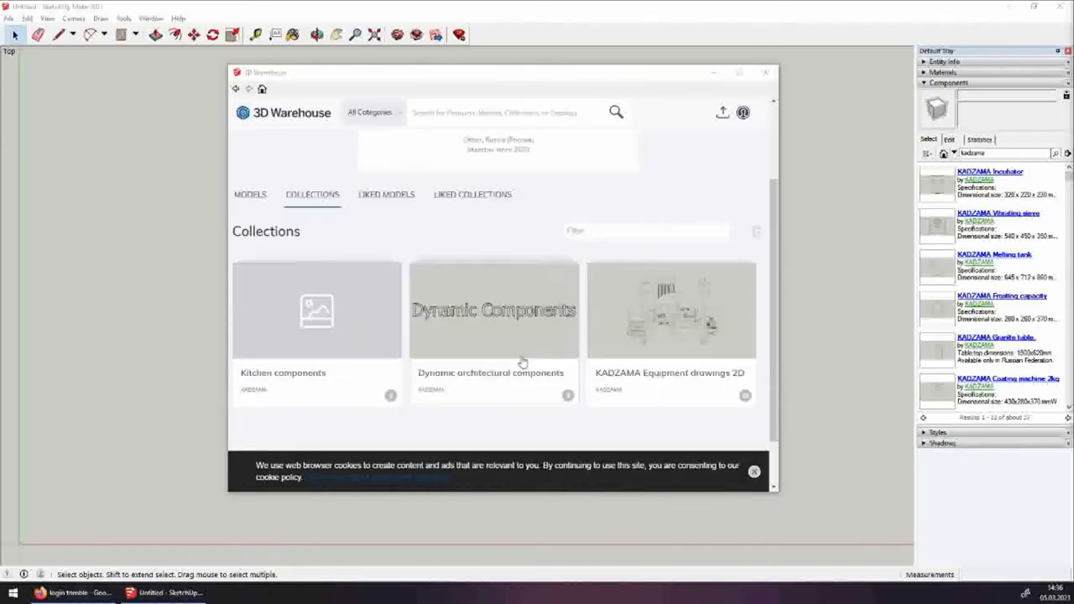
pyautogui.click(494, 310)
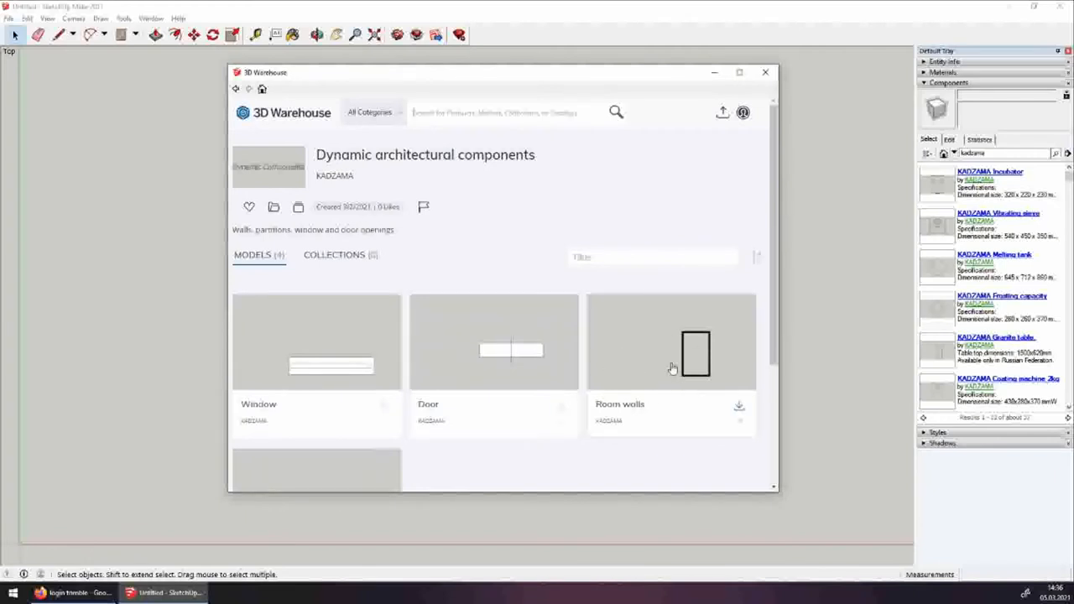
pyautogui.click(739, 408)
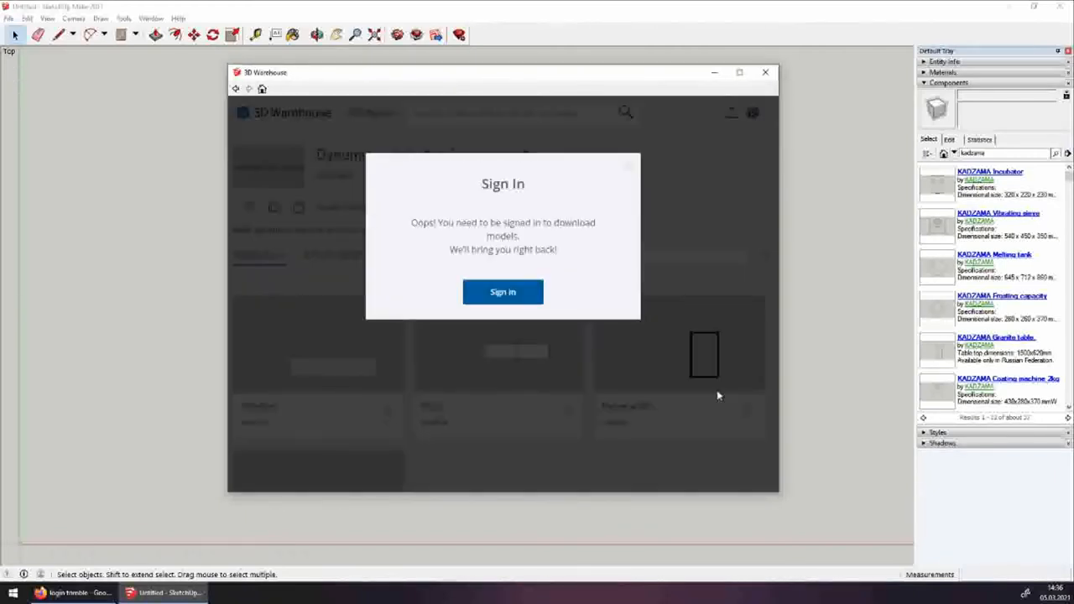
pyautogui.click(503, 292)
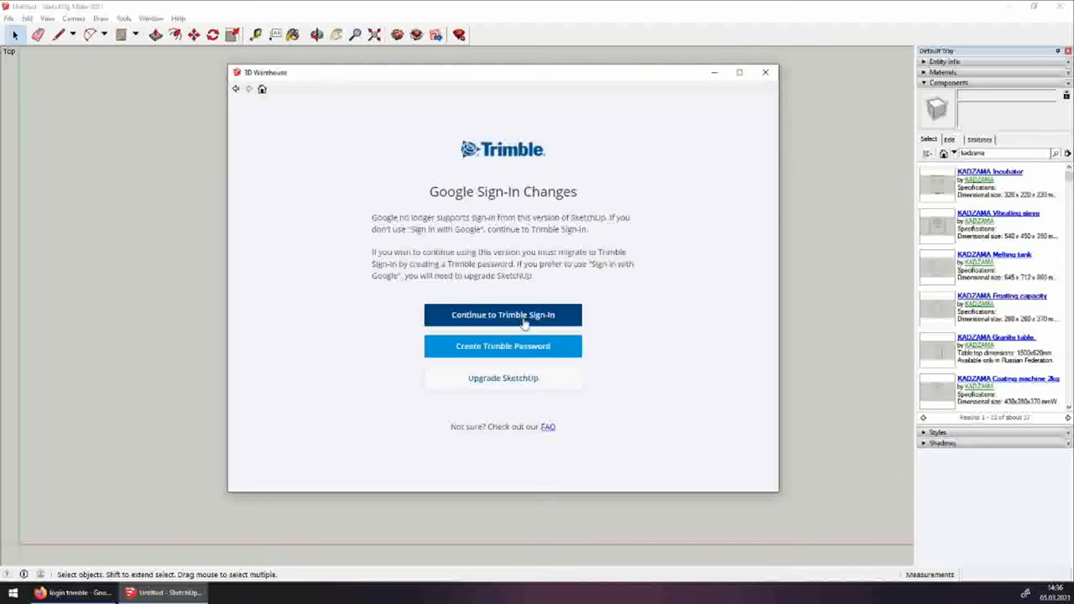
pyautogui.click(503, 315)
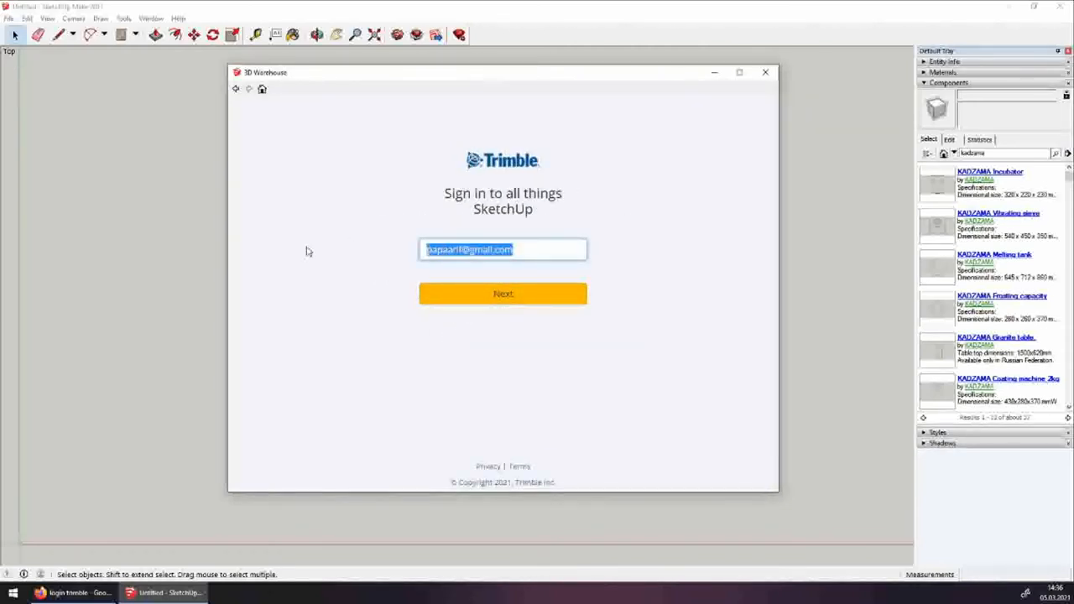
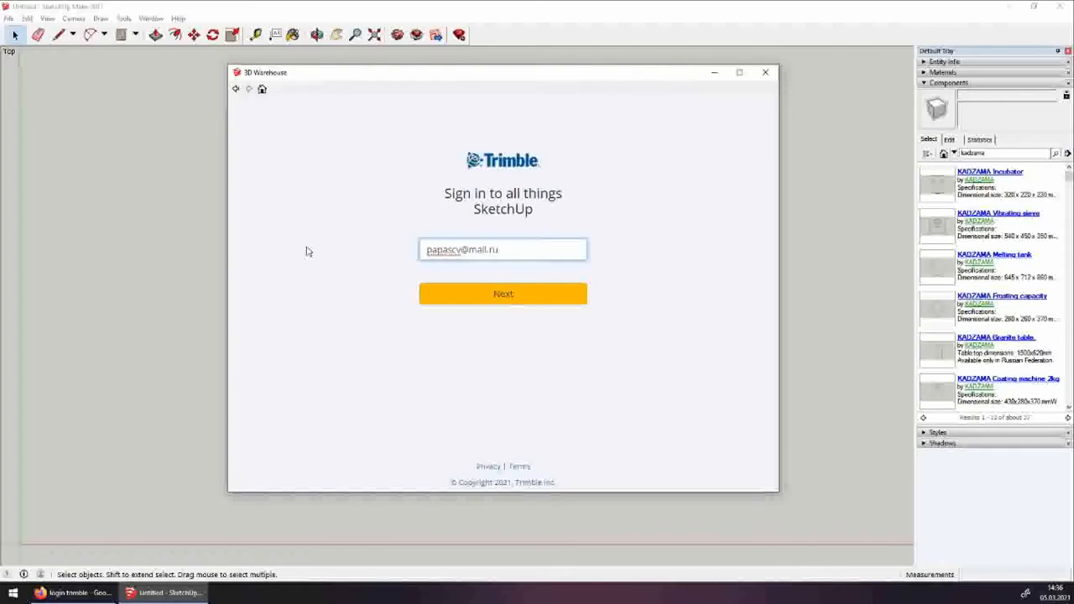
# Sign in with the mail.ru Trimble account and accept the 3D Warehouse terms.
pyautogui.click(503, 294)
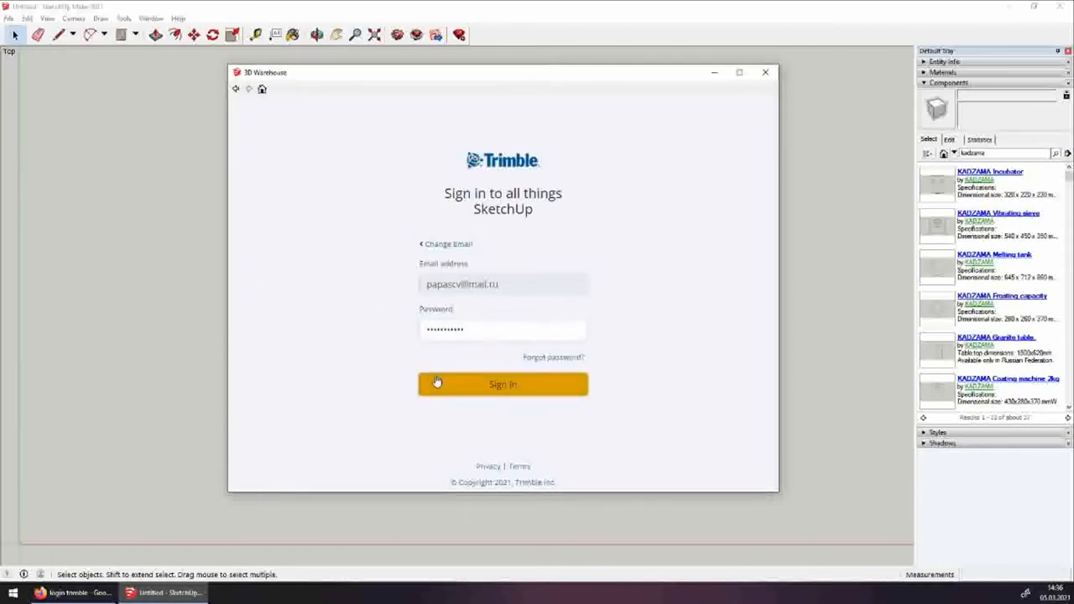
pyautogui.click(504, 384)
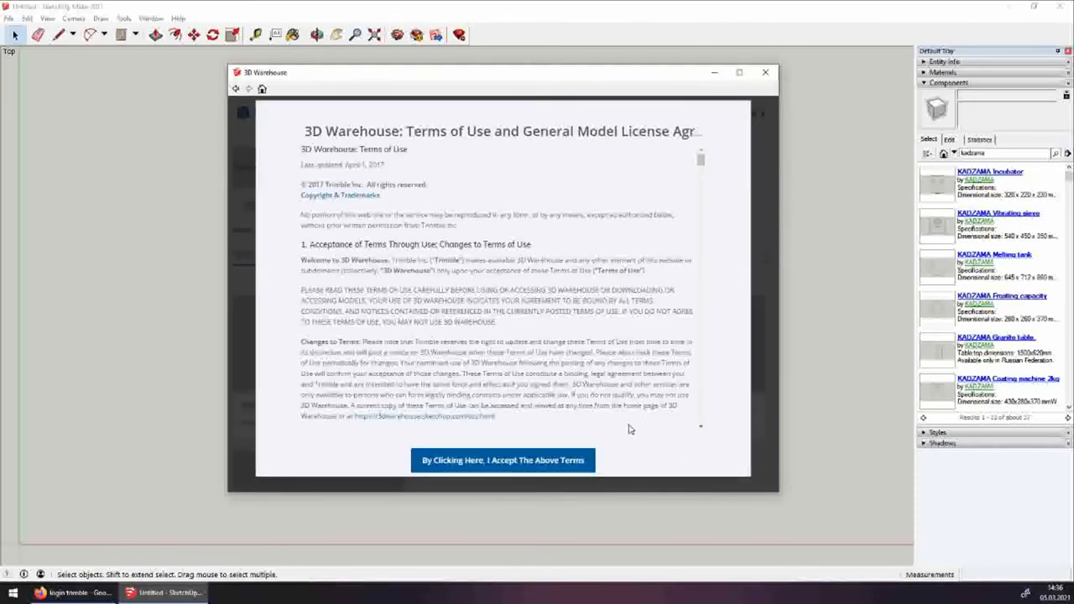
pyautogui.scroll(-3)
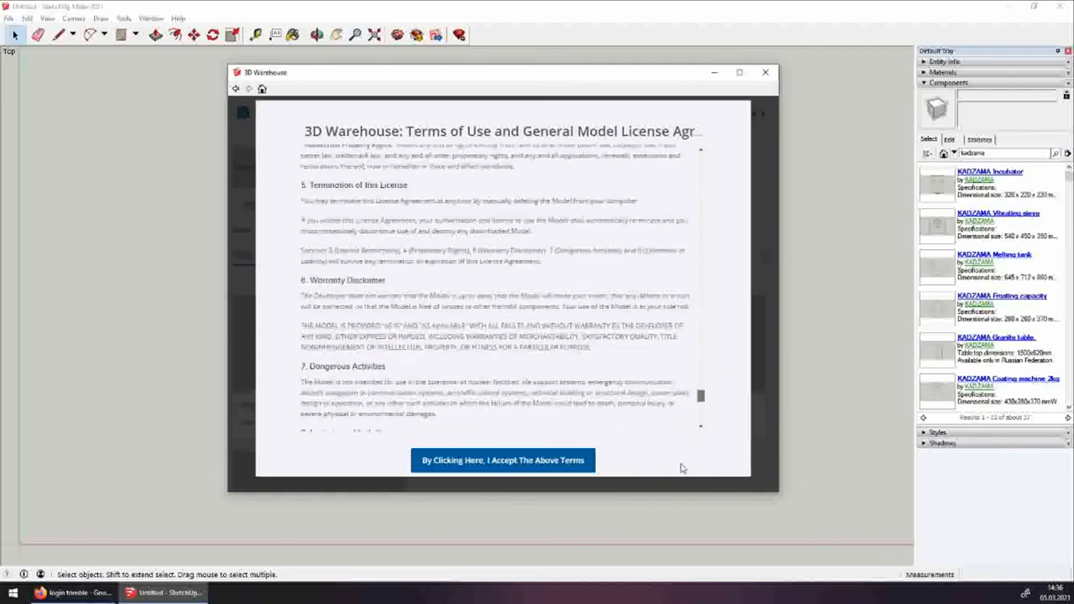
pyautogui.click(502, 460)
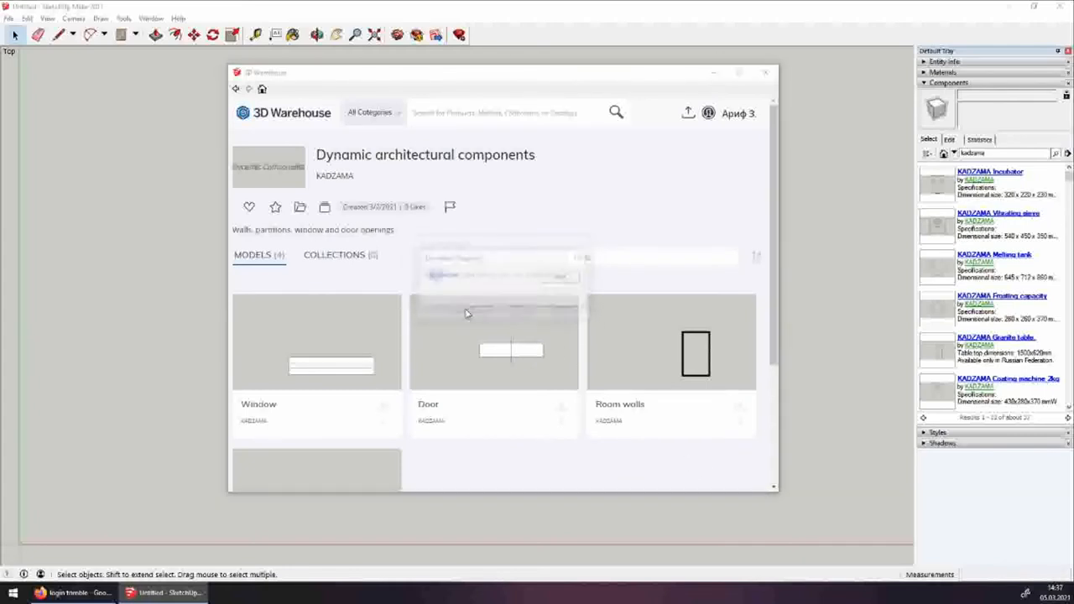
# Load Room walls into the model and show its Component Options beside the drawing.
pyautogui.click(493, 342)
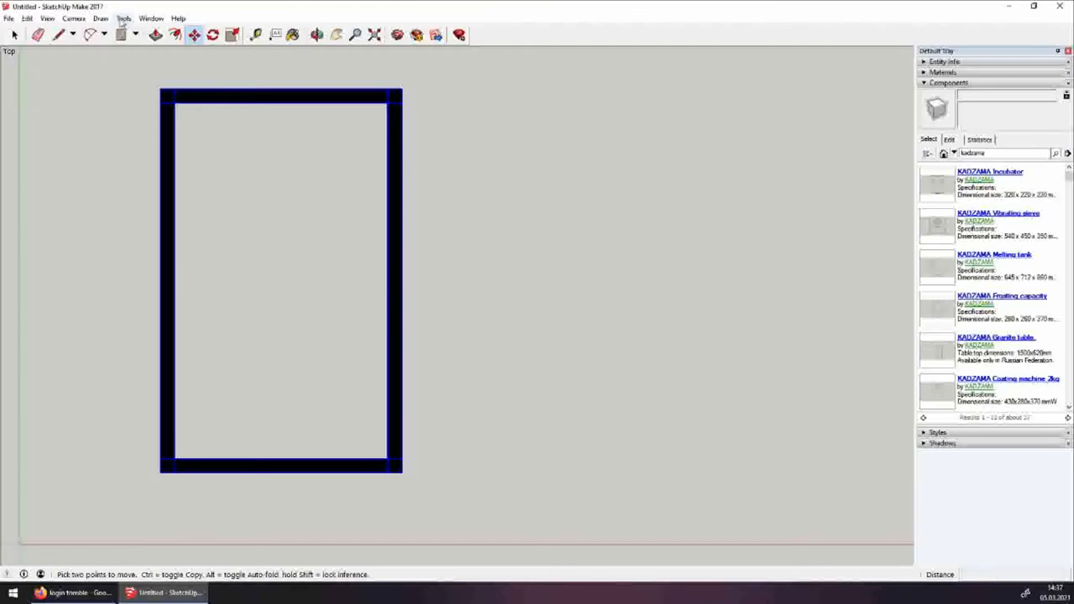
pyautogui.click(151, 16)
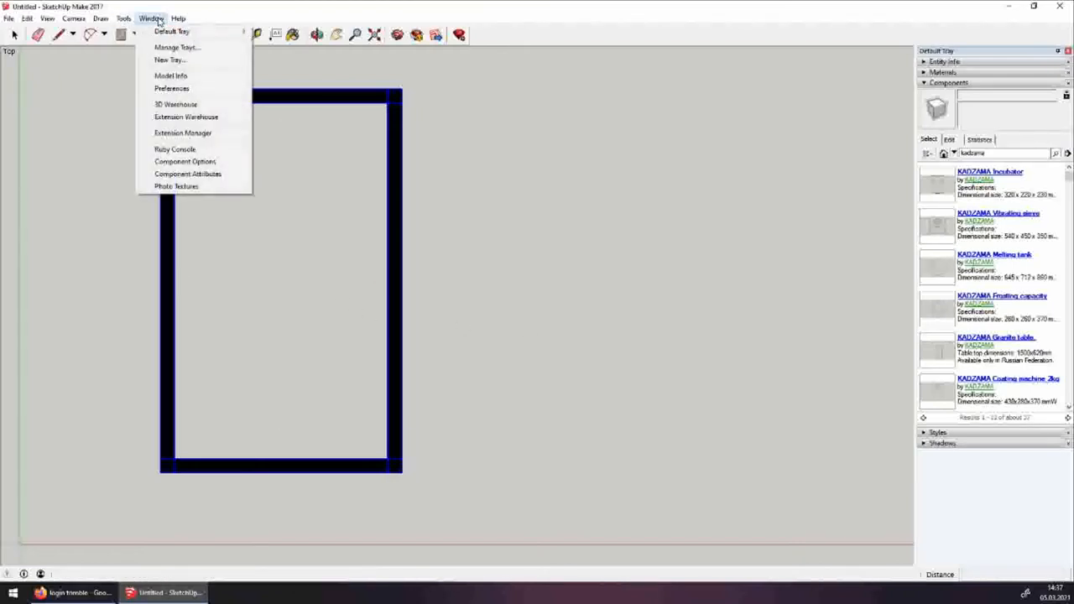
pyautogui.moveTo(184, 161)
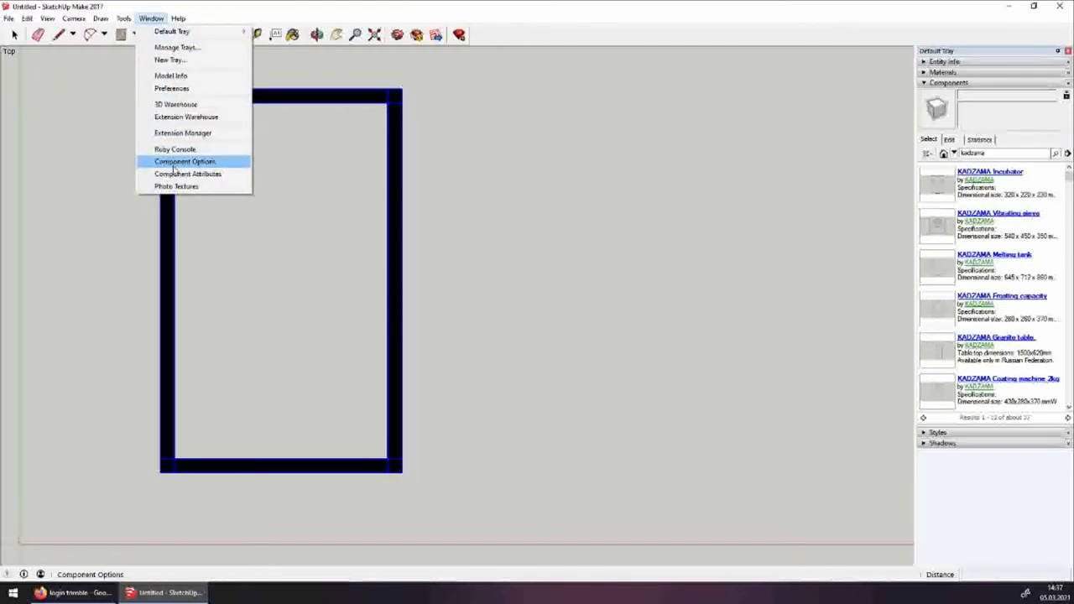
pyautogui.click(185, 161)
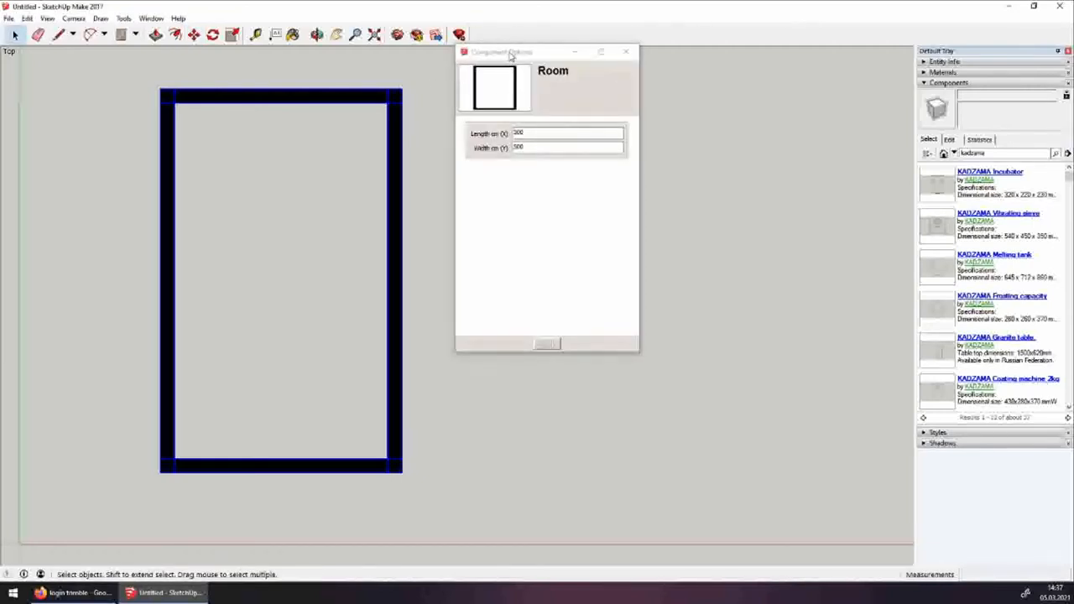
pyautogui.moveTo(502, 52); pyautogui.dragTo(701, 205)
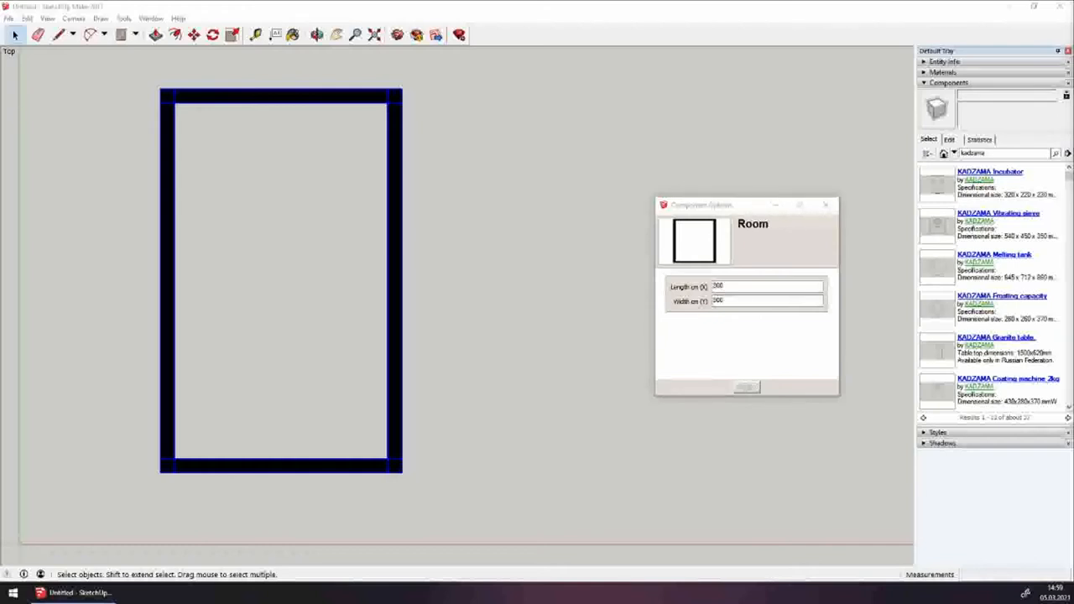
pyautogui.moveTo(647, 309)
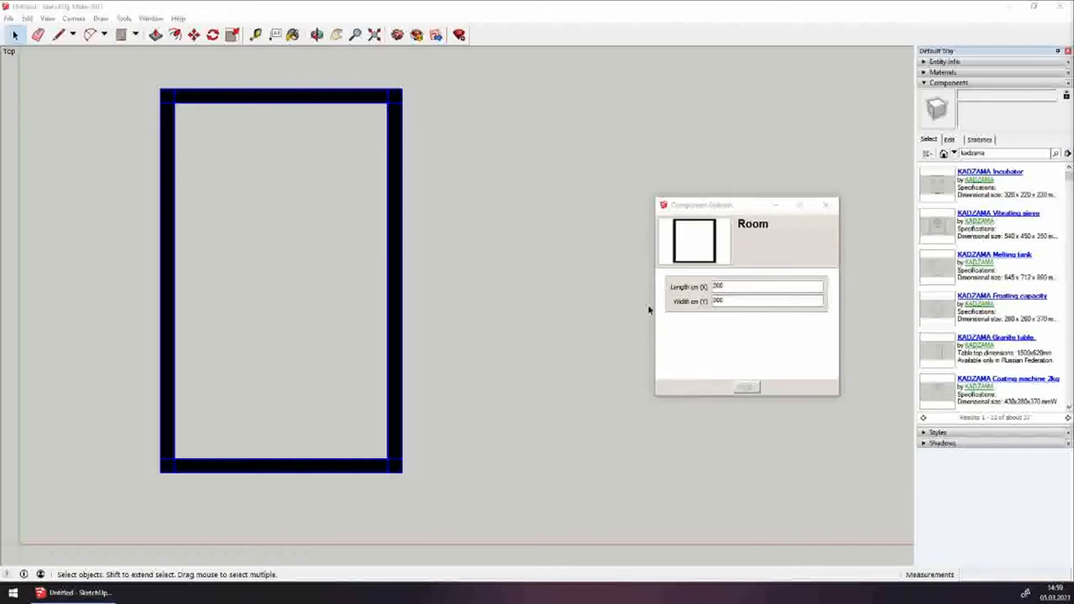
# Set the room walls to a longer length and a width of 380.
pyautogui.click(759, 285)
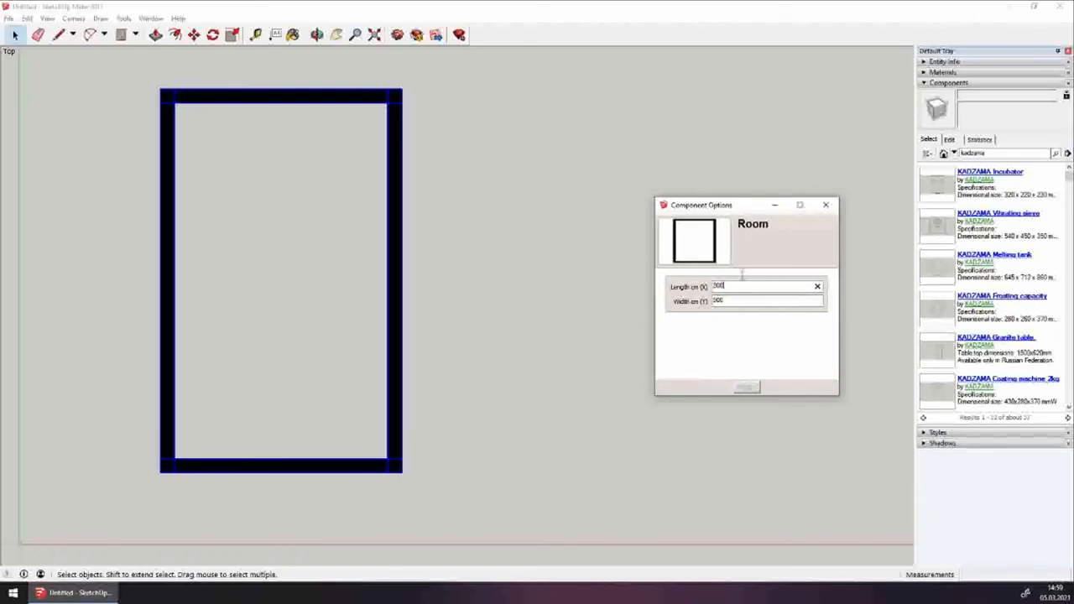
pyautogui.write('60')
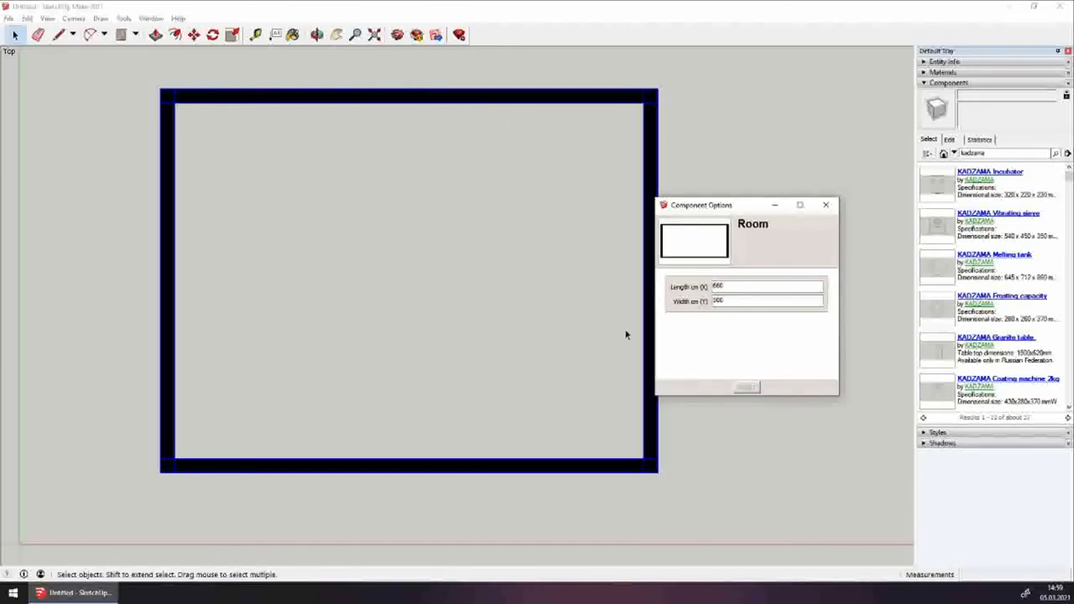
pyautogui.moveTo(600, 161)
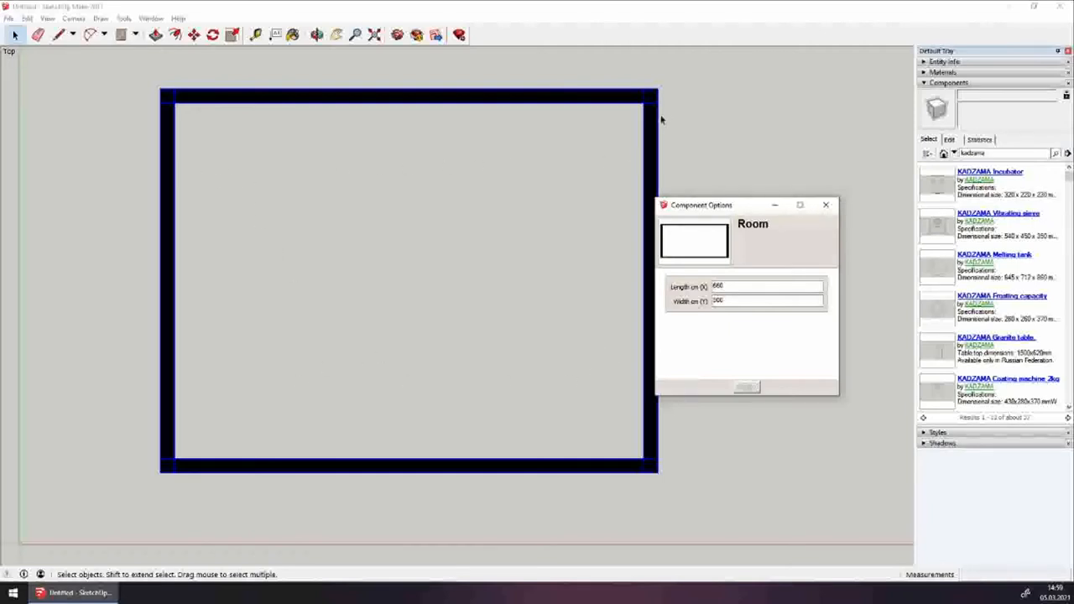
pyautogui.click(763, 300)
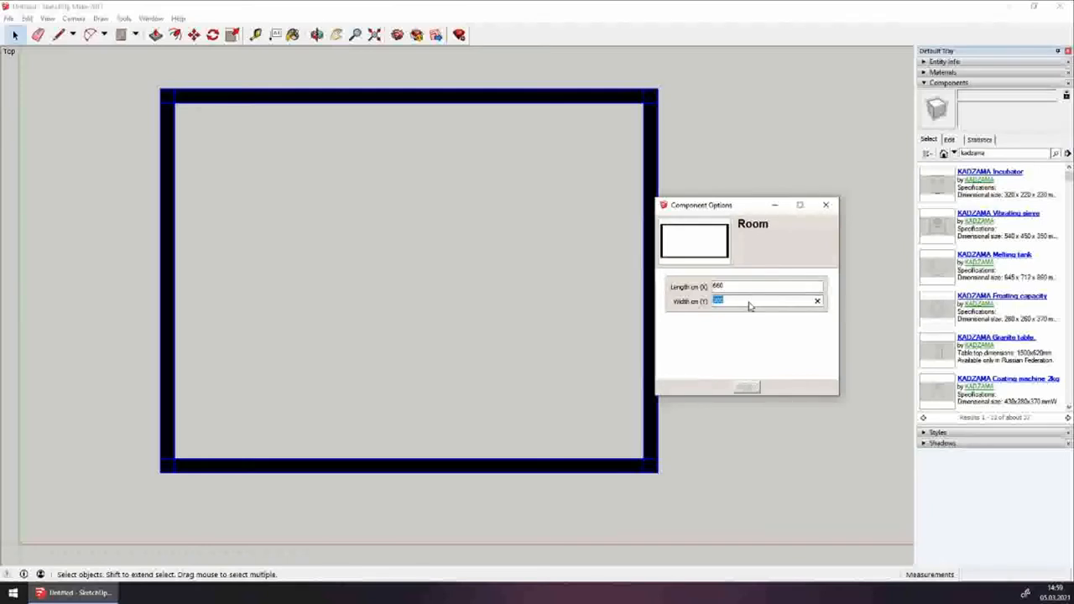
pyautogui.write('380')
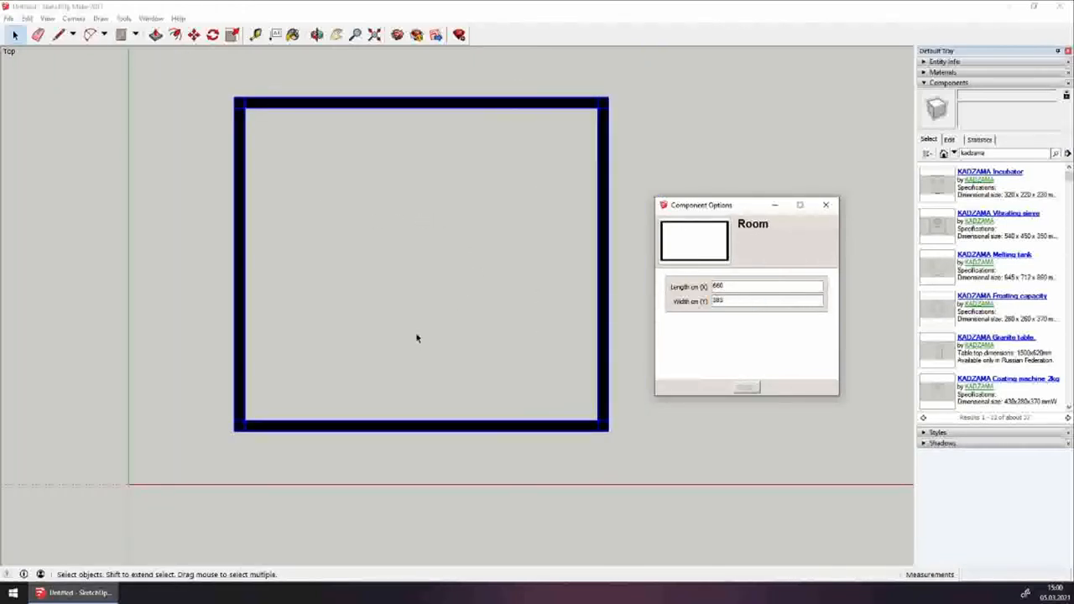
pyautogui.moveTo(646, 160)
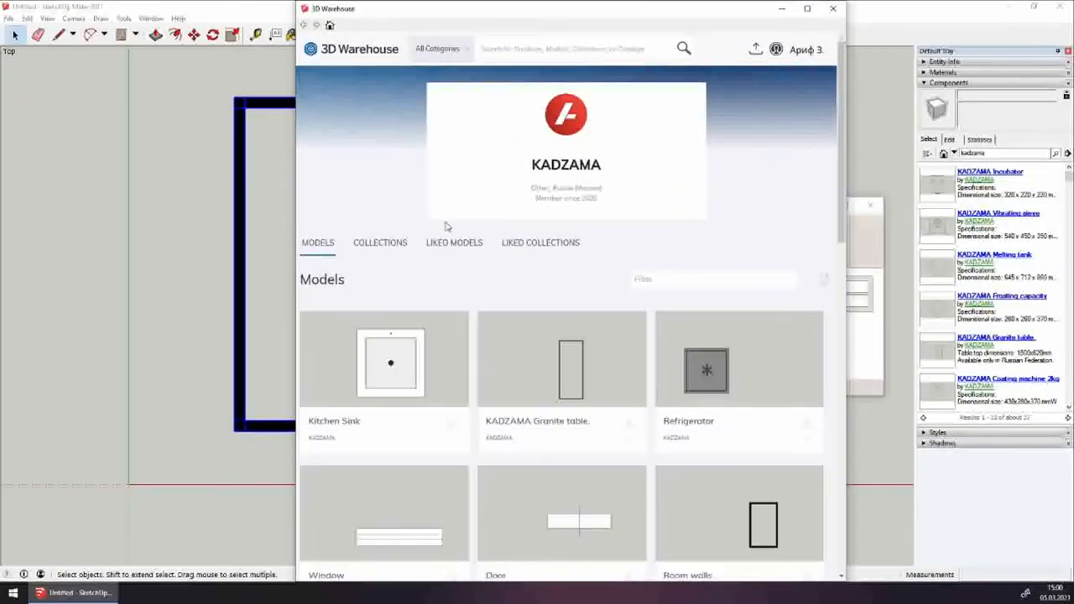
# Load the Partition model from the Dynamic architectural components collection into the room.
pyautogui.click(379, 241)
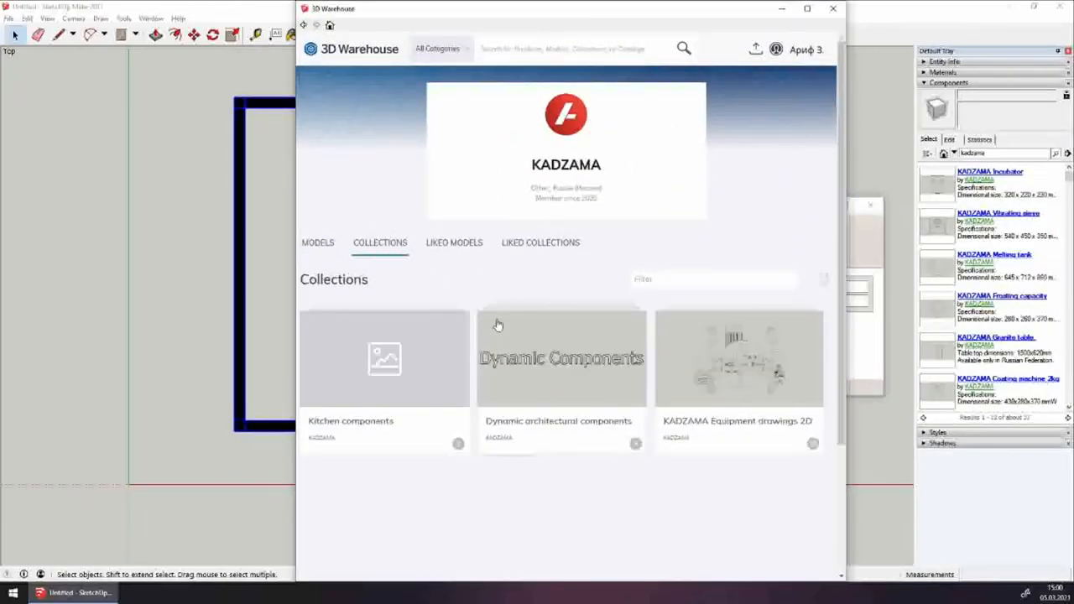
pyautogui.click(560, 358)
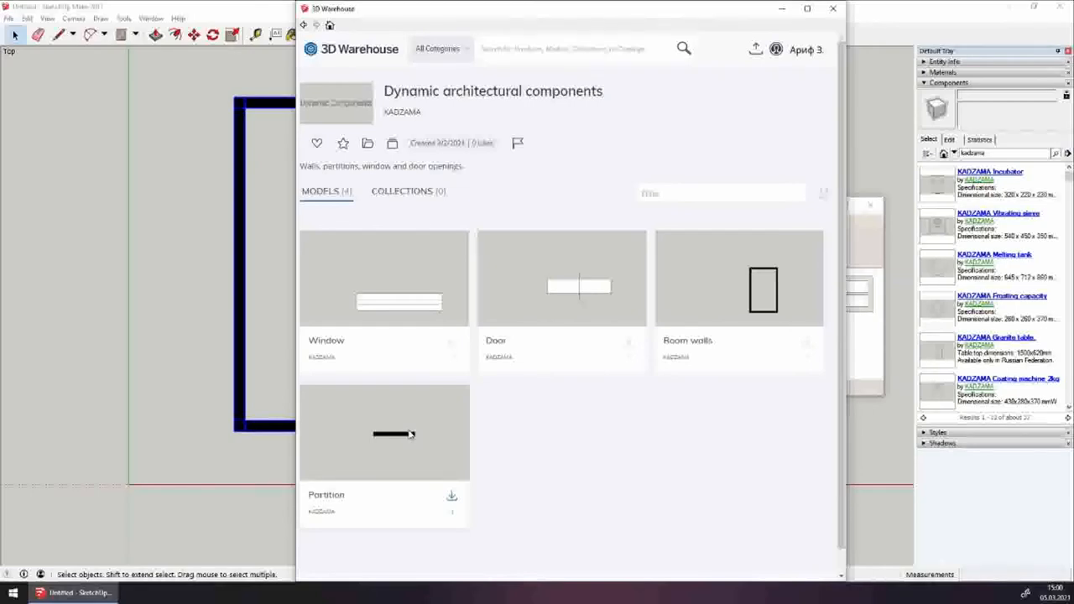
pyautogui.click(383, 433)
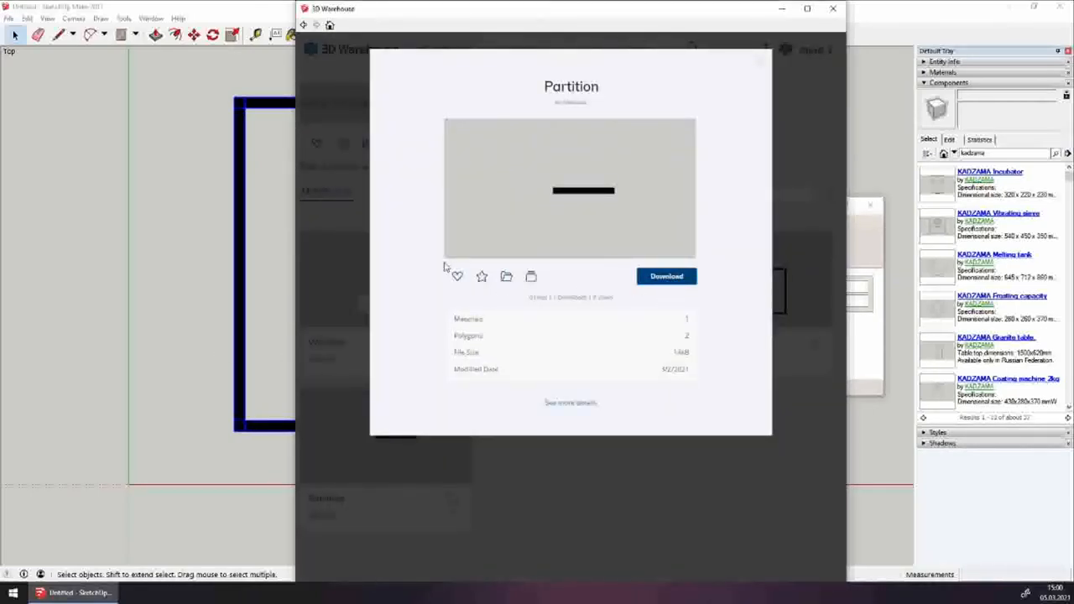
pyautogui.click(666, 275)
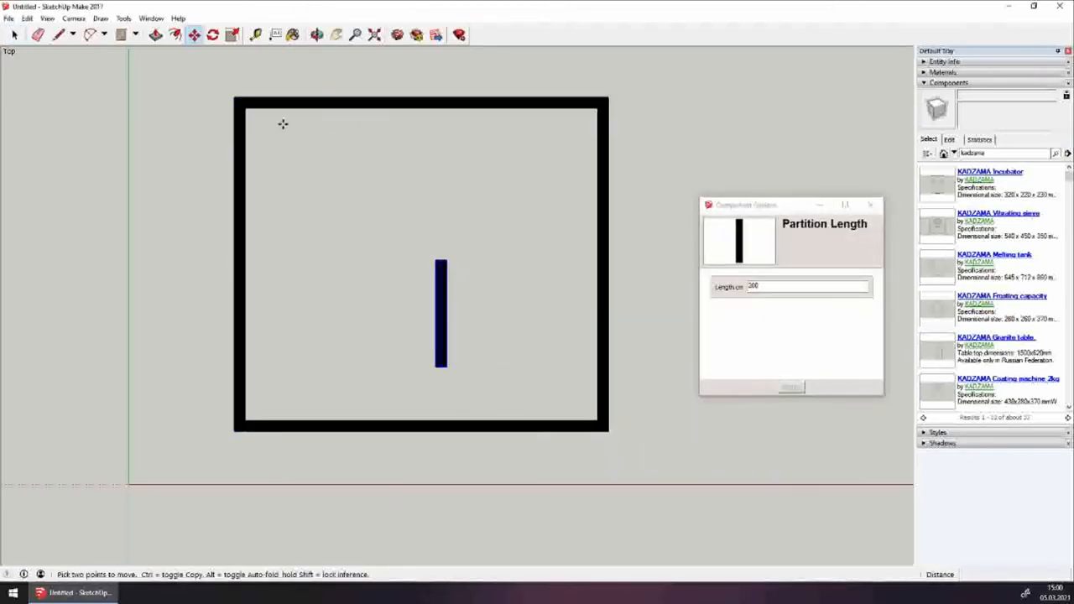
pyautogui.moveTo(255, 117)
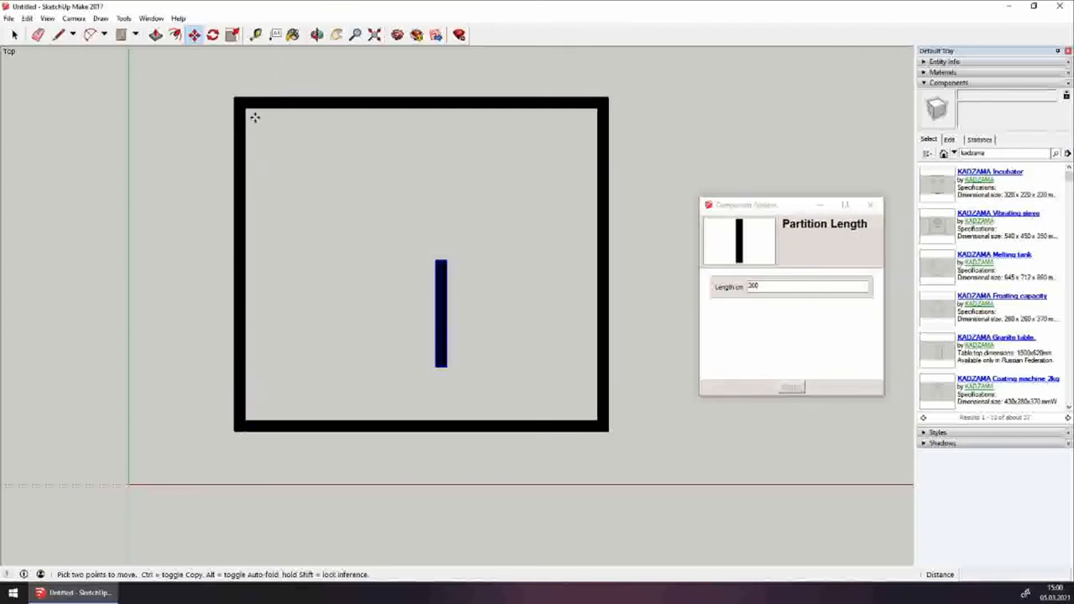
# Lengthen the Partition to span the room and fit it between the top and bottom walls.
pyautogui.click(805, 286)
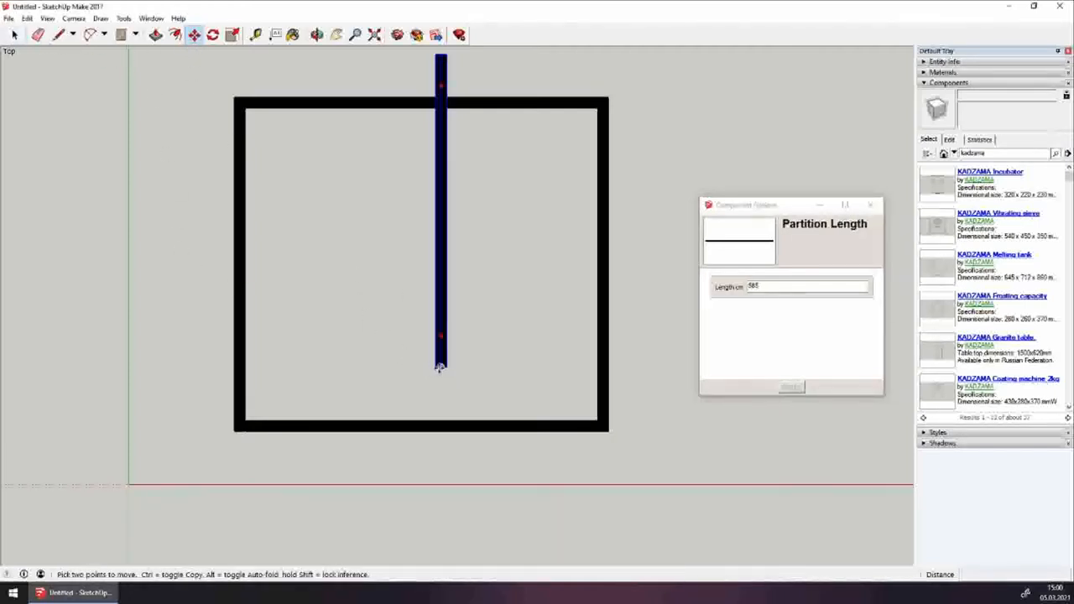
pyautogui.moveTo(439, 369); pyautogui.dragTo(282, 408)
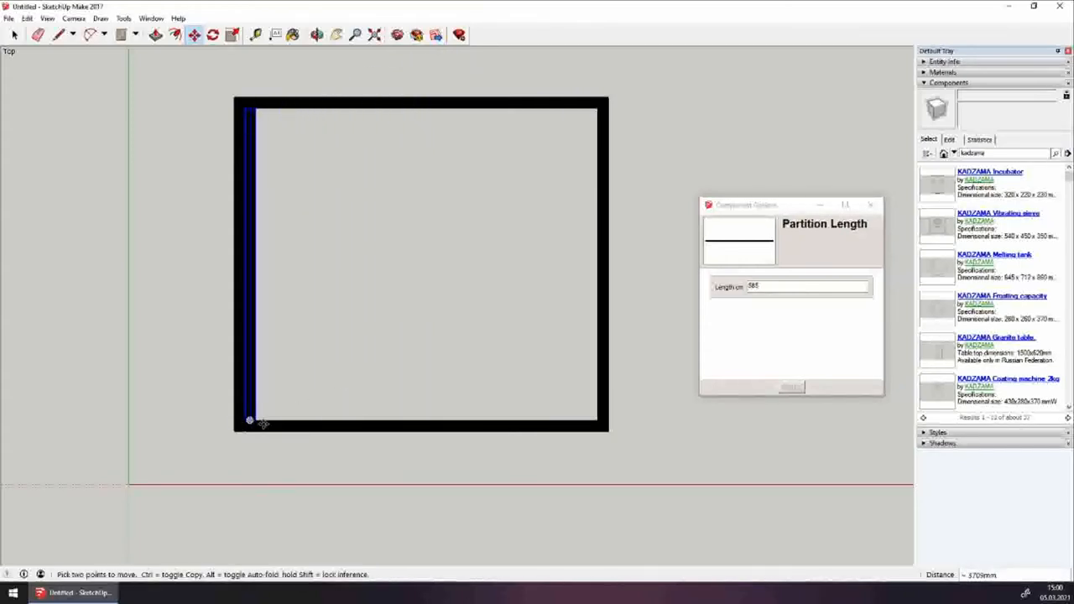
pyautogui.moveTo(245, 346)
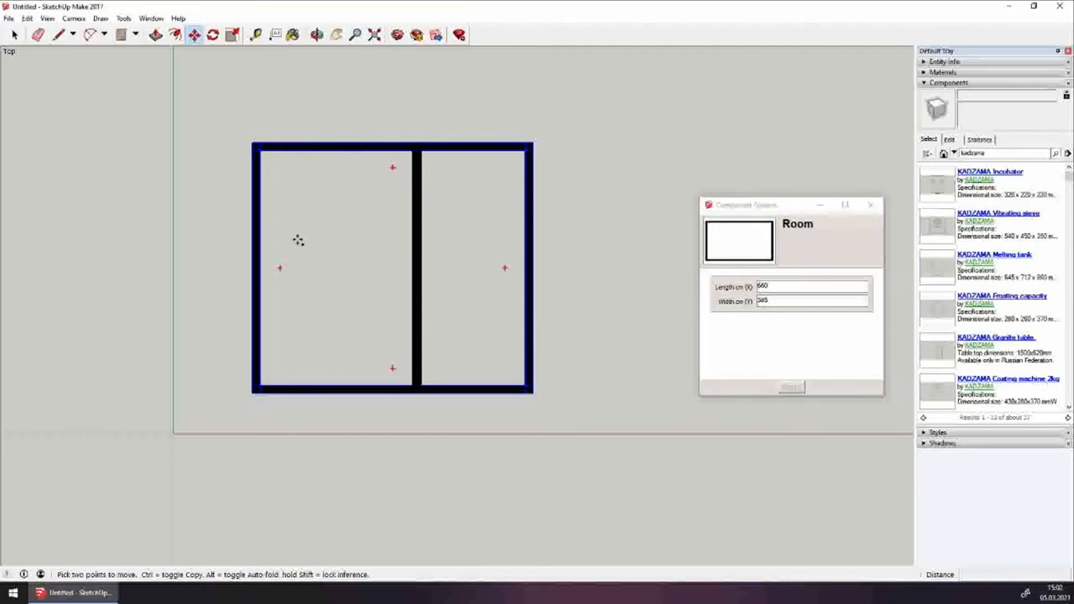
# Copy the Room component and size the copy to Length 150 and Width 85.
pyautogui.moveTo(299, 238); pyautogui.dragTo(493, 188)
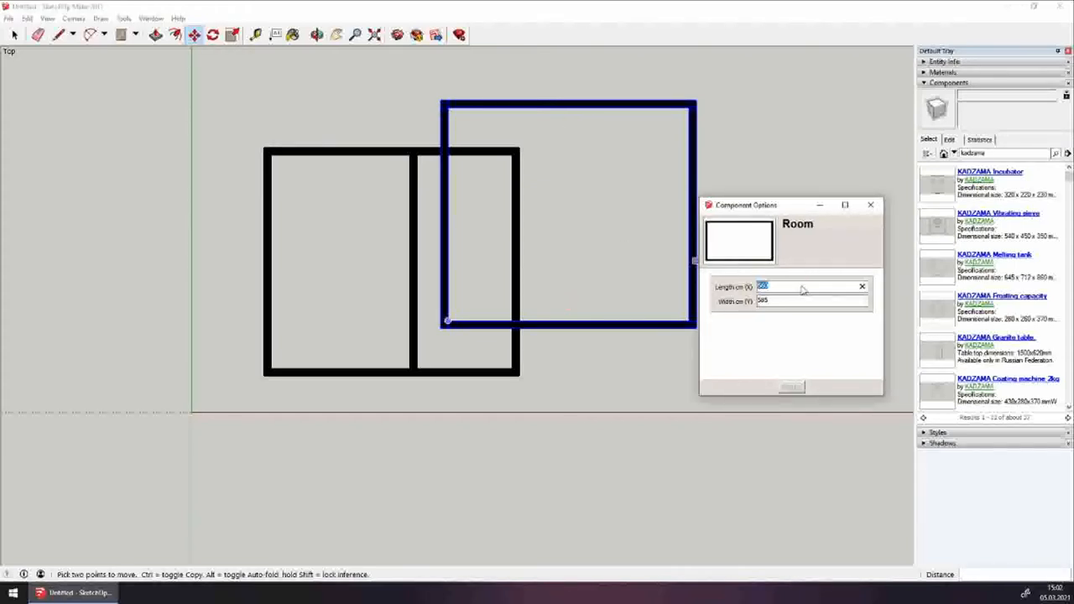
pyautogui.write('15')
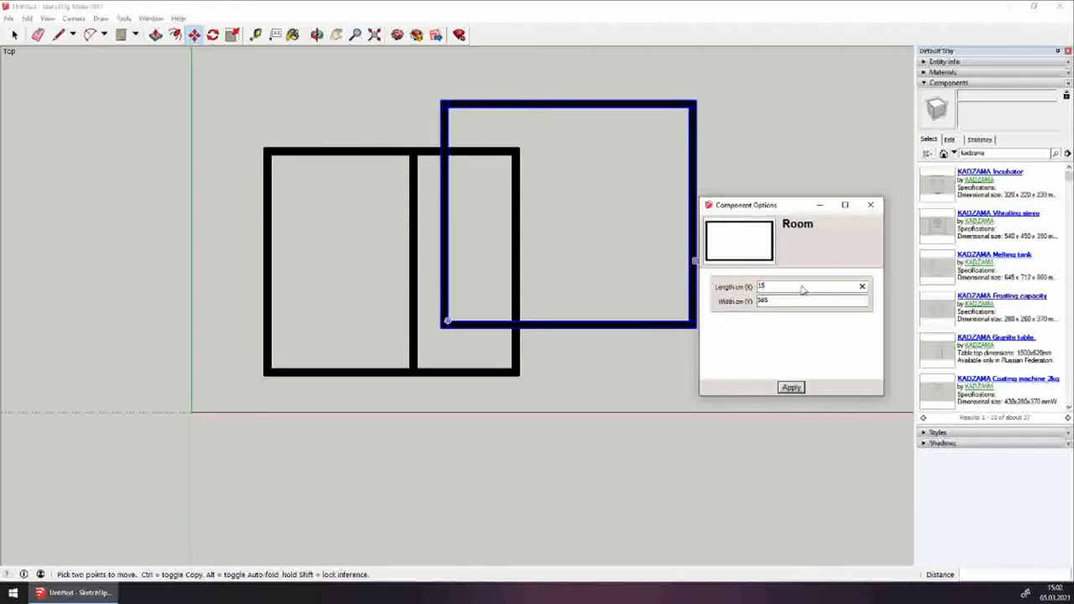
pyautogui.write('150')
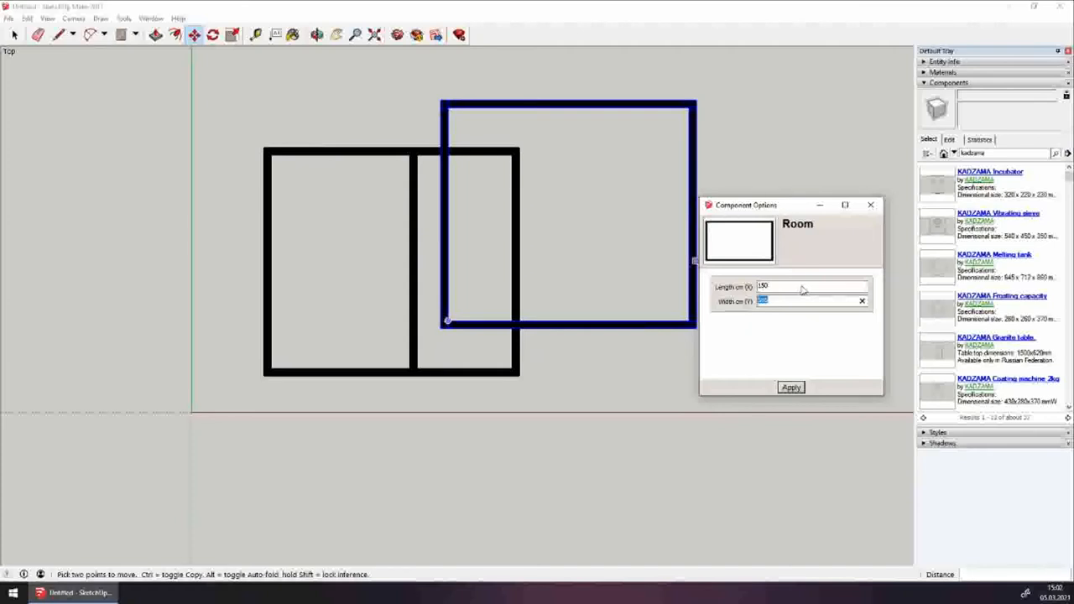
pyautogui.write('3')
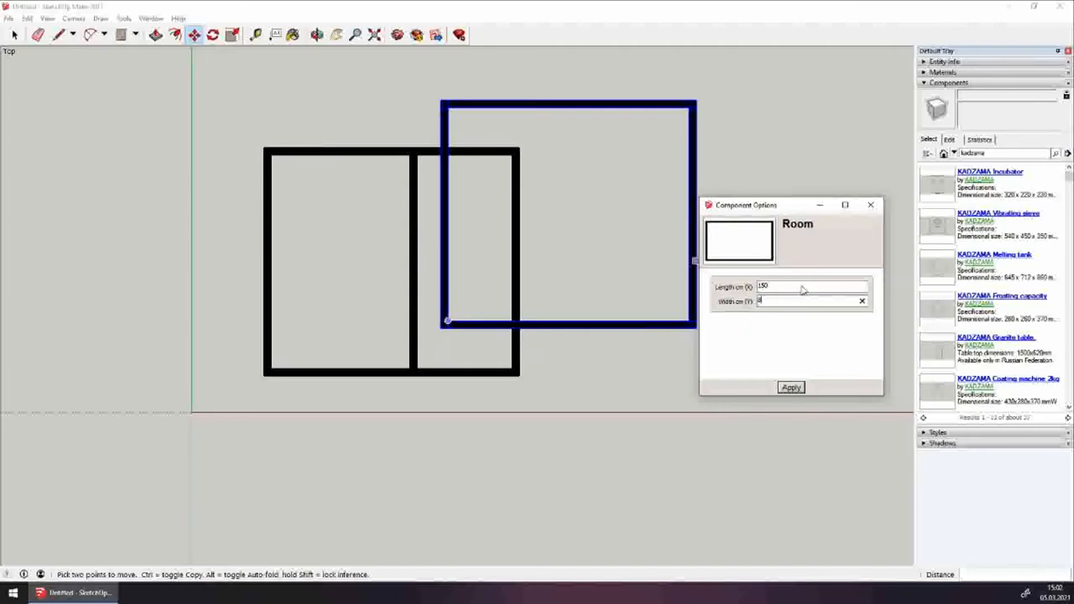
pyautogui.write('85')
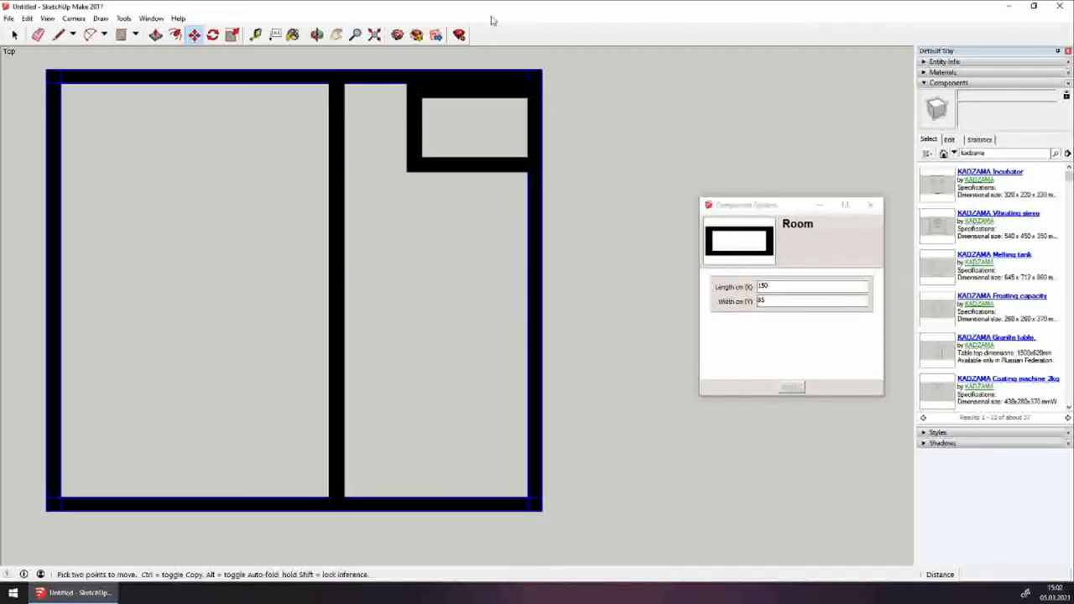
# Move the small room down along the right wall of the right-hand room.
pyautogui.click(14, 34)
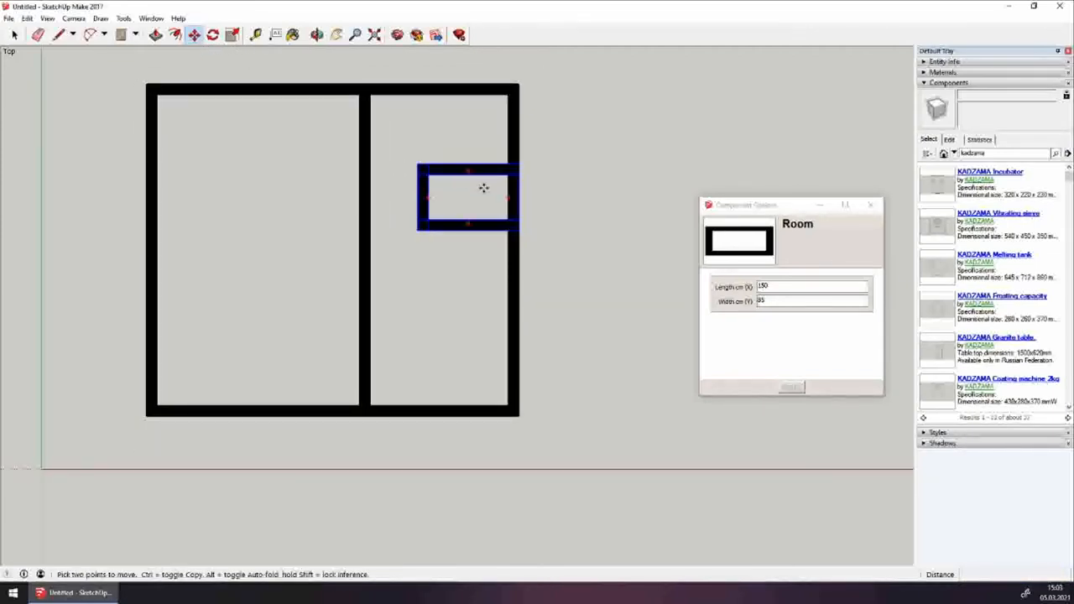
pyautogui.moveTo(478, 200)
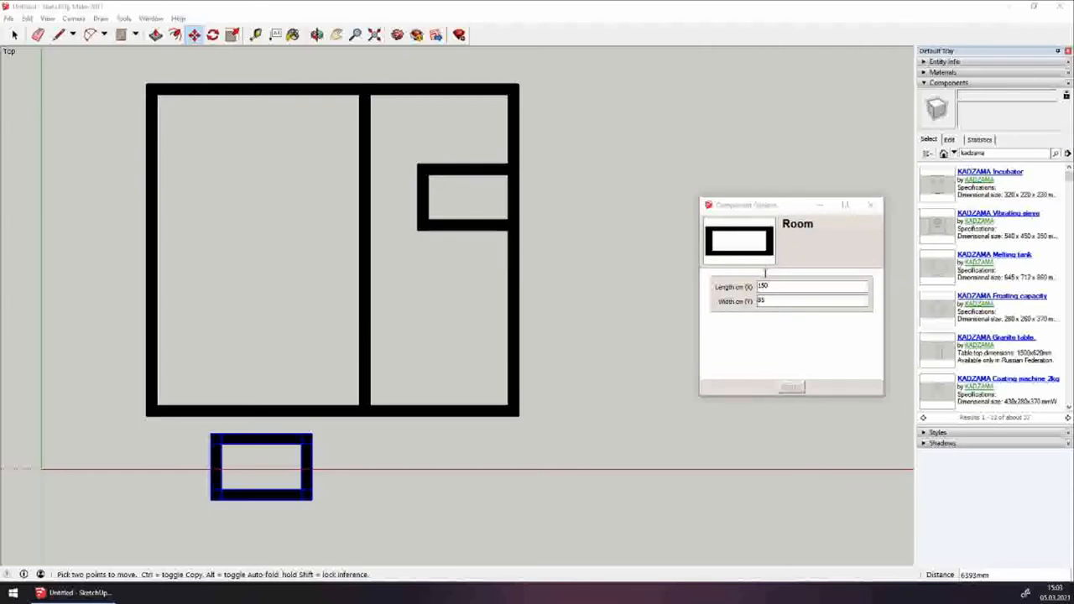
# Place a room copy below the plan and set its Width to 95.
pyautogui.click(808, 285)
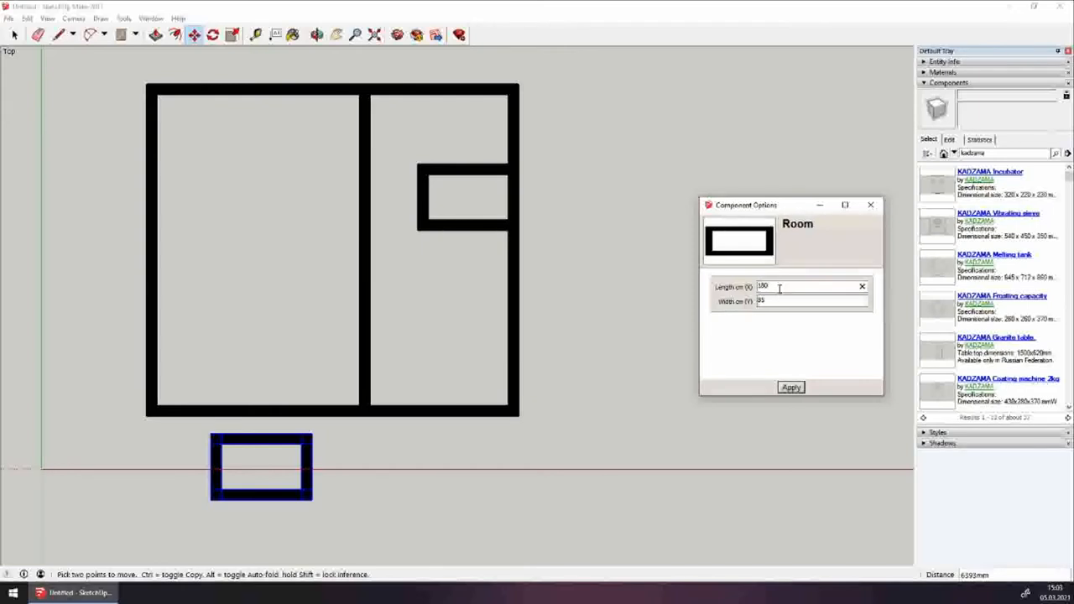
pyautogui.click(805, 301)
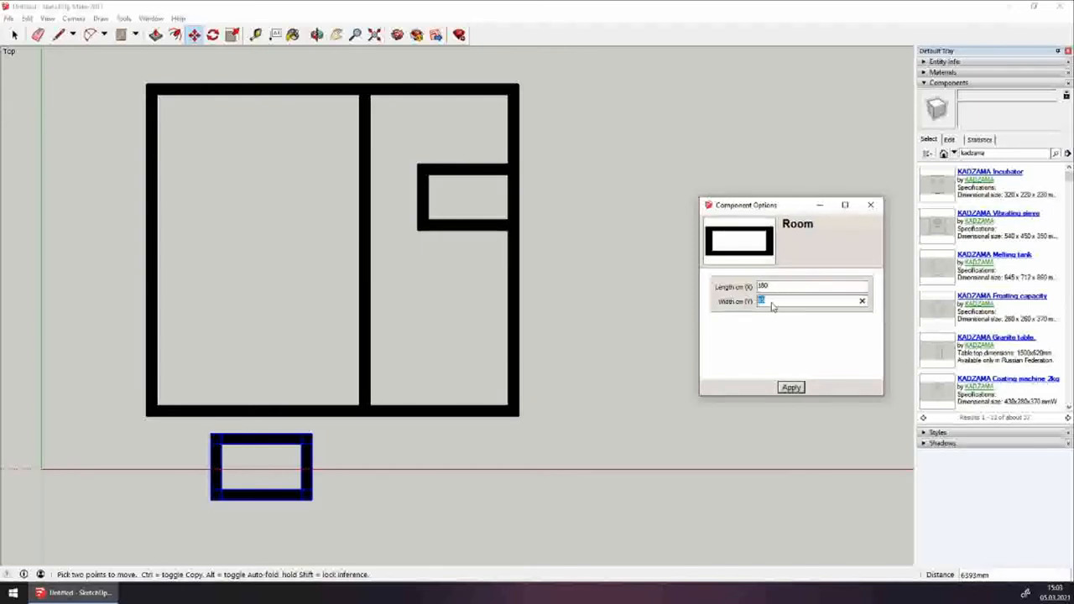
pyautogui.write('95')
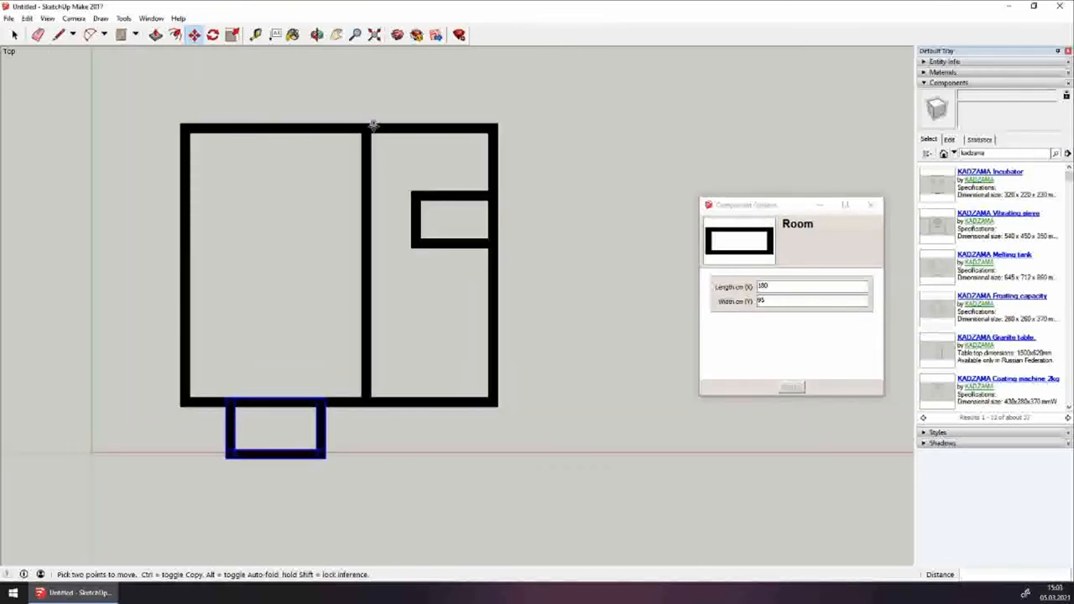
pyautogui.moveTo(433, 230)
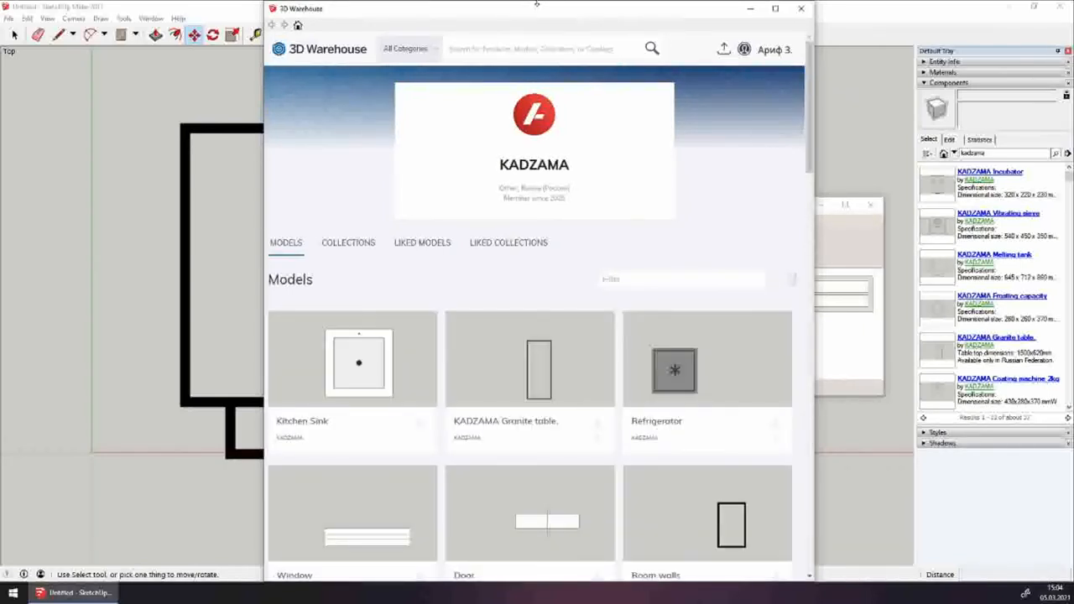
# Load the Door model from KADZAMA's Dynamic architectural components collection into the model.
pyautogui.click(347, 242)
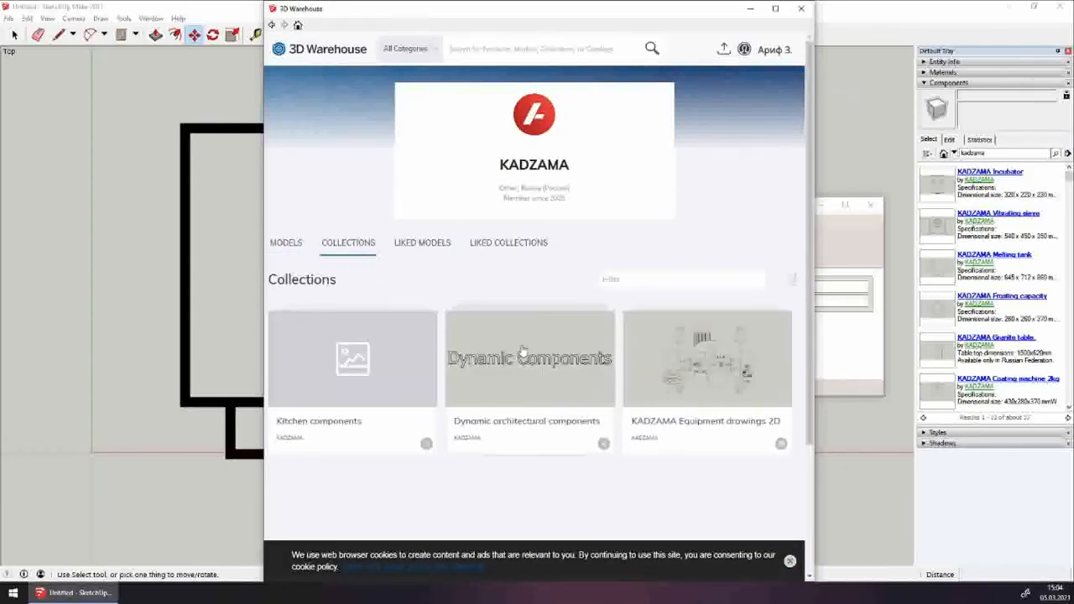
pyautogui.click(528, 359)
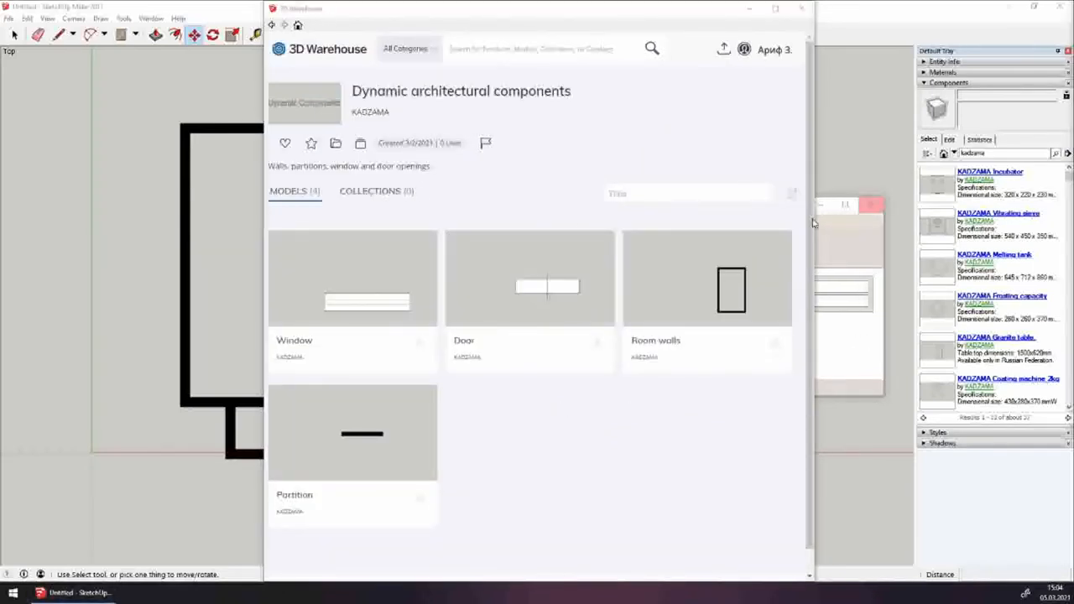
pyautogui.moveTo(520, 307)
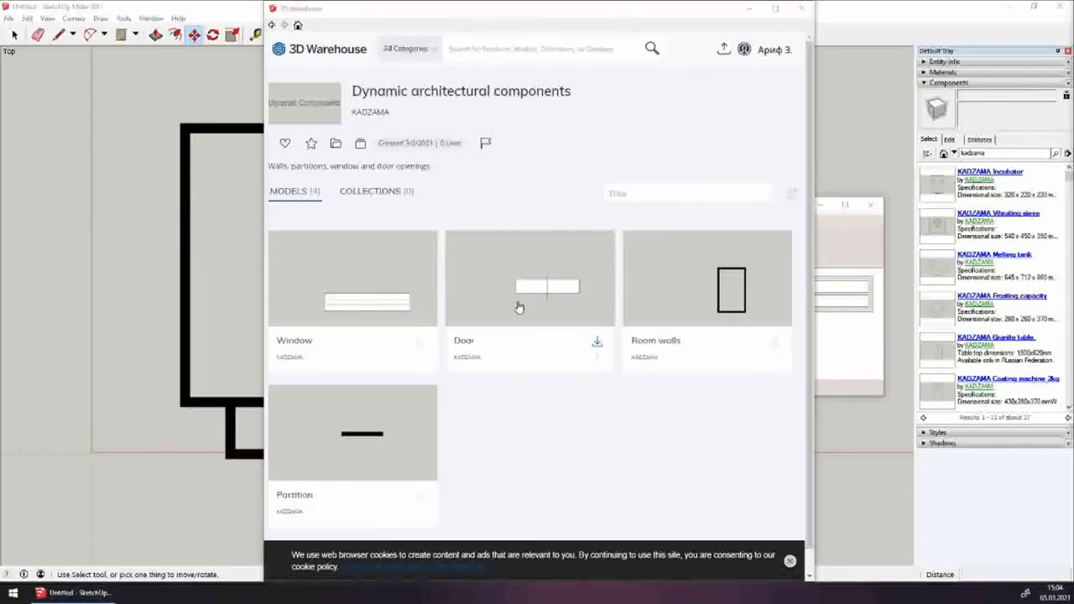
pyautogui.click(530, 278)
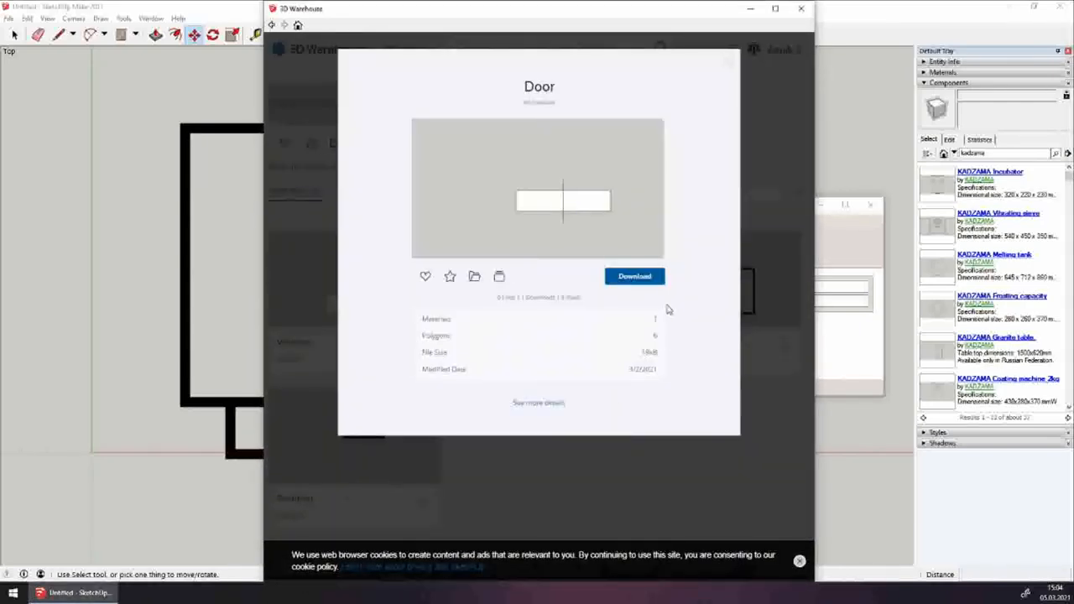
pyautogui.click(634, 275)
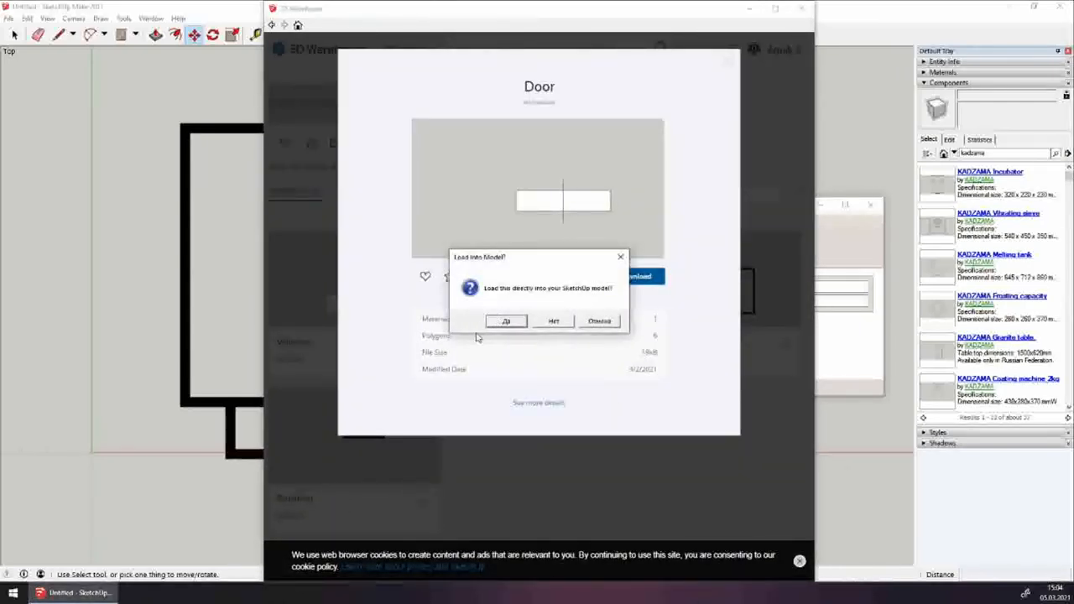
pyautogui.click(507, 322)
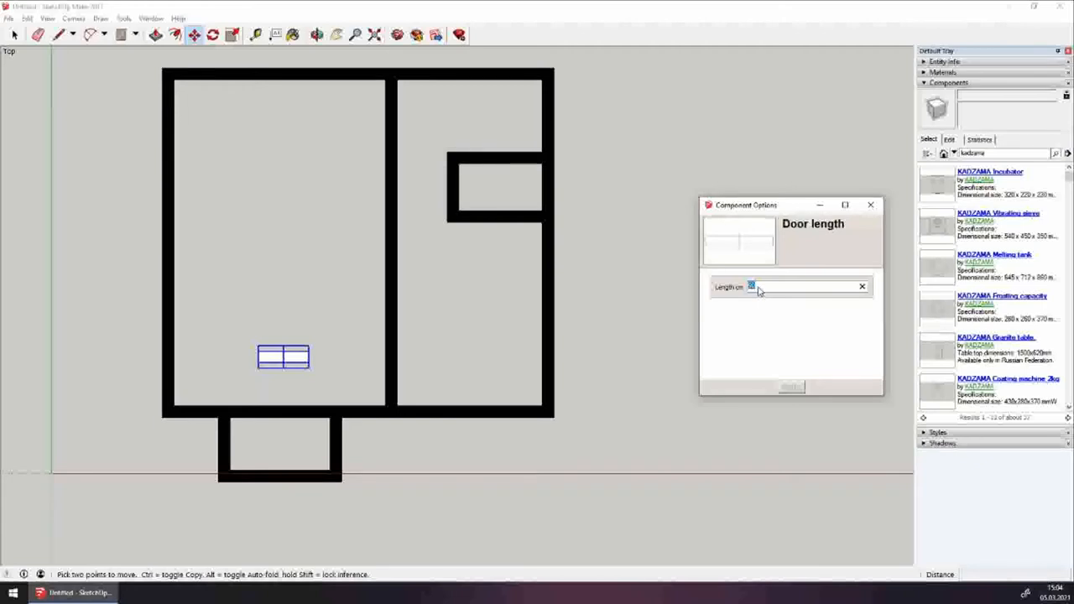
# Enter the Door length value so the door spans the wall to the lower small room.
pyautogui.write('18')
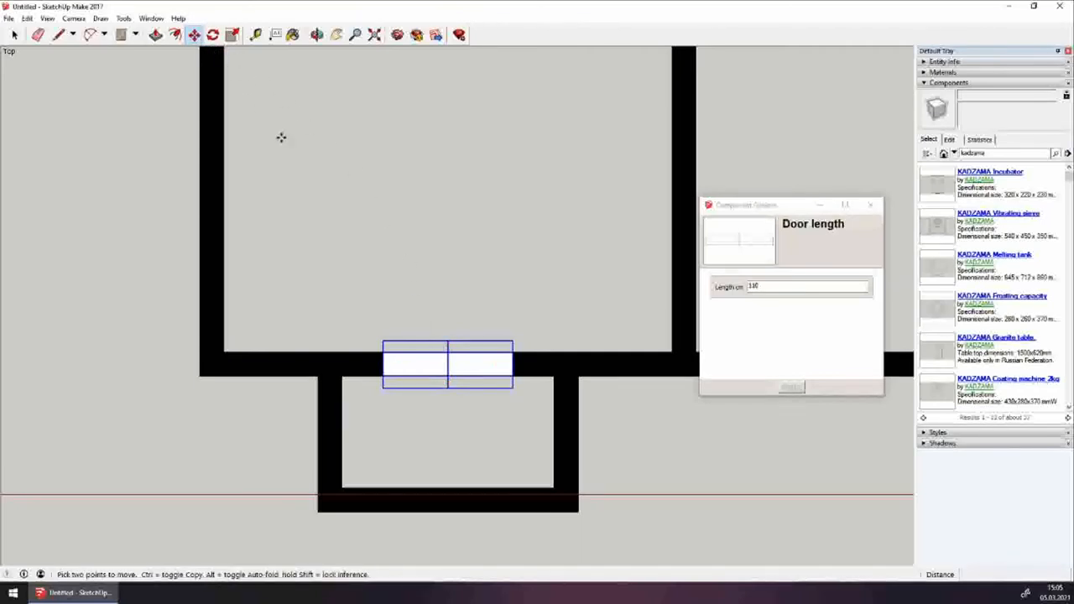
pyautogui.moveTo(413, 282)
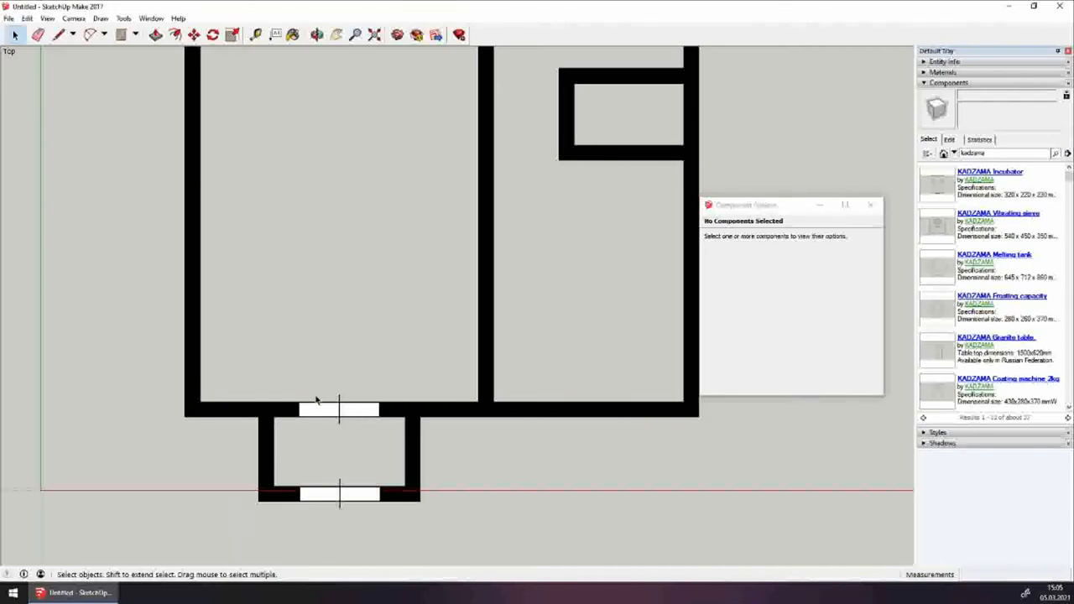
pyautogui.moveTo(364, 450)
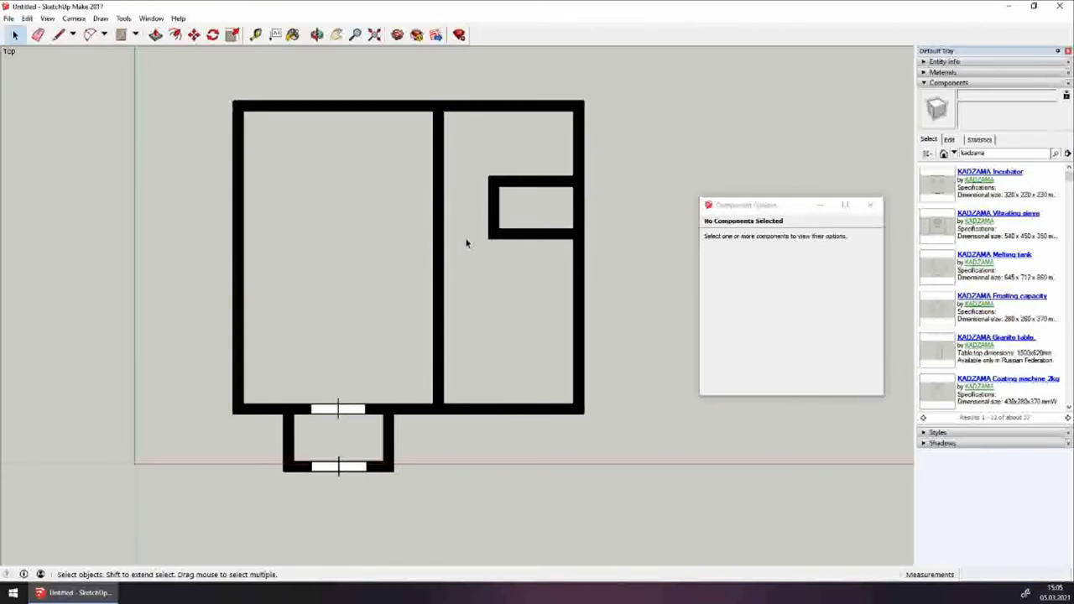
pyautogui.moveTo(356, 246)
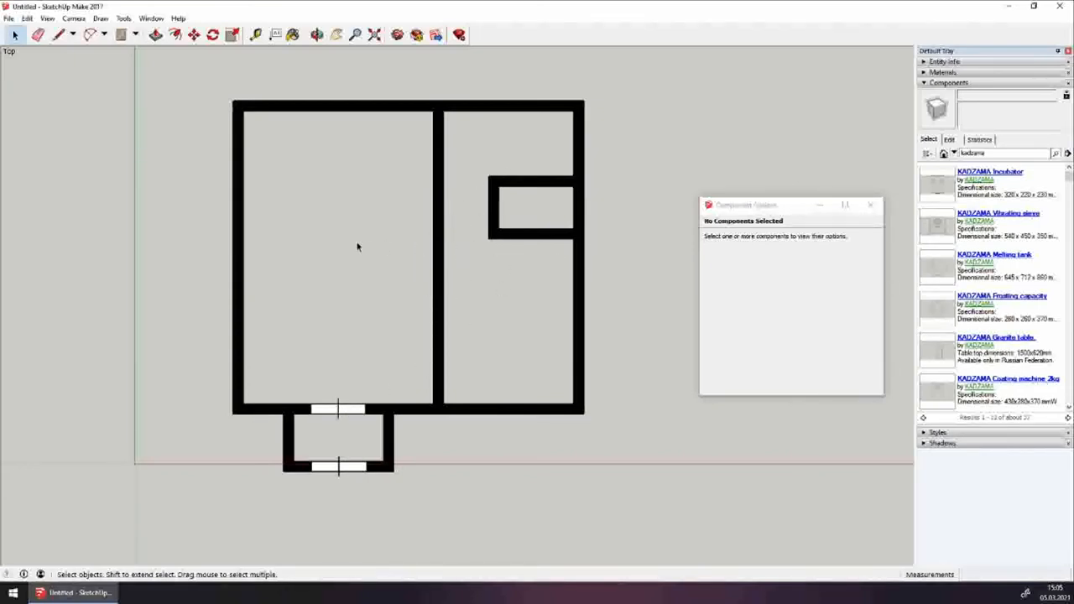
pyautogui.moveTo(523, 292)
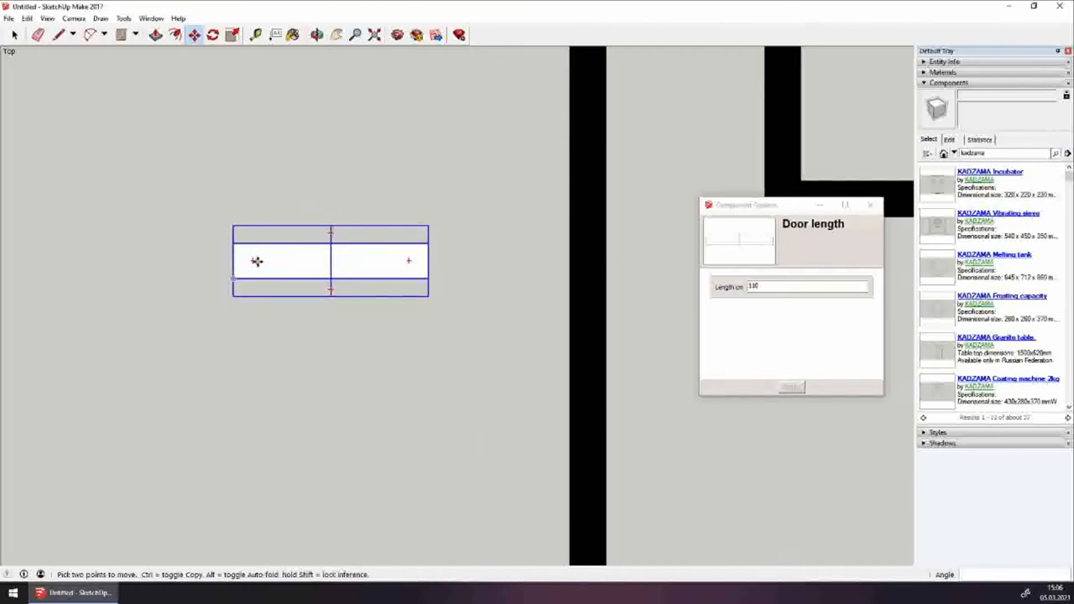
pyautogui.moveTo(327, 233)
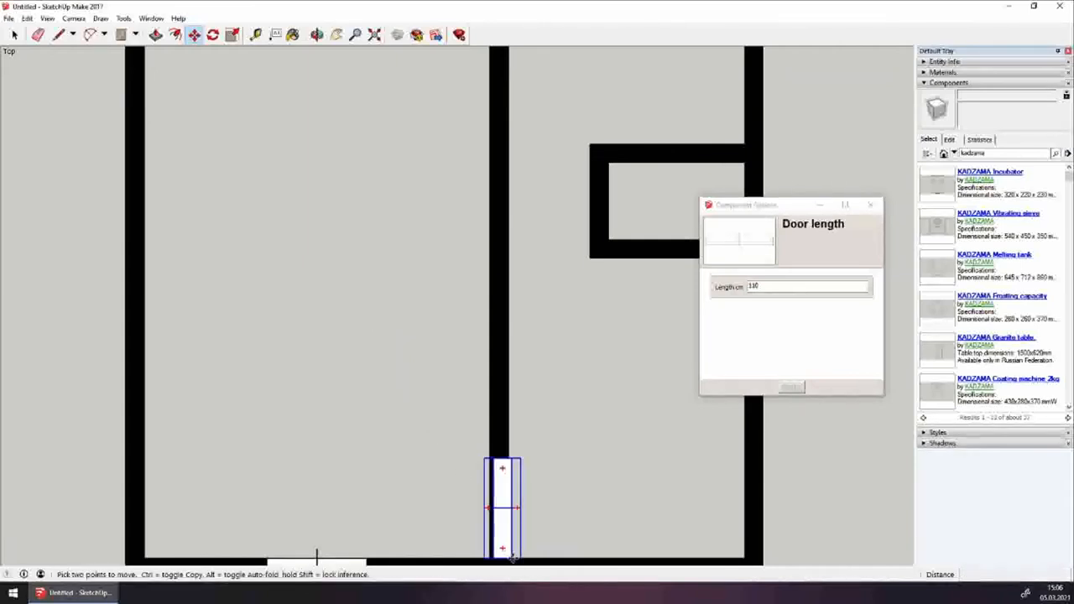
# Set the rotated door copy into the partition wall between the two large rooms.
pyautogui.moveTo(502, 507); pyautogui.dragTo(382, 416)
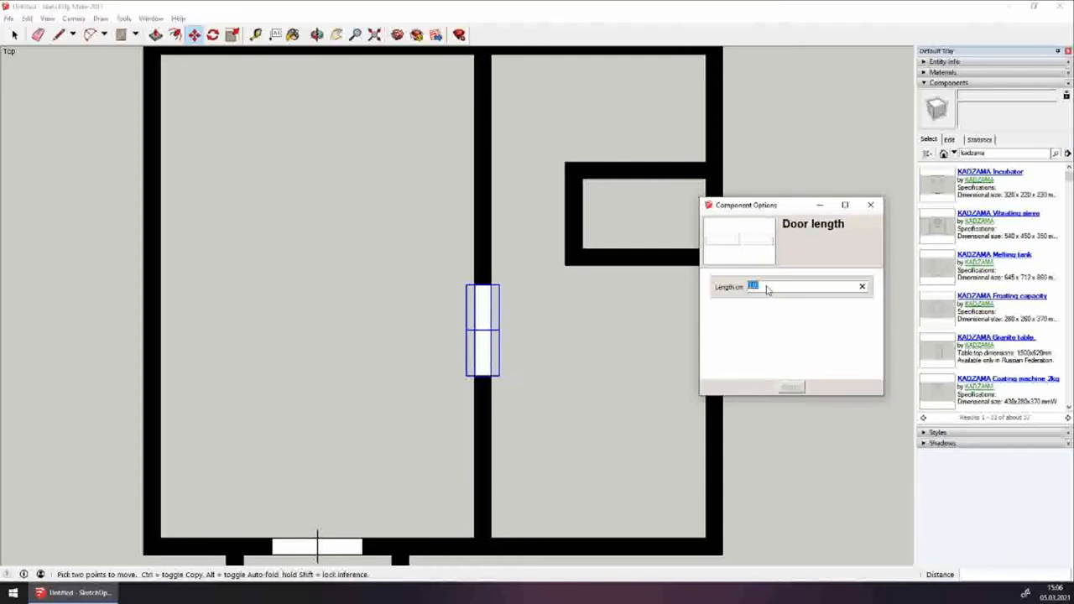
# Set the small room door's length to 80, then correct it to 70.
pyautogui.write('80')
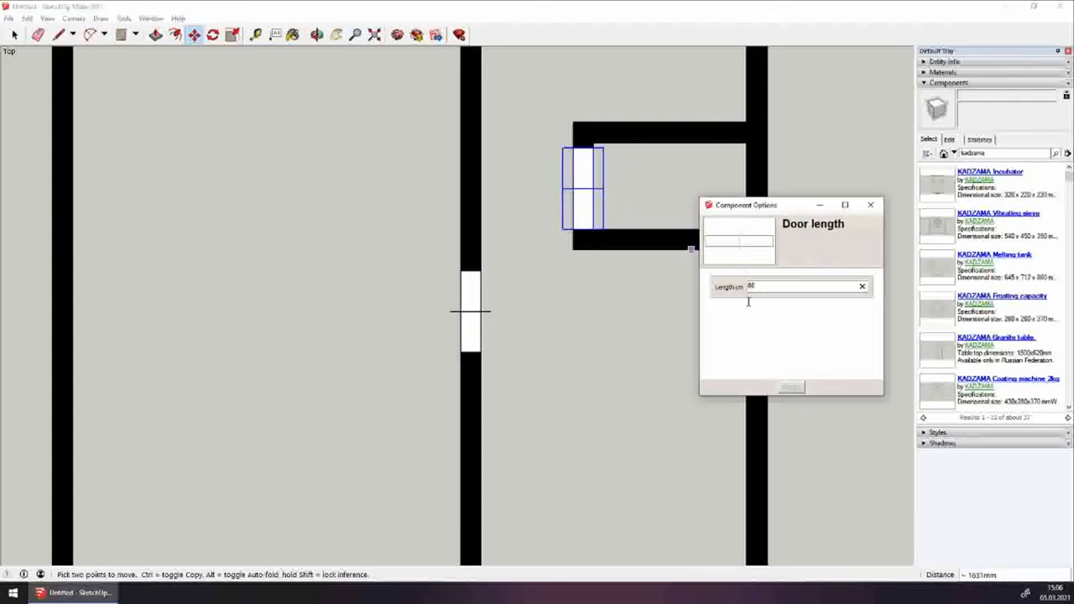
pyautogui.write('70')
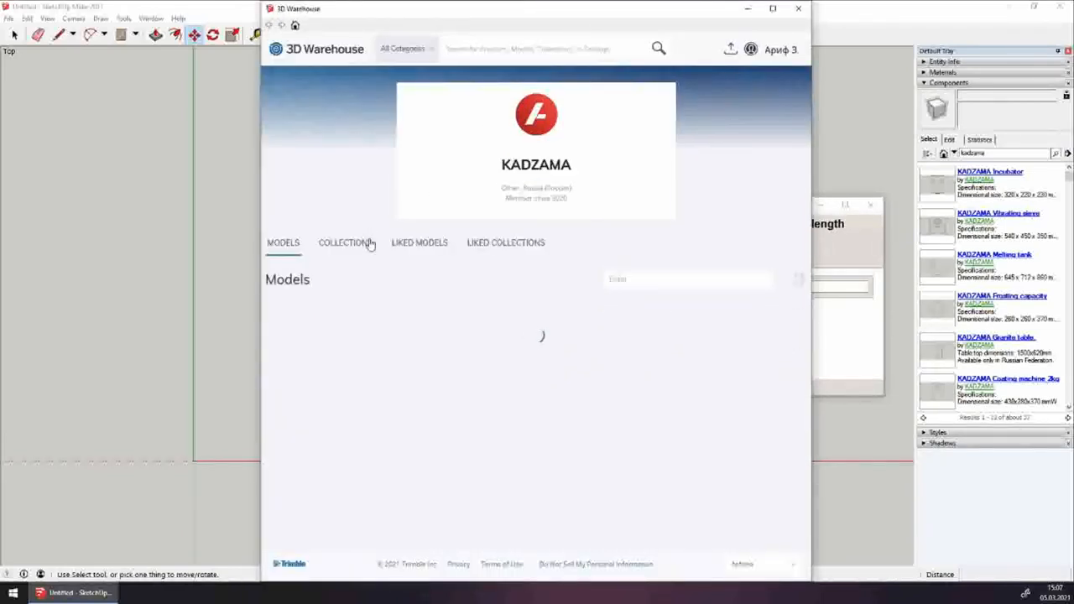
# Load the Window model from the Dynamic architectural components collection into the model.
pyautogui.click(345, 241)
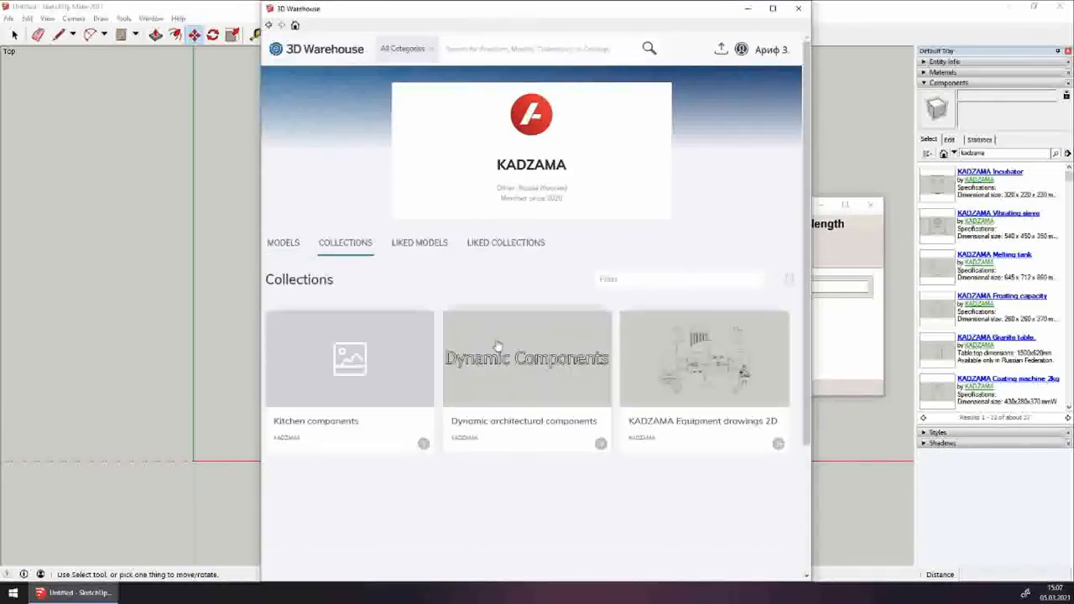
pyautogui.click(527, 359)
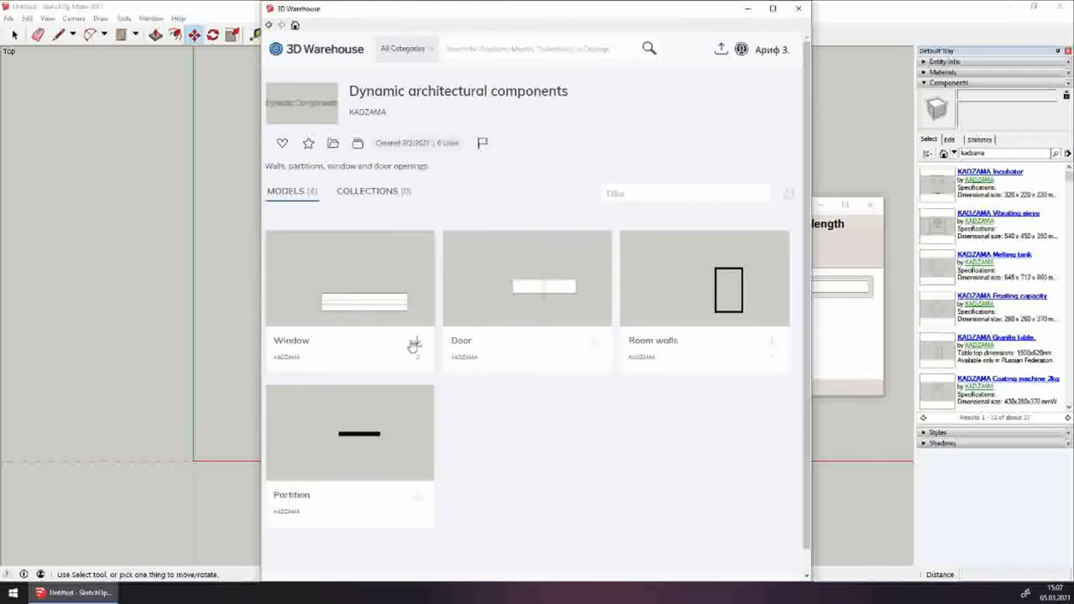
pyautogui.click(414, 346)
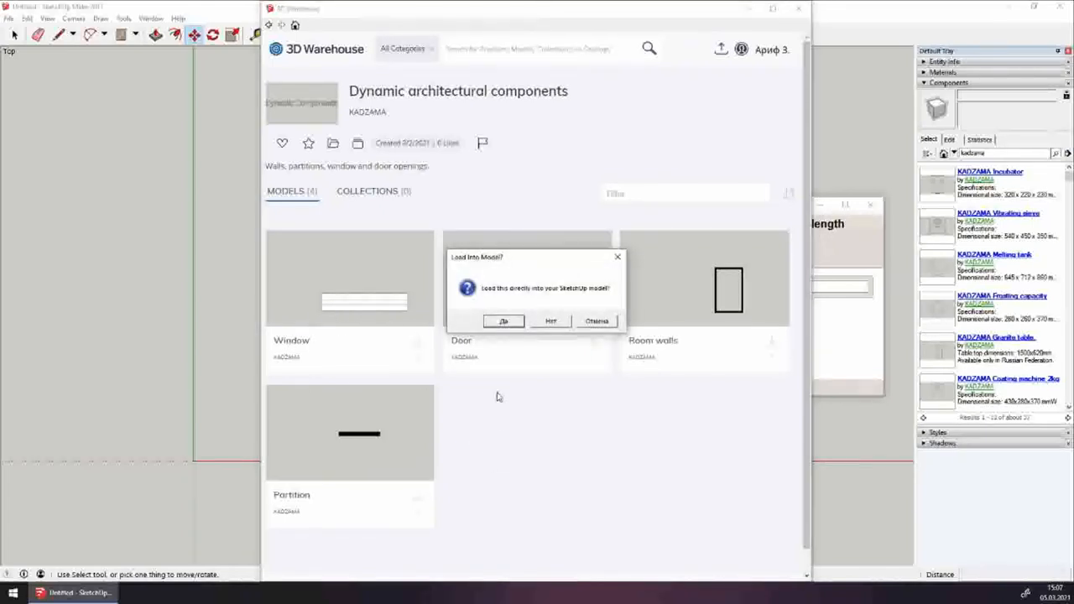
pyautogui.click(503, 320)
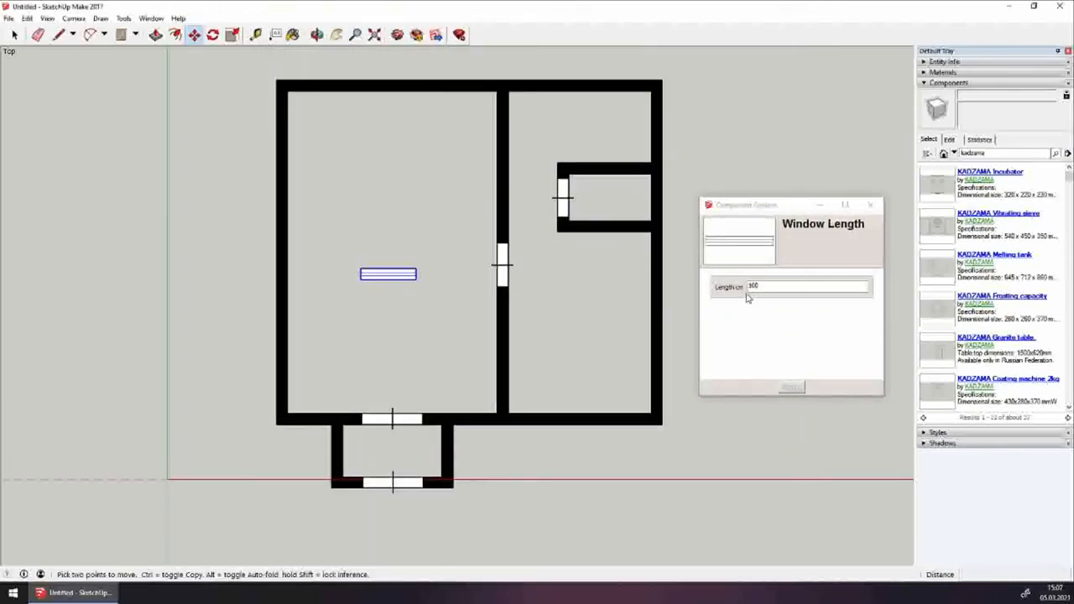
# Set Window Length to 130 and copy the window onto the right outer wall.
pyautogui.click(805, 285)
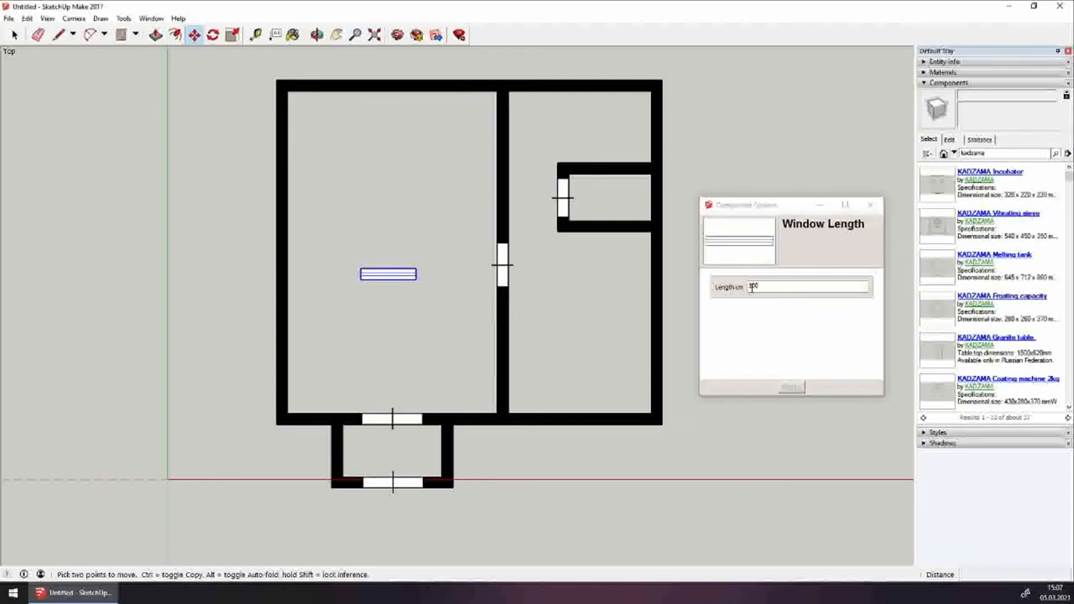
pyautogui.tripleClick(768, 286)
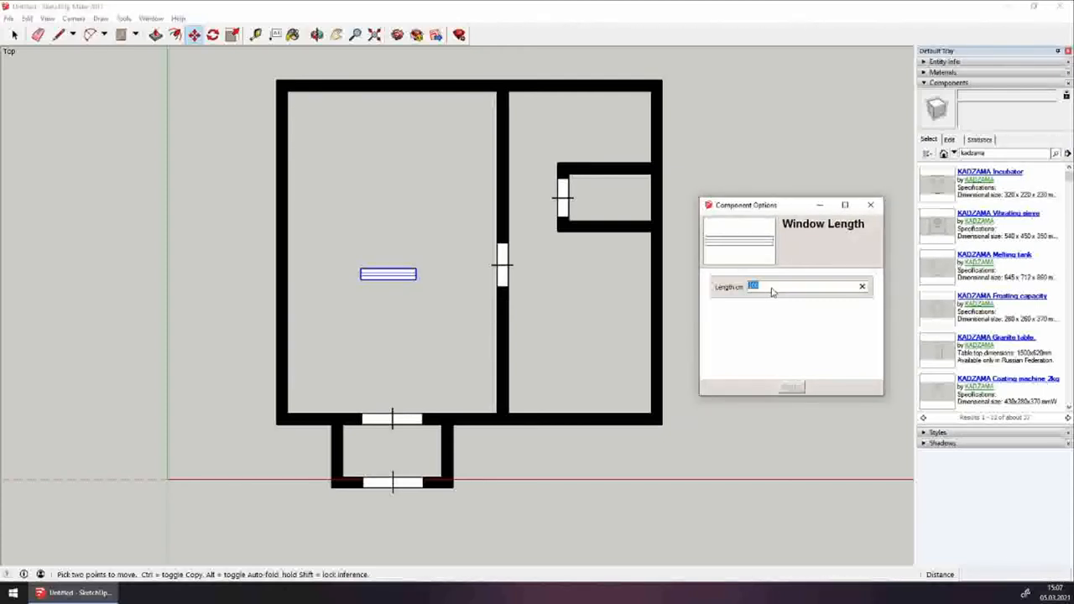
pyautogui.write('130')
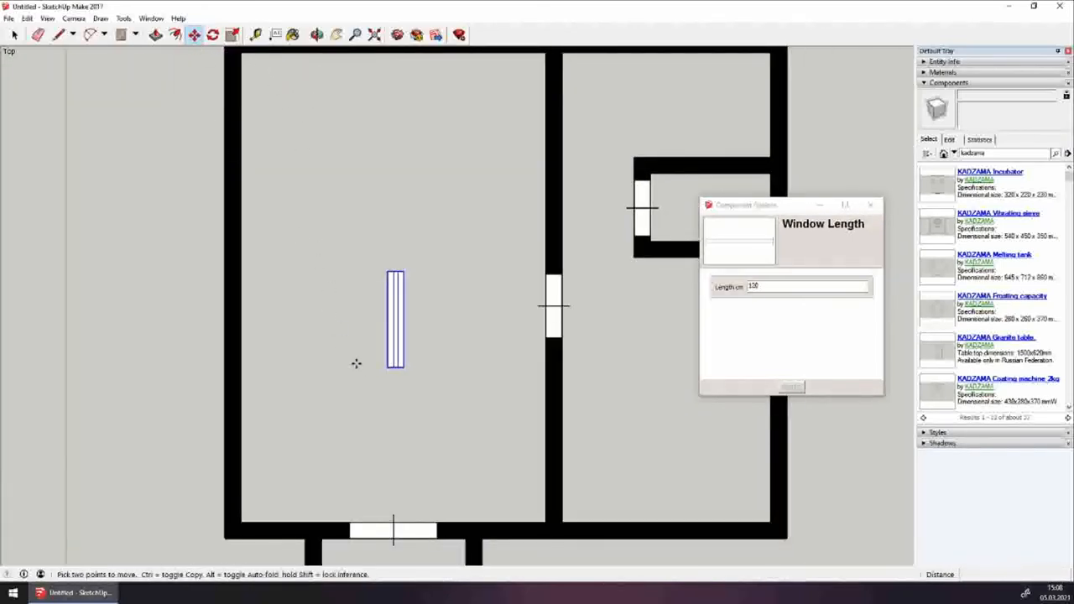
pyautogui.moveTo(394, 367)
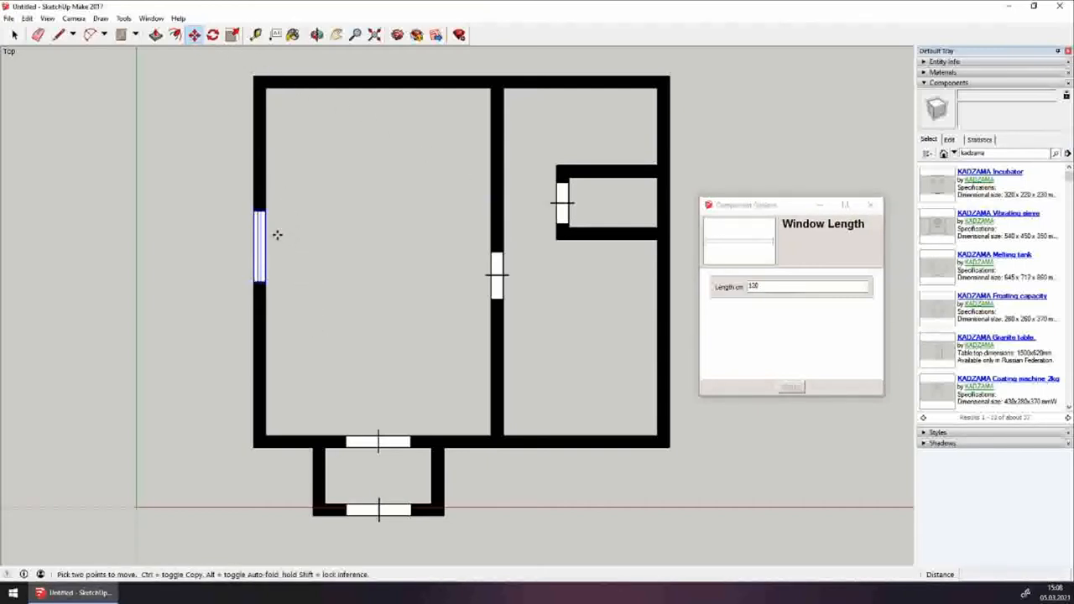
pyautogui.moveTo(260, 282); pyautogui.dragTo(416, 322)
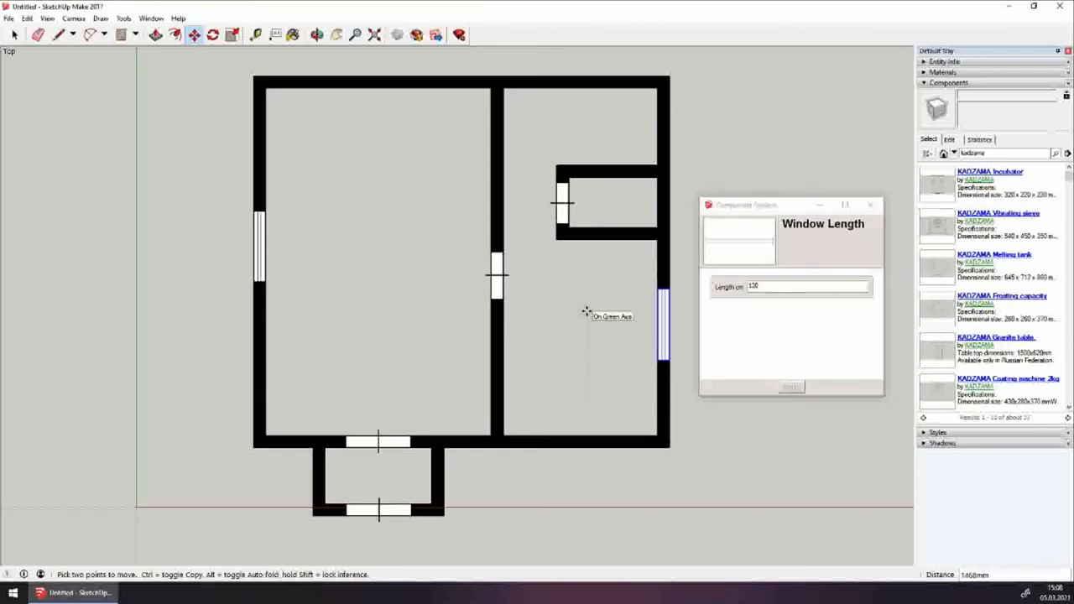
pyautogui.moveTo(461, 289)
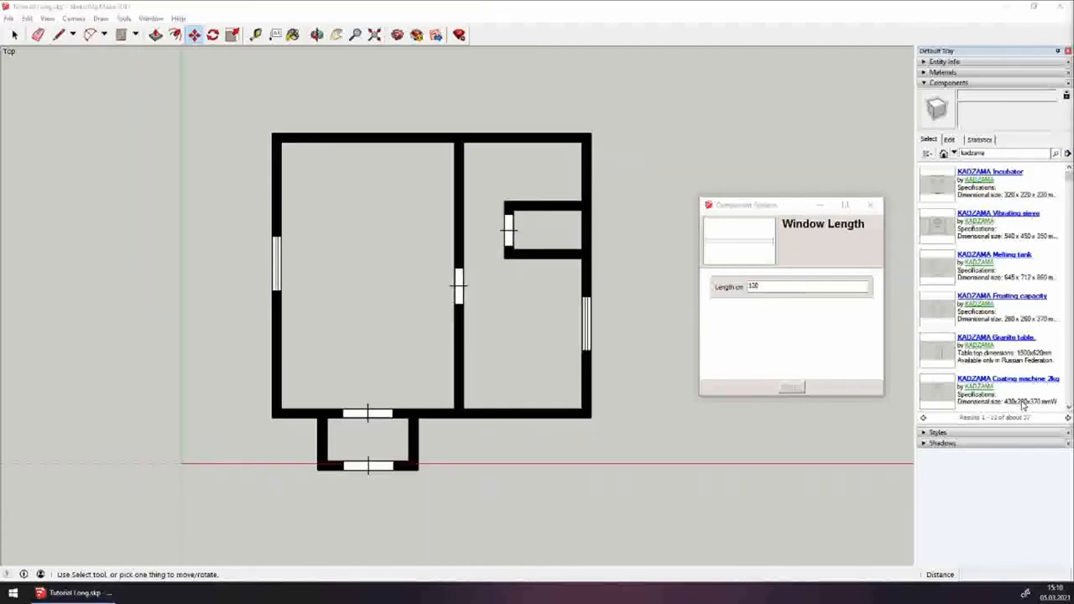
pyautogui.click(367, 440)
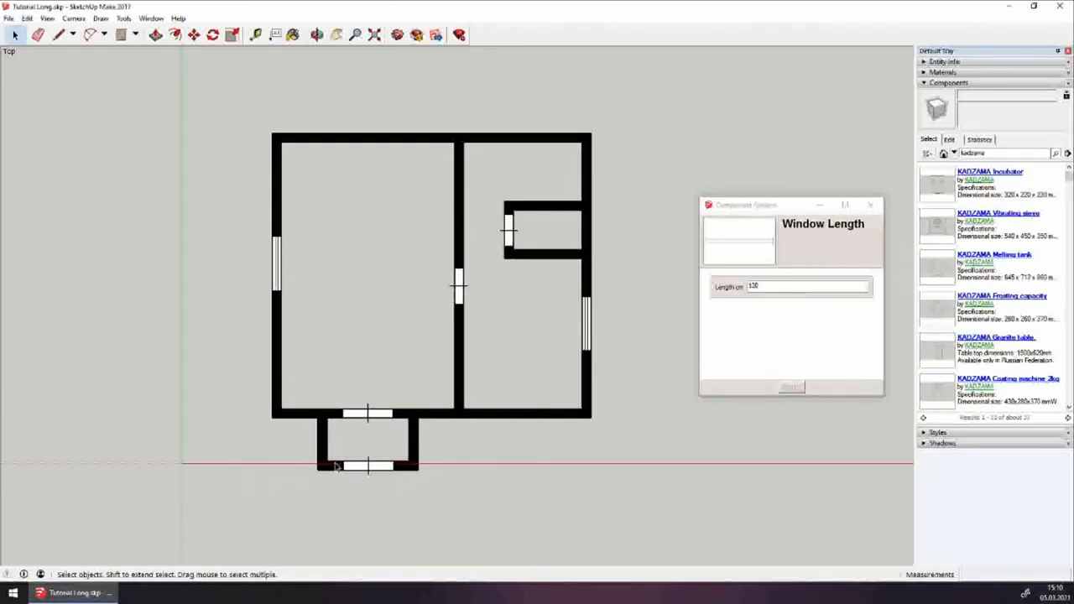
pyautogui.moveTo(545, 480)
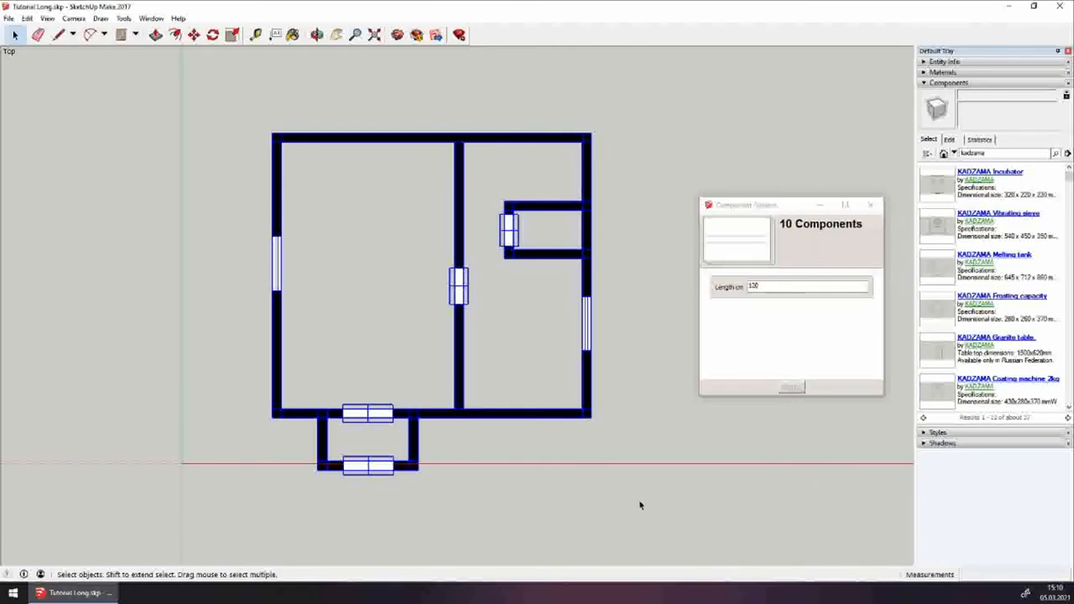
pyautogui.moveTo(286, 80)
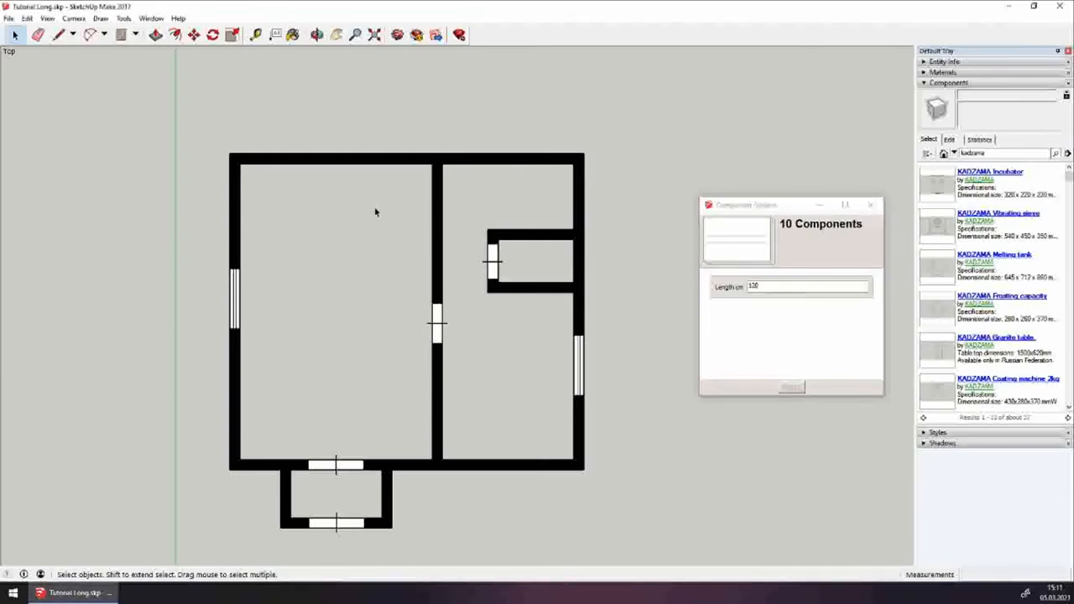
pyautogui.moveTo(648, 161)
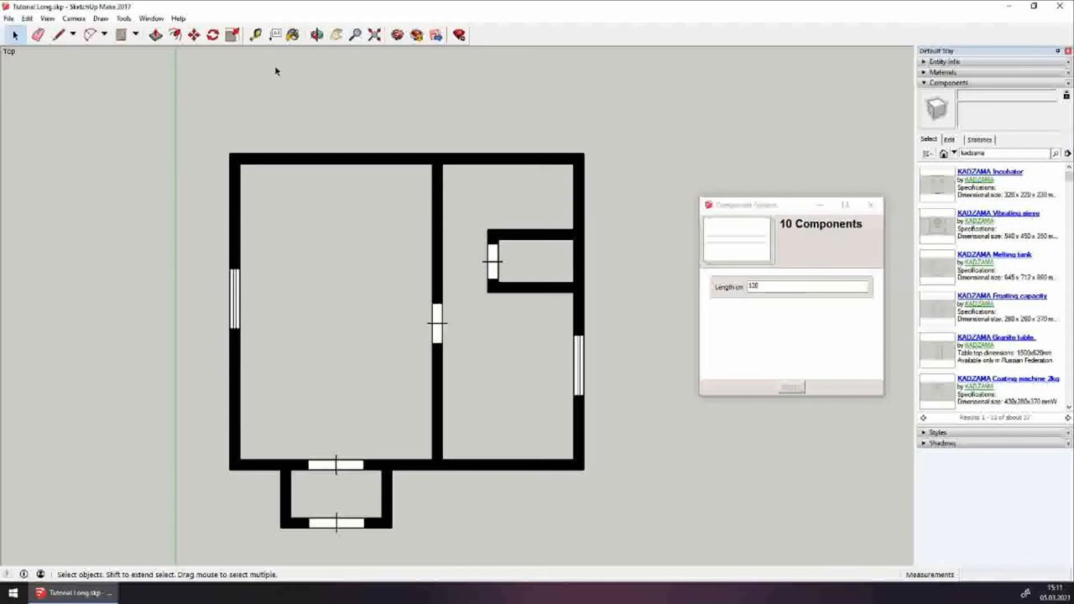
pyautogui.moveTo(59, 52)
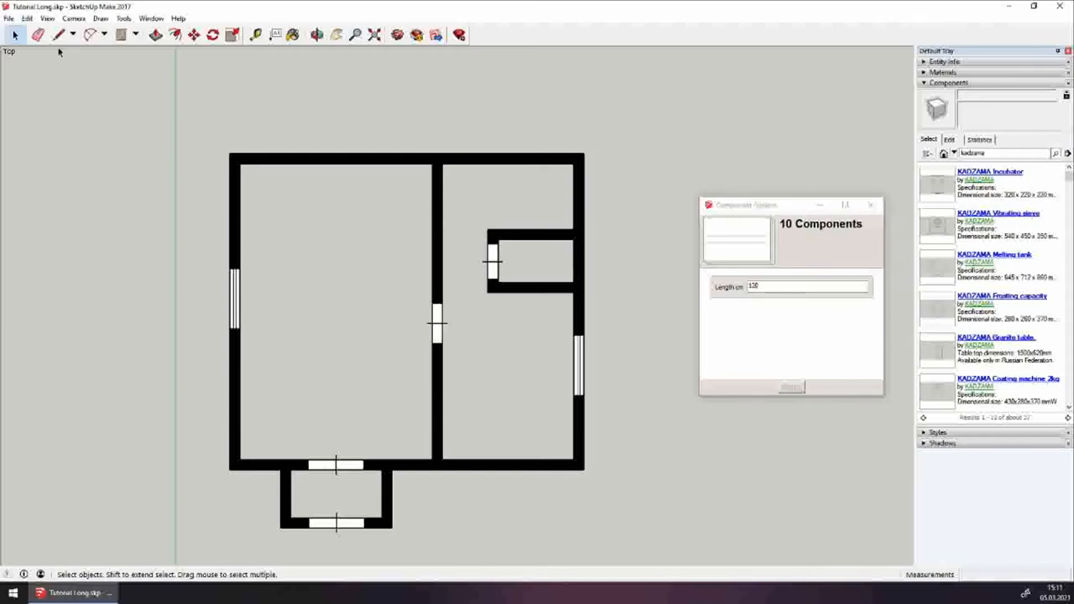
pyautogui.moveTo(58, 33)
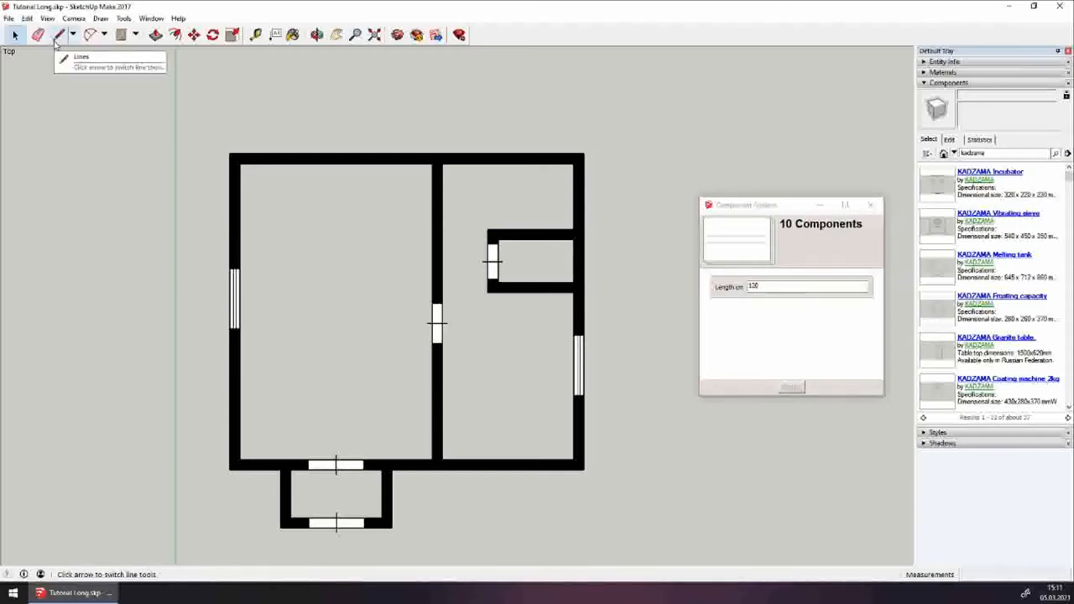
# Draw a long rectangle with the Rectangle tool along the inside of the large room's top wall.
pyautogui.click(57, 34)
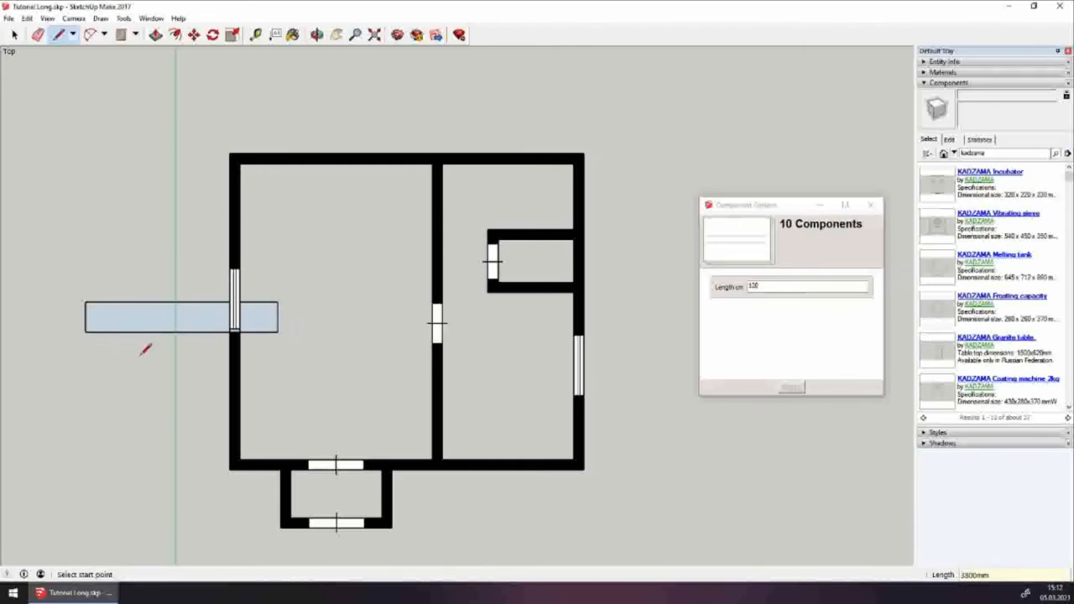
pyautogui.click(14, 34)
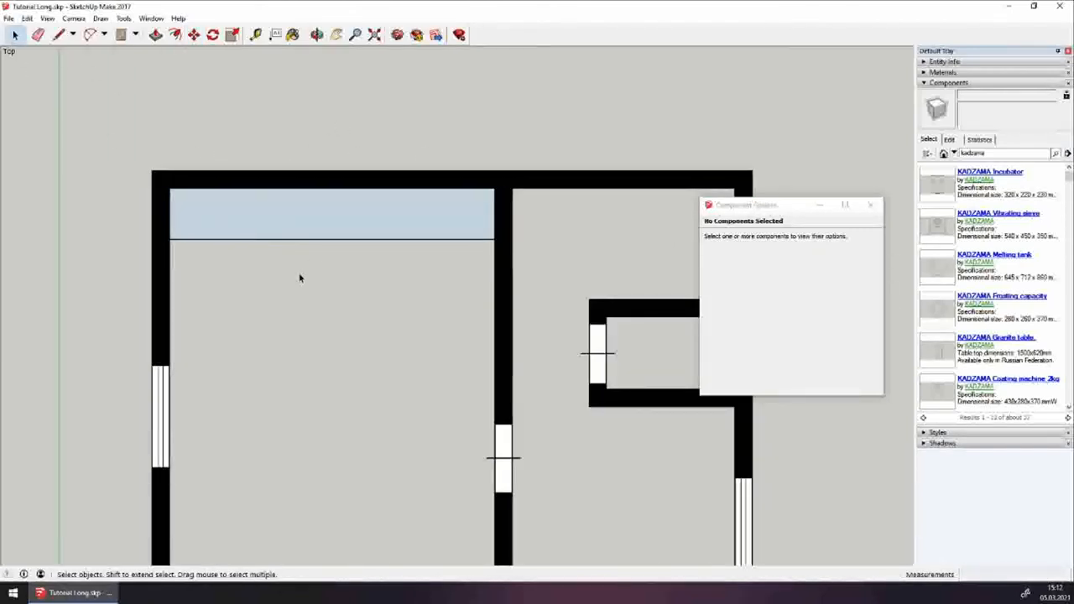
pyautogui.click(329, 214)
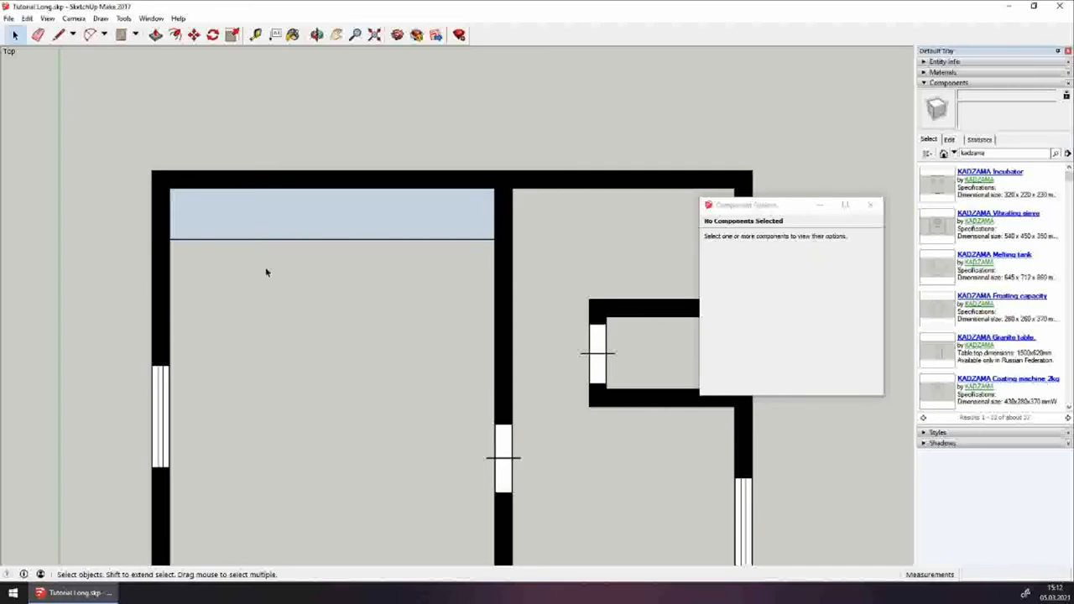
pyautogui.click(60, 33)
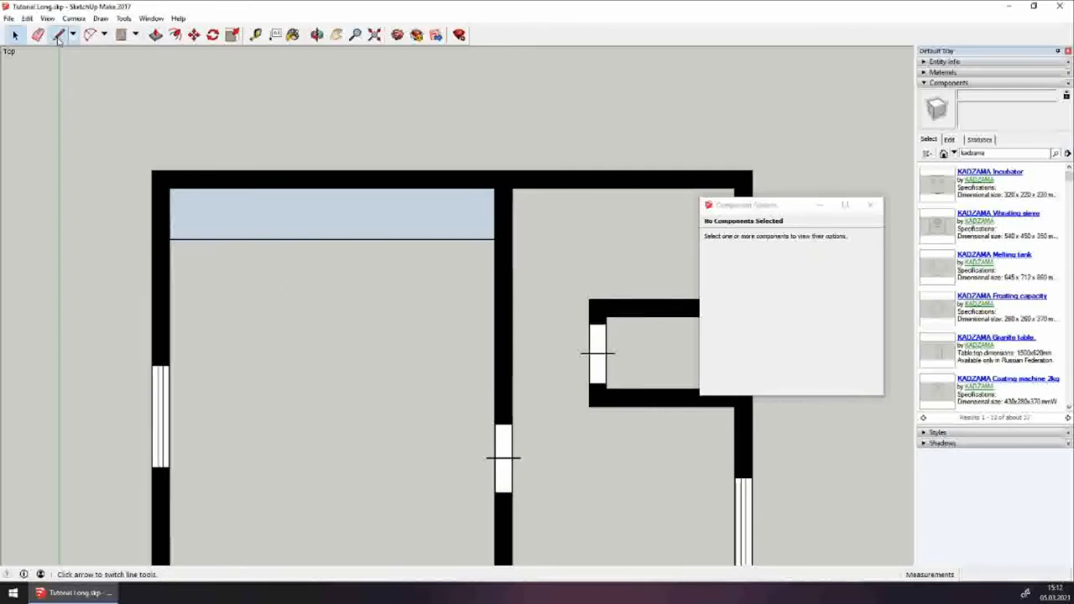
pyautogui.click(203, 218)
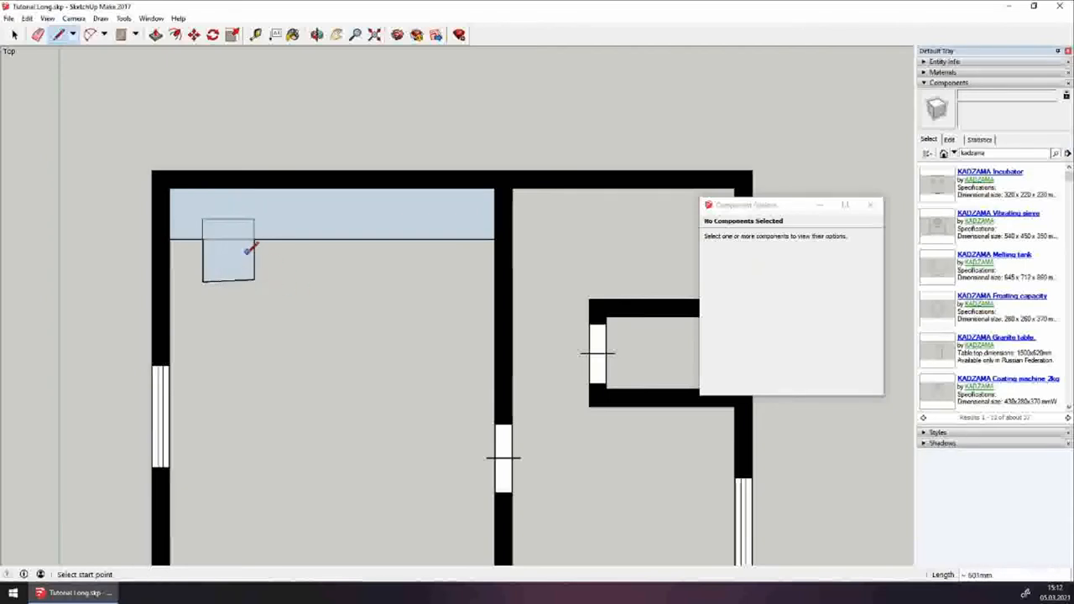
pyautogui.click(15, 33)
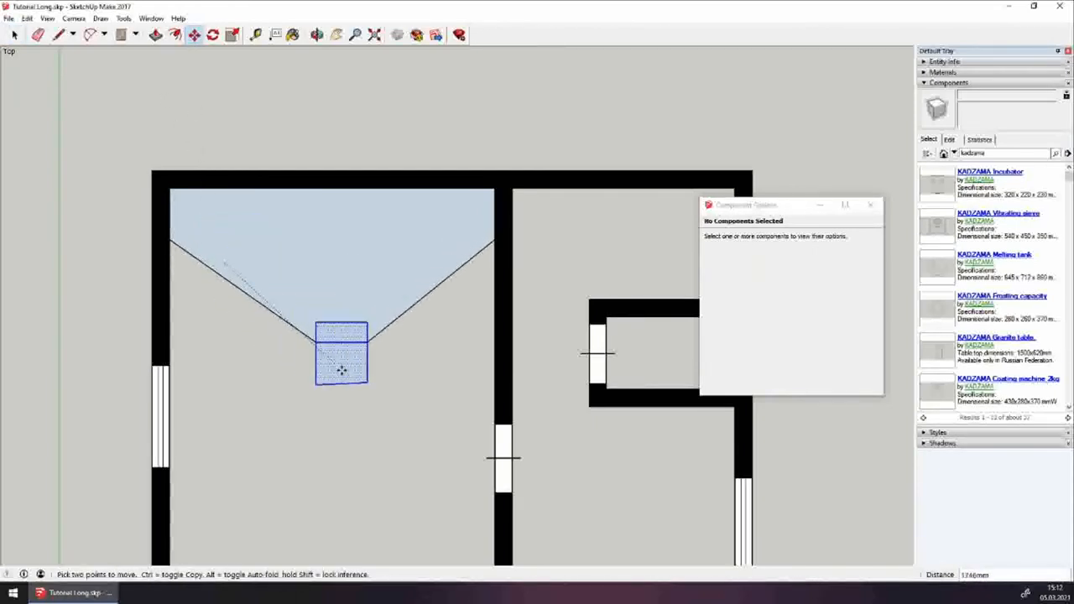
pyautogui.moveTo(343, 352); pyautogui.dragTo(228, 252)
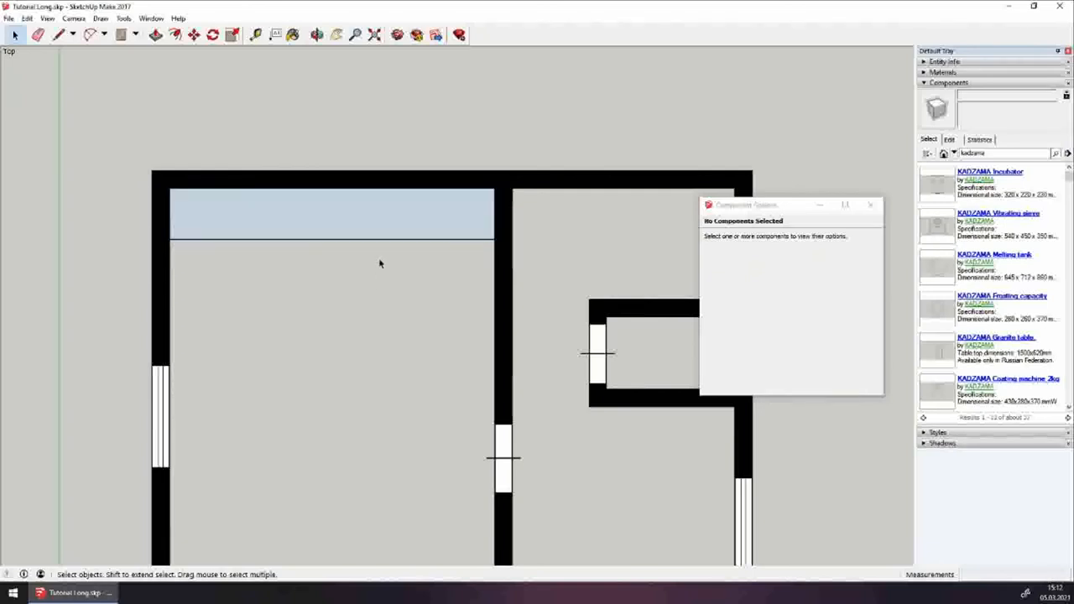
# Turn the top-wall rectangle into a component named 'Cr'.
pyautogui.rightClick(339, 209)
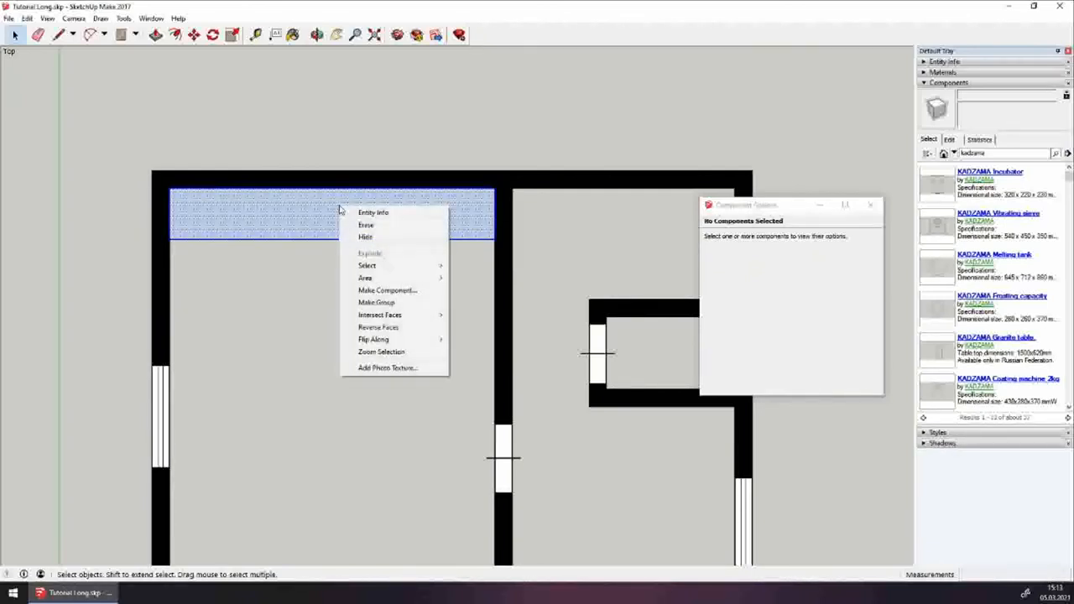
pyautogui.moveTo(386, 290)
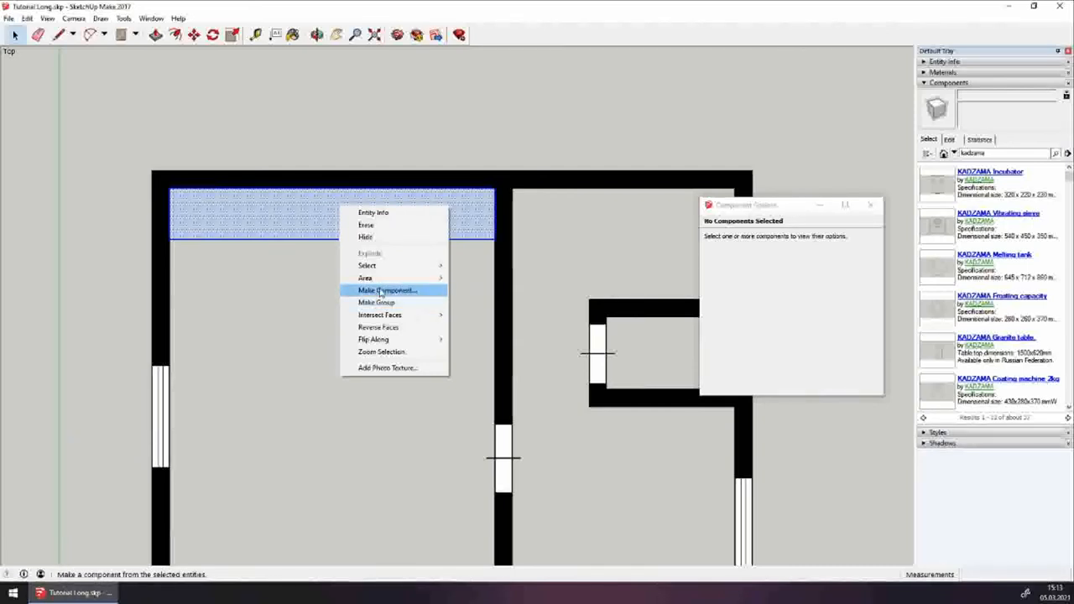
pyautogui.click(386, 291)
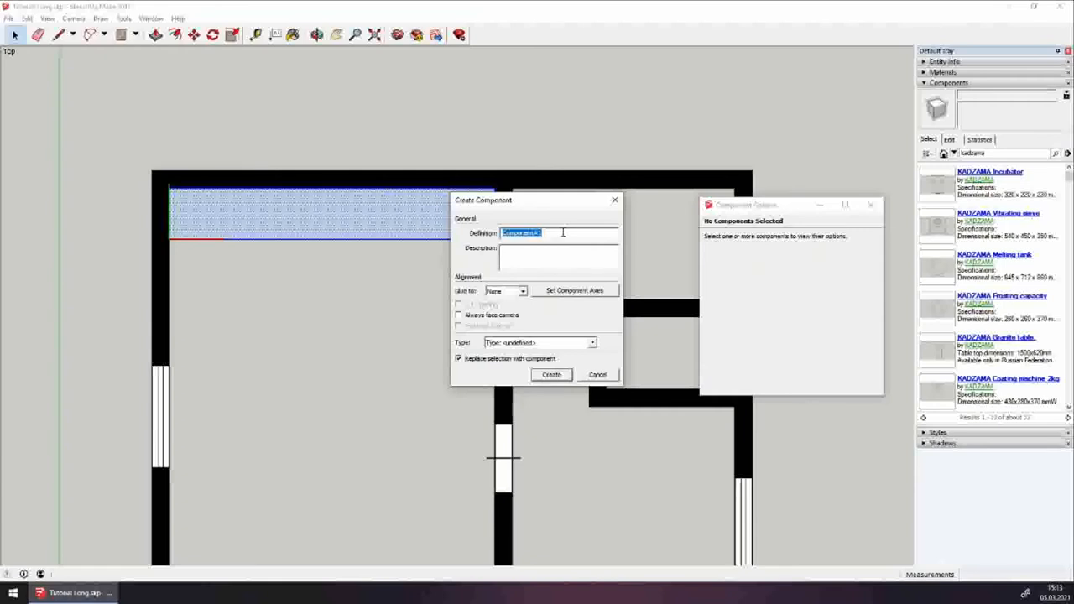
pyautogui.write('Crenner')
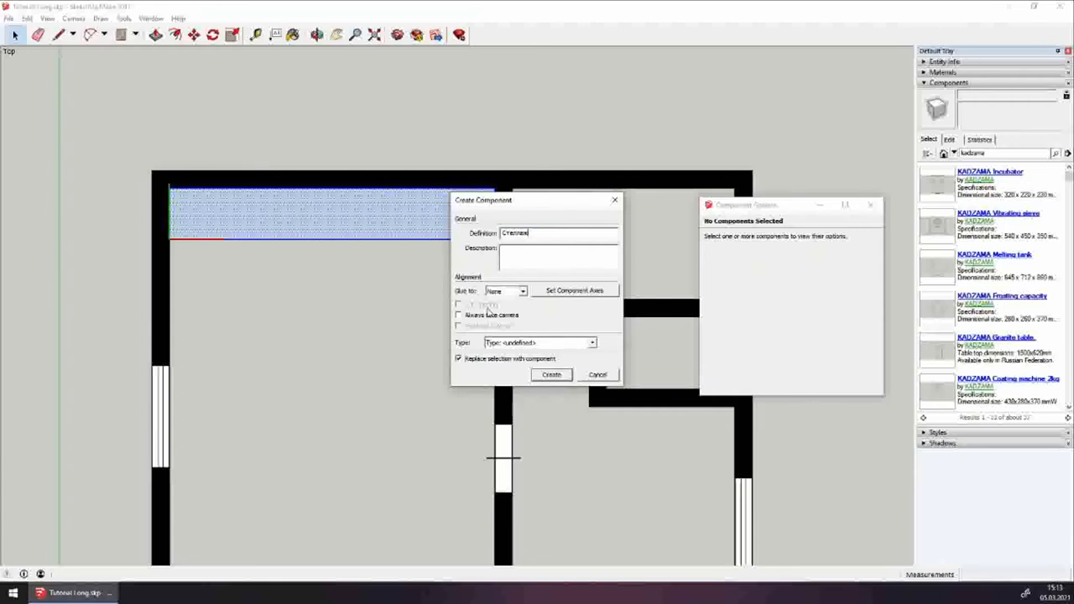
pyautogui.click(550, 374)
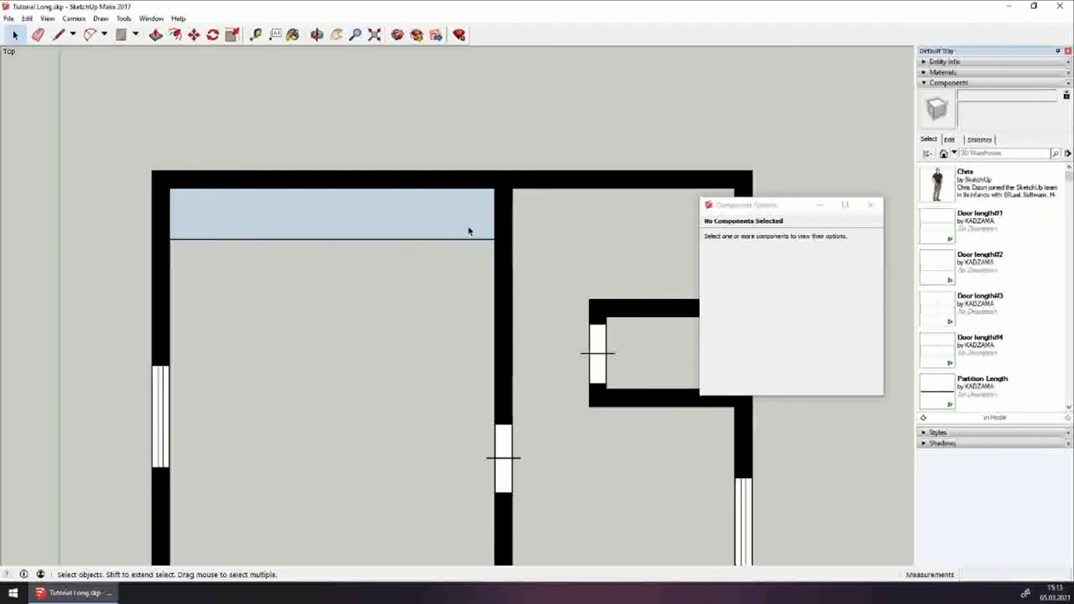
pyautogui.moveTo(864, 238)
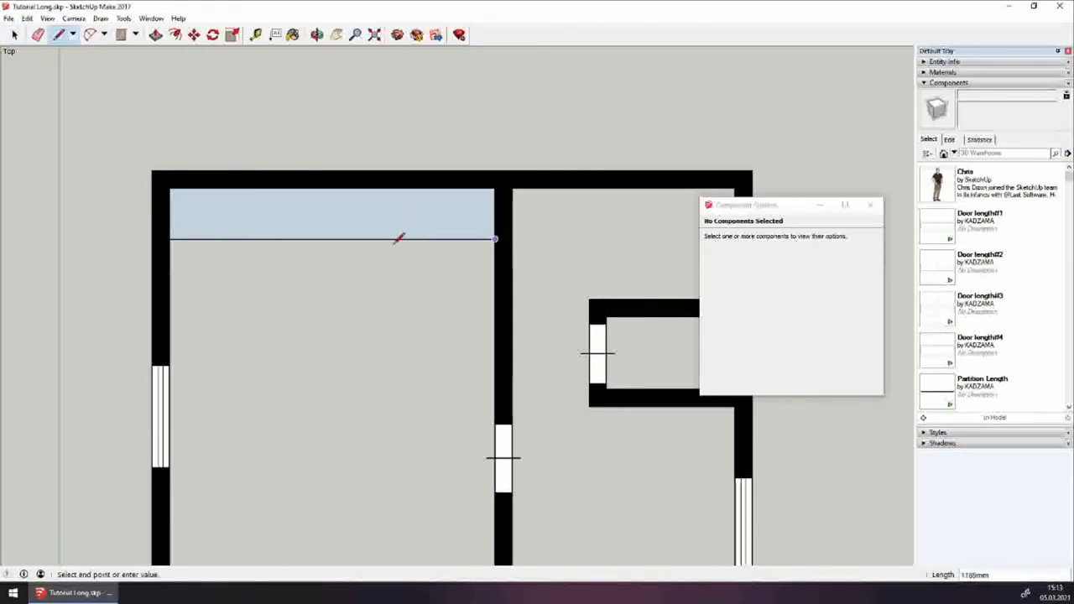
pyautogui.moveTo(437, 244)
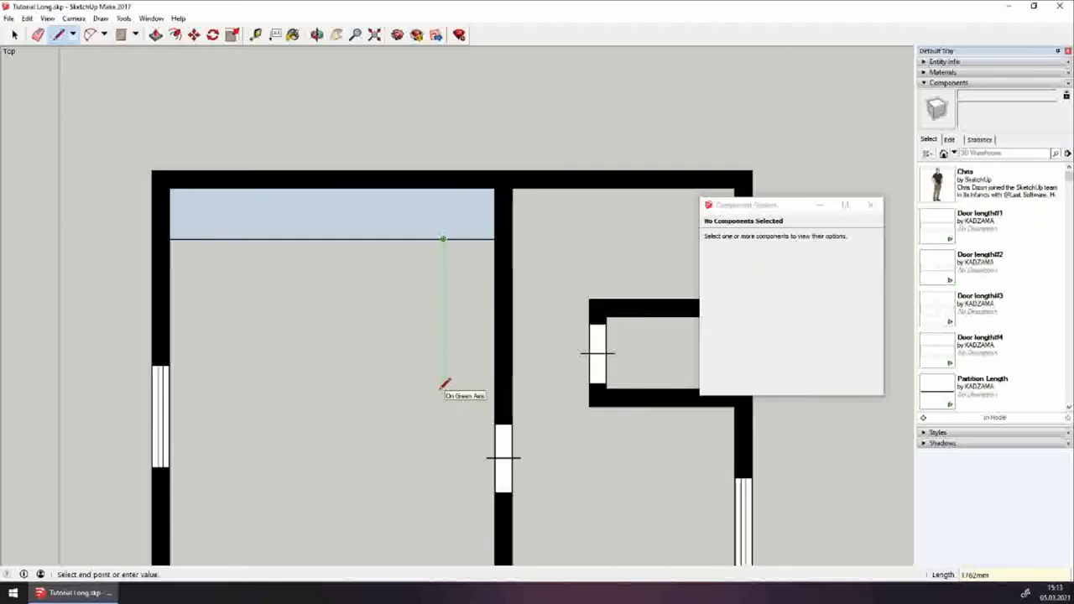
pyautogui.moveTo(447, 427)
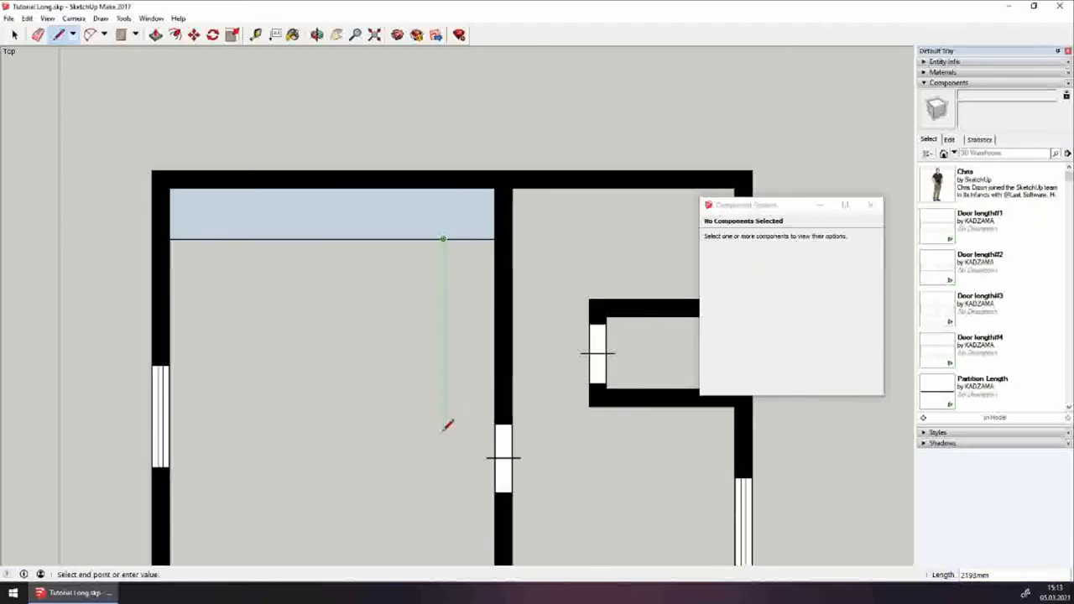
pyautogui.moveTo(453, 365)
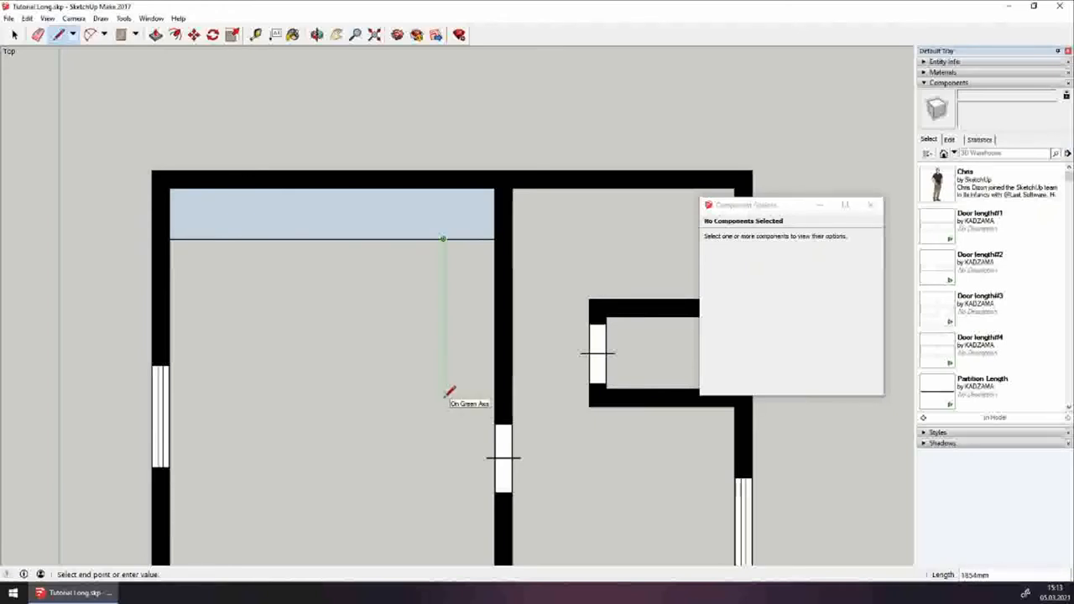
# Draw an 1800-long vertical shelf face down the right wall beneath the top shelf.
pyautogui.write('1800')
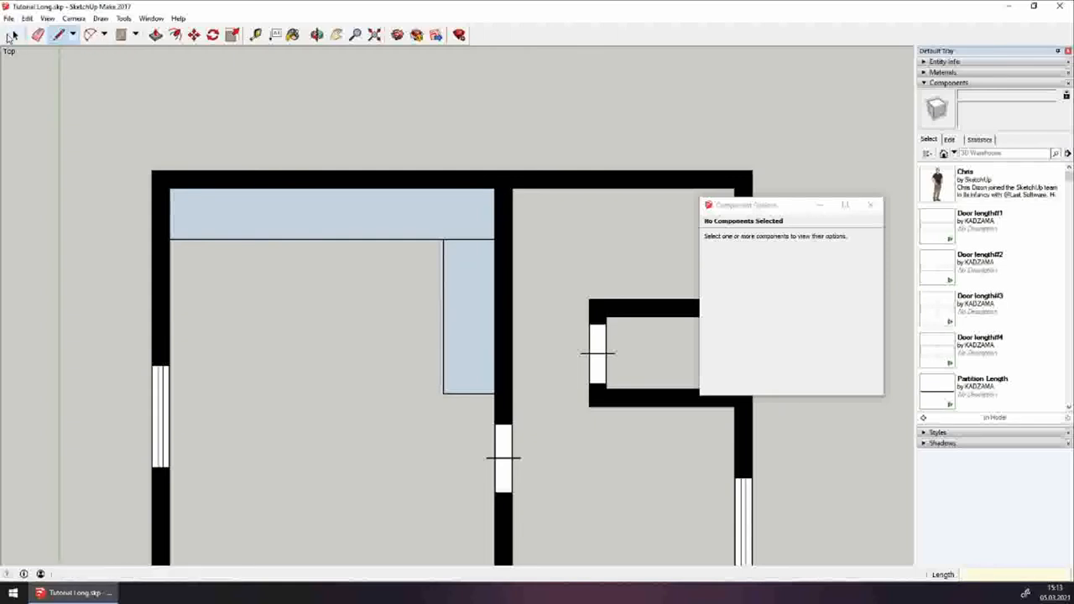
# Make the vertical shelf face a component named 'C1'.
pyautogui.rightClick(470, 319)
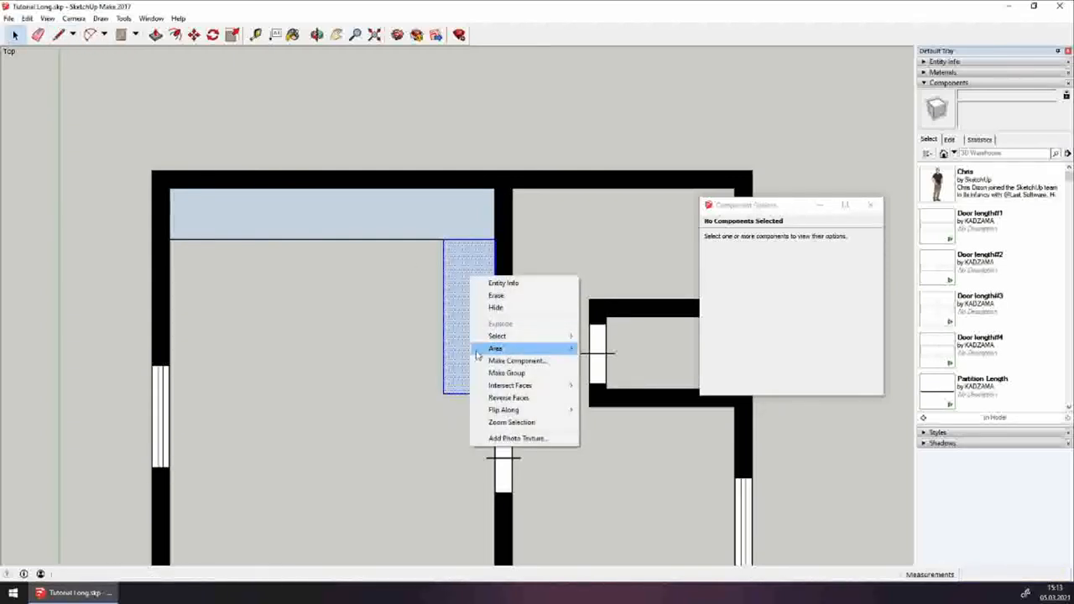
pyautogui.click(517, 359)
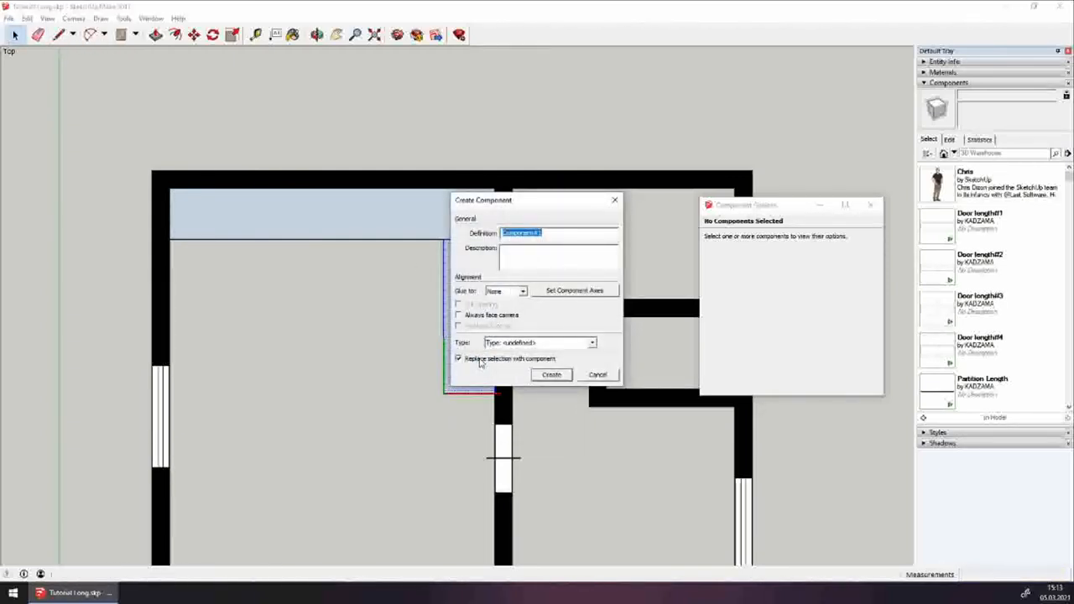
pyautogui.write('C1')
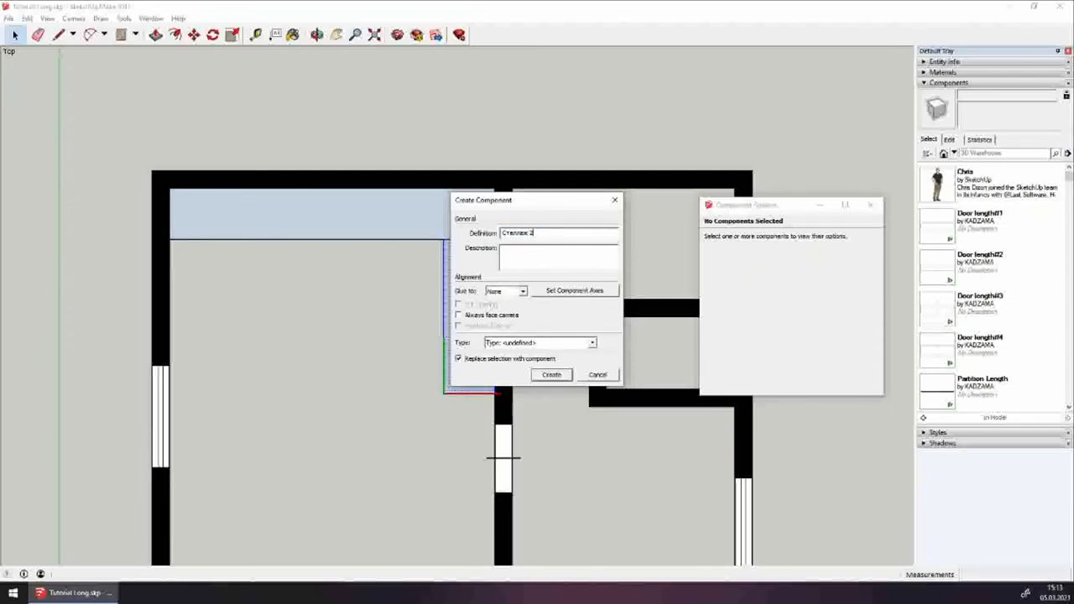
pyautogui.click(550, 374)
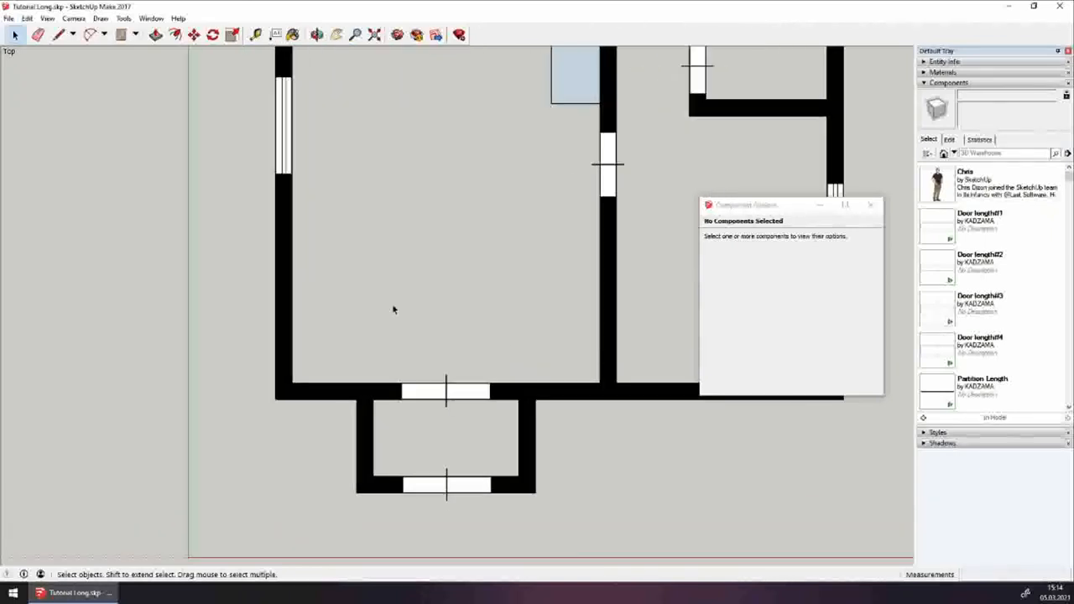
# Draw a 110 square shelf face in the bottom-left corner and make it a component.
pyautogui.click(60, 34)
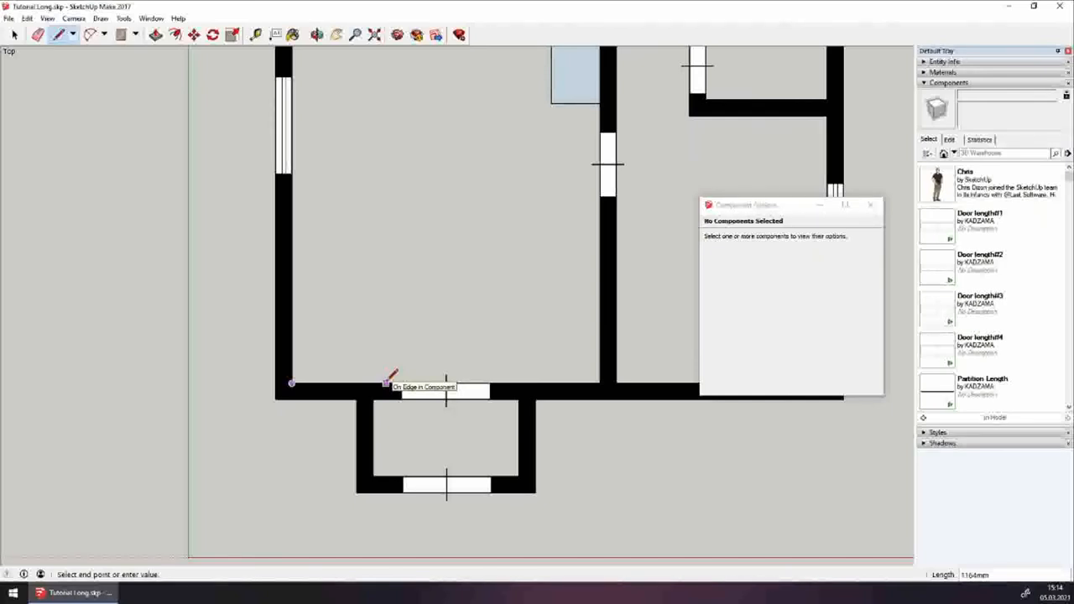
pyautogui.write('110')
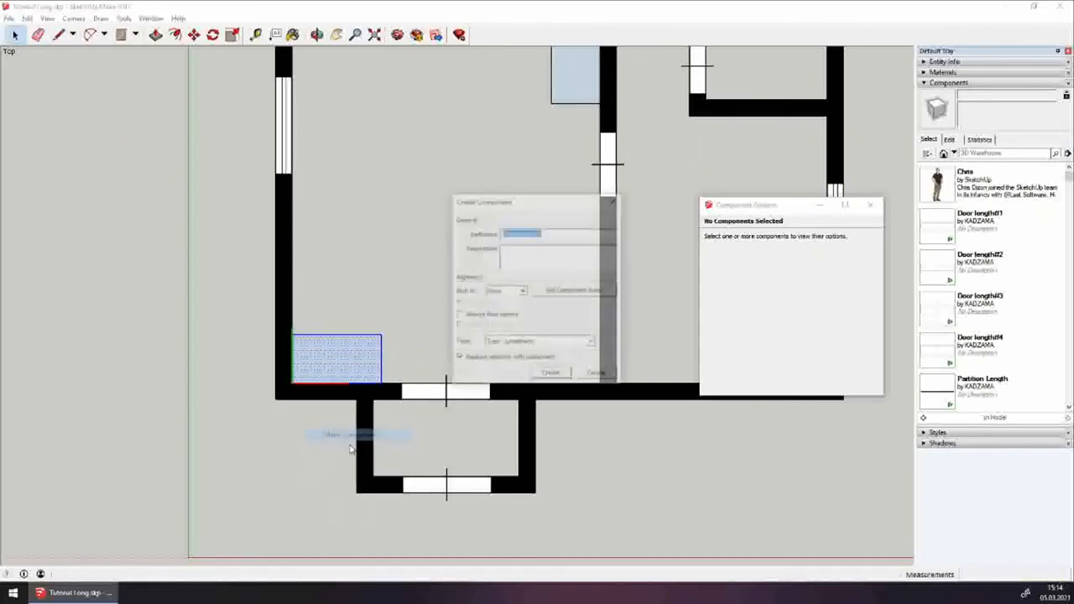
pyautogui.write('c')
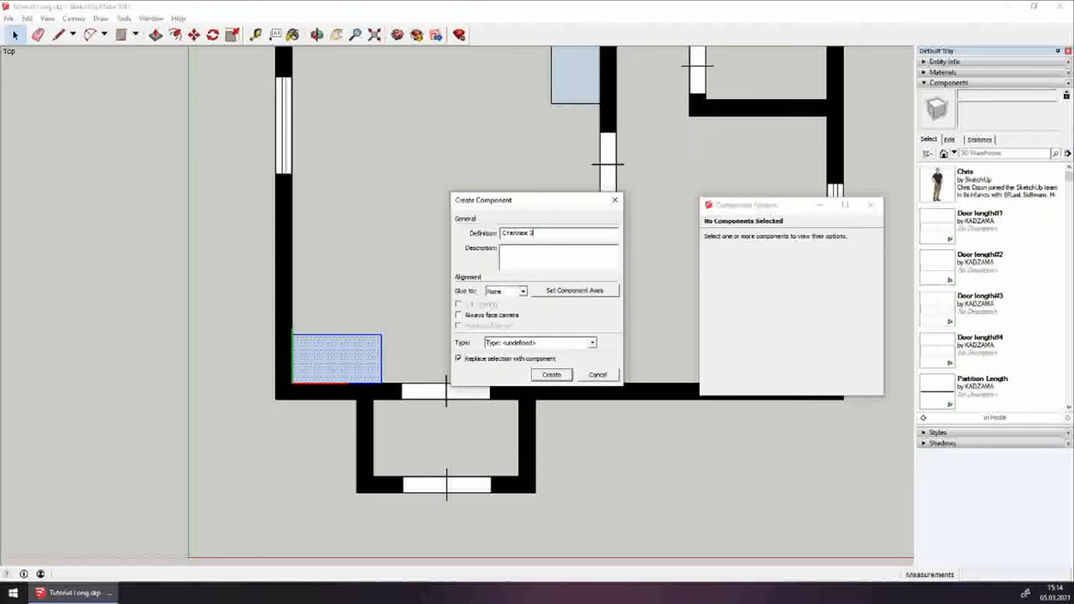
pyautogui.click(550, 374)
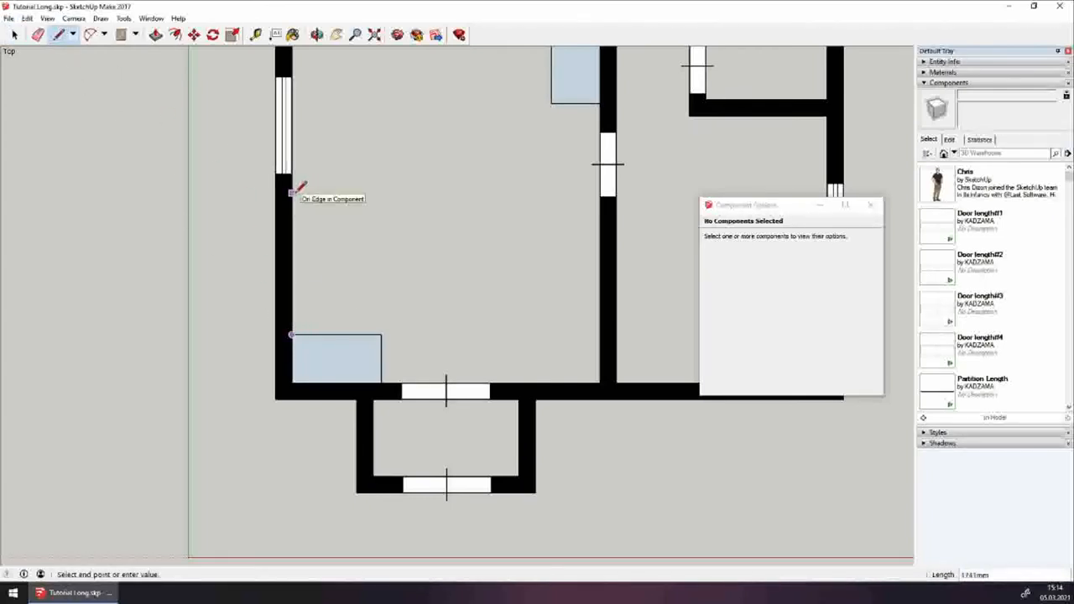
# Draw an 1800 shelf face up the left wall from the corner square and make it a component.
pyautogui.write('1800')
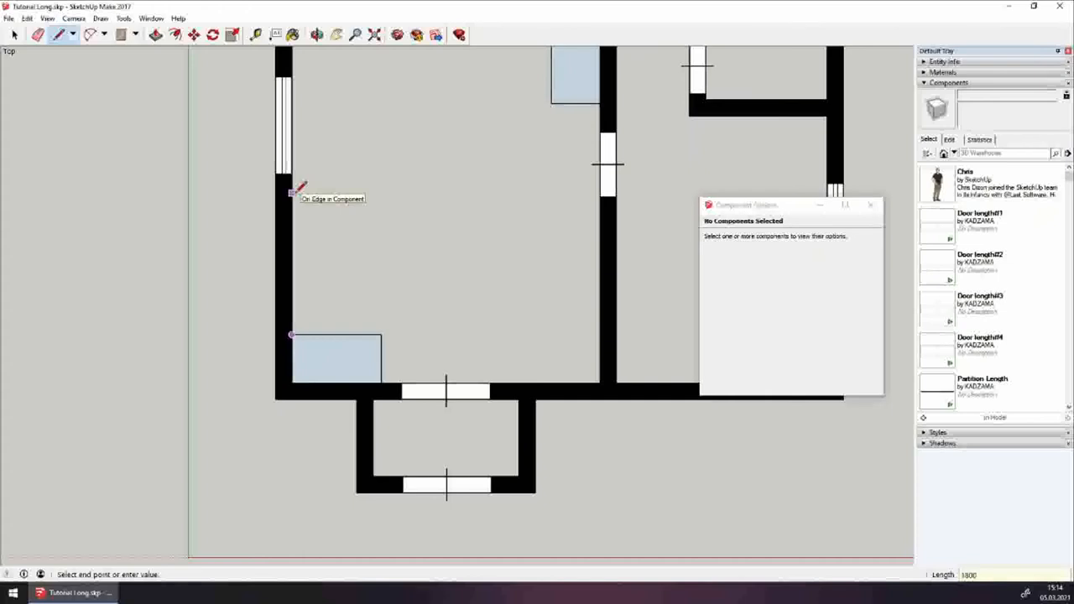
pyautogui.moveTo(370, 182)
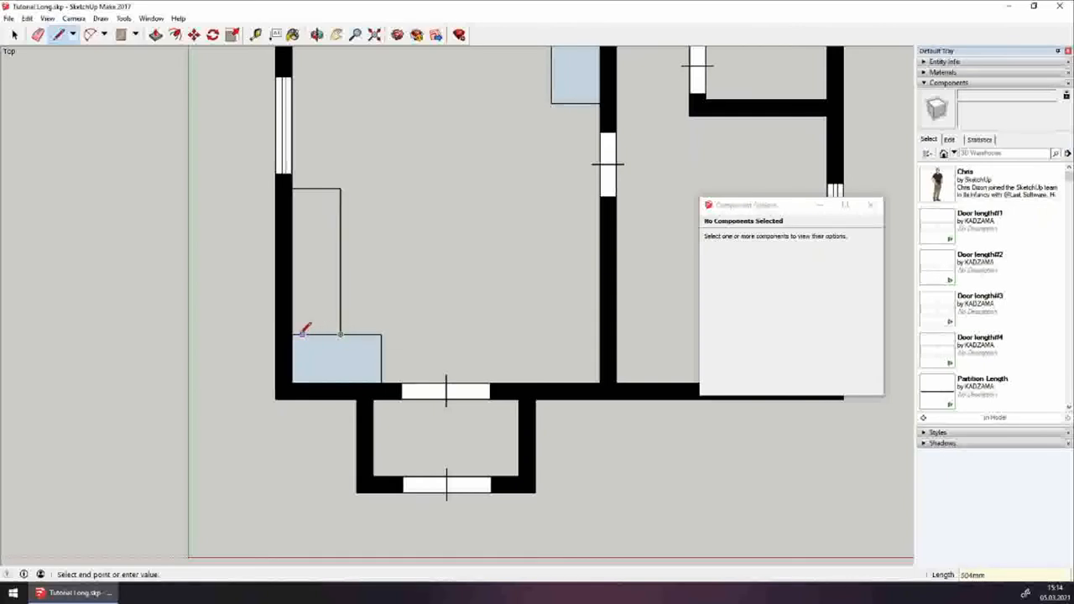
pyautogui.click(14, 33)
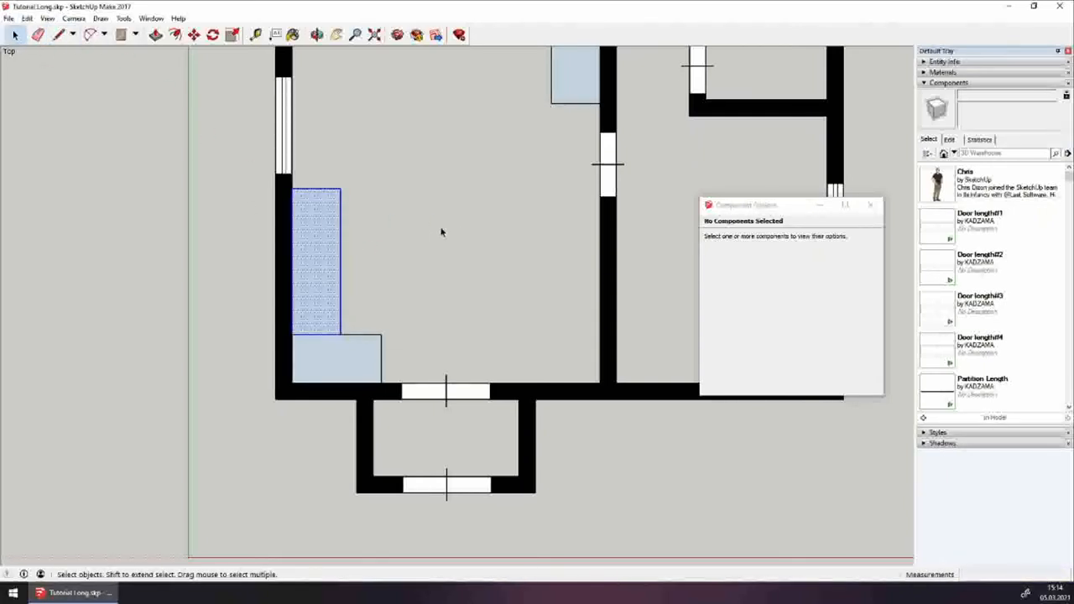
pyautogui.rightClick(316, 260)
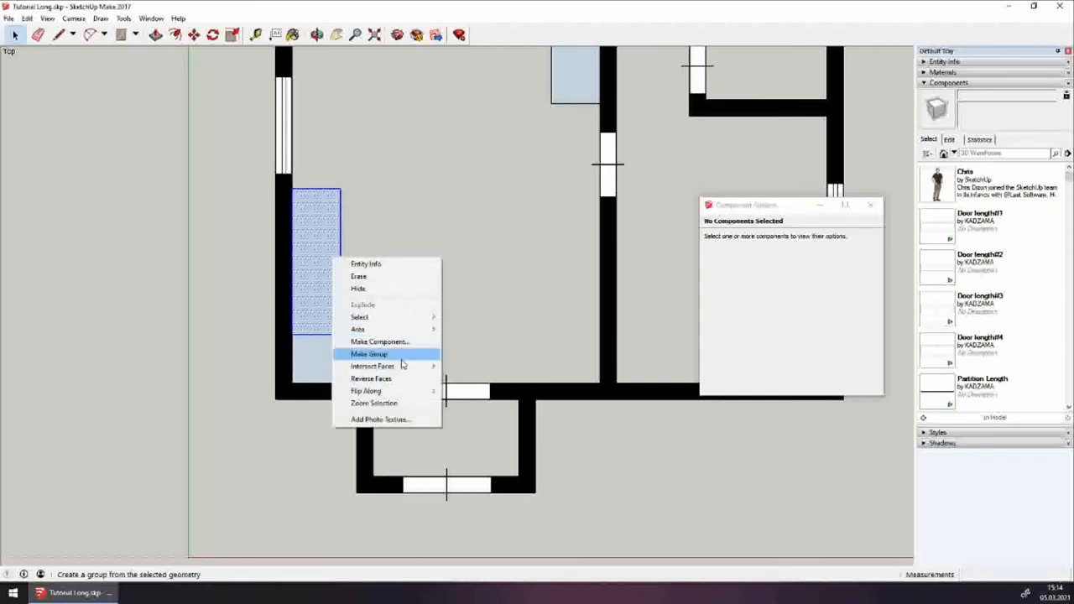
pyautogui.click(379, 342)
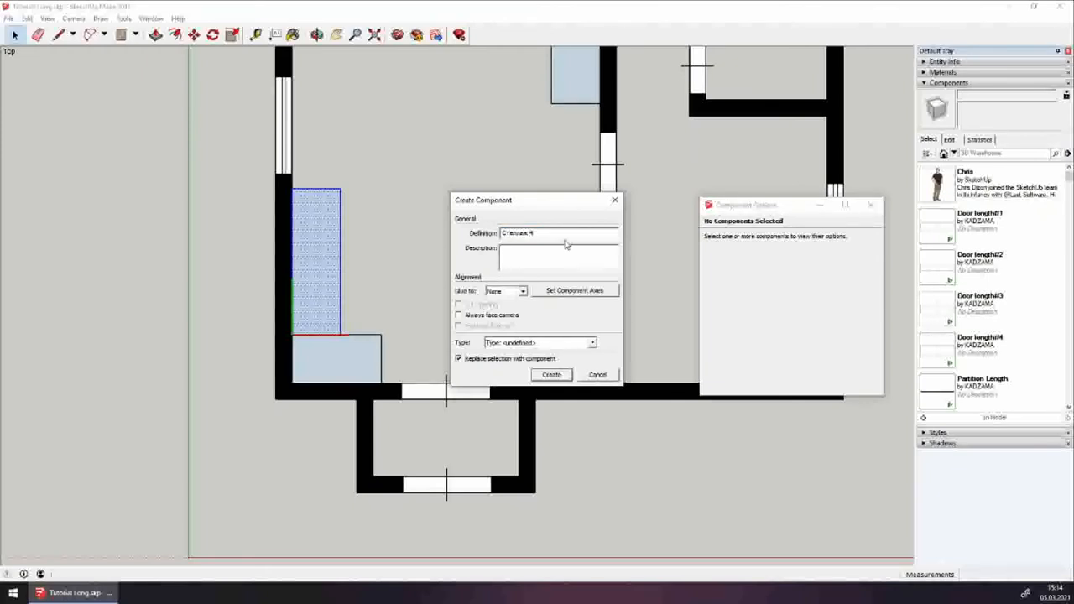
pyautogui.click(550, 374)
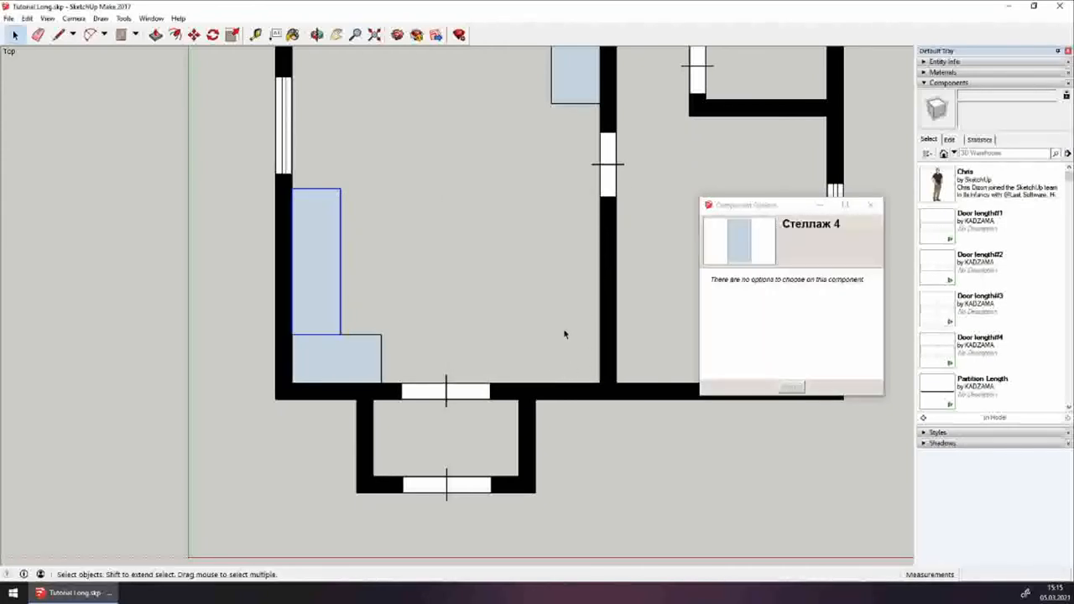
pyautogui.moveTo(566, 253)
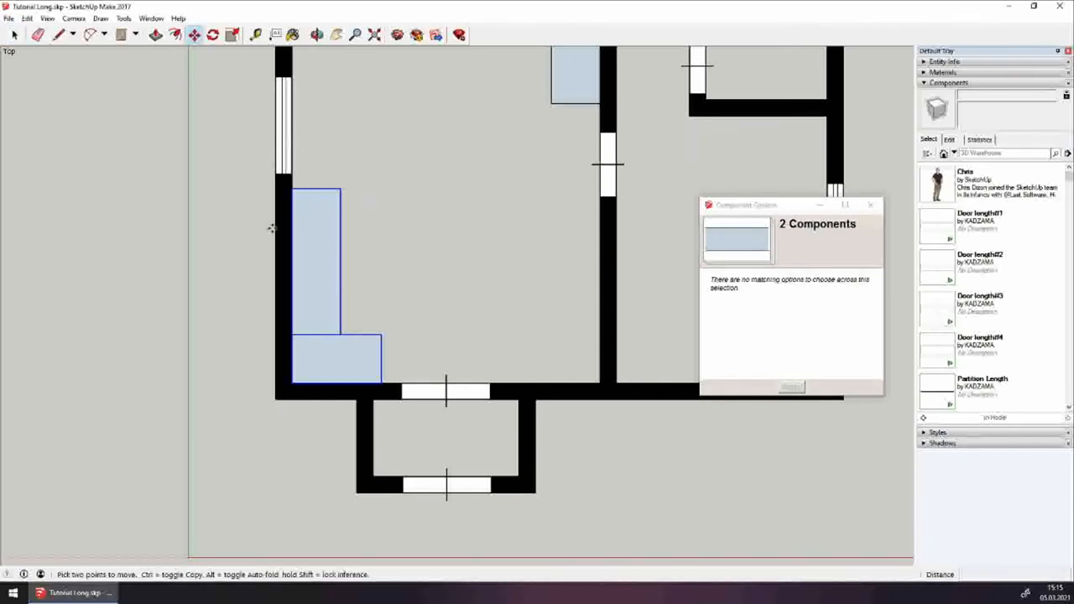
pyautogui.moveTo(308, 238)
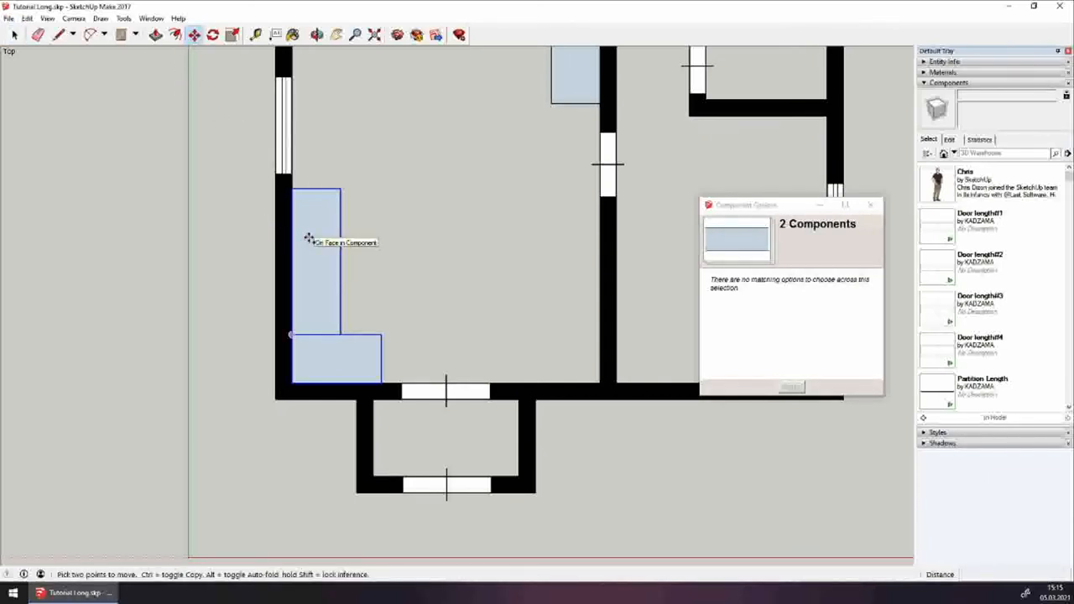
# Copy the L-shaped corner shelves with Move+Ctrl and place the mirrored copy against the right wall.
pyautogui.moveTo(316, 220); pyautogui.dragTo(453, 214)
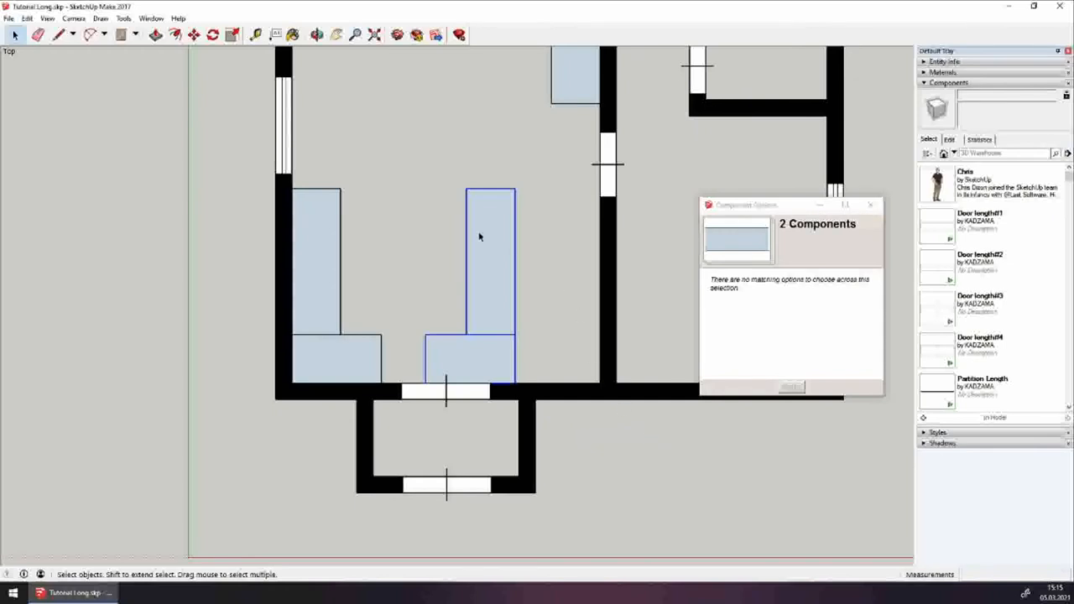
pyautogui.click(195, 33)
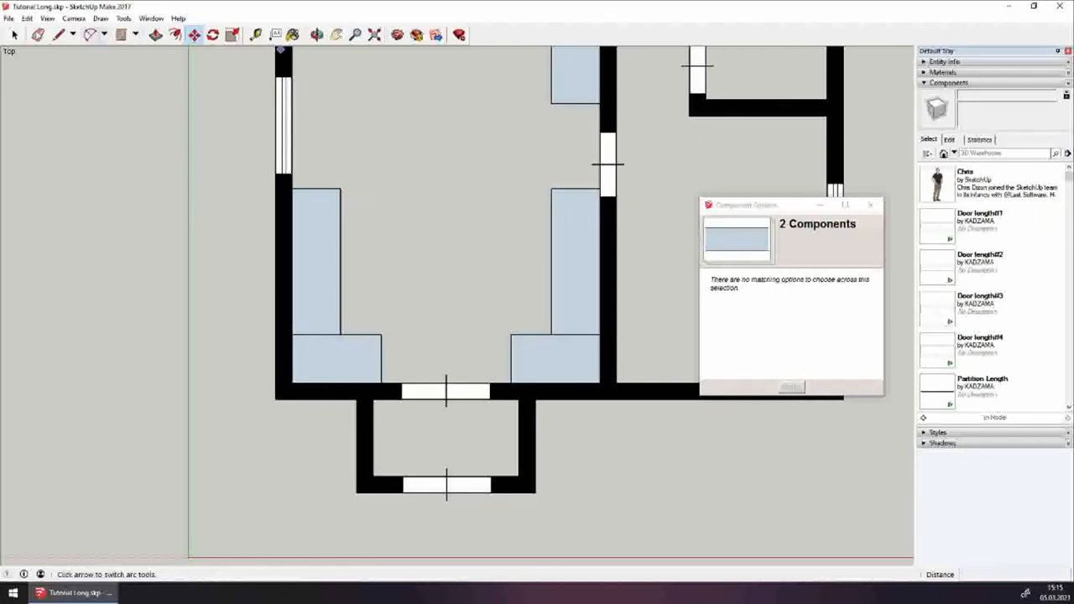
pyautogui.click(607, 164)
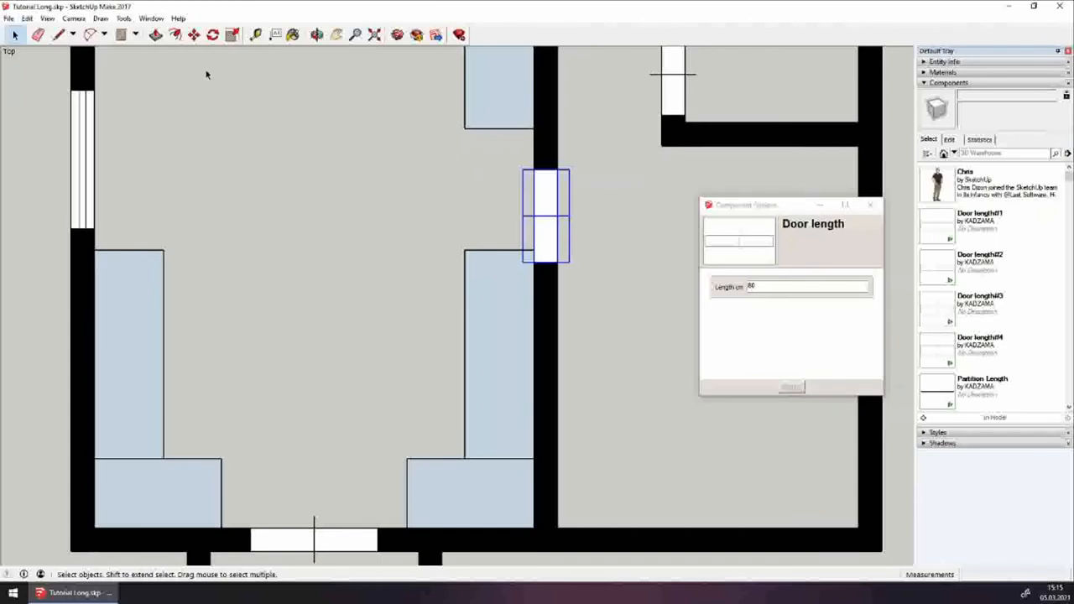
pyautogui.moveTo(453, 258)
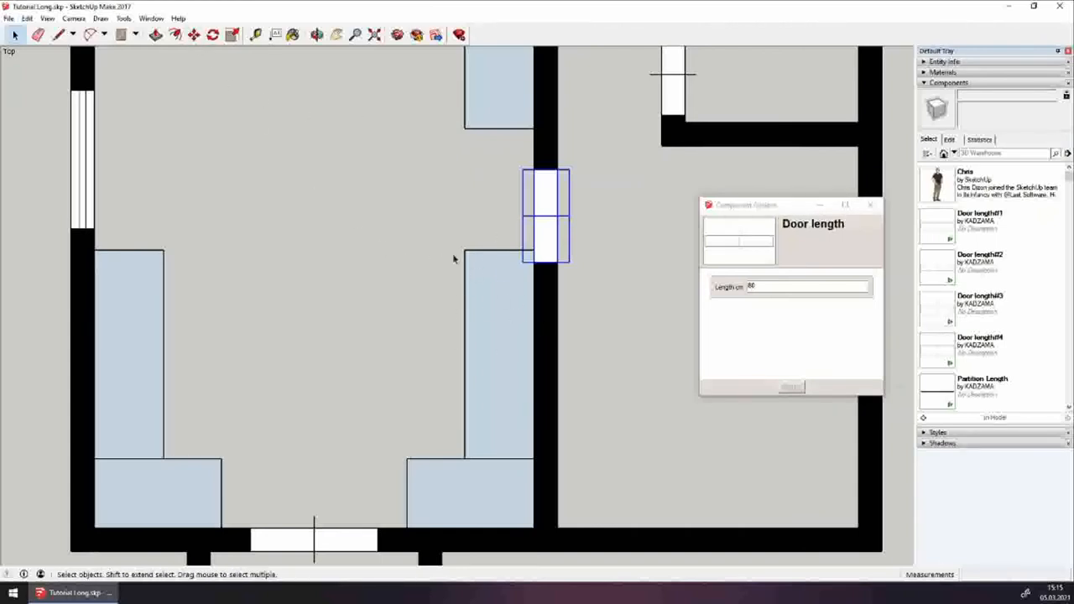
pyautogui.moveTo(614, 211)
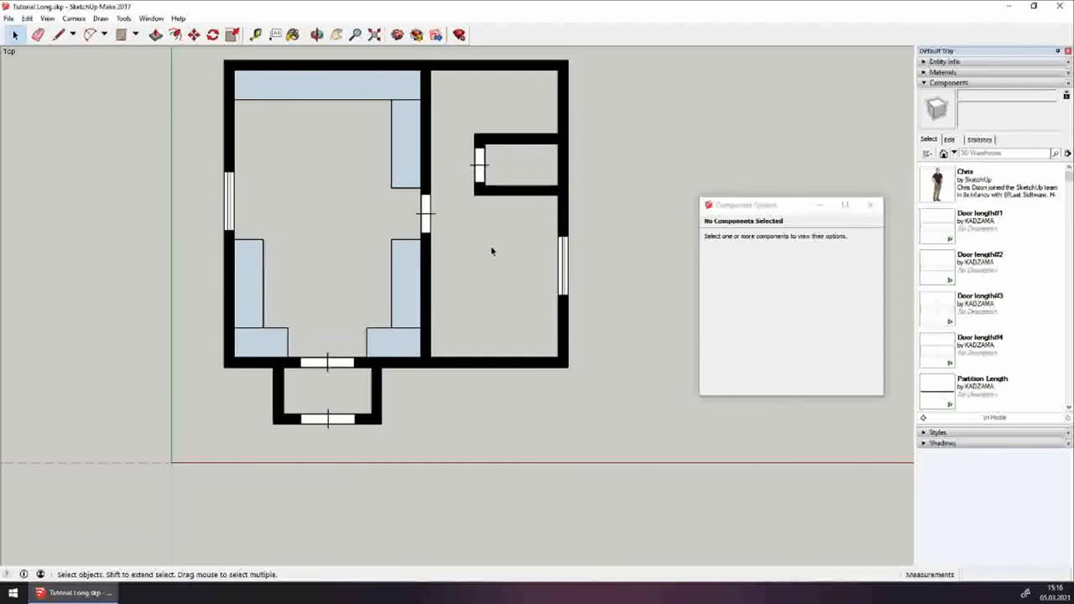
pyautogui.moveTo(188, 194)
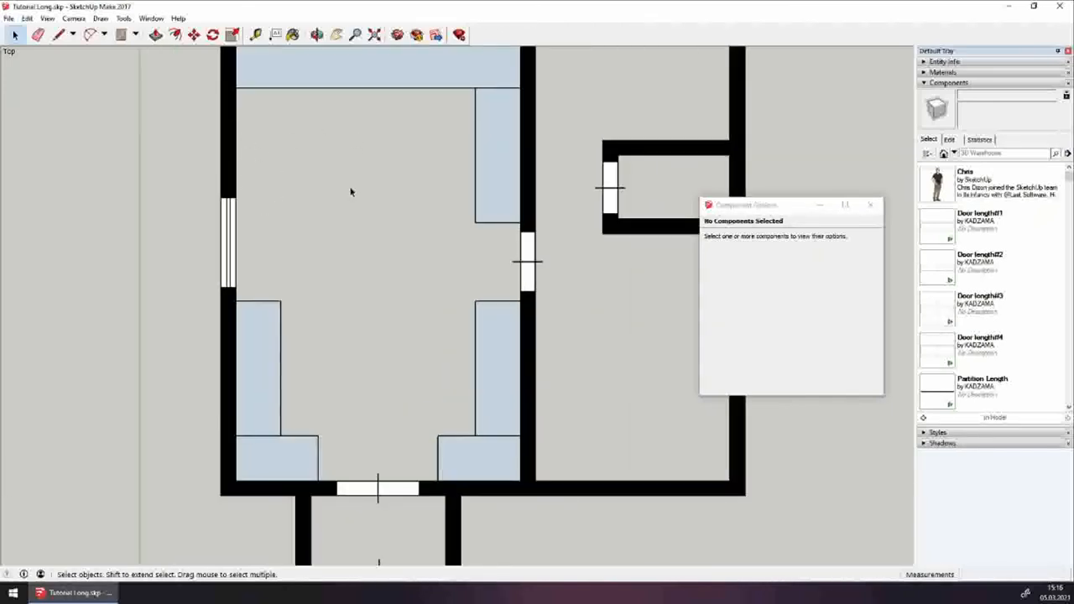
pyautogui.moveTo(127, 91)
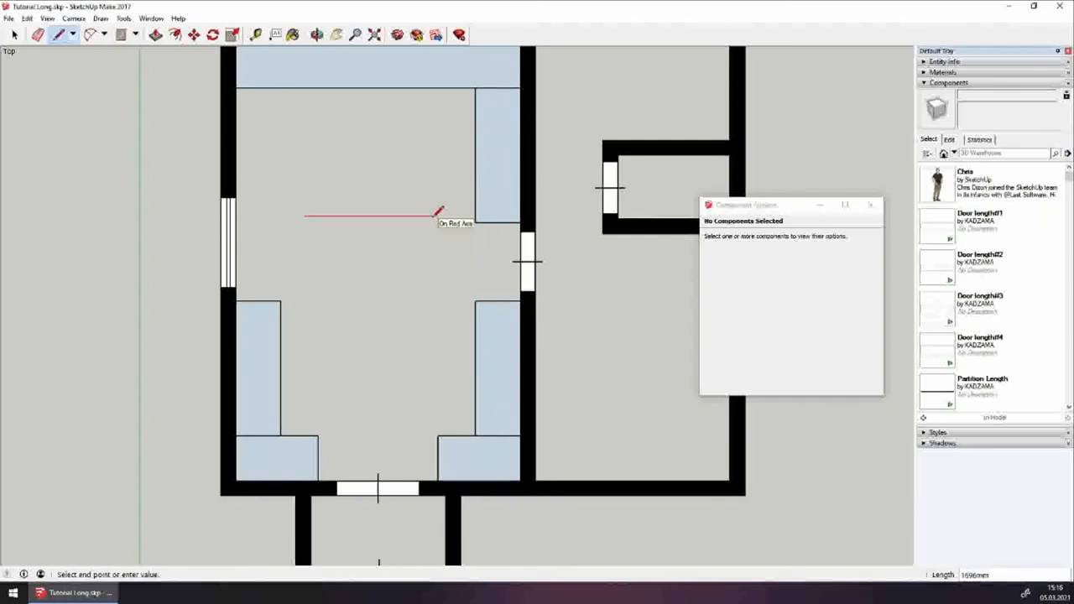
# Draw a 1200 guide and a table rectangle in the upper middle of the large room.
pyautogui.write('1200')
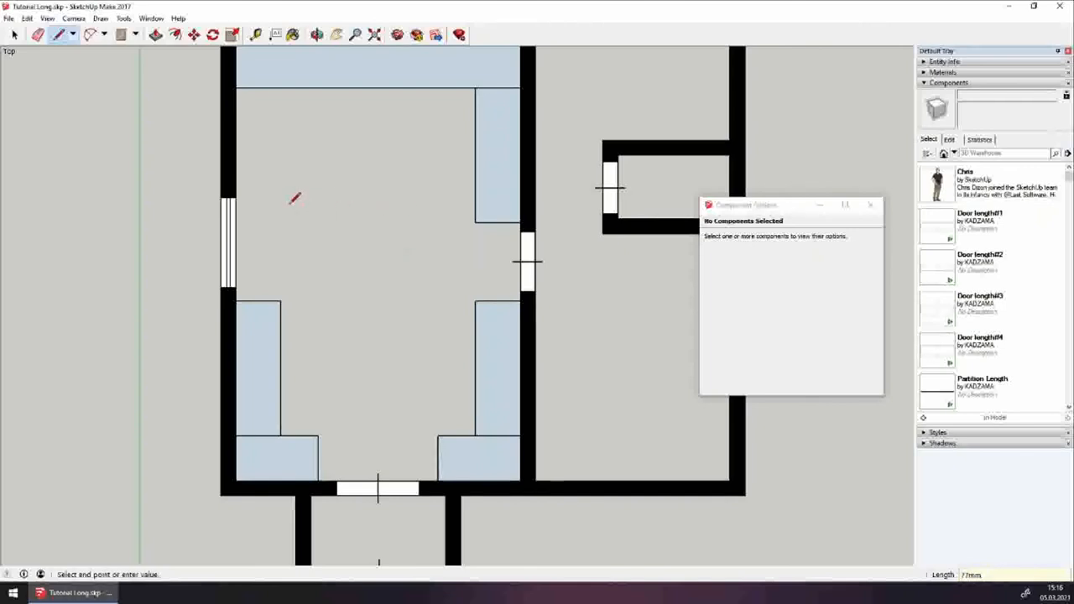
pyautogui.moveTo(293, 198); pyautogui.dragTo(411, 198)
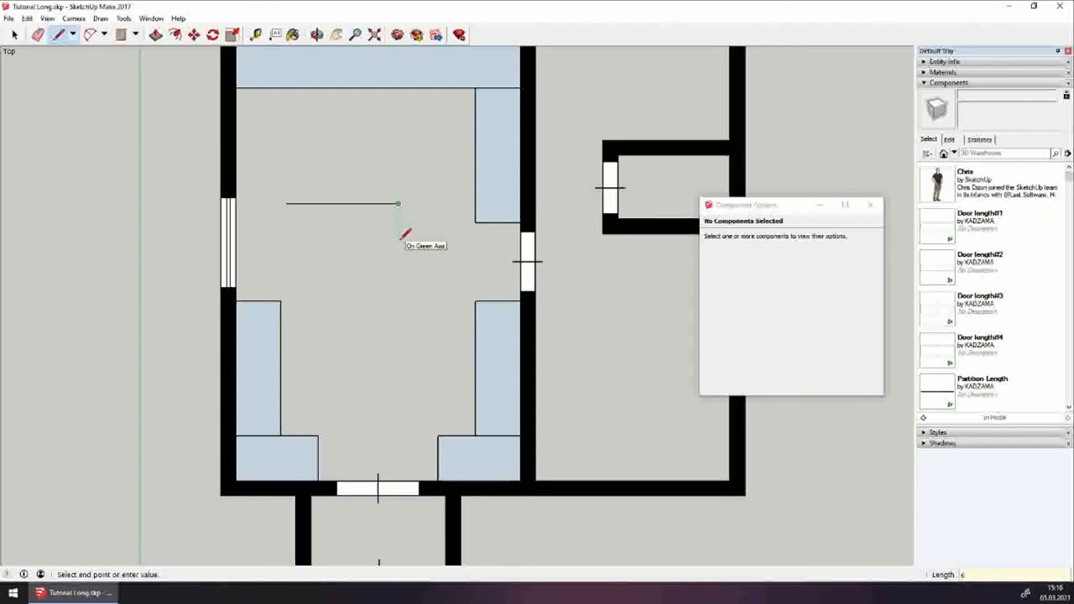
pyautogui.click(399, 248)
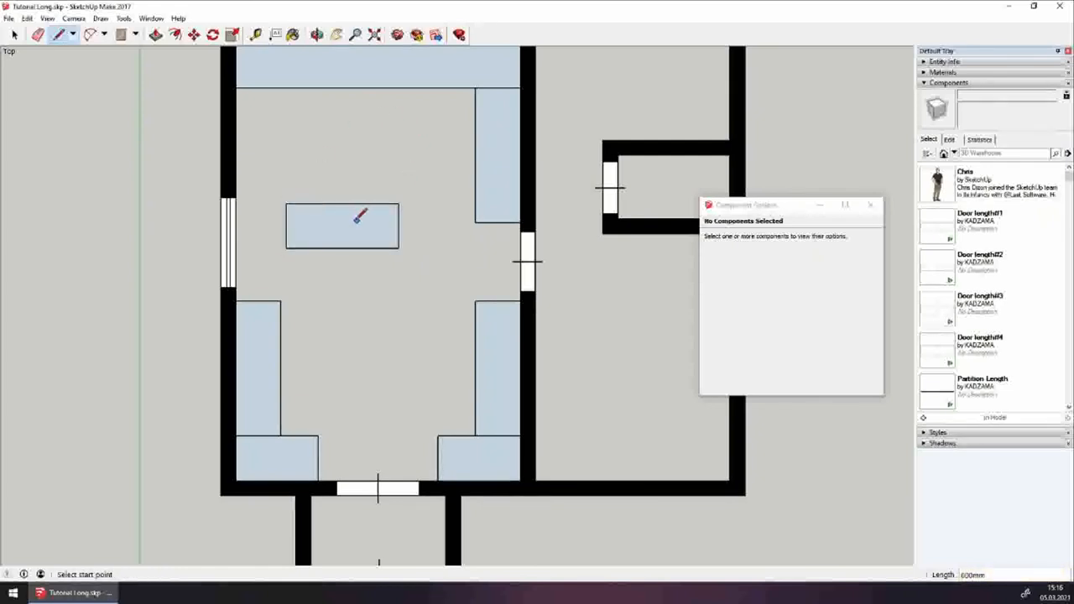
pyautogui.moveTo(353, 225)
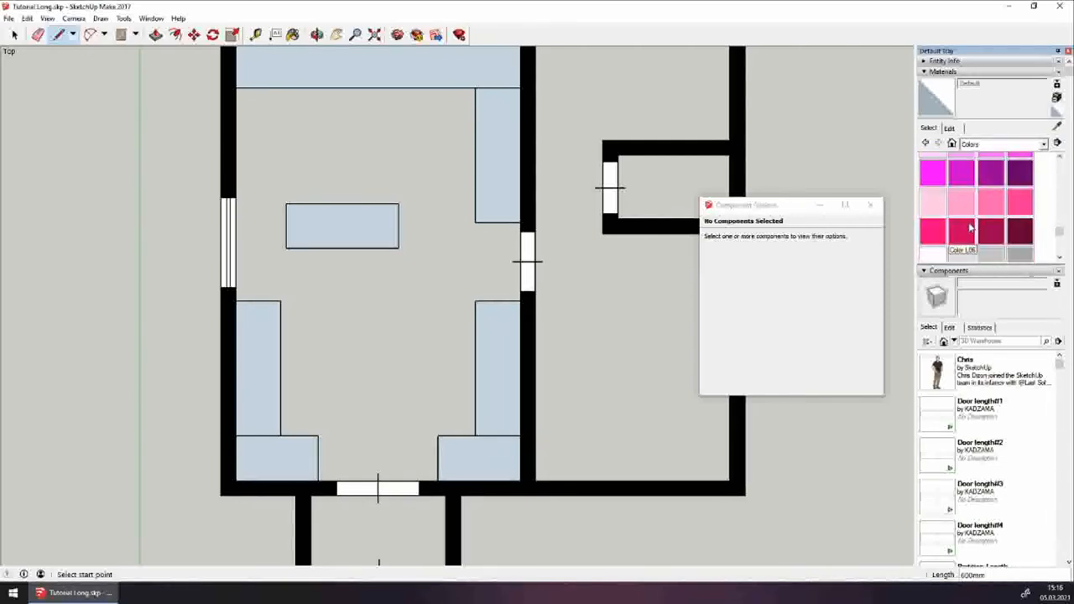
# Paint the table rectangle white from the Colors library with Paint Bucket.
pyautogui.click(291, 34)
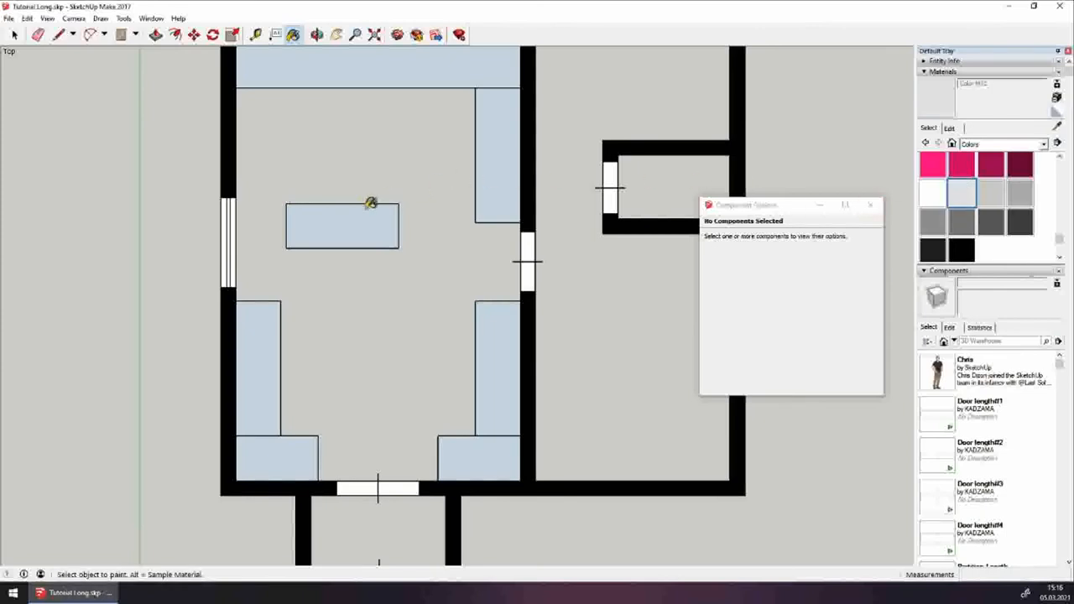
pyautogui.click(342, 216)
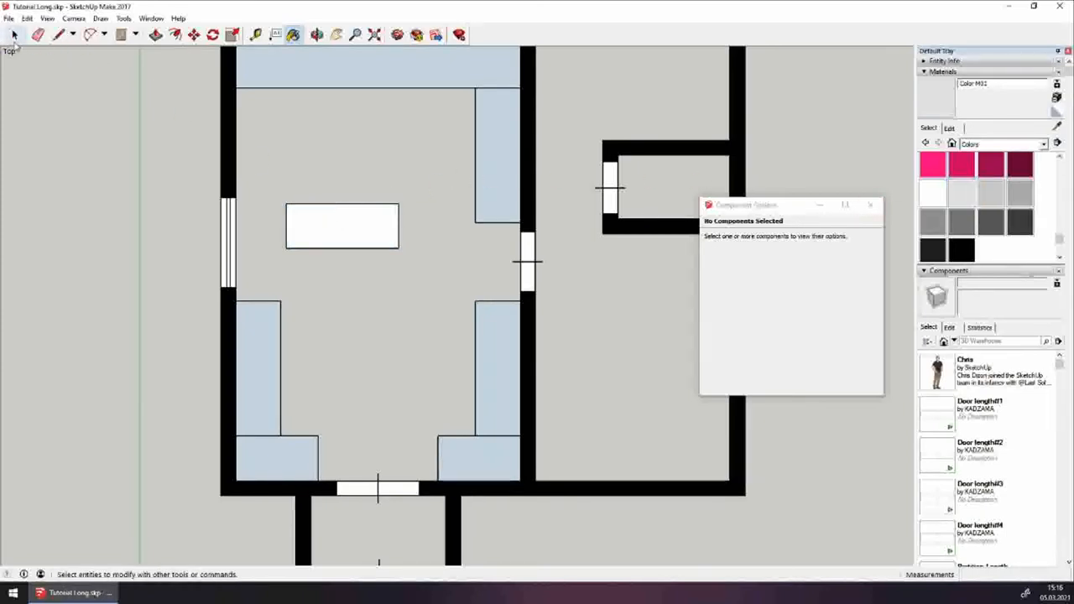
pyautogui.click(342, 225)
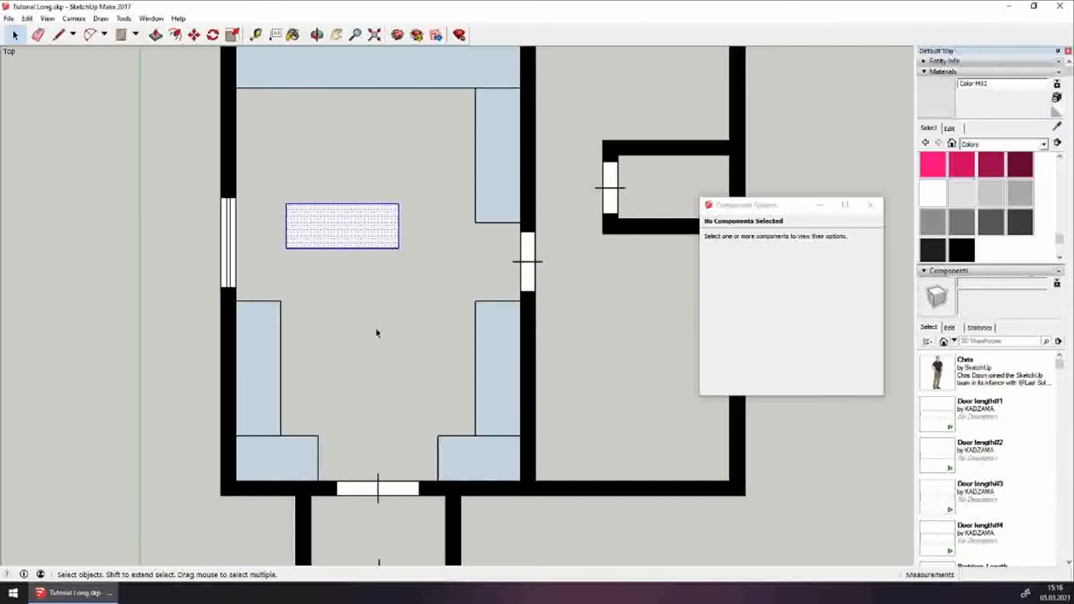
# Turn the white table rectangle into a component via Make Component.
pyautogui.rightClick(342, 225)
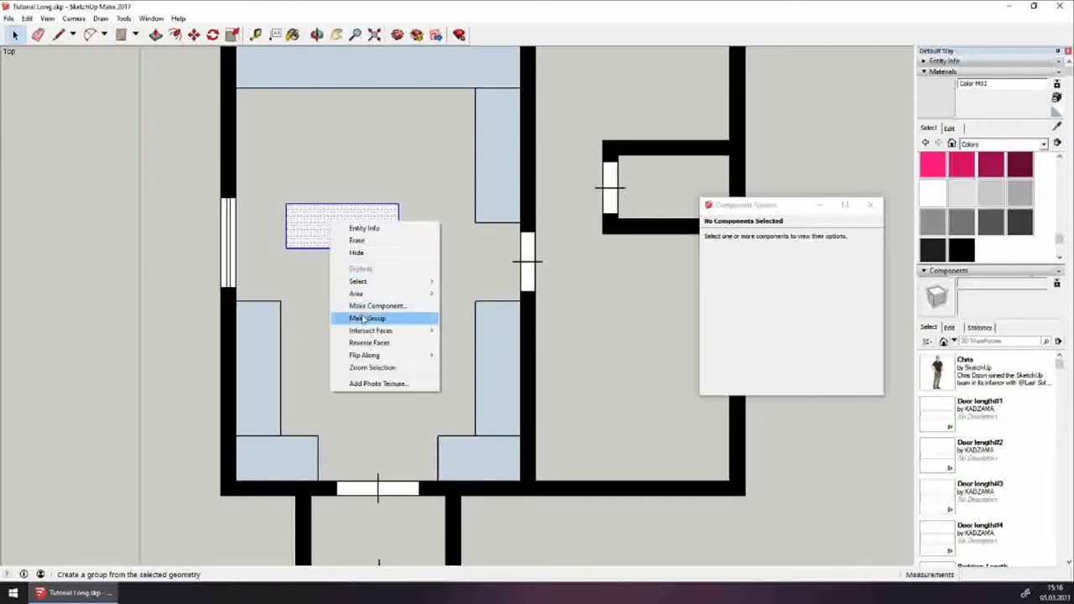
pyautogui.moveTo(396, 319)
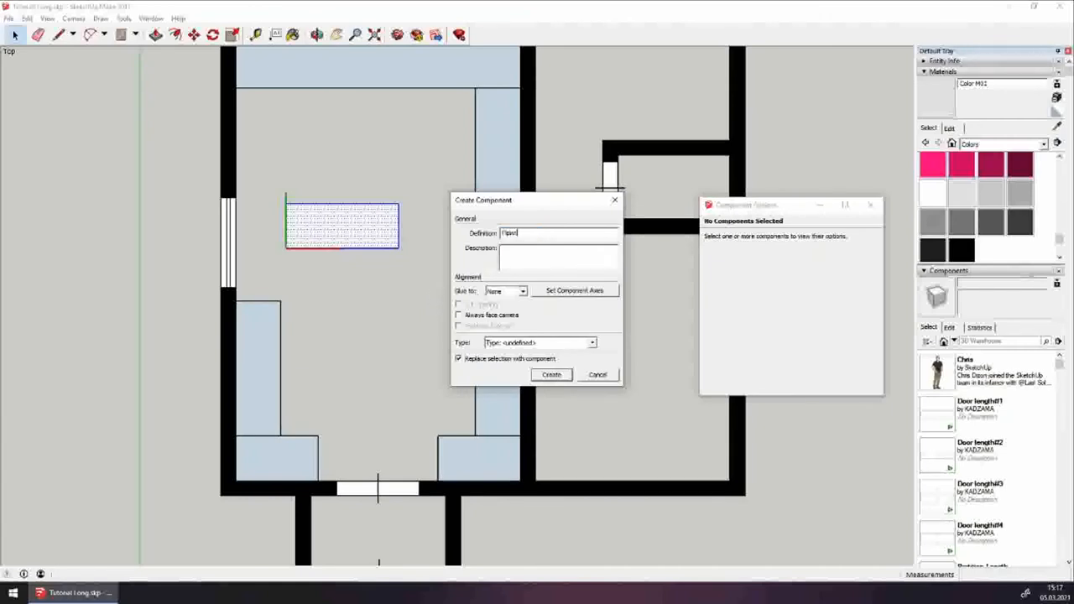
pyautogui.click(551, 374)
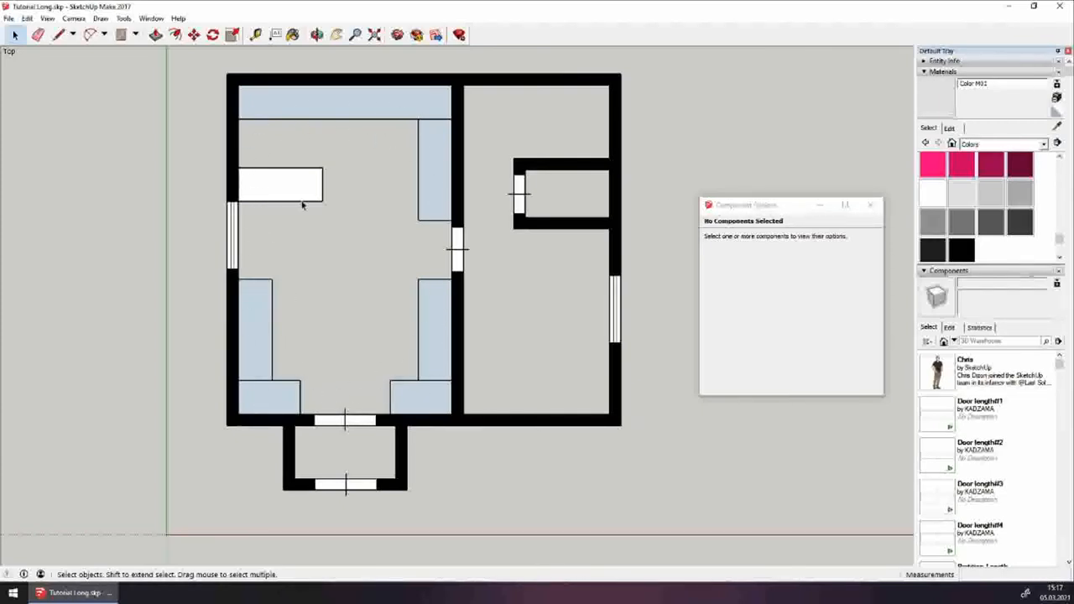
pyautogui.moveTo(237, 121)
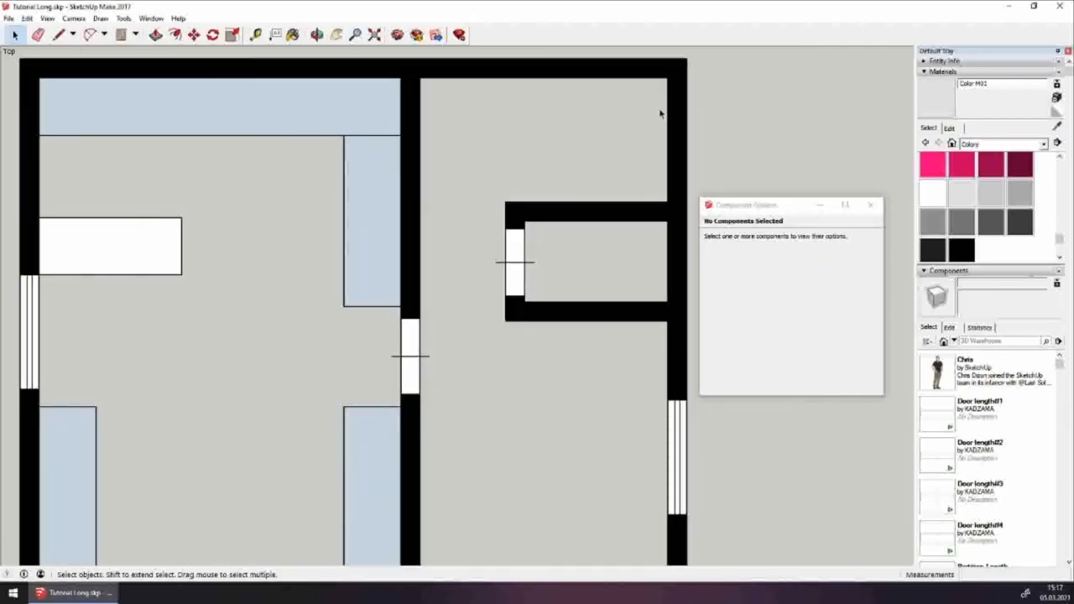
pyautogui.moveTo(677, 87)
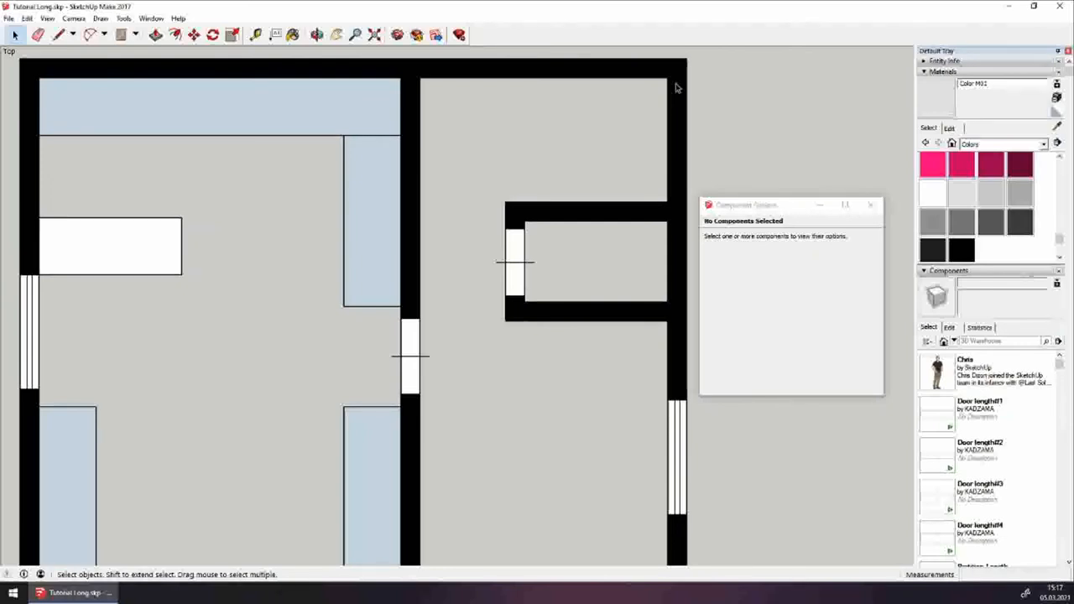
pyautogui.moveTo(635, 201)
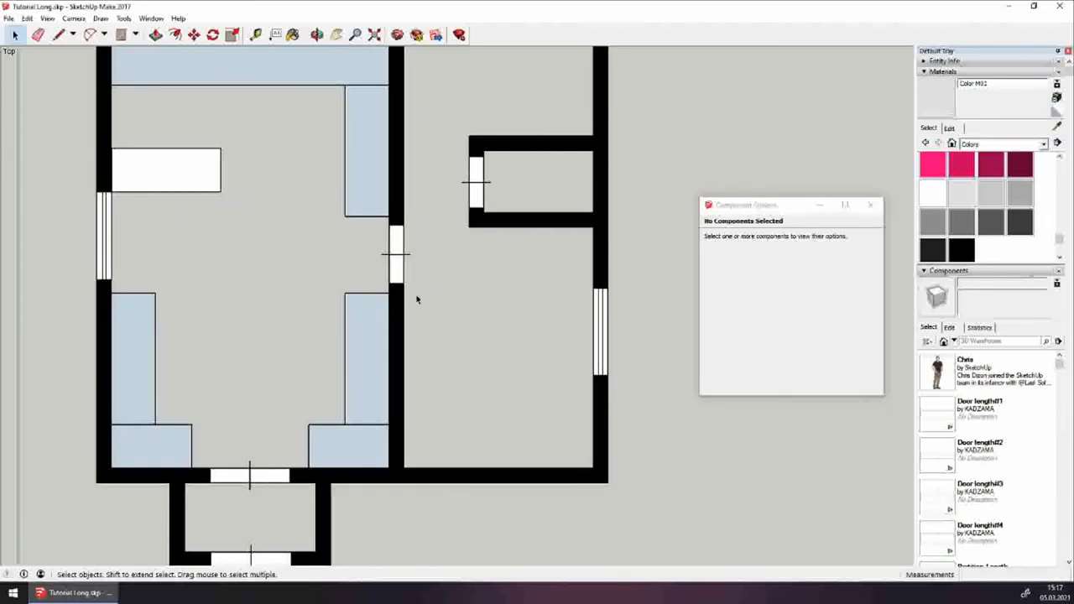
pyautogui.moveTo(485, 453)
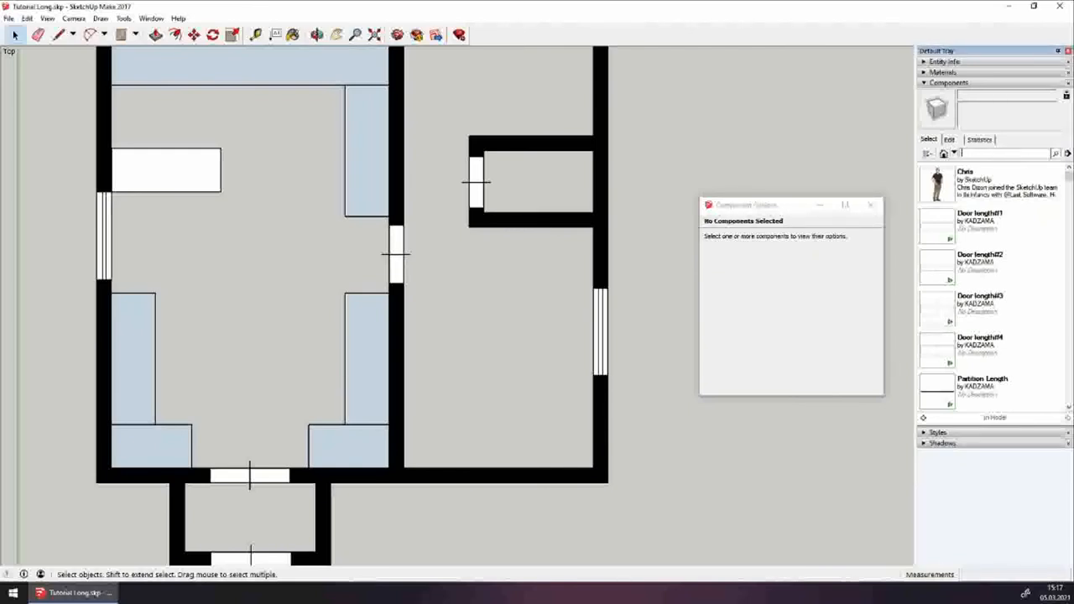
# Search 3D Warehouse for 'kadzama', then download the Refrigerator from Kitchen components into the model.
pyautogui.write('kadzama')
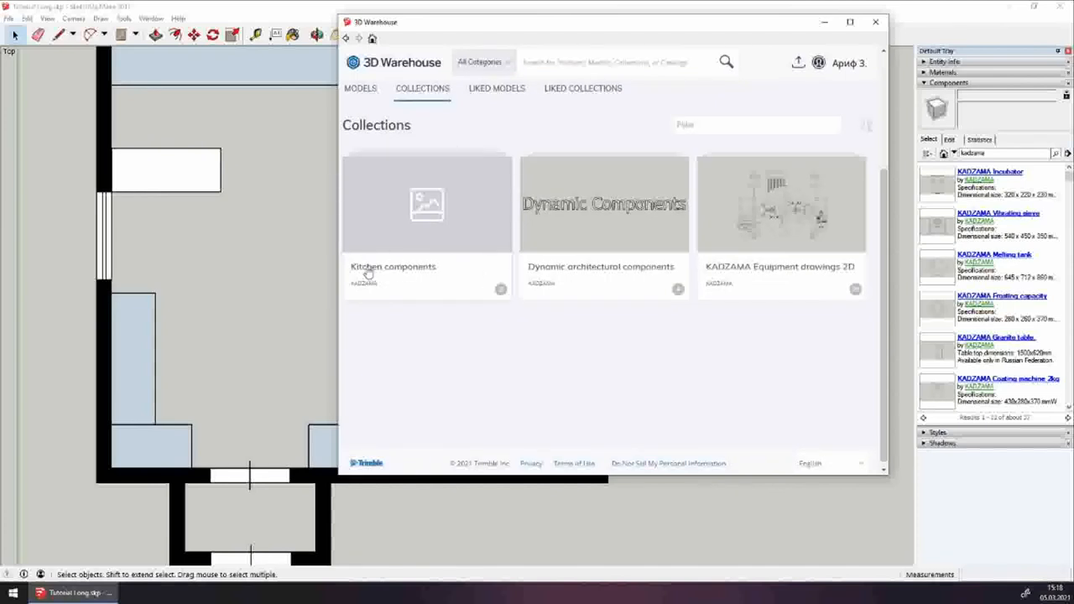
pyautogui.moveTo(428, 252)
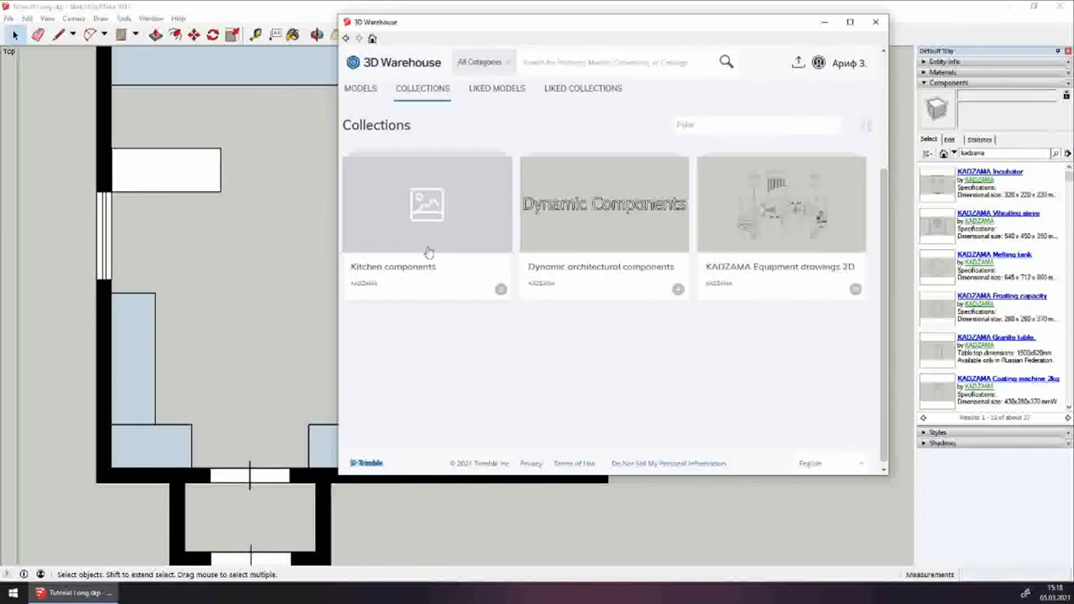
pyautogui.click(426, 204)
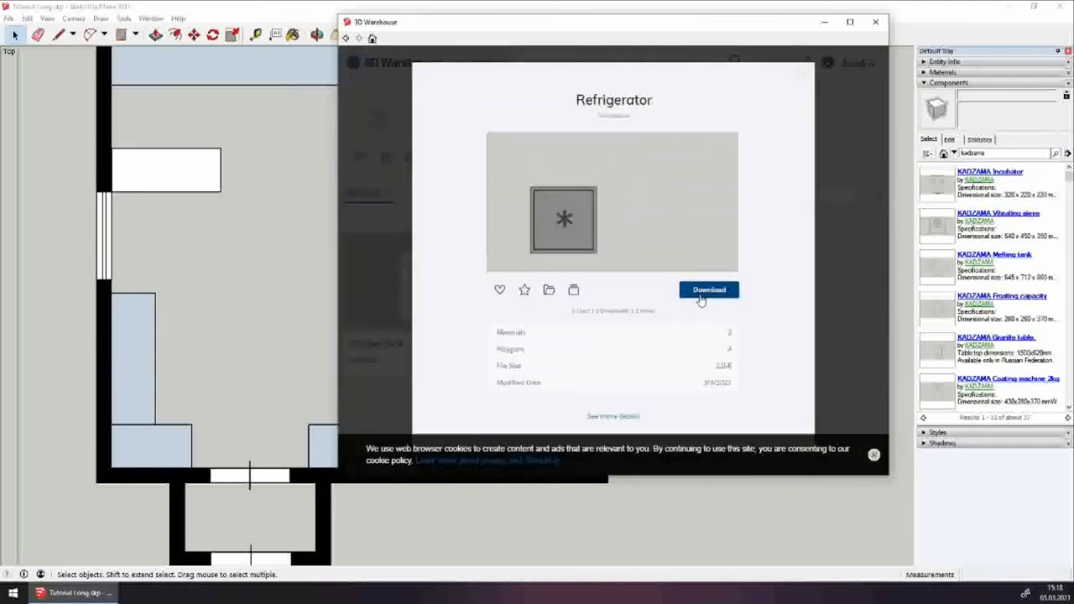
pyautogui.click(708, 289)
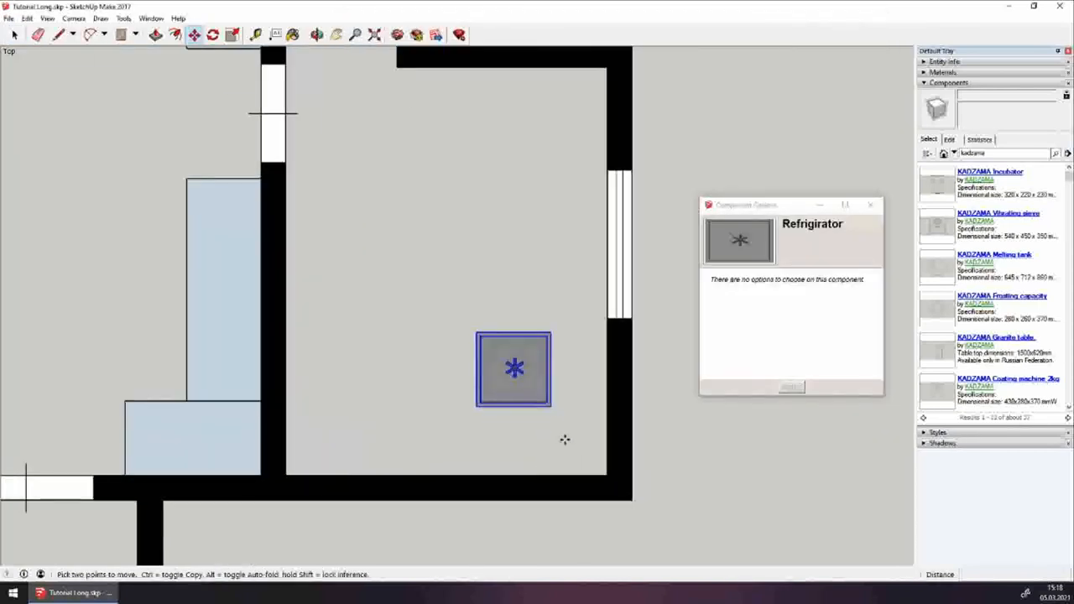
# Place the refrigerator in the right-hand room, then request the KADZAMA Granite table from the 3D Warehouse collections.
pyautogui.moveTo(514, 369); pyautogui.dragTo(569, 440)
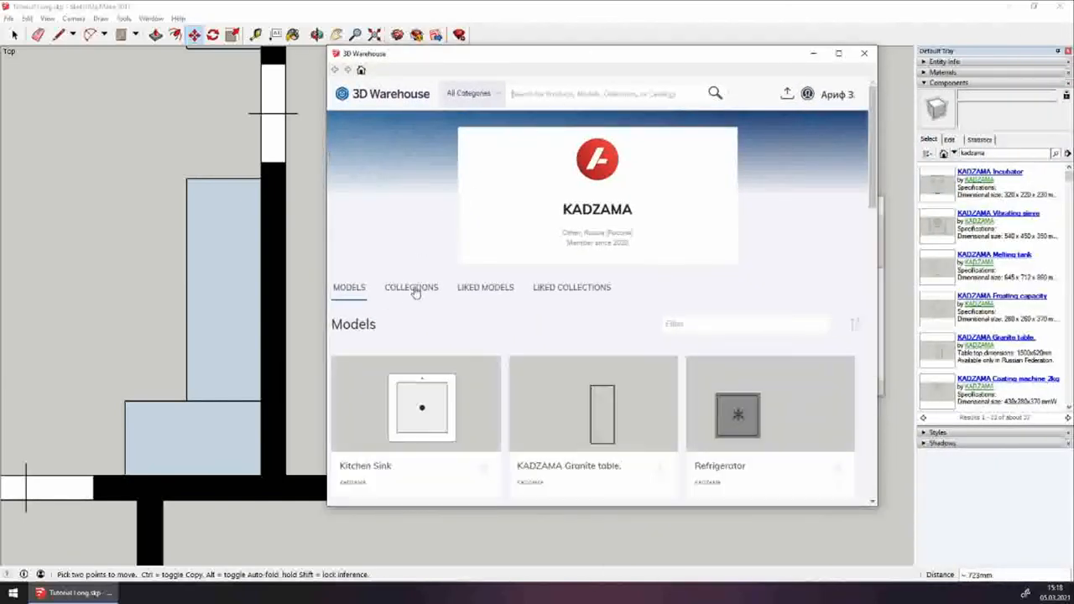
pyautogui.click(411, 287)
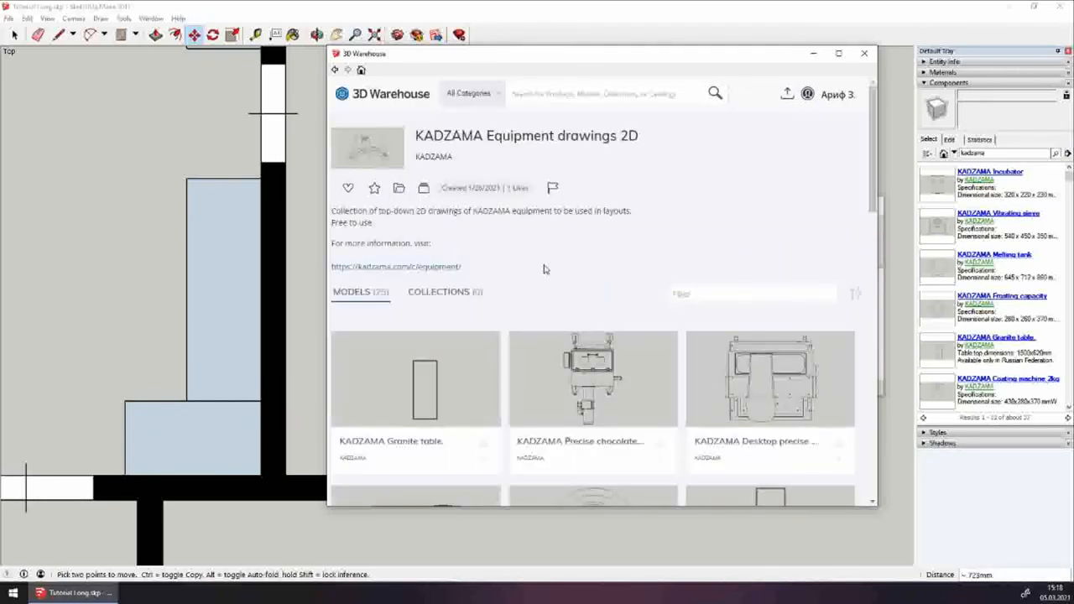
pyautogui.click(416, 379)
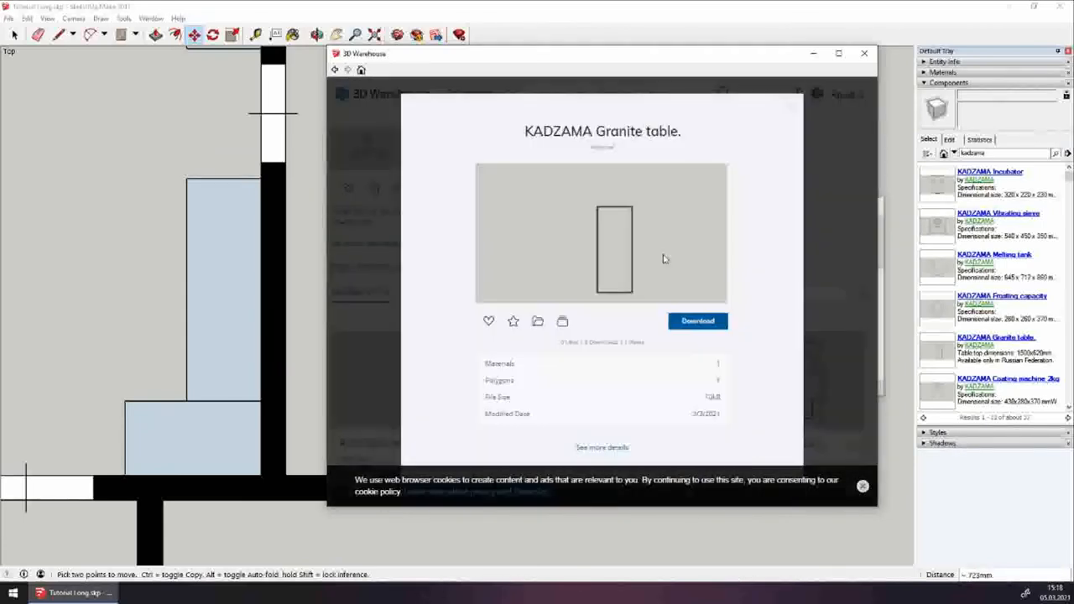
pyautogui.click(697, 321)
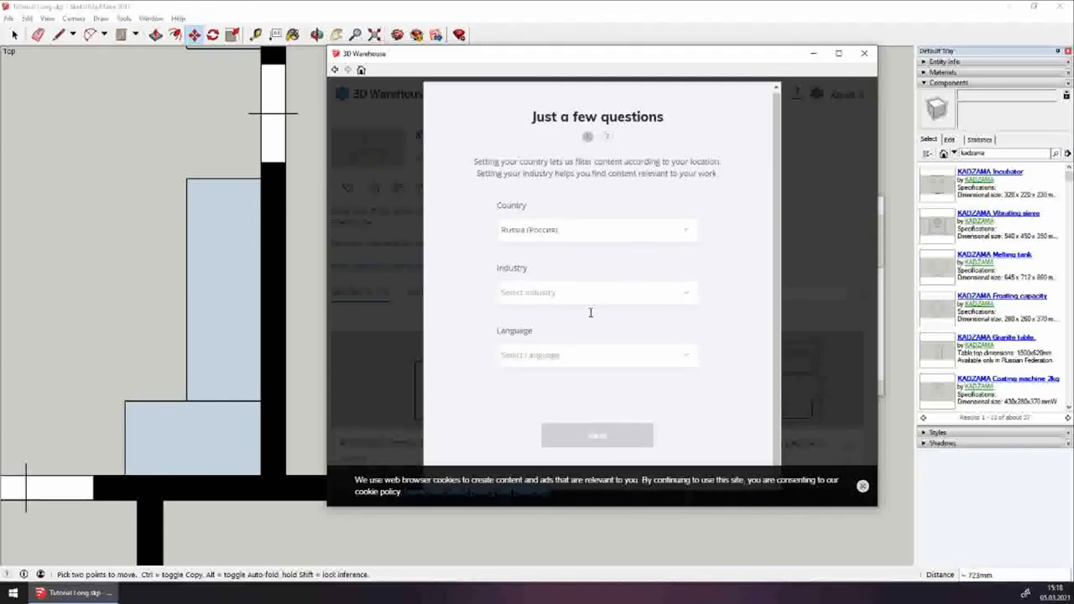
# Answer the profile questions with Architecture as industry and as interest, returning to the Equipment drawings 2D collection.
pyautogui.click(597, 292)
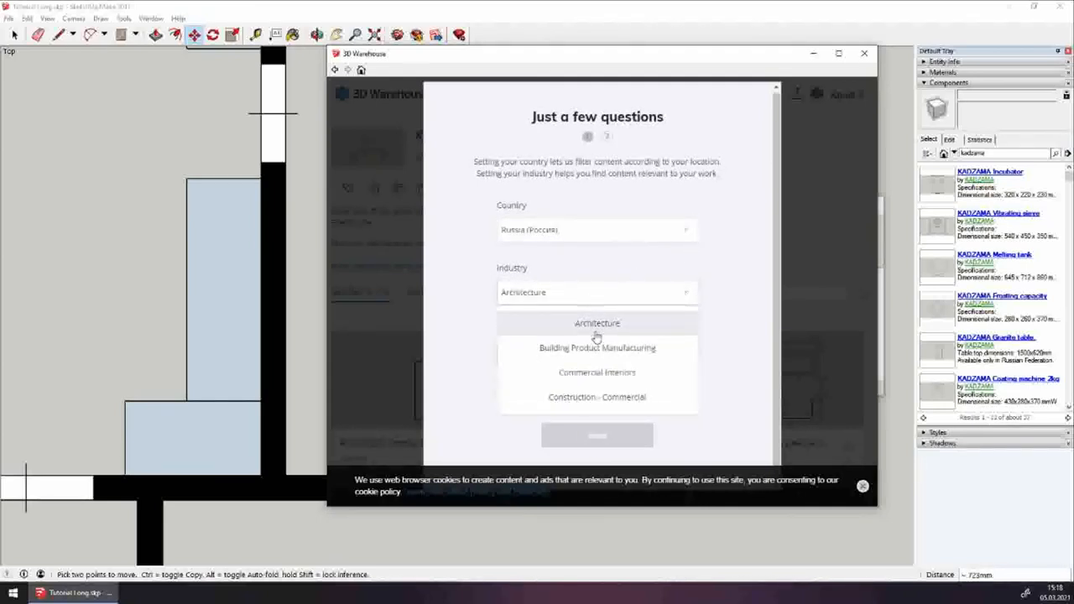
pyautogui.click(598, 322)
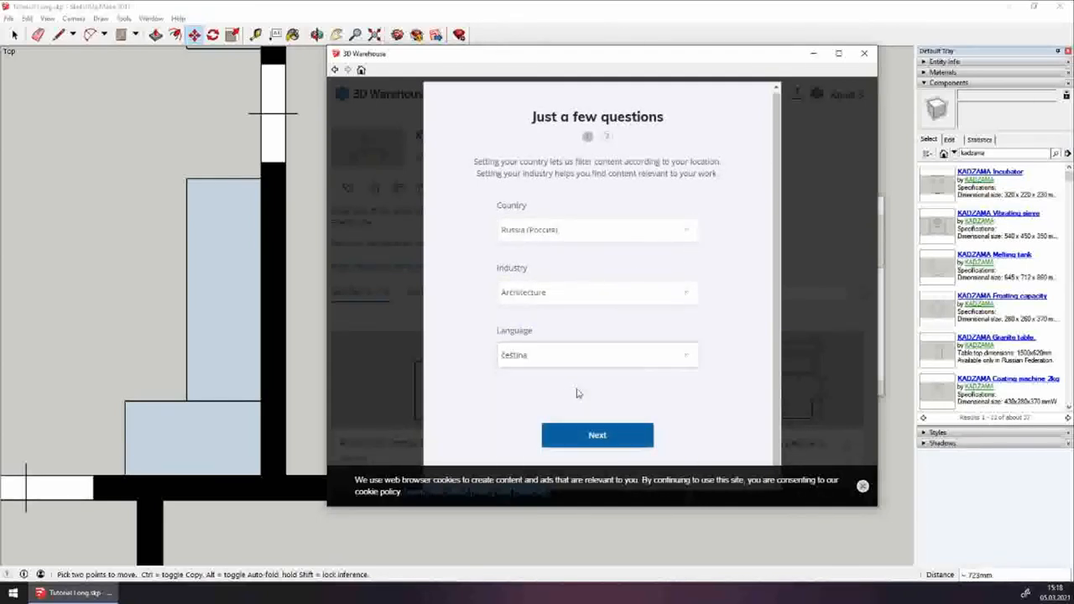
pyautogui.click(597, 435)
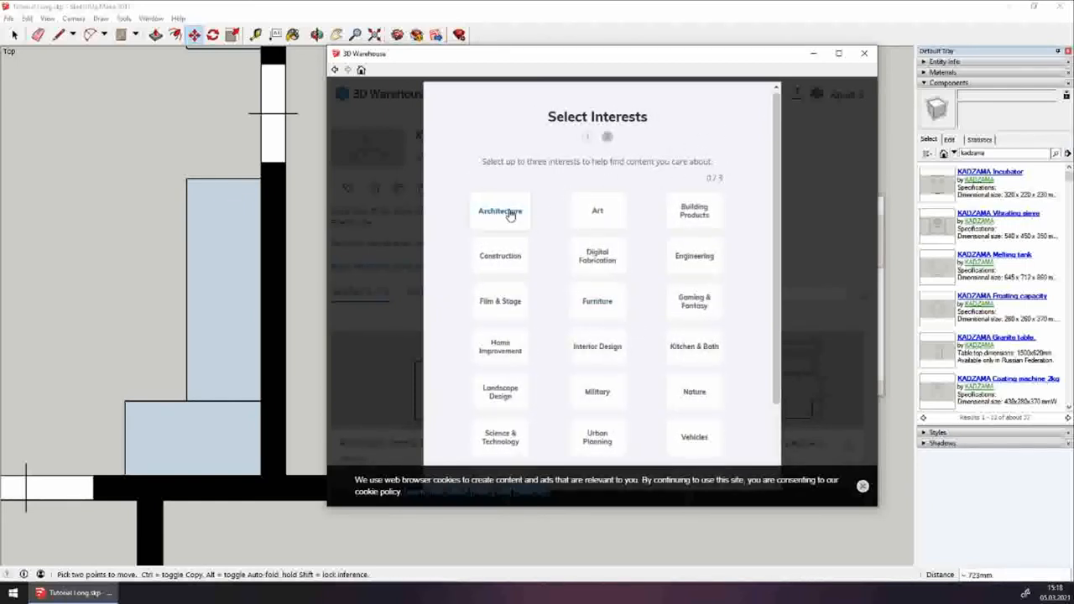
pyautogui.click(500, 211)
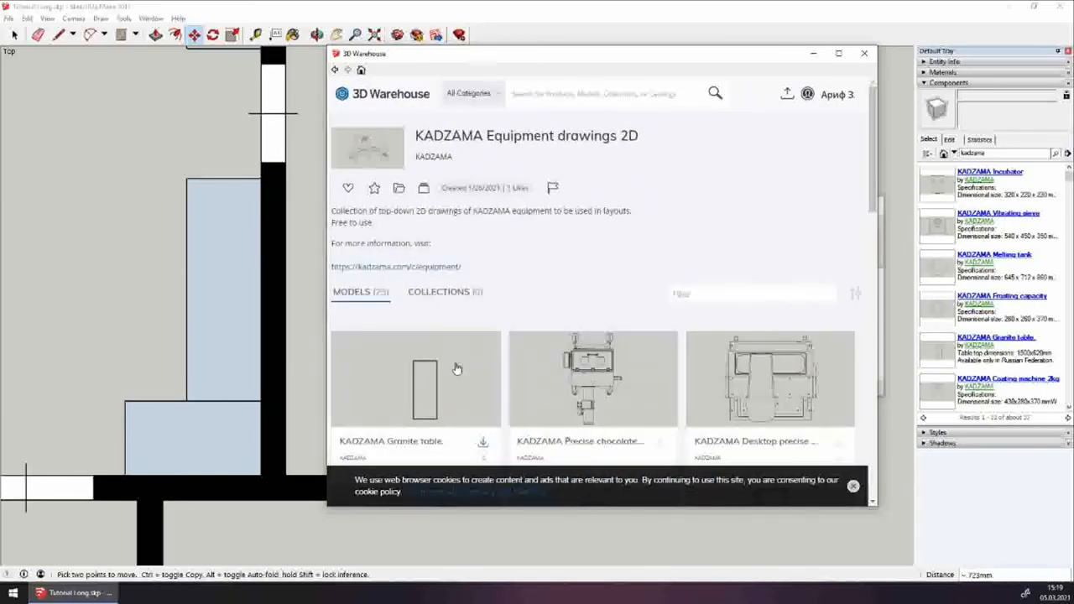
# Download the Granite table and move it against the right wall above the refrigerator.
pyautogui.click(416, 378)
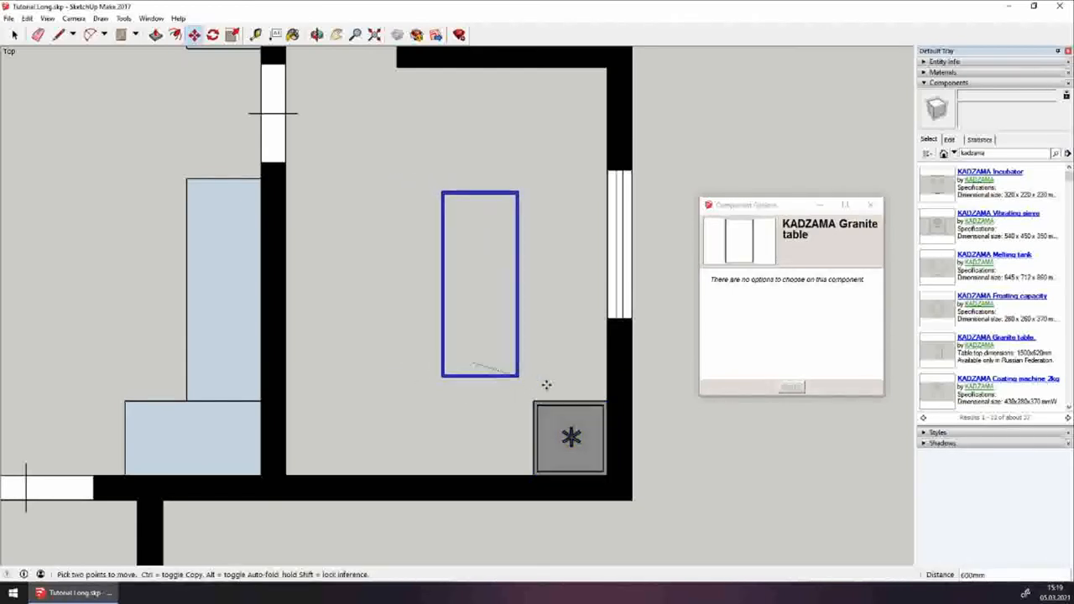
pyautogui.moveTo(480, 282); pyautogui.dragTo(569, 305)
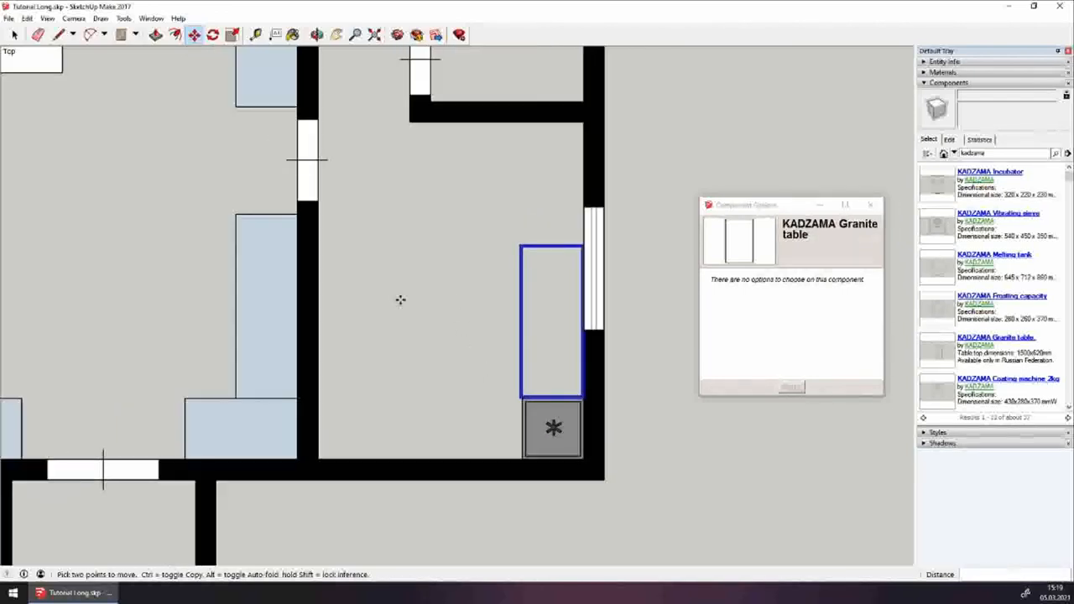
pyautogui.moveTo(503, 127)
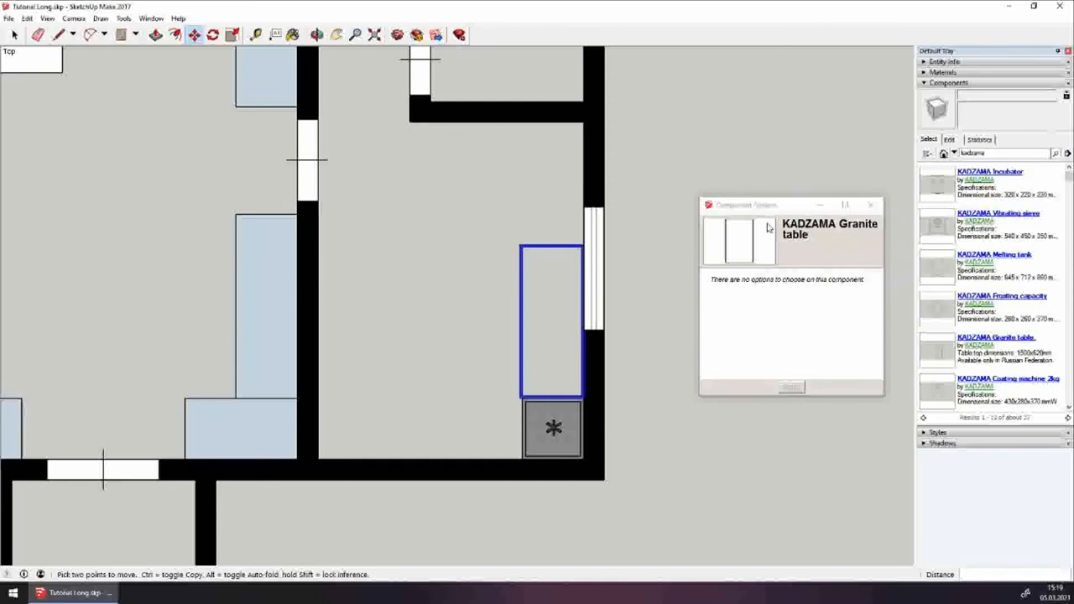
pyautogui.moveTo(668, 252)
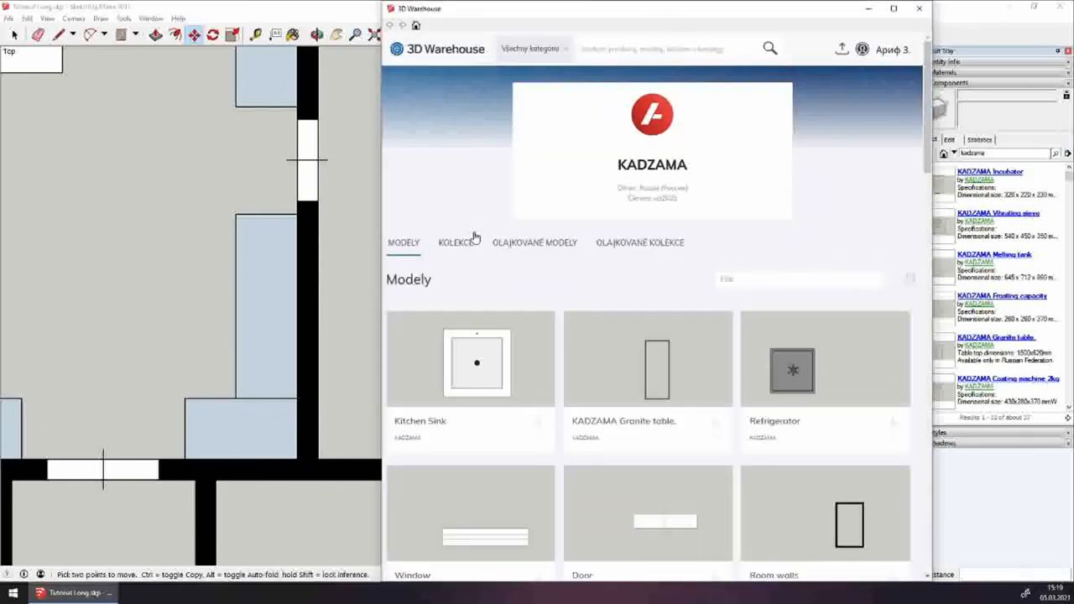
pyautogui.moveTo(492, 208)
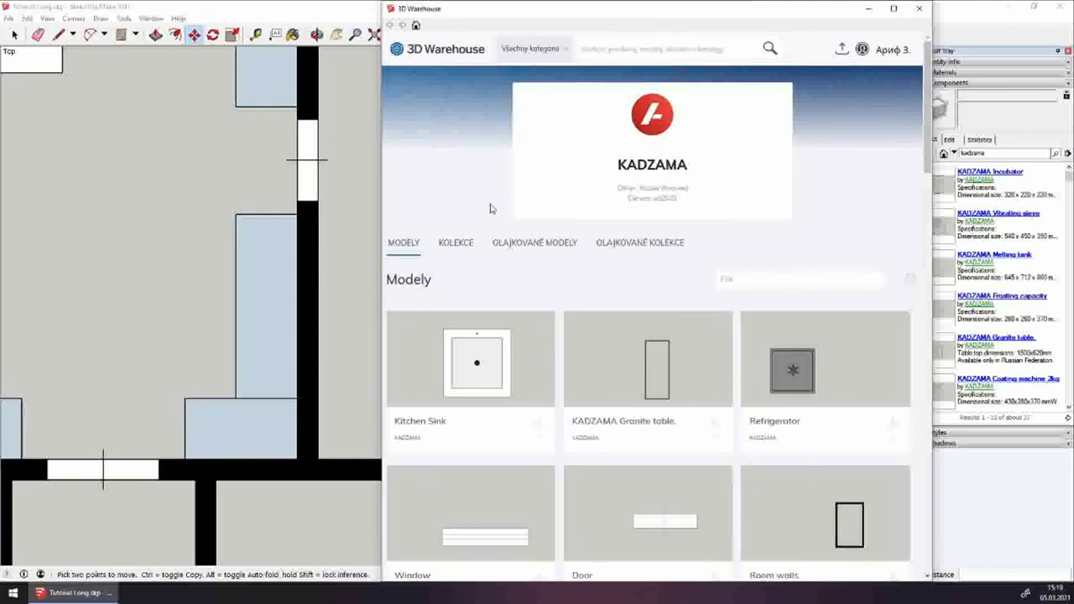
# Load the Kitchen Sink from KADZAMA's Kitchen components collection straight into the model.
pyautogui.click(533, 241)
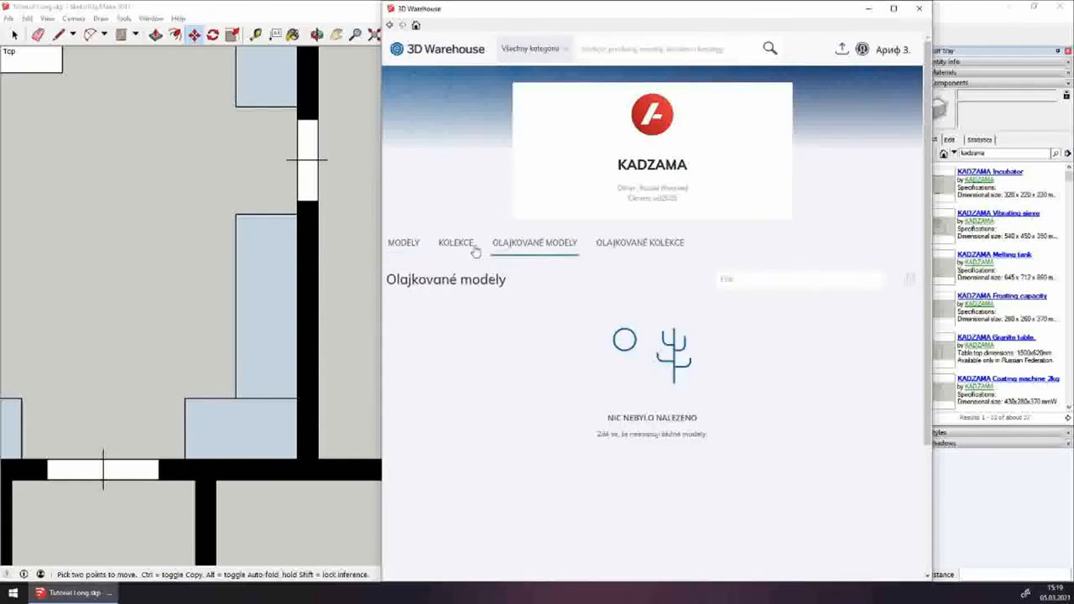
pyautogui.click(456, 241)
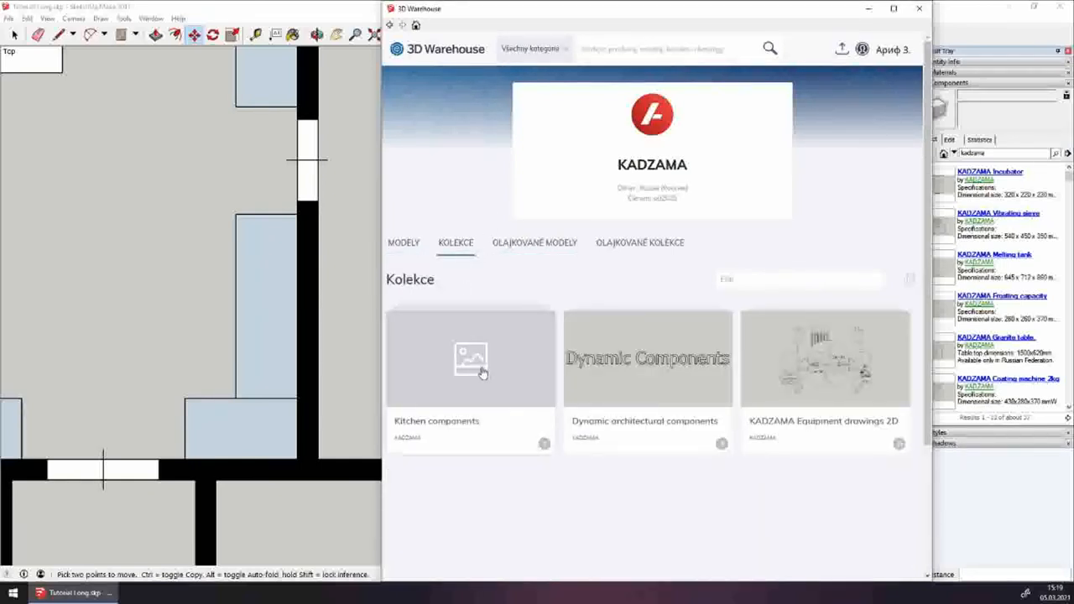
pyautogui.click(470, 359)
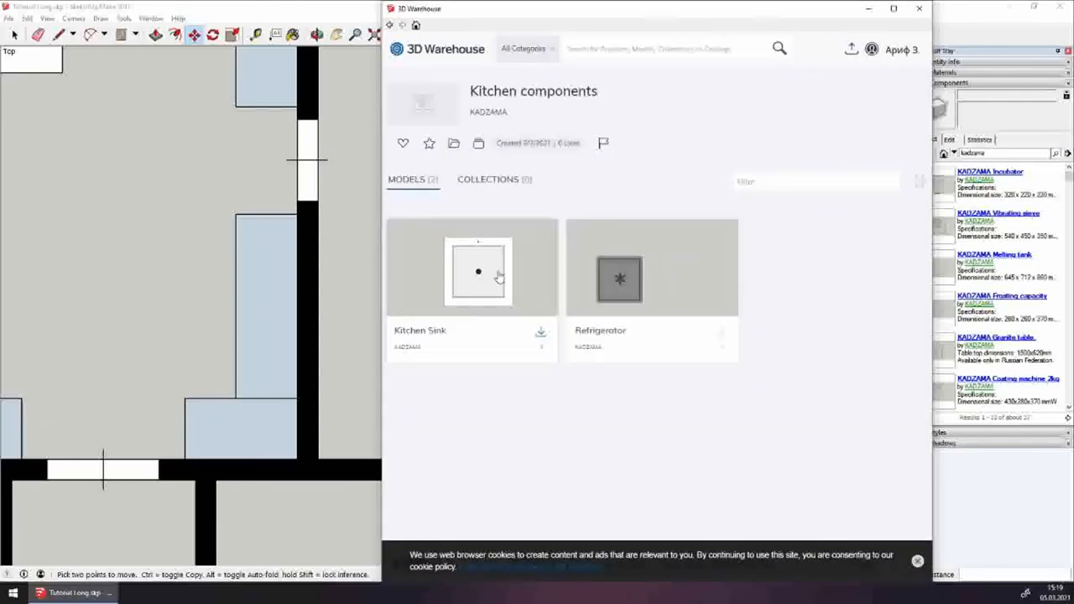
pyautogui.click(472, 269)
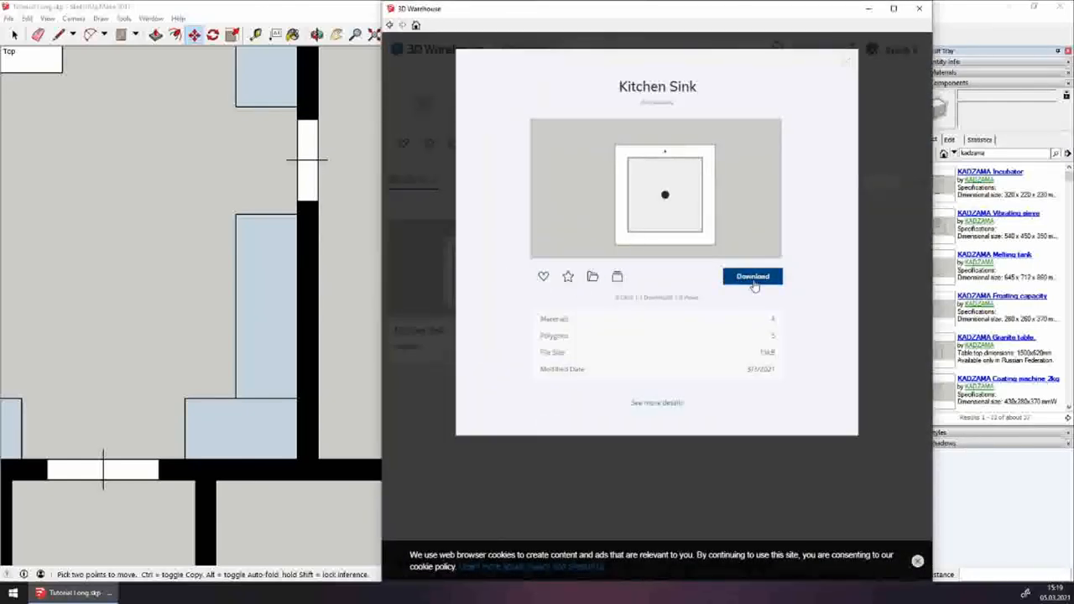
pyautogui.click(752, 275)
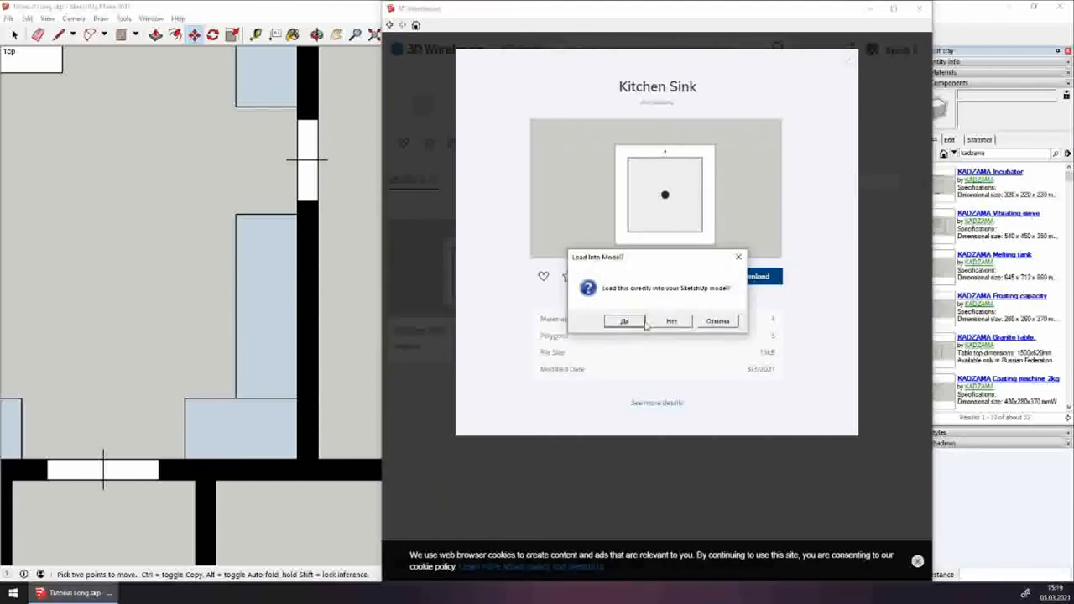
pyautogui.click(624, 320)
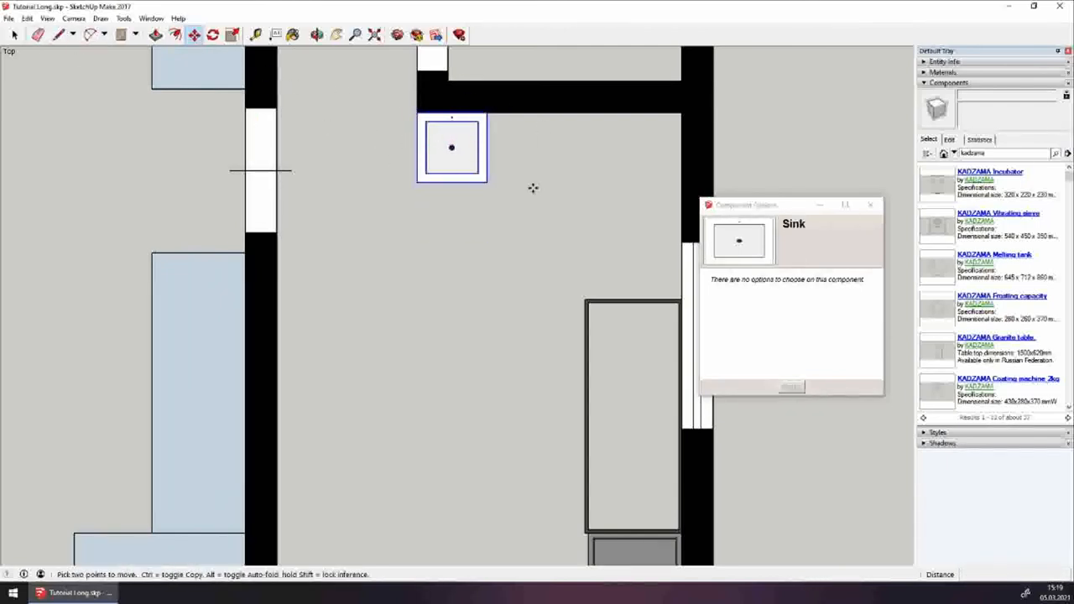
pyautogui.moveTo(433, 124)
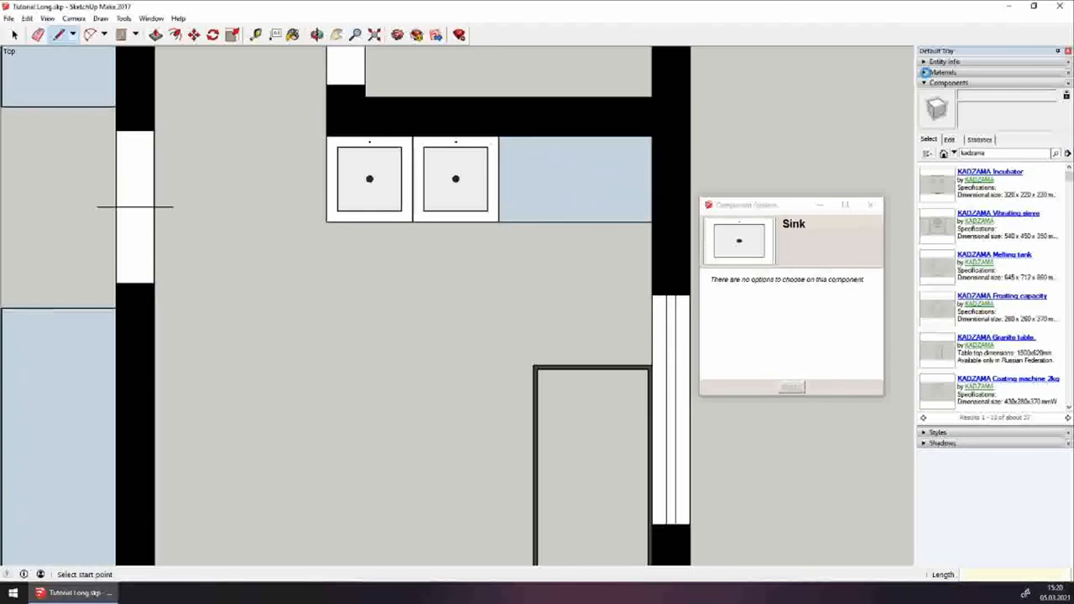
# Paint the blue counter beside the sinks white and select it.
pyautogui.click(292, 34)
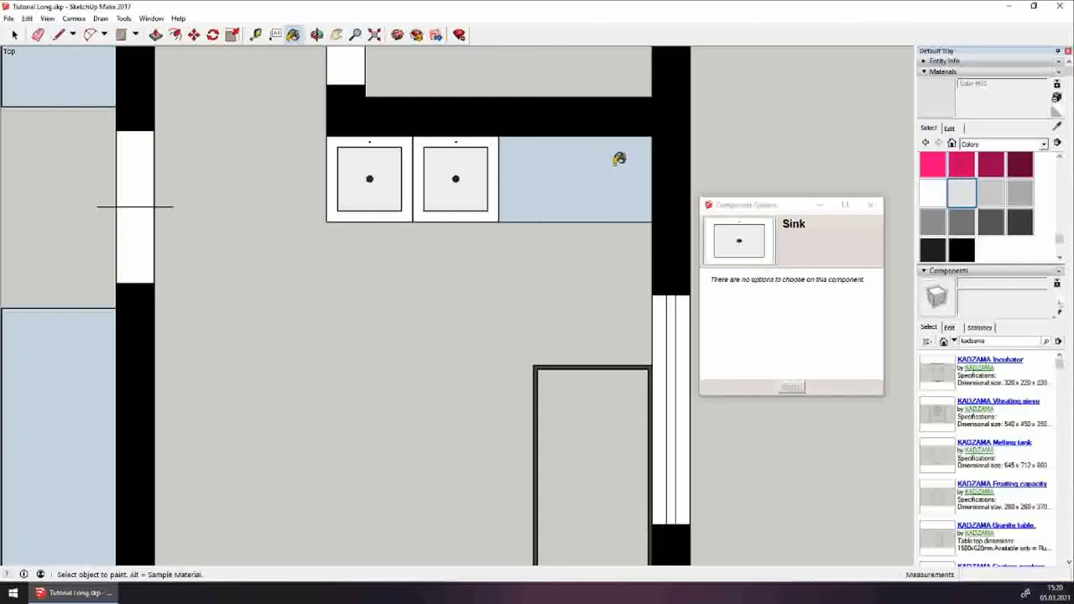
pyautogui.click(14, 33)
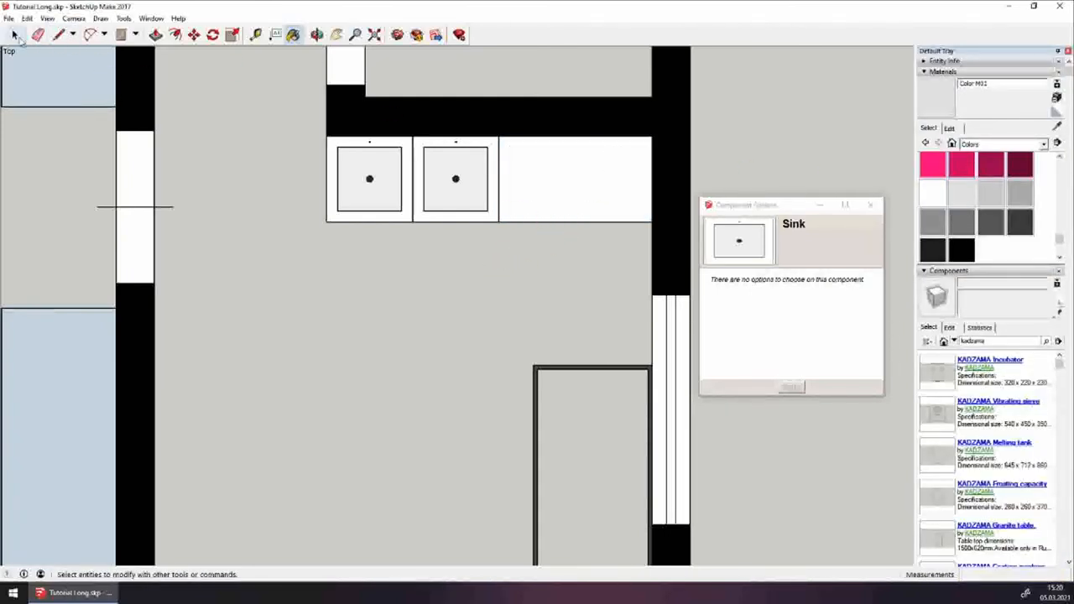
pyautogui.click(574, 178)
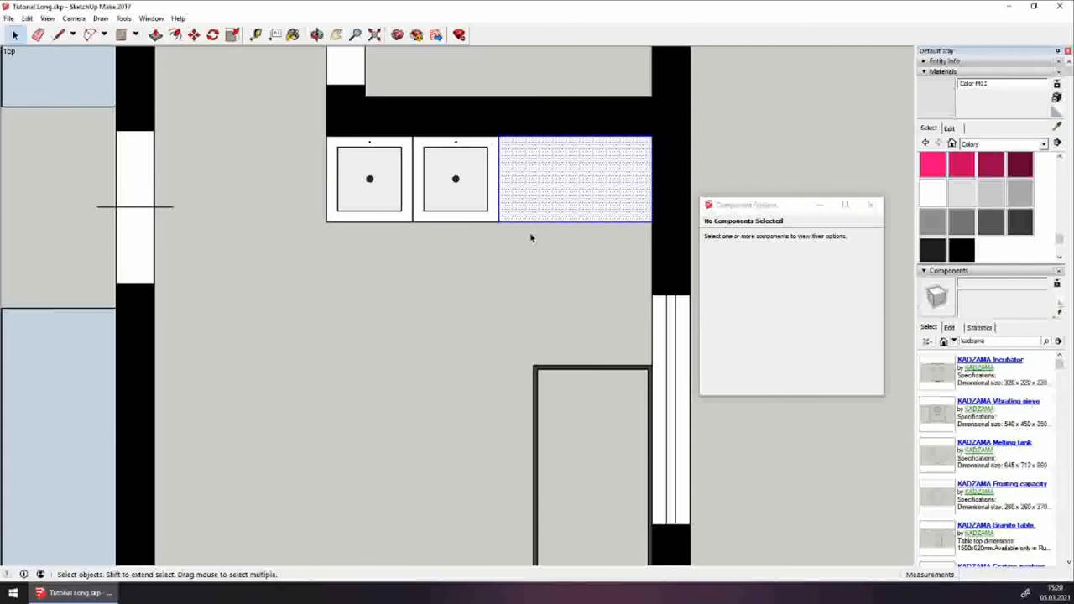
# Make the selected white counter into a component via the right-click menu.
pyautogui.rightClick(545, 181)
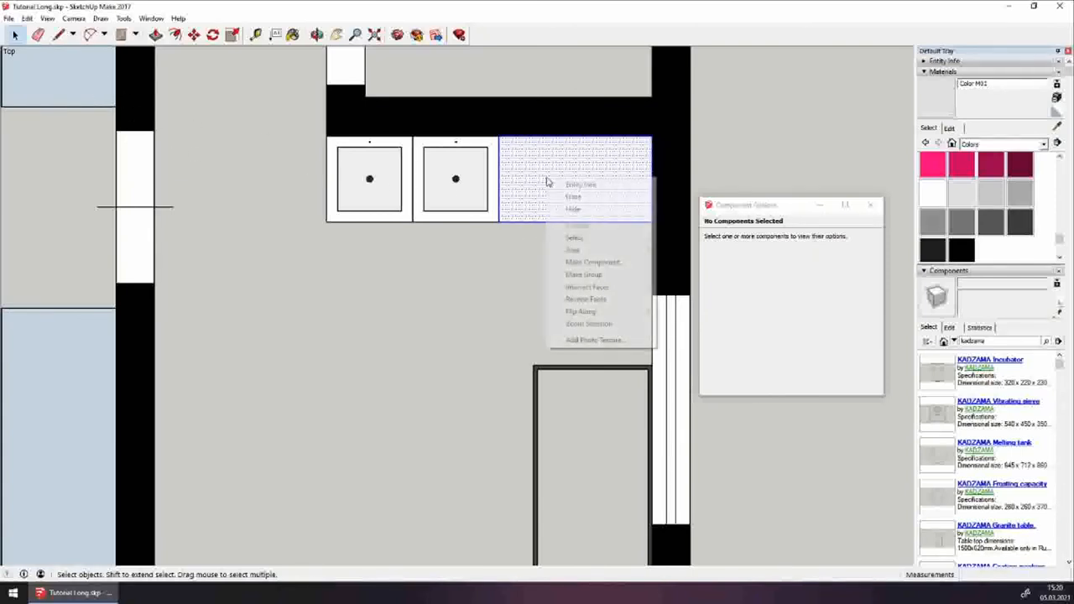
pyautogui.click(594, 261)
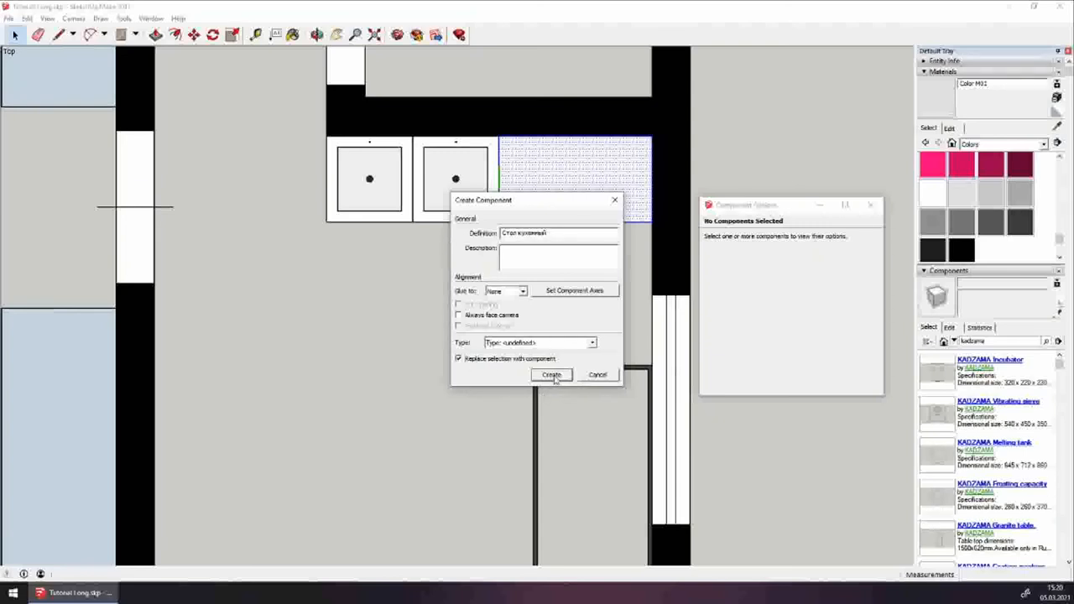
pyautogui.click(551, 374)
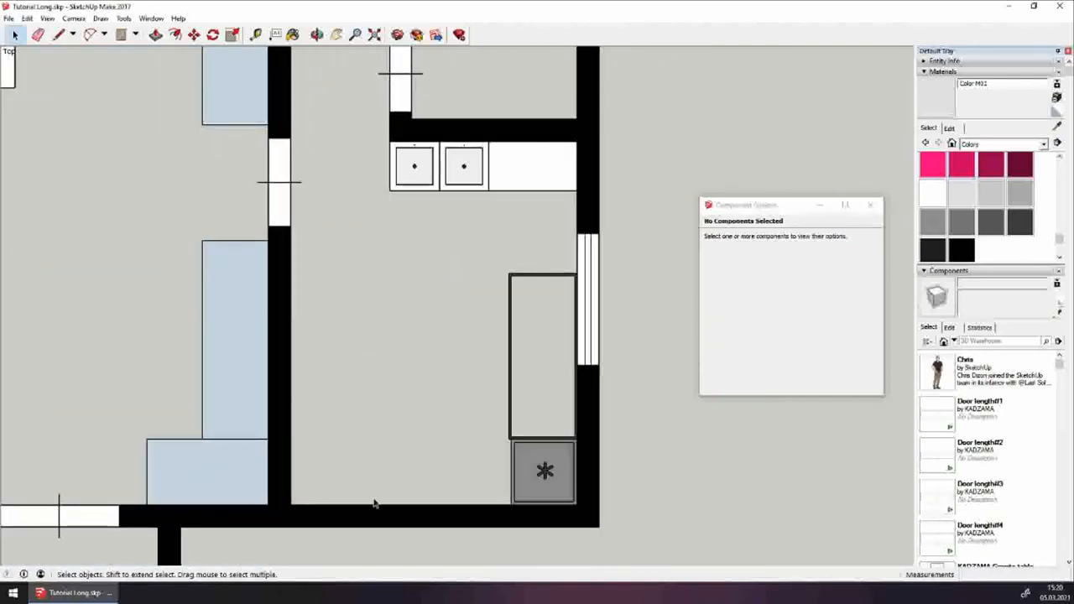
pyautogui.moveTo(400, 438)
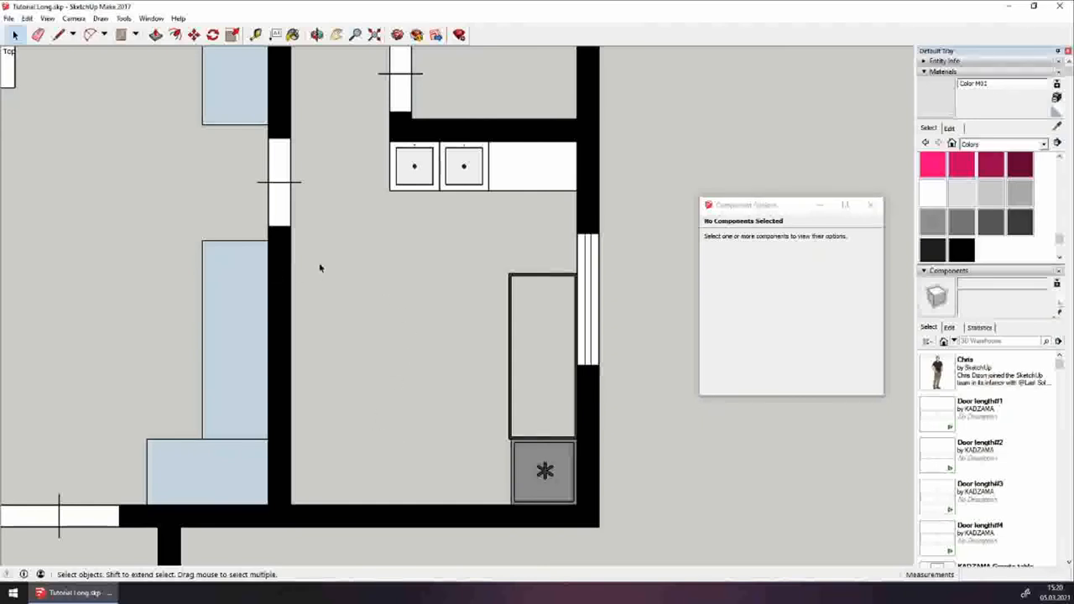
pyautogui.moveTo(651, 120)
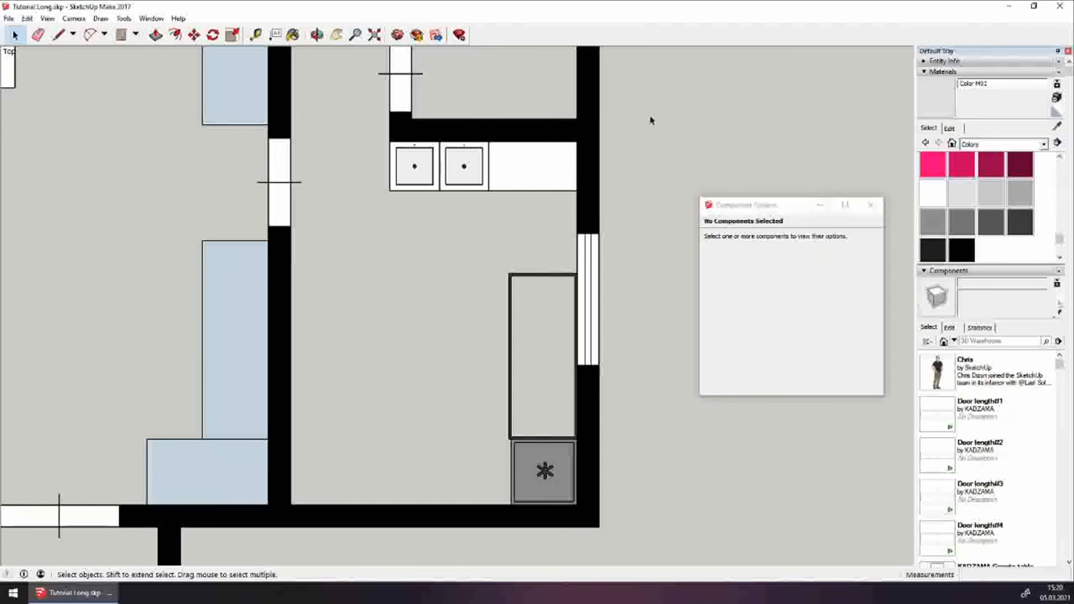
# Draw a 600-wide table rectangle from the wall corner and make it a component.
pyautogui.click(61, 34)
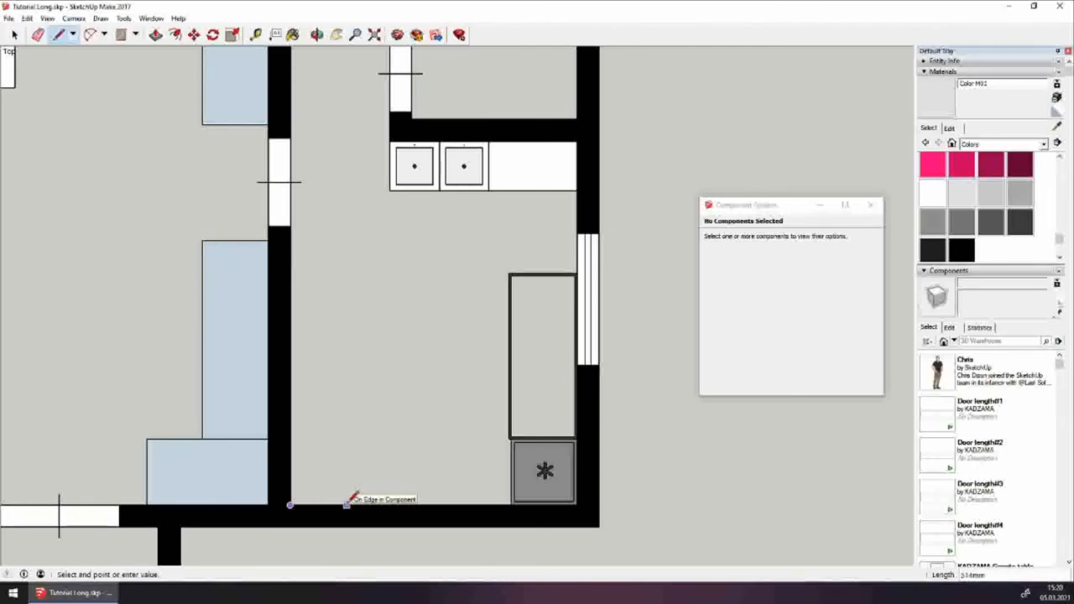
pyautogui.write('600')
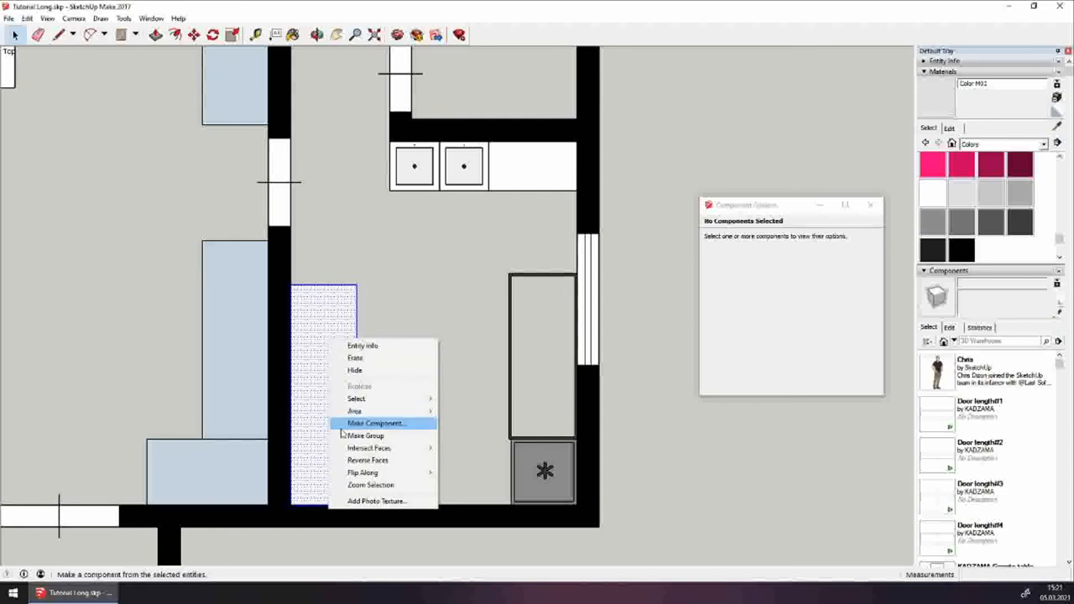
pyautogui.click(375, 423)
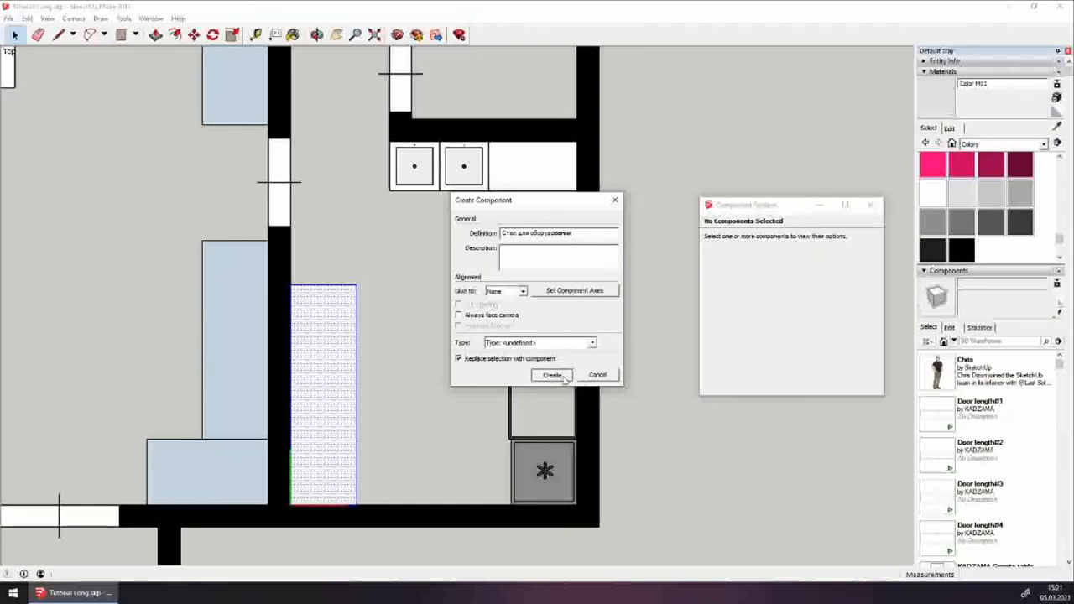
pyautogui.click(552, 376)
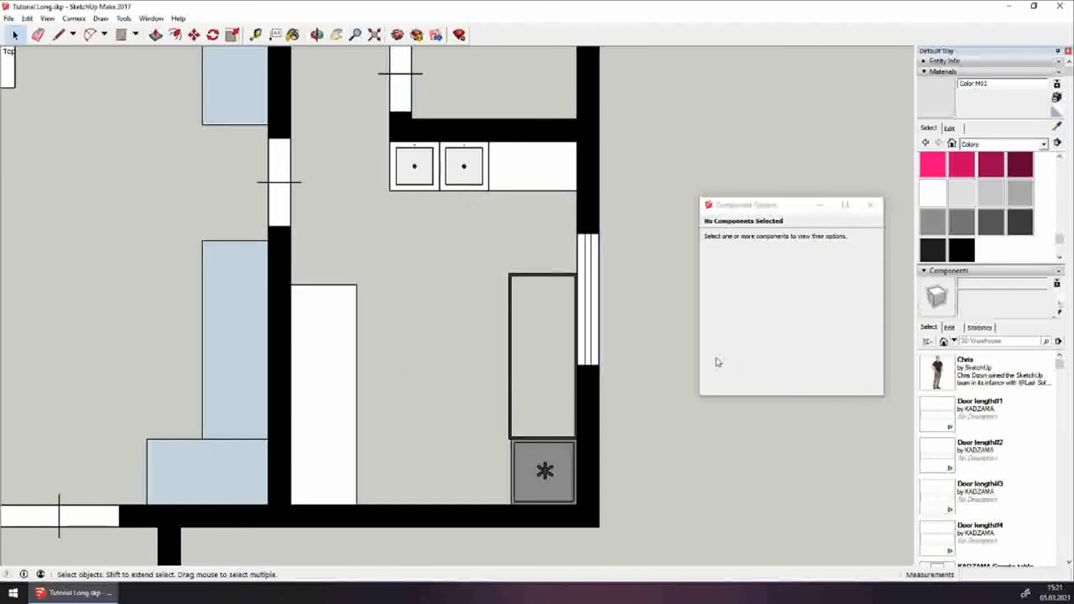
pyautogui.moveTo(366, 352)
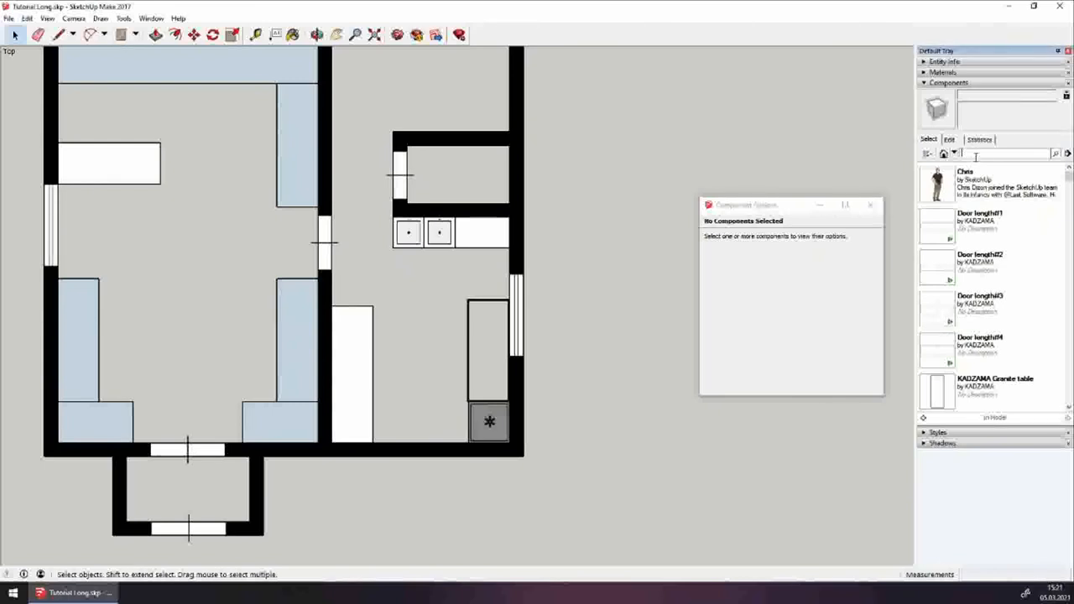
# Find and load the KADZAMA Coating machine 2kg from the Equipment drawings 2D collection.
pyautogui.write('ndoor')
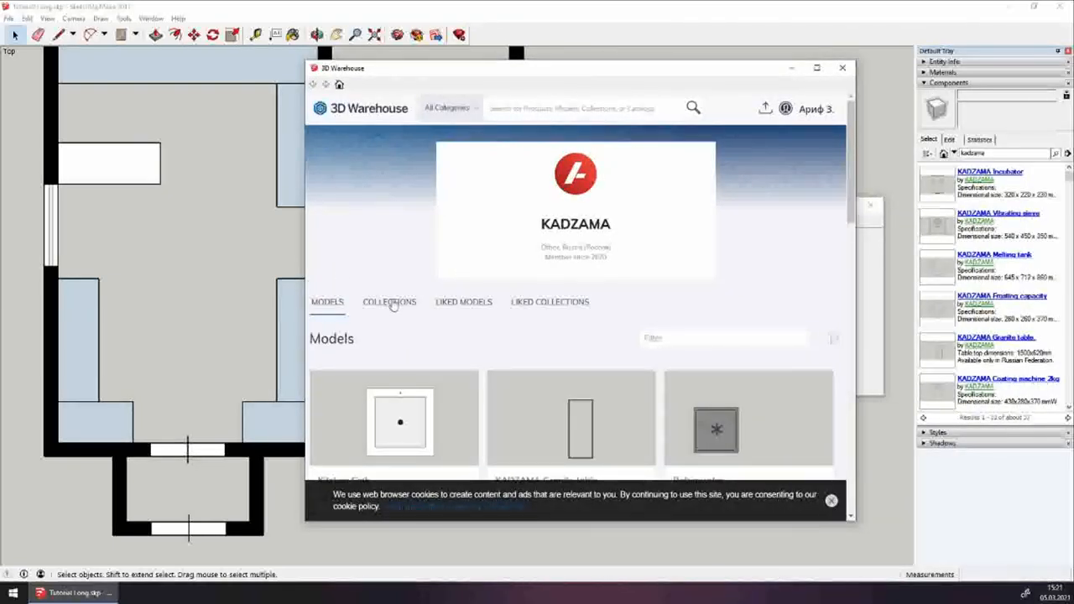
pyautogui.click(389, 302)
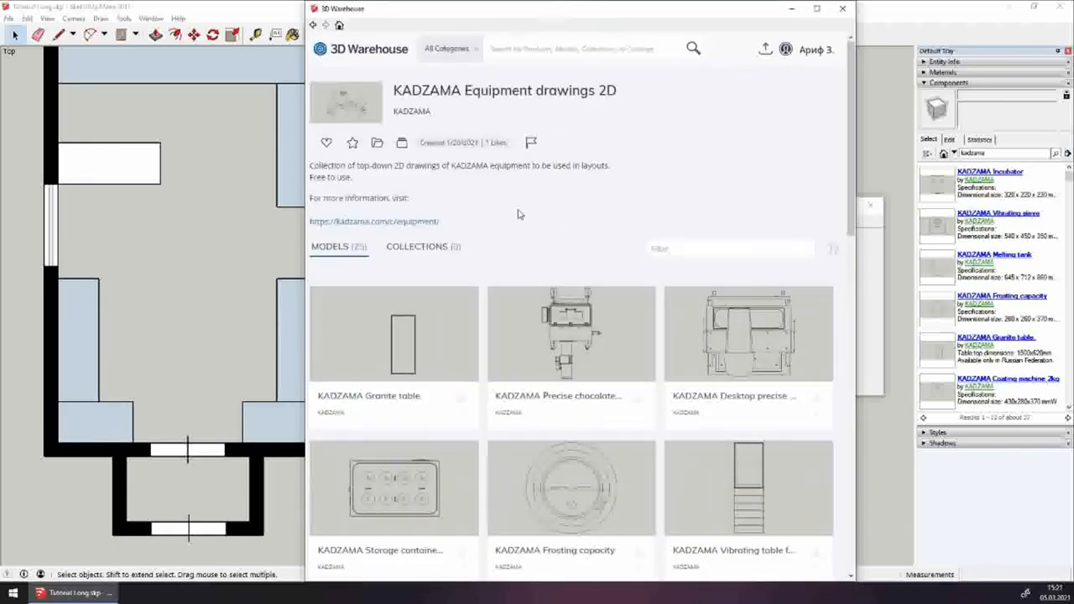
pyautogui.scroll(-3)
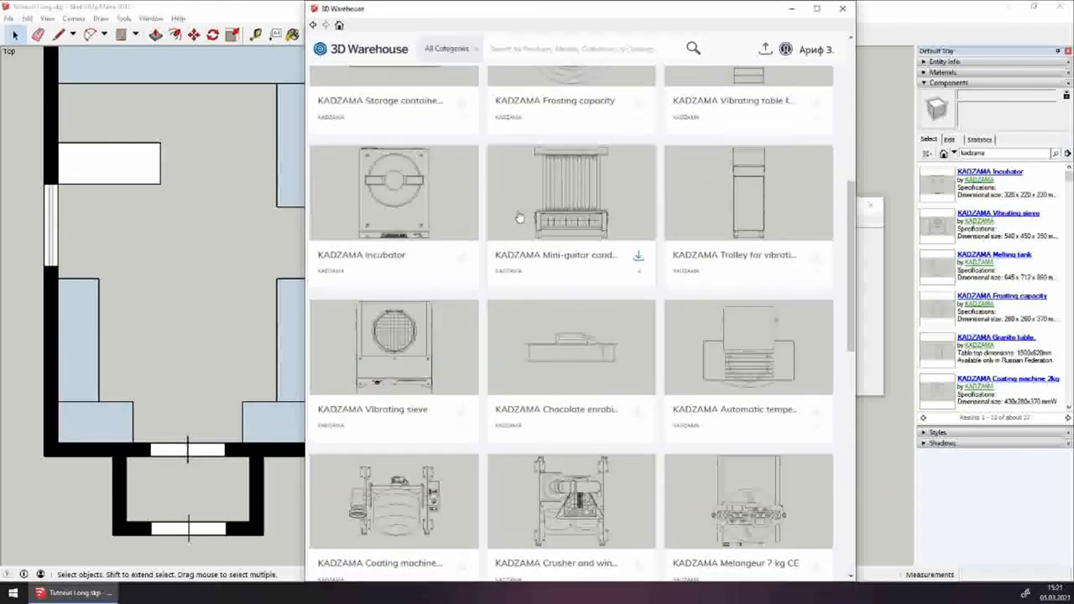
pyautogui.scroll(-3)
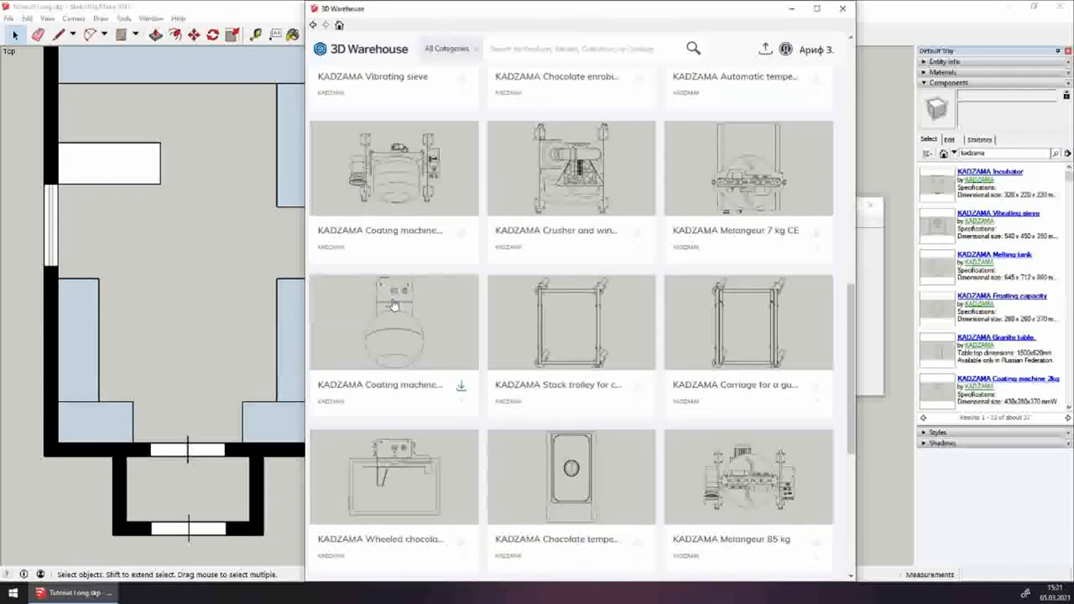
pyautogui.click(392, 322)
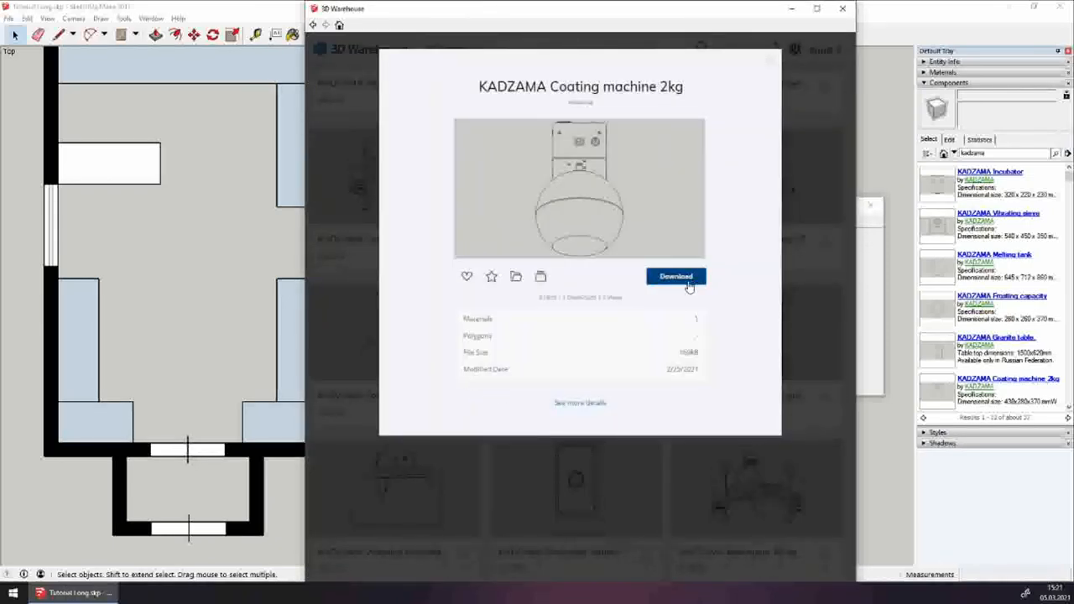
pyautogui.click(675, 275)
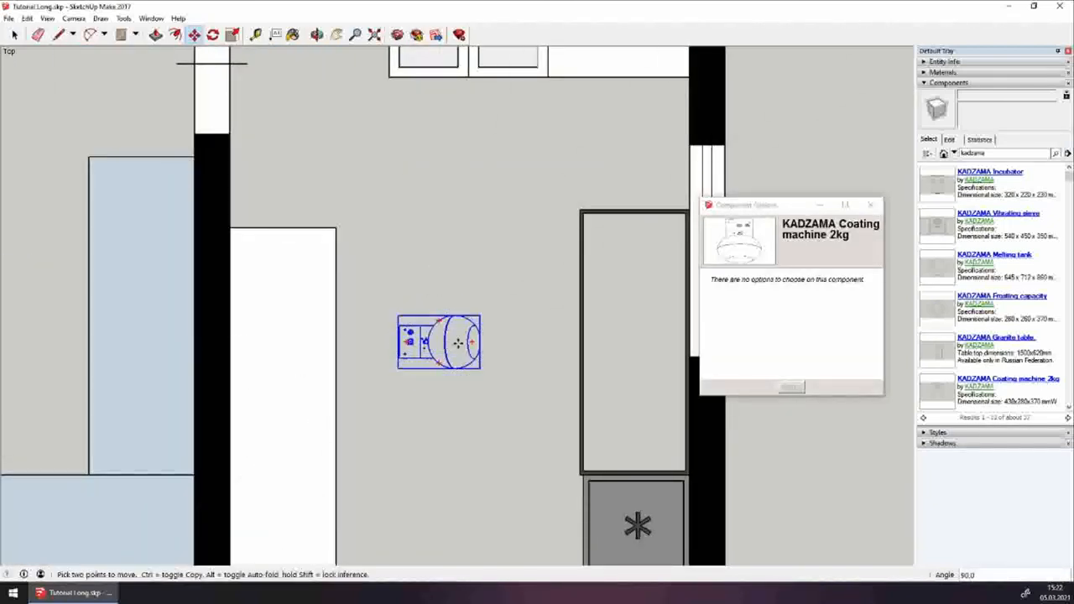
# Rotate the coating machine on the plan beside the white table.
pyautogui.moveTo(440, 343); pyautogui.dragTo(276, 334)
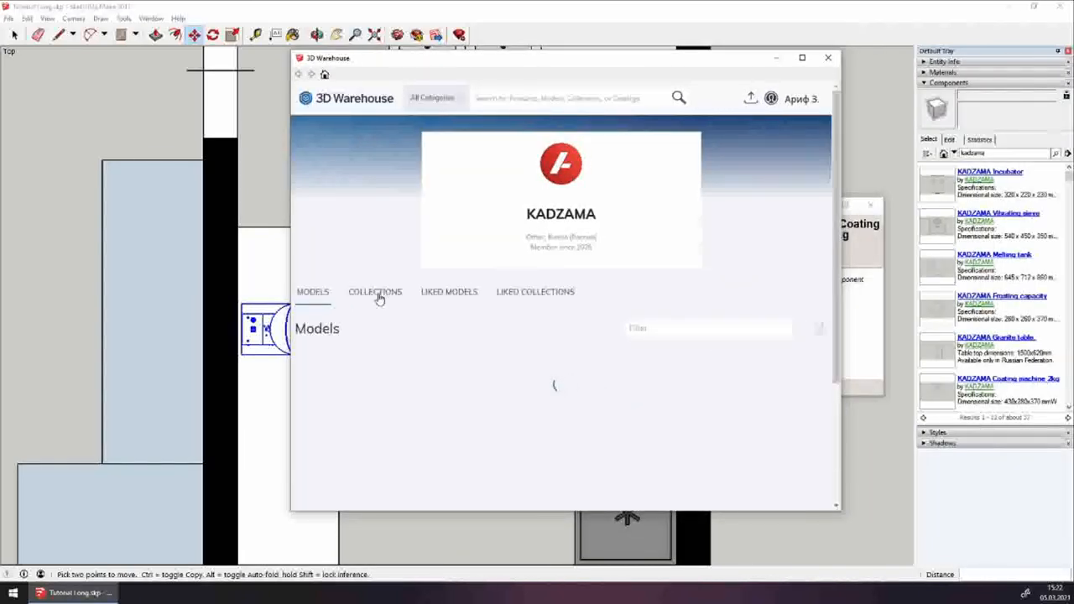
# Load the Miniguitar candy slicer, turn it a quarter and move it onto the white table above the coating machine.
pyautogui.click(376, 292)
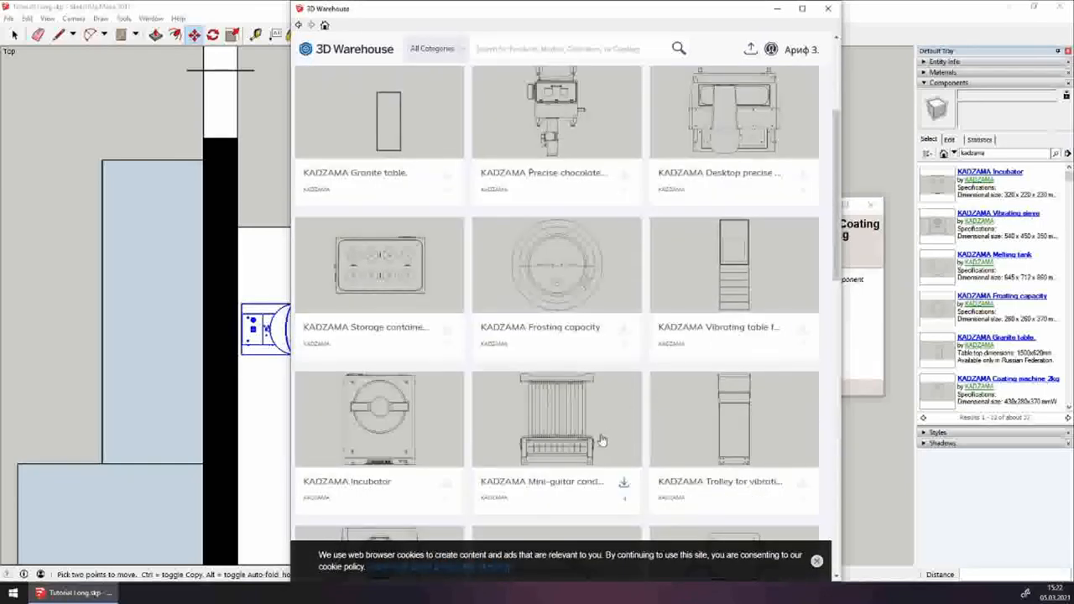
pyautogui.moveTo(621, 499)
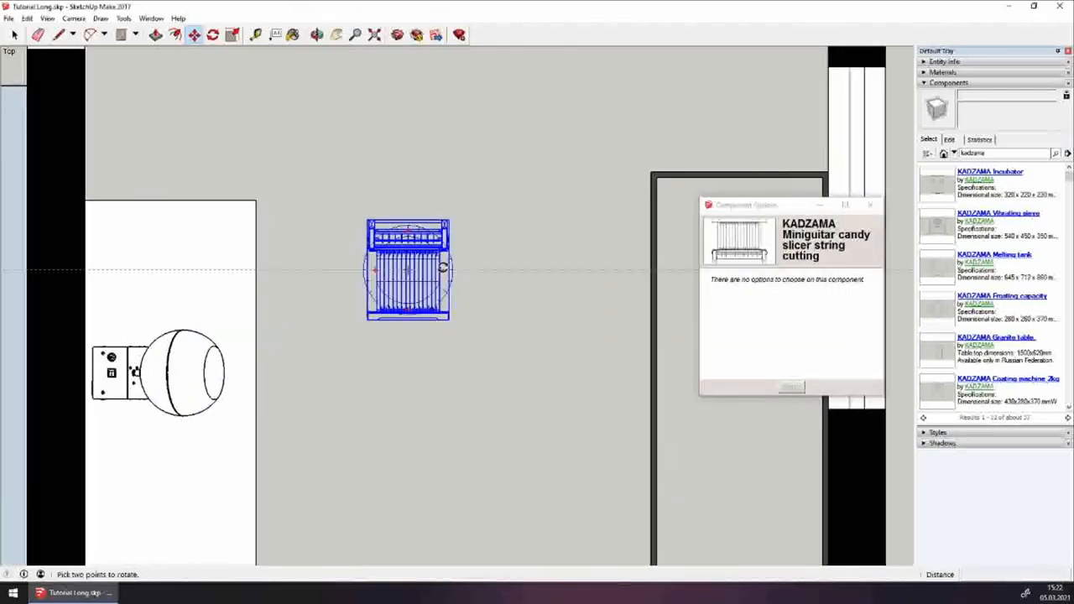
pyautogui.moveTo(409, 269); pyautogui.dragTo(507, 359)
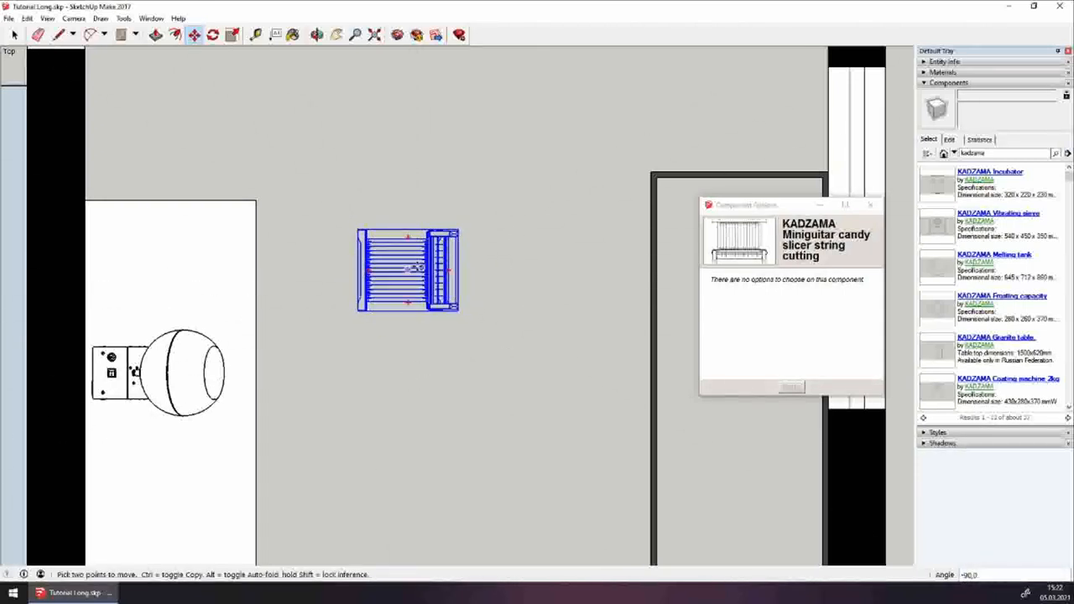
pyautogui.moveTo(406, 268); pyautogui.dragTo(172, 260)
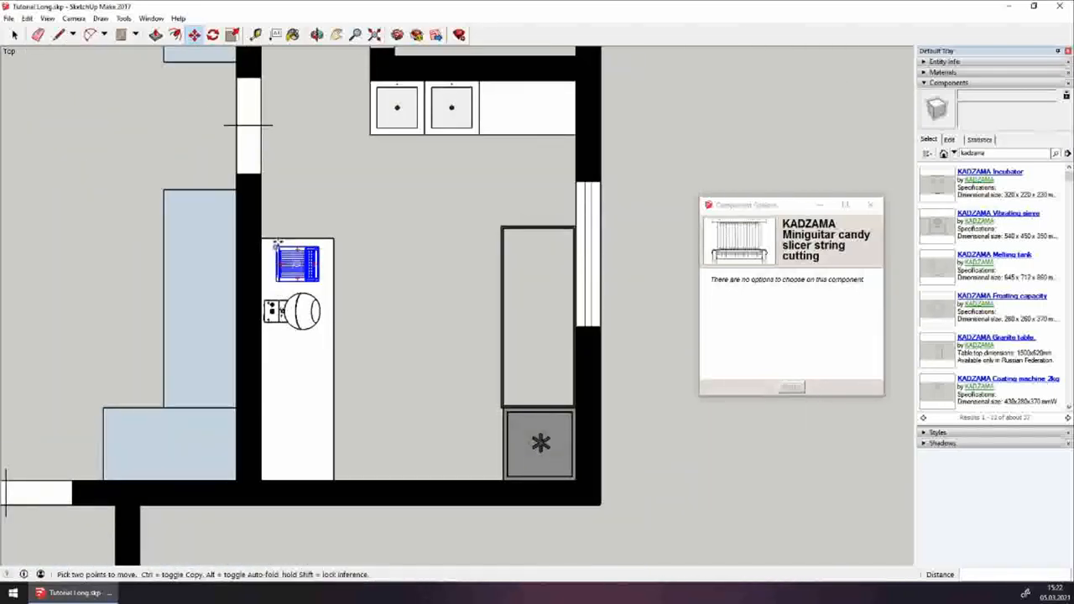
pyautogui.moveTo(300, 369)
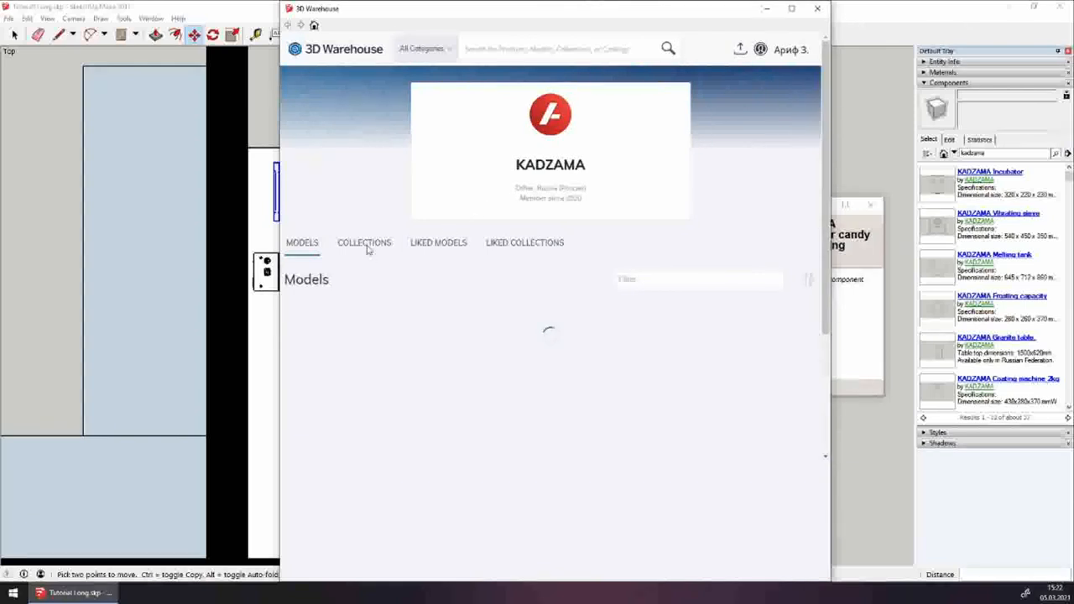
# Load the KADZAMA Incubator, turn it a quarter and move it onto the equipment table below the coating machine.
pyautogui.click(364, 242)
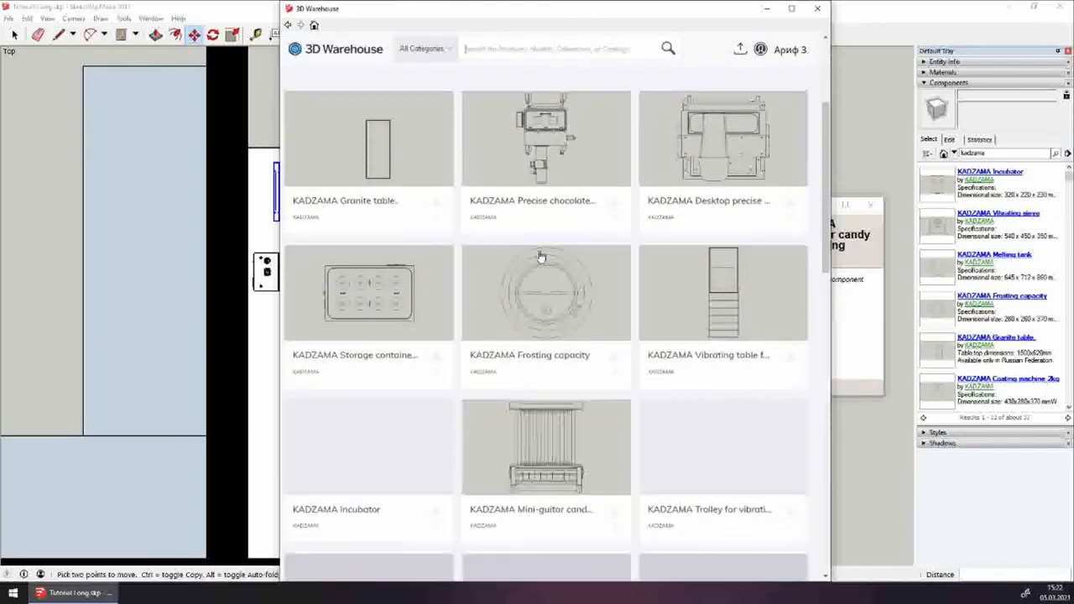
pyautogui.scroll(-3)
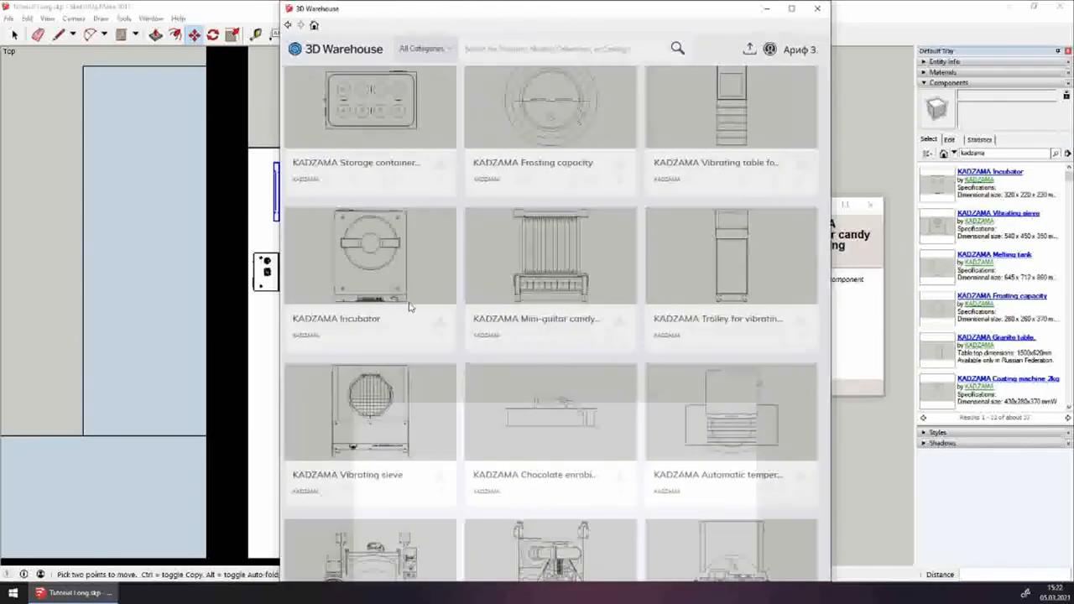
pyautogui.click(369, 252)
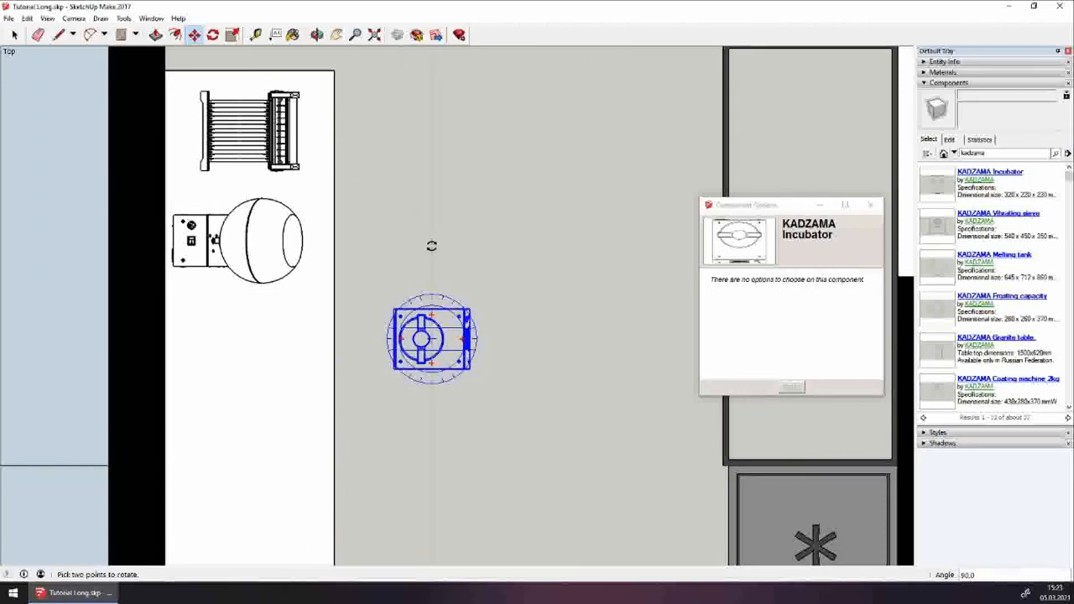
pyautogui.moveTo(433, 339); pyautogui.dragTo(205, 329)
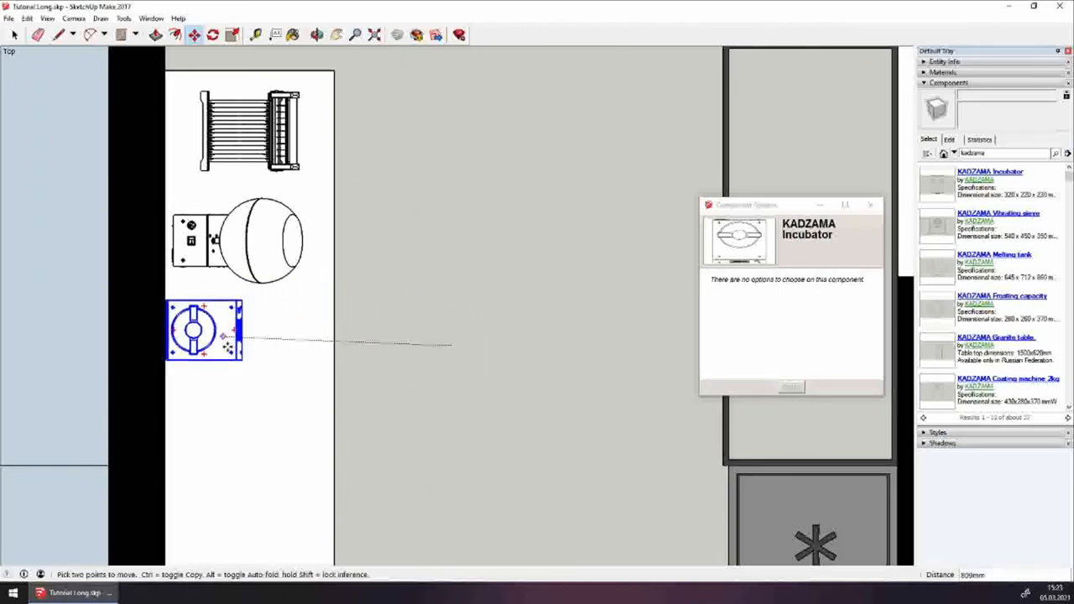
pyautogui.moveTo(205, 329); pyautogui.dragTo(241, 339)
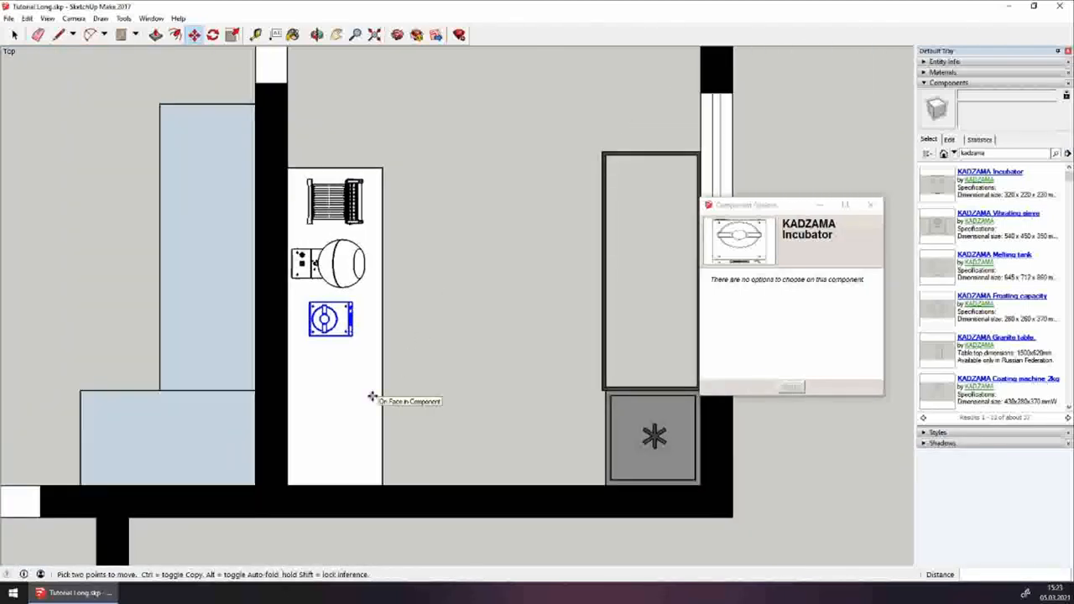
pyautogui.moveTo(342, 405)
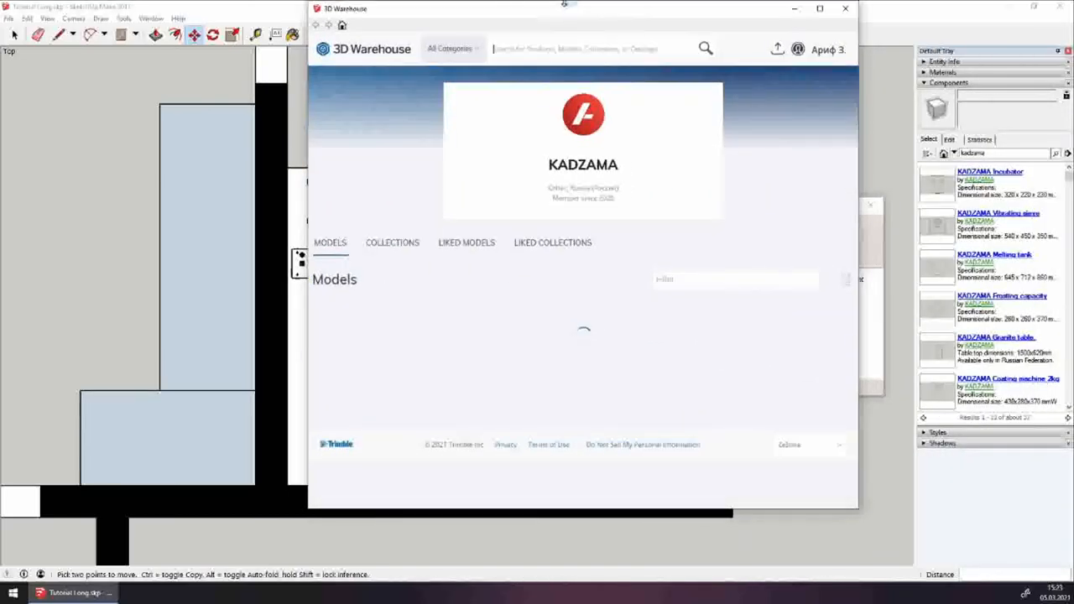
# Load the Wheeled chocolate molding machine from the Equipment drawings 2D collection into the model.
pyautogui.click(393, 242)
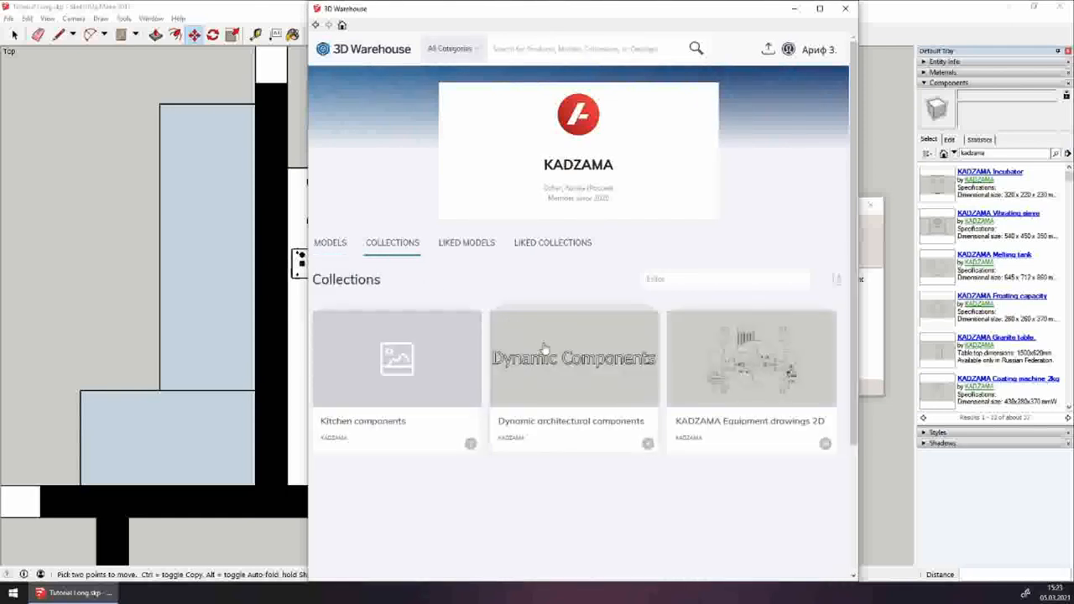
pyautogui.moveTo(718, 370)
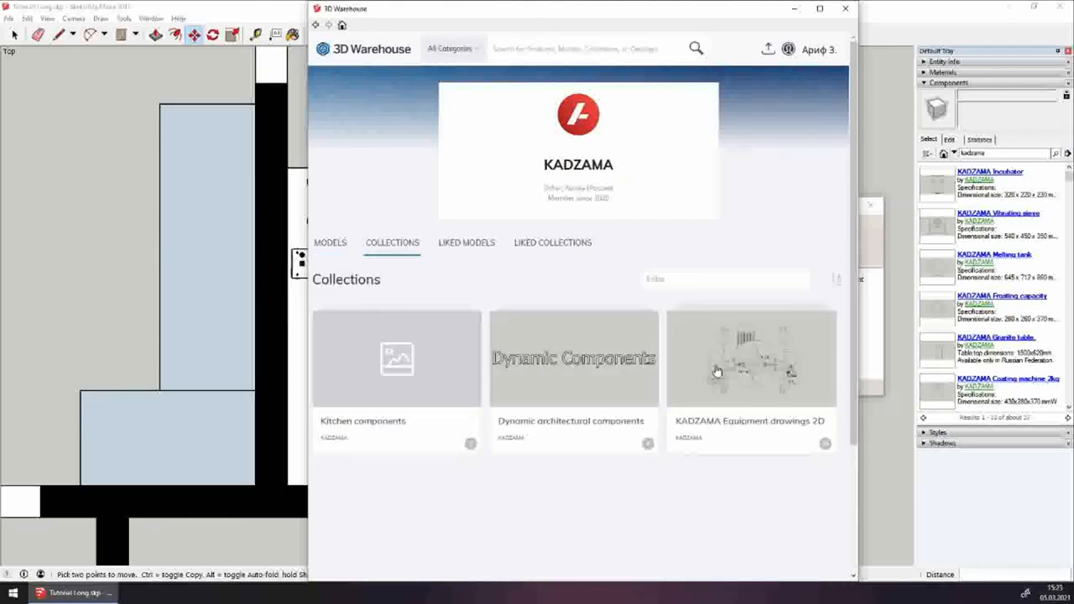
pyautogui.click(750, 359)
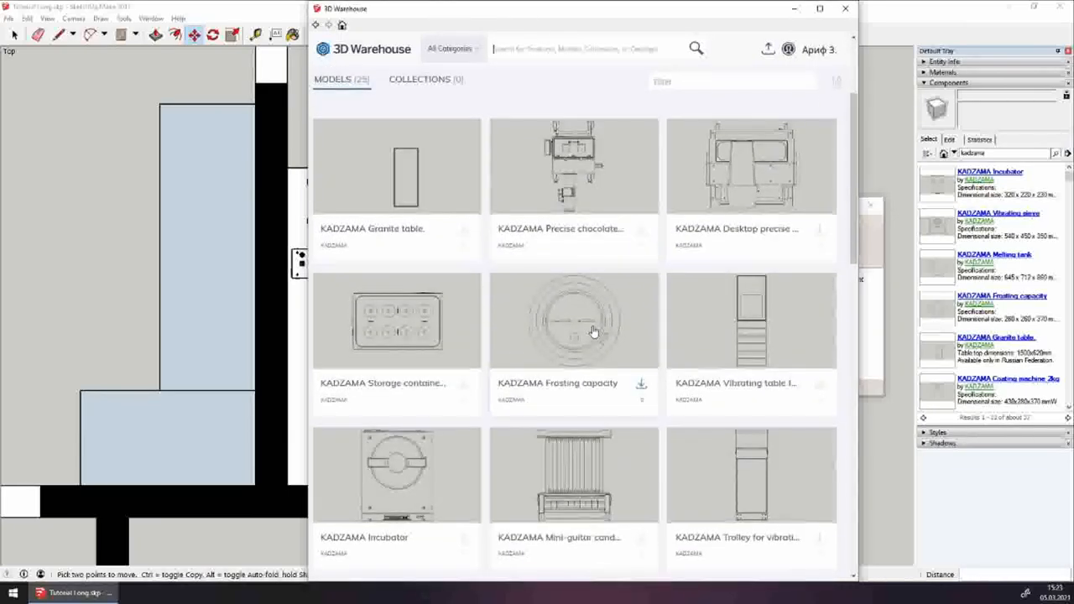
pyautogui.scroll(-3)
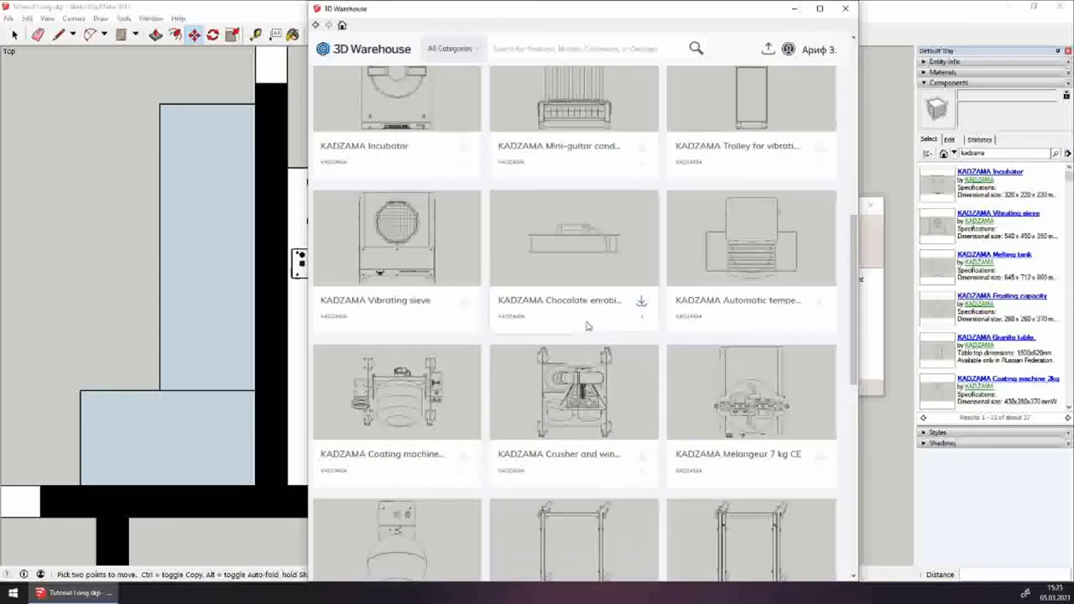
pyautogui.scroll(-3)
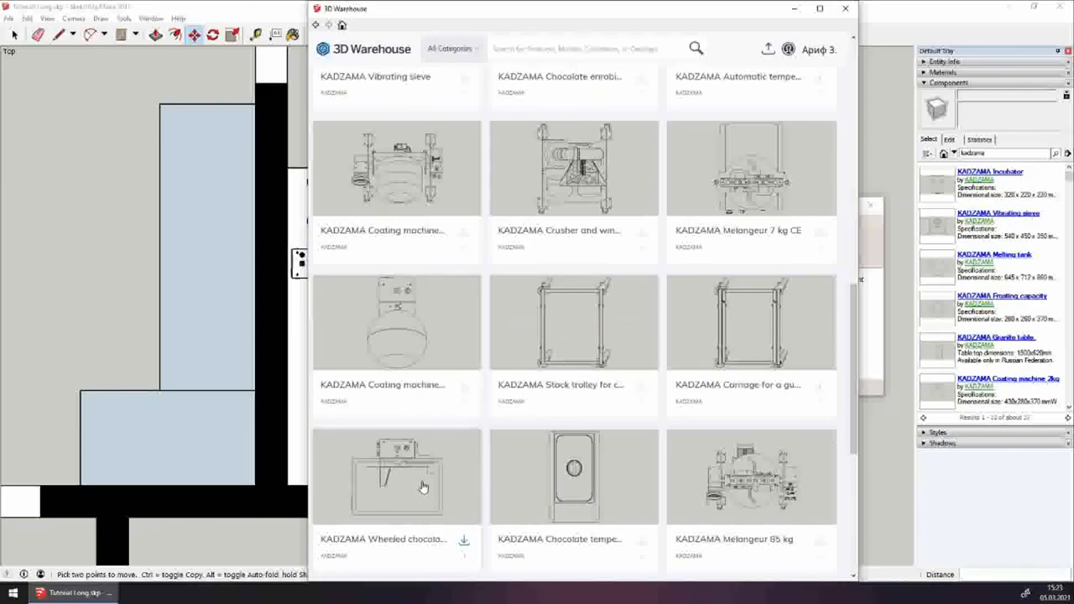
pyautogui.click(396, 475)
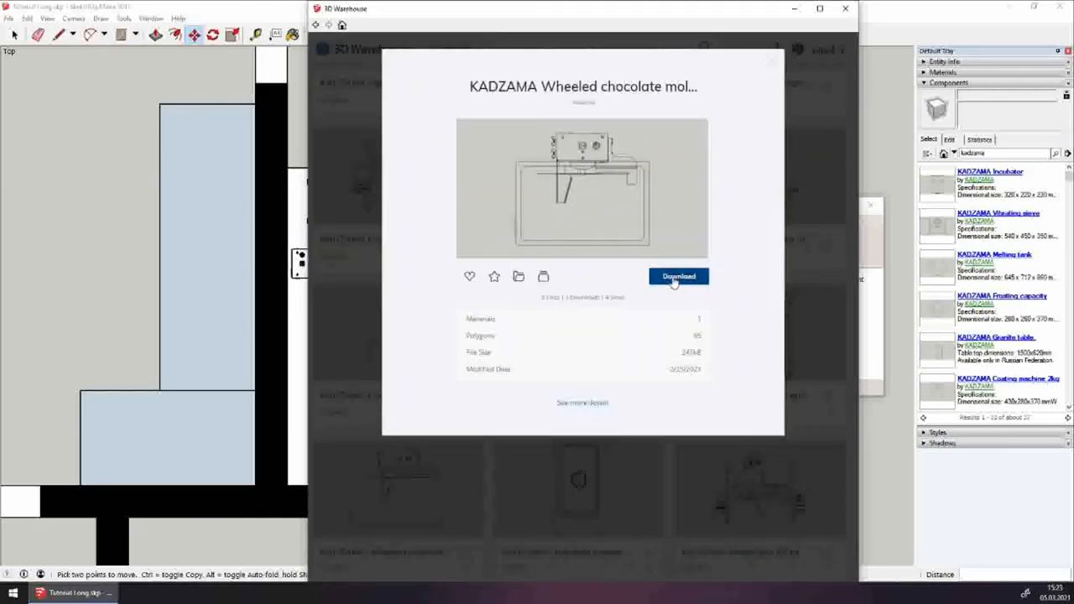
pyautogui.click(677, 275)
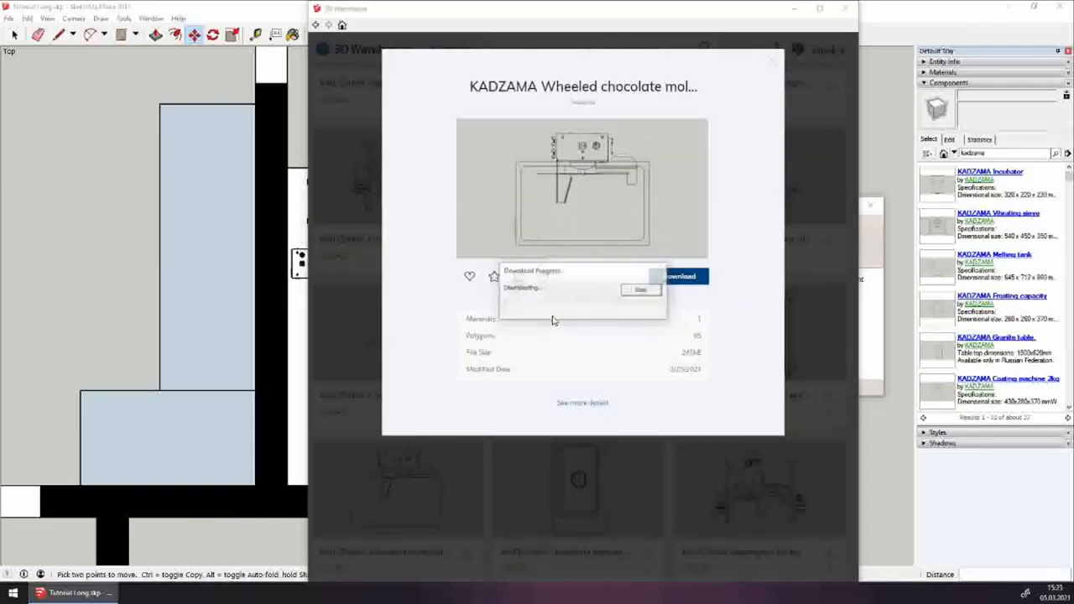
pyautogui.click(679, 275)
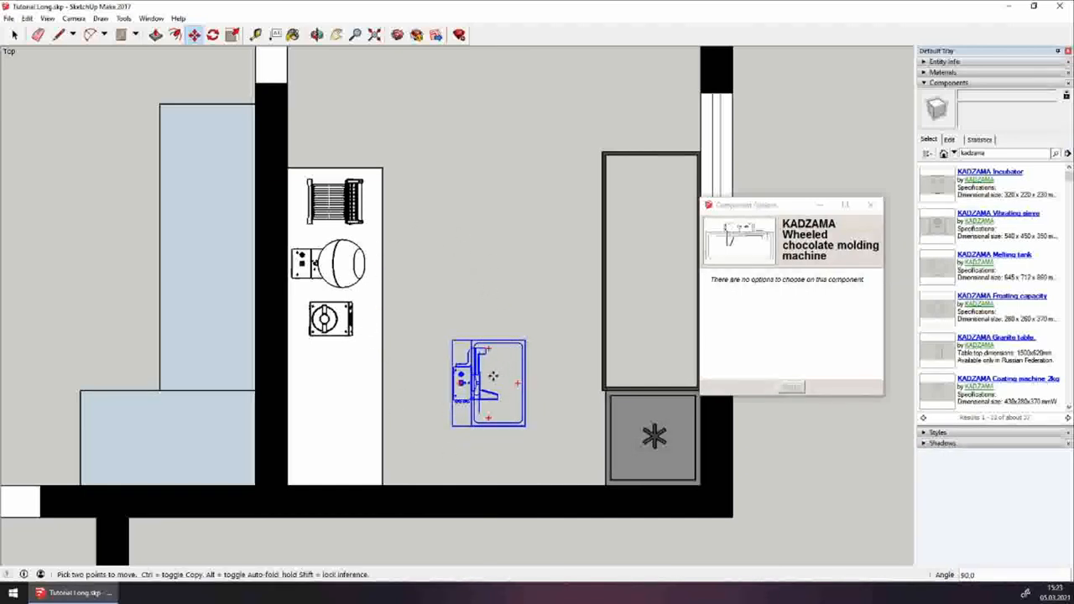
# Rotate the molding machine to fit next to the equipment table.
pyautogui.moveTo(489, 383); pyautogui.dragTo(332, 432)
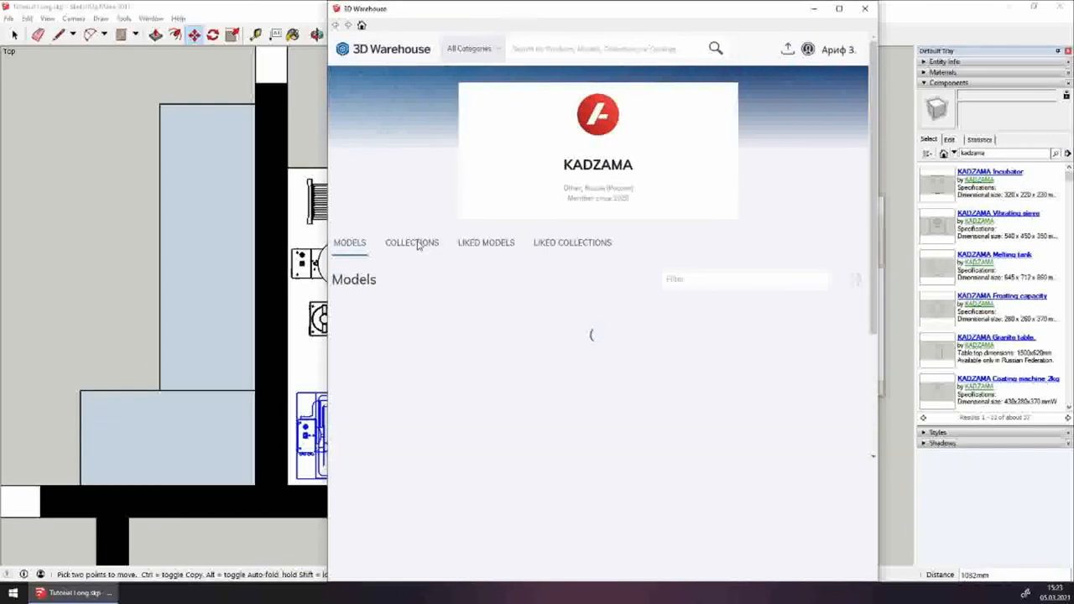
# Place the KADZAMA Vibrating table from the Equipment drawings 2D collection onto the equipment table.
pyautogui.click(411, 241)
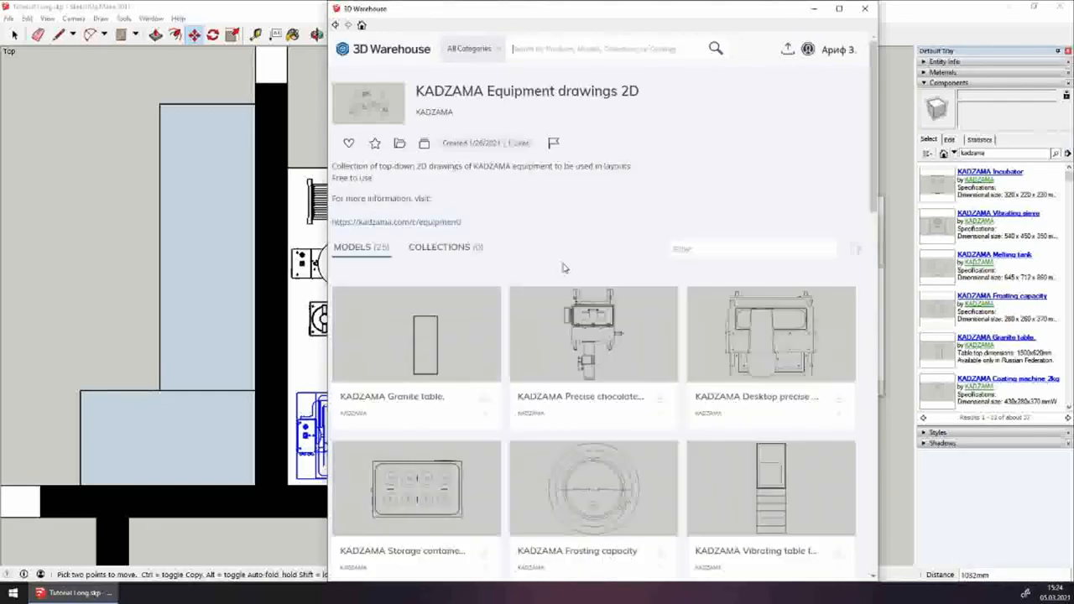
pyautogui.scroll(-3)
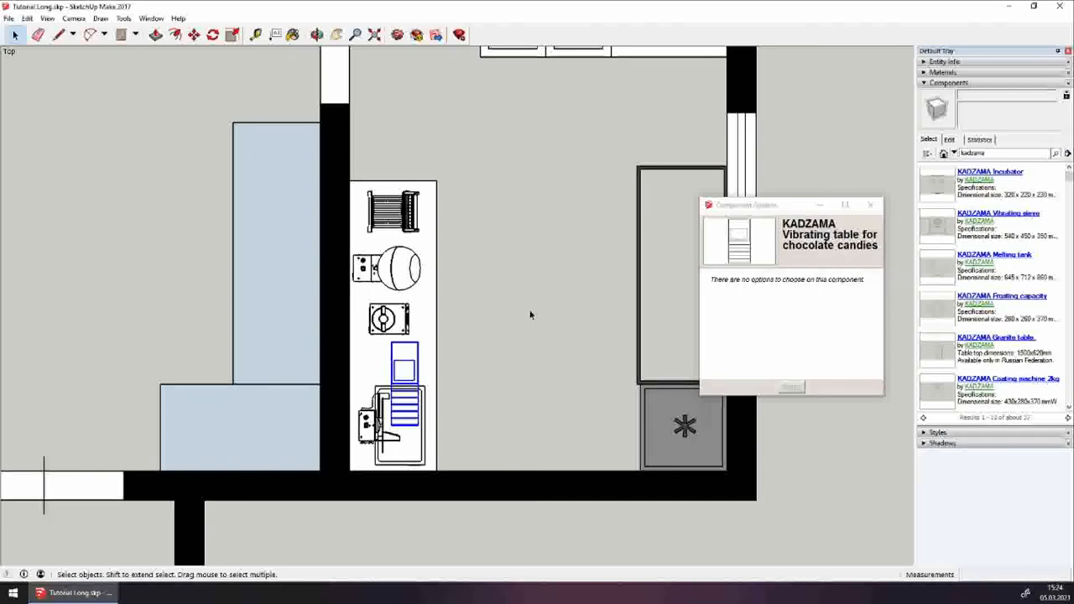
pyautogui.click(540, 322)
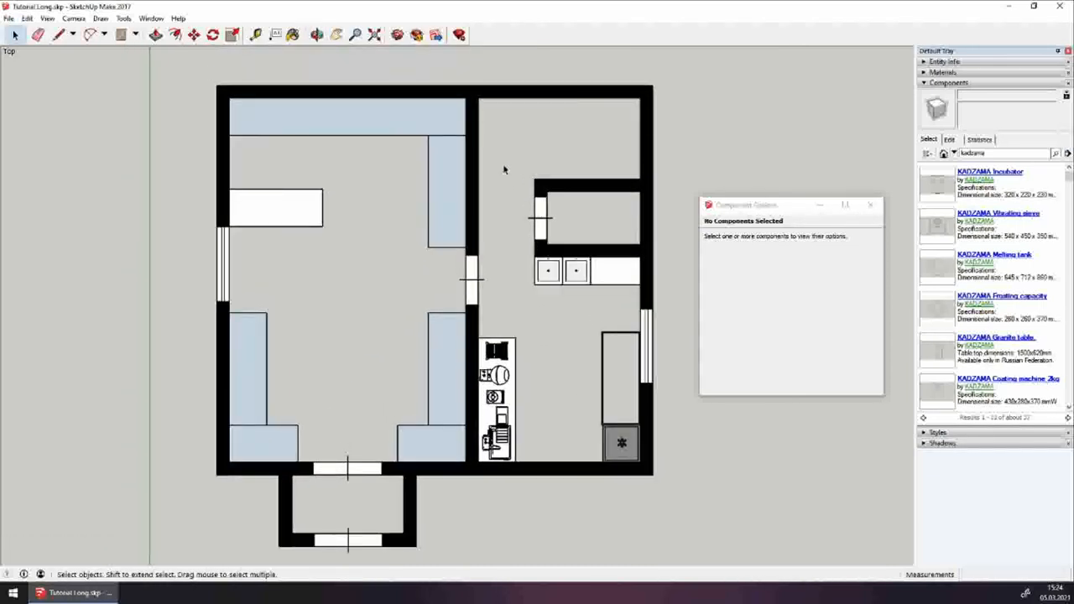
pyautogui.moveTo(266, 302)
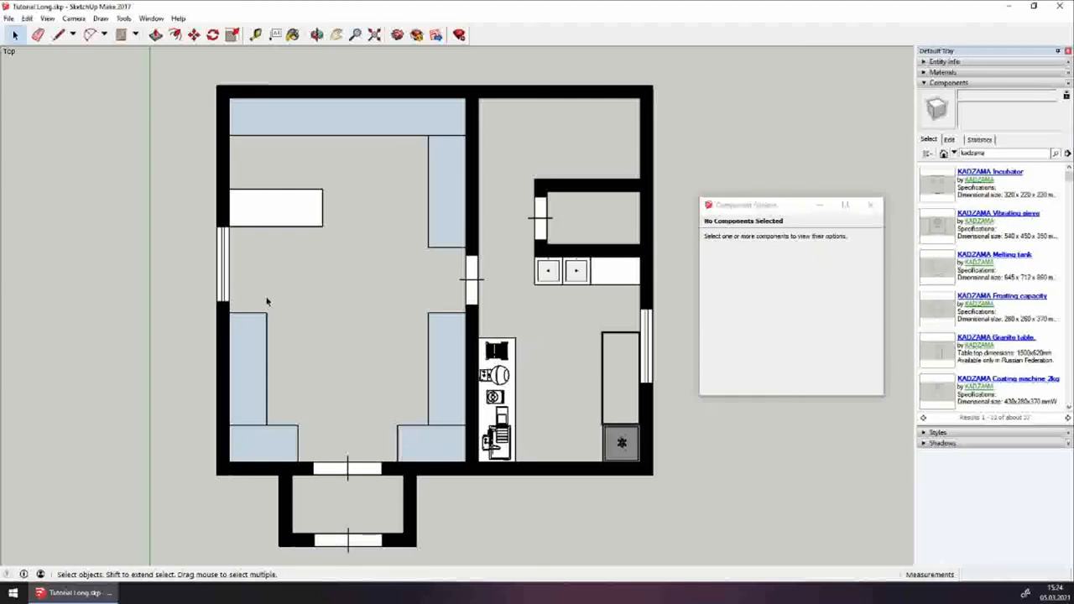
pyautogui.moveTo(269, 316)
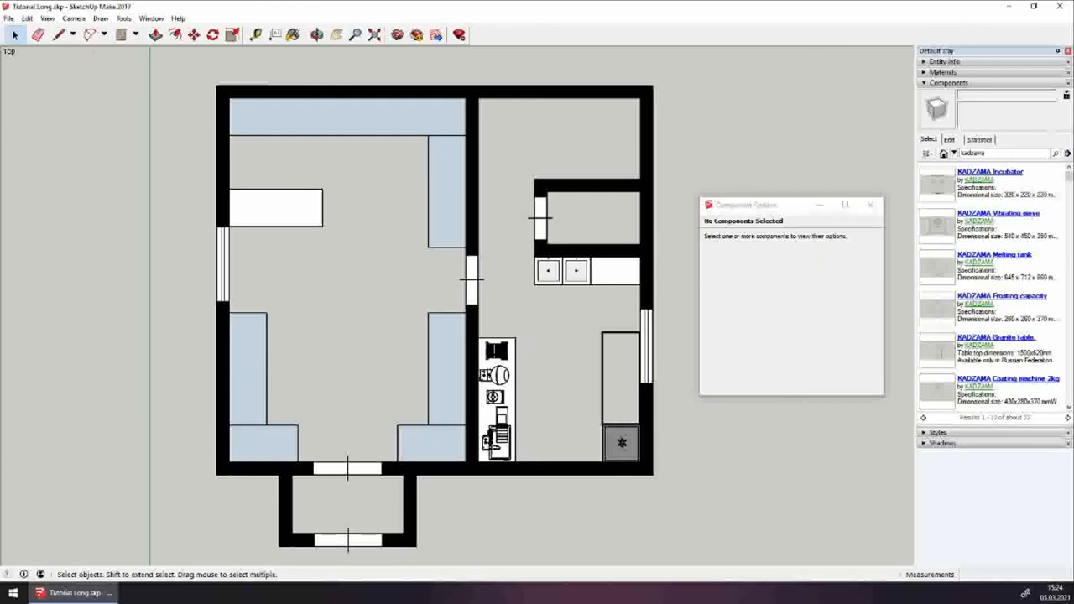
pyautogui.click(124, 17)
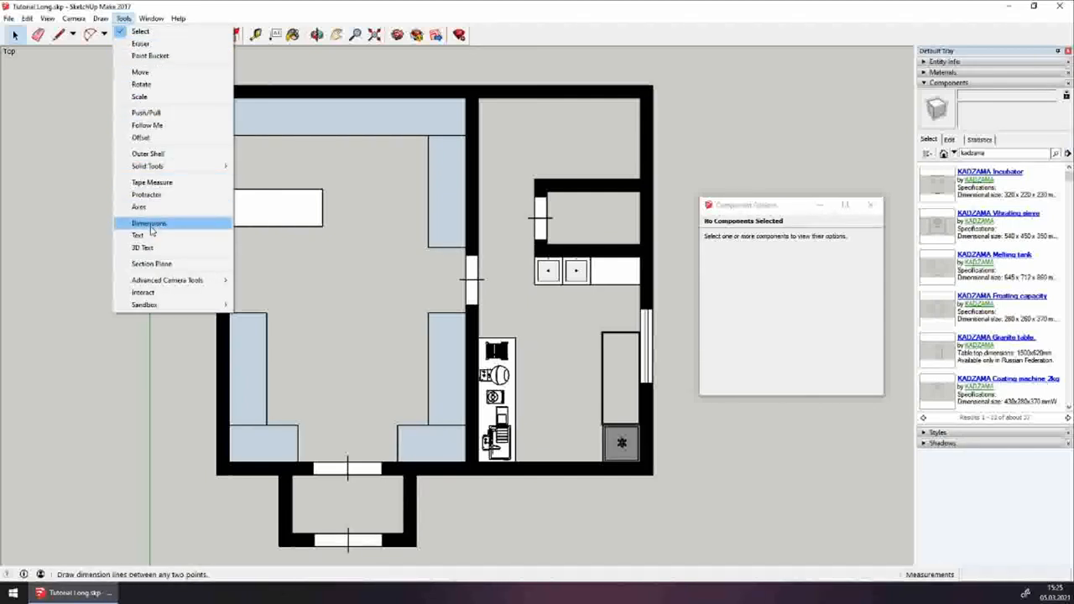
# Dimension the right room at 3300mm and the small upper-right room's width between its wall corners.
pyautogui.click(148, 221)
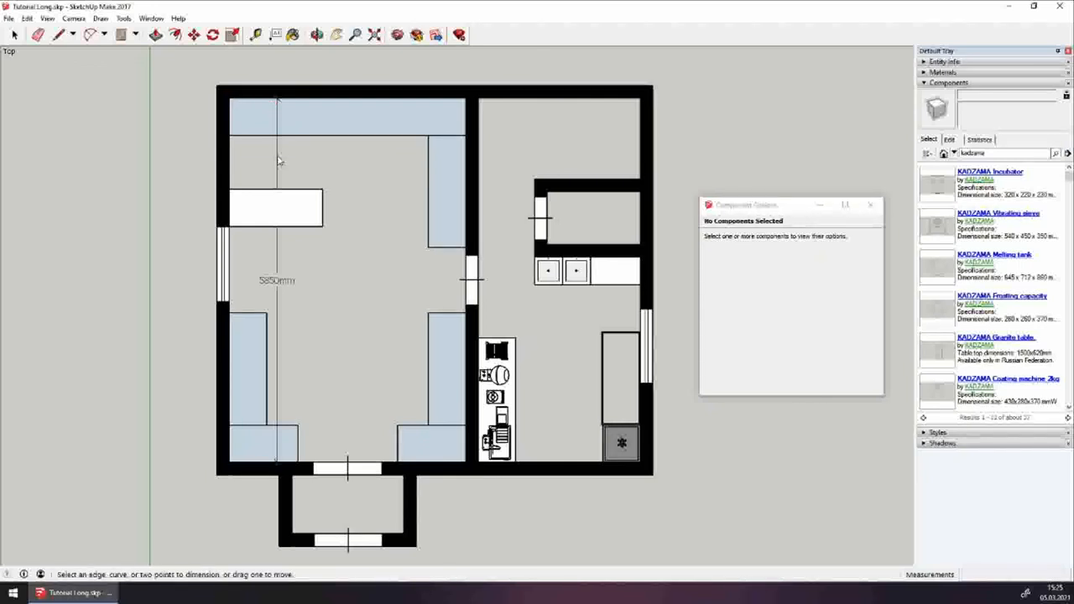
pyautogui.moveTo(145, 36)
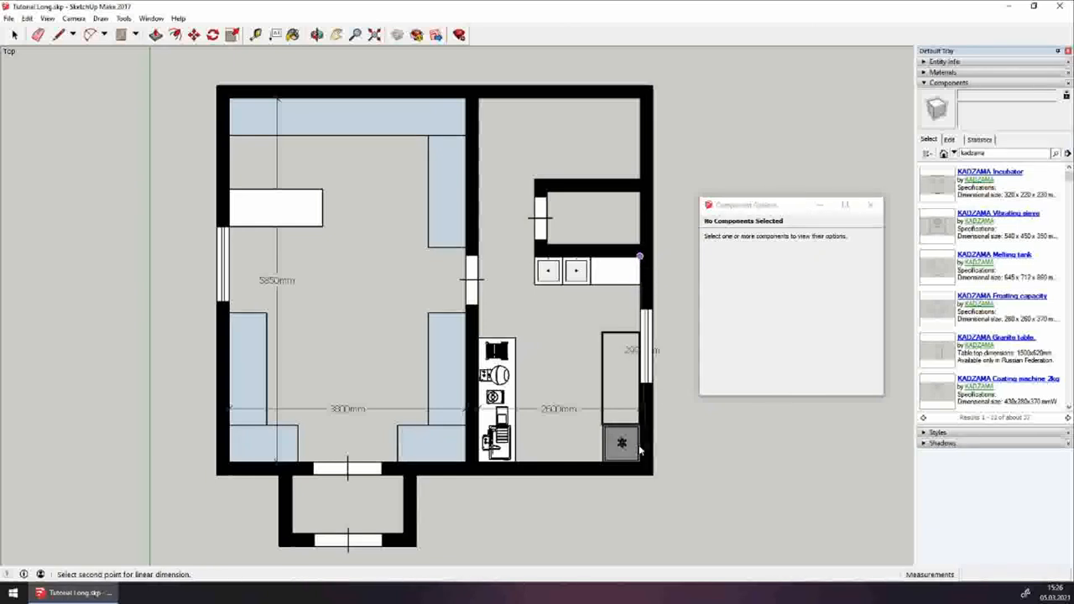
pyautogui.click(588, 461)
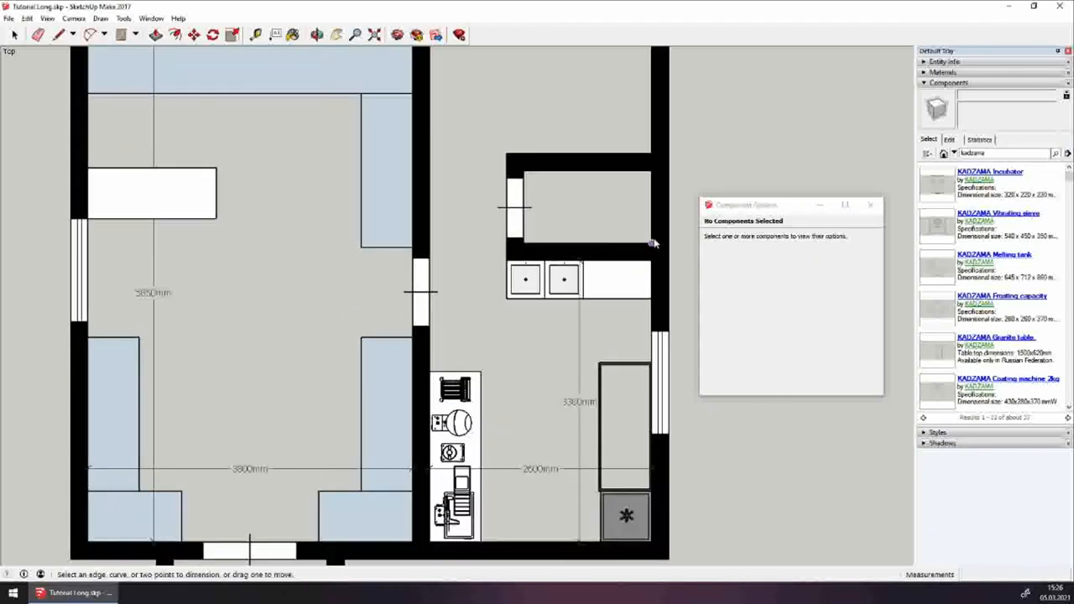
pyautogui.click(651, 171)
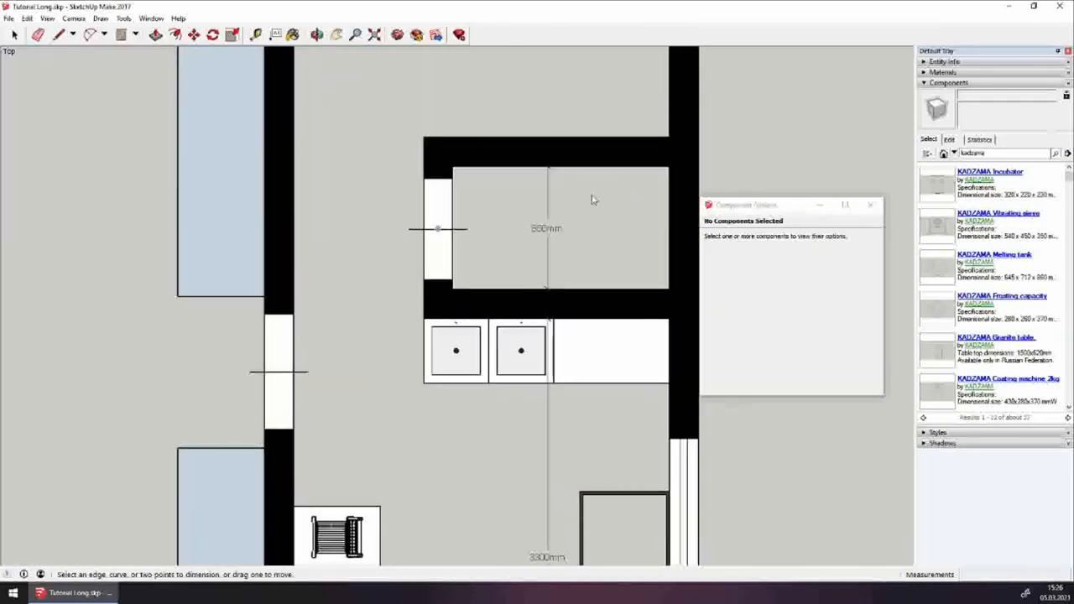
pyautogui.click(453, 166)
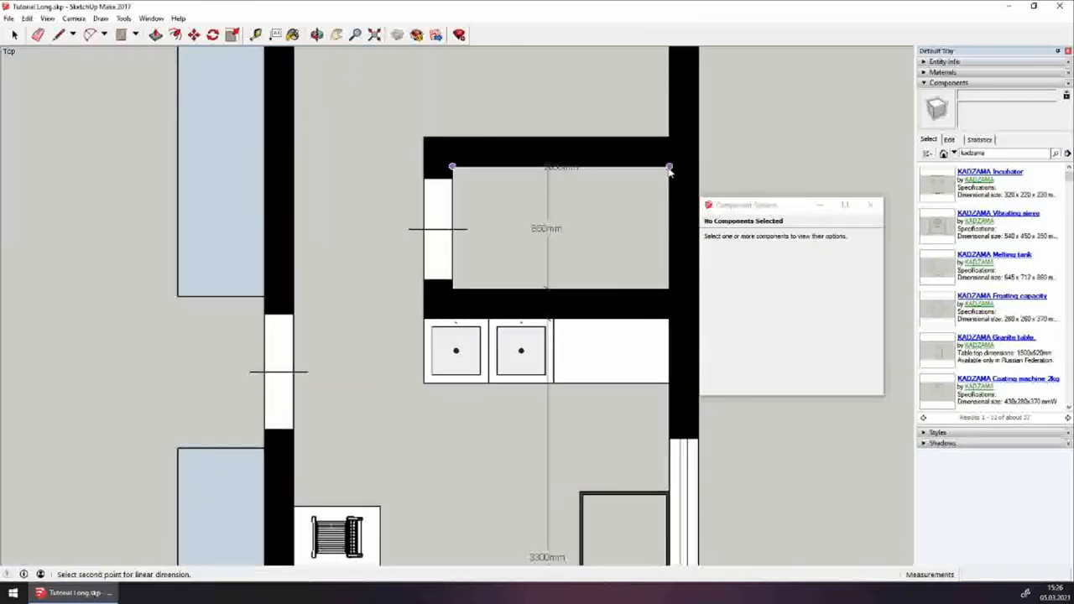
pyautogui.click(667, 166)
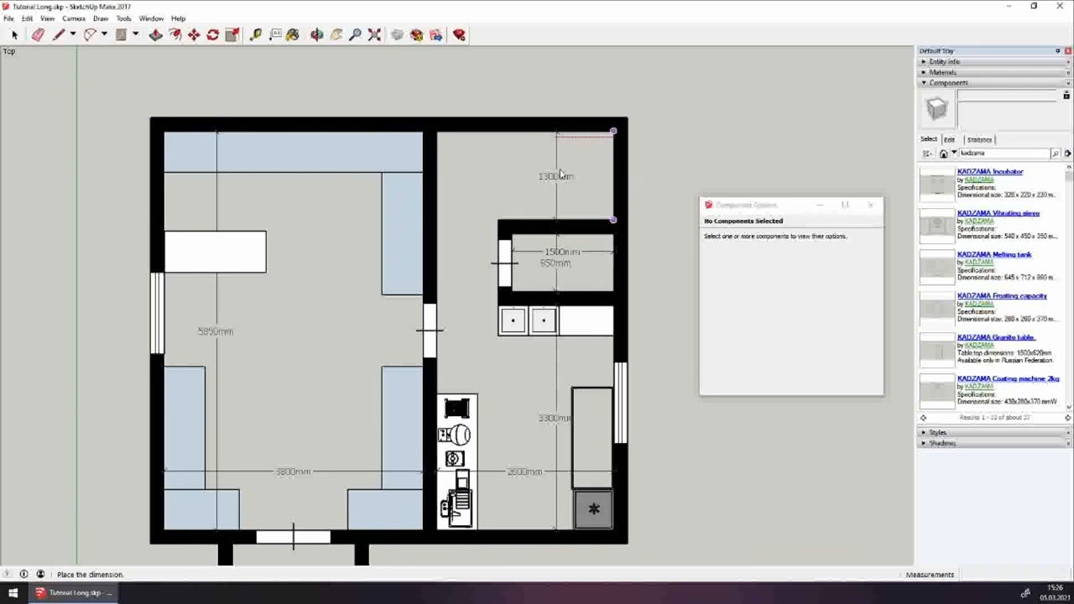
pyautogui.moveTo(436, 134)
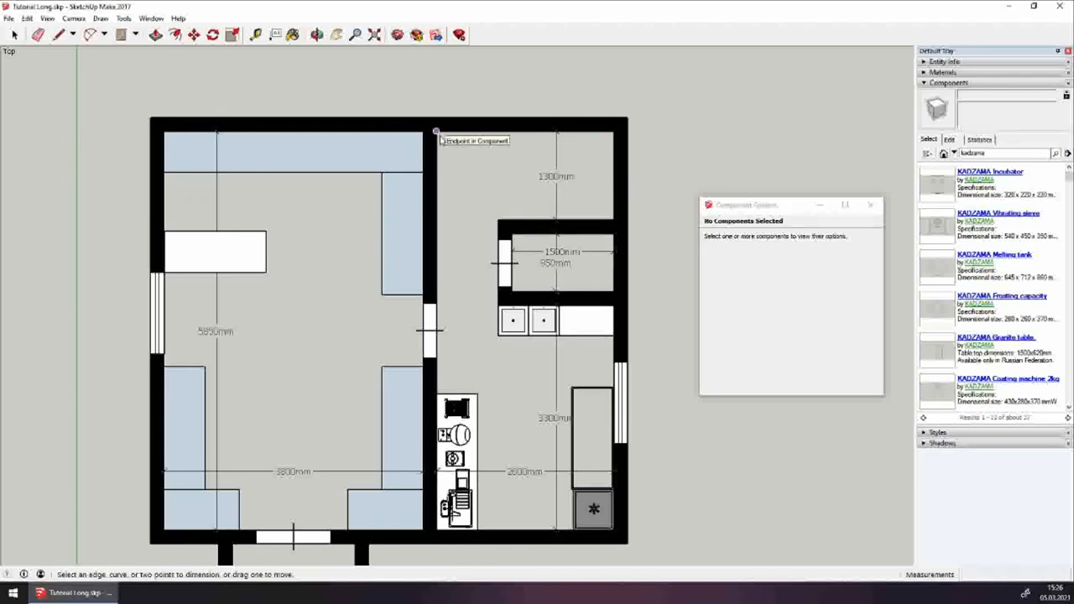